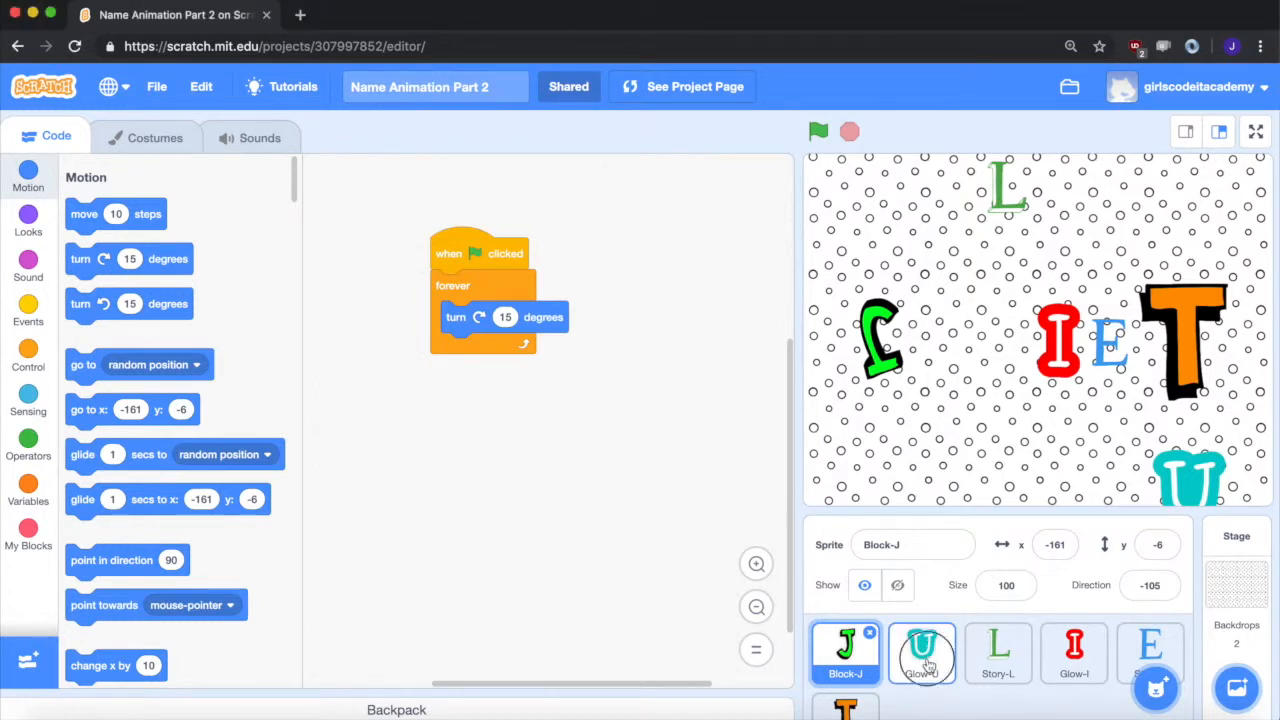
Review the U, L, I, E and T letter sprites' animation scripts one after another.
left_click(920, 652)
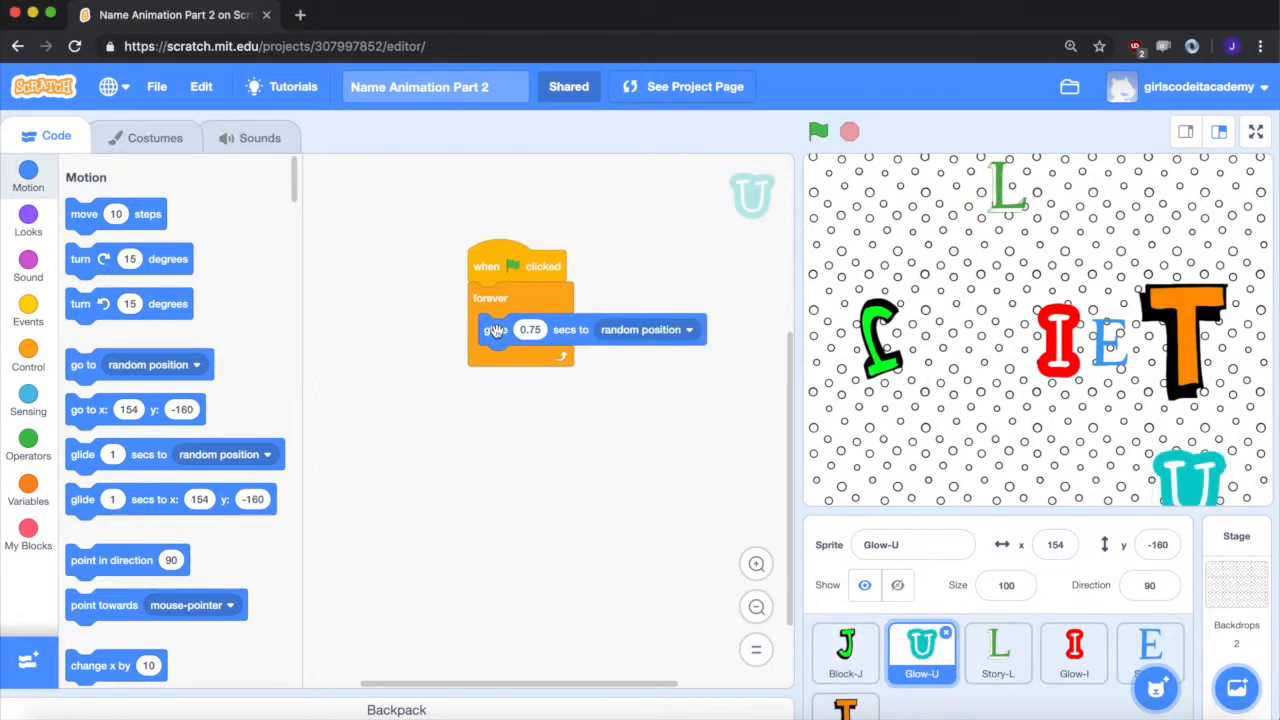
mouse_move(448, 250)
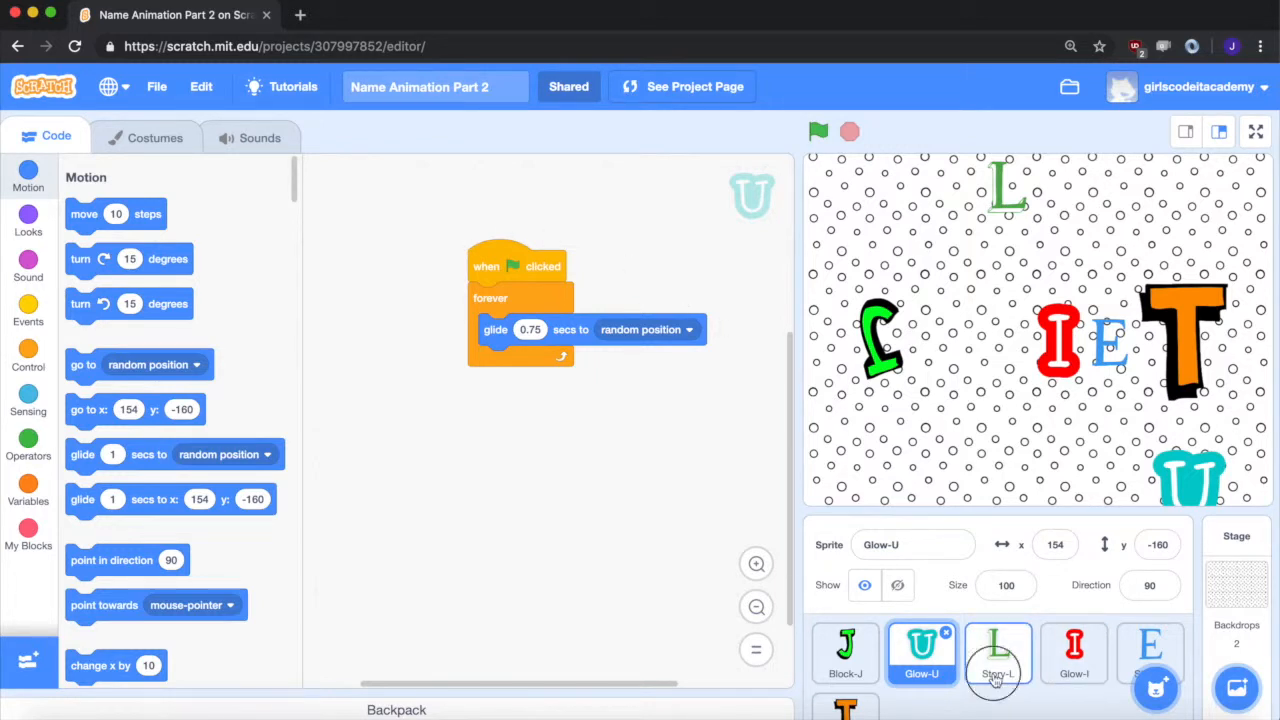
left_click(996, 652)
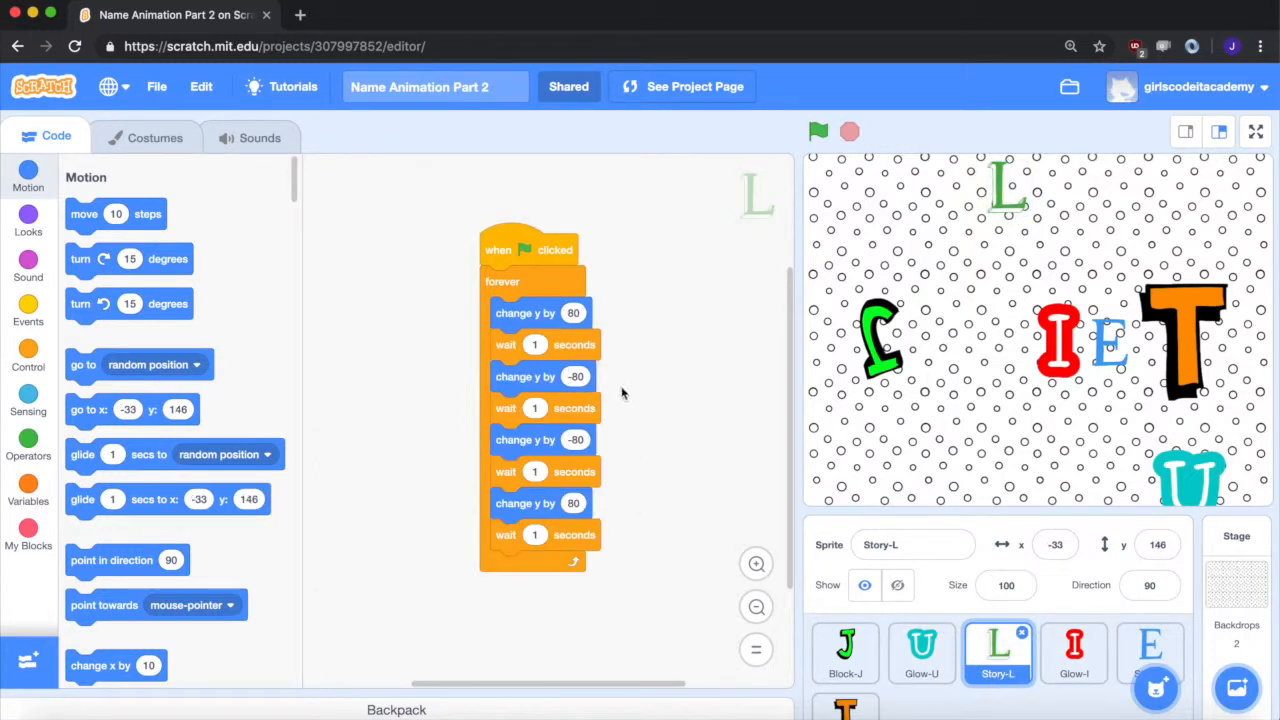
mouse_move(624, 436)
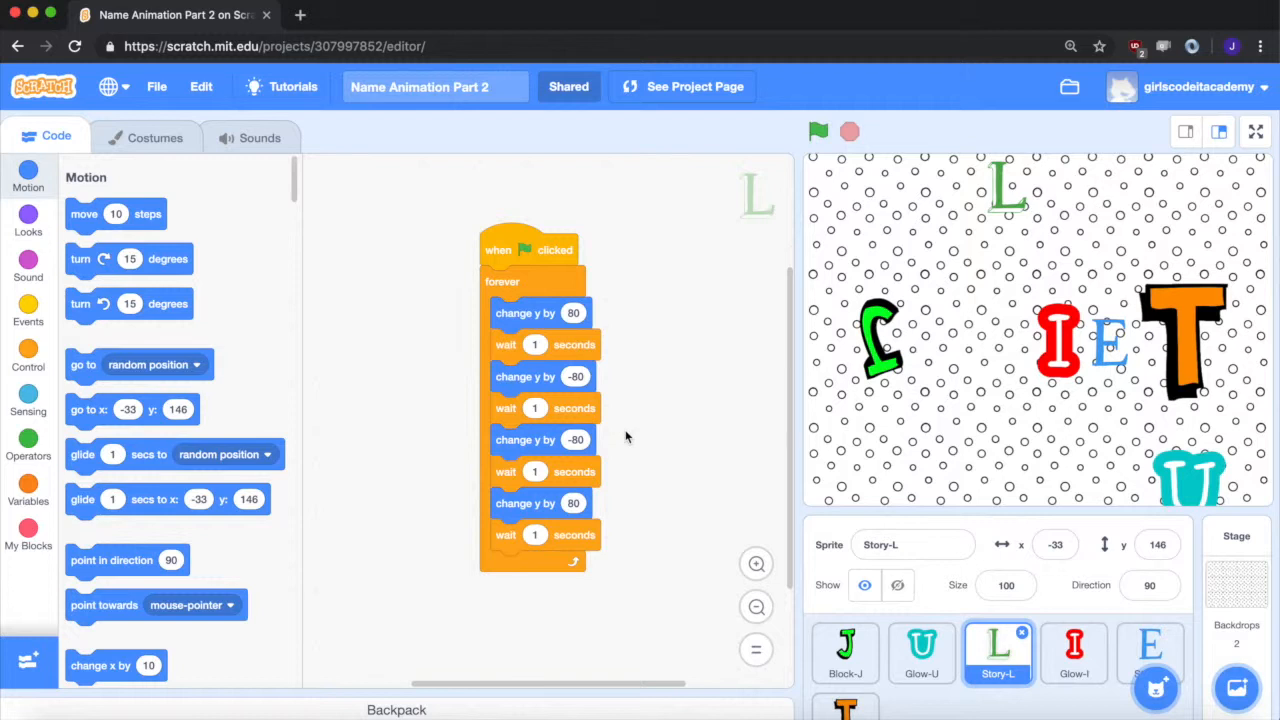
left_click(1074, 652)
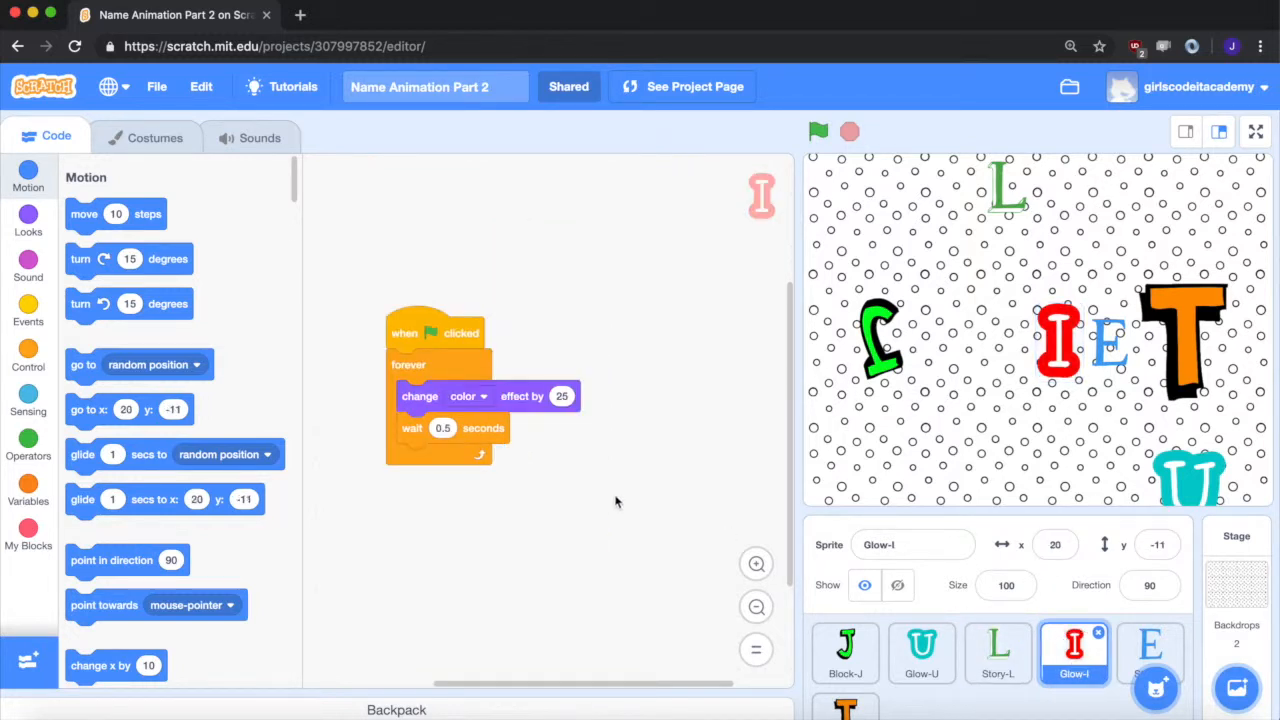
mouse_move(528, 362)
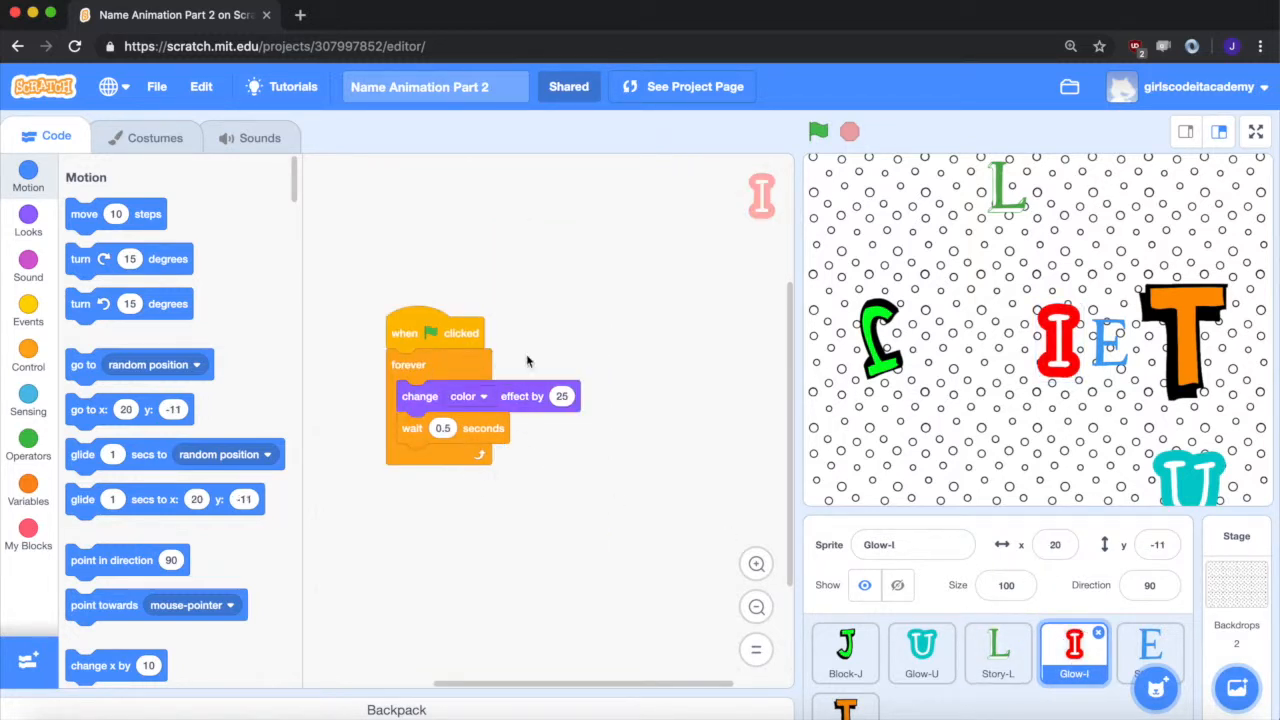
left_click(1150, 652)
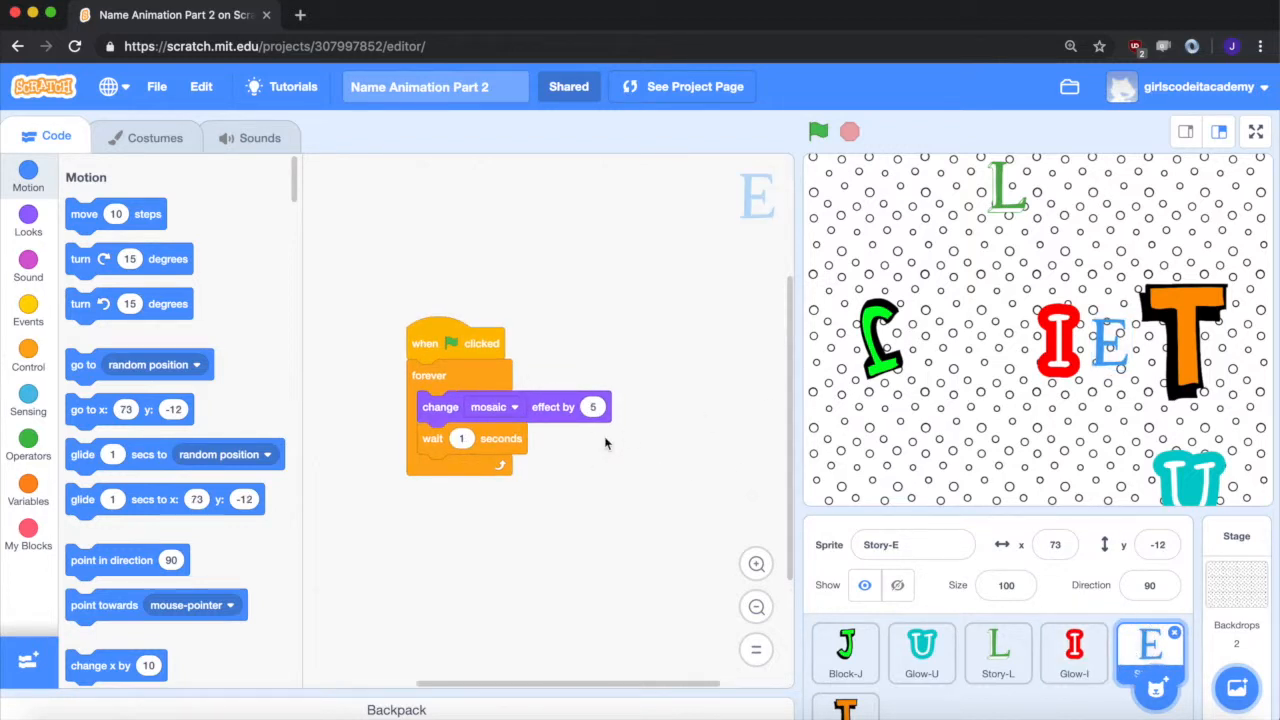
mouse_move(612, 448)
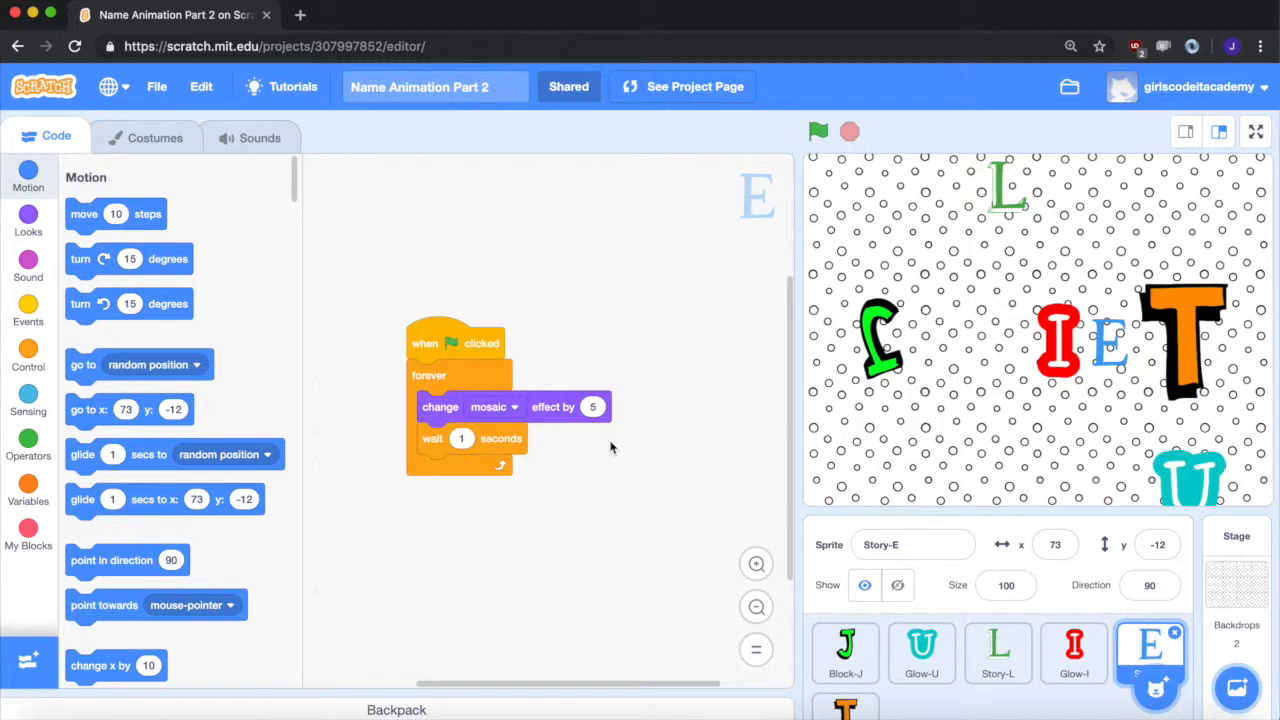
left_click(844, 656)
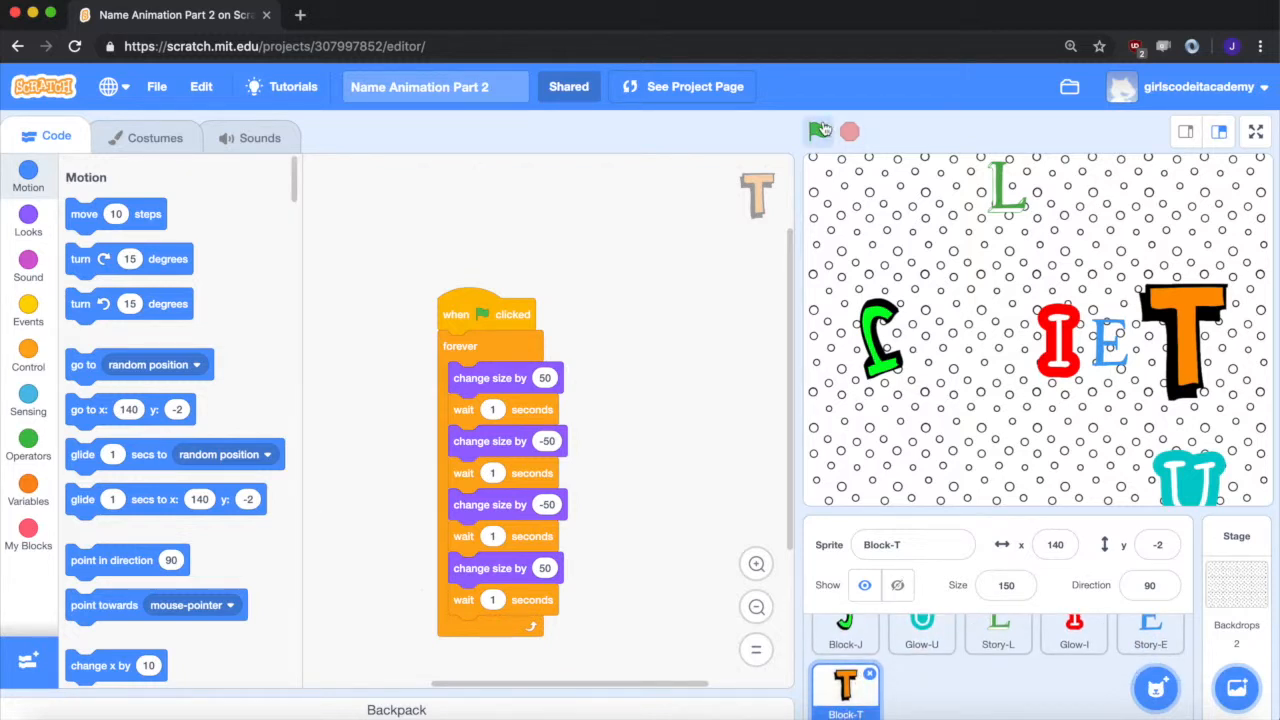
Run the name animation with the green flag, then stop it.
left_click(818, 132)
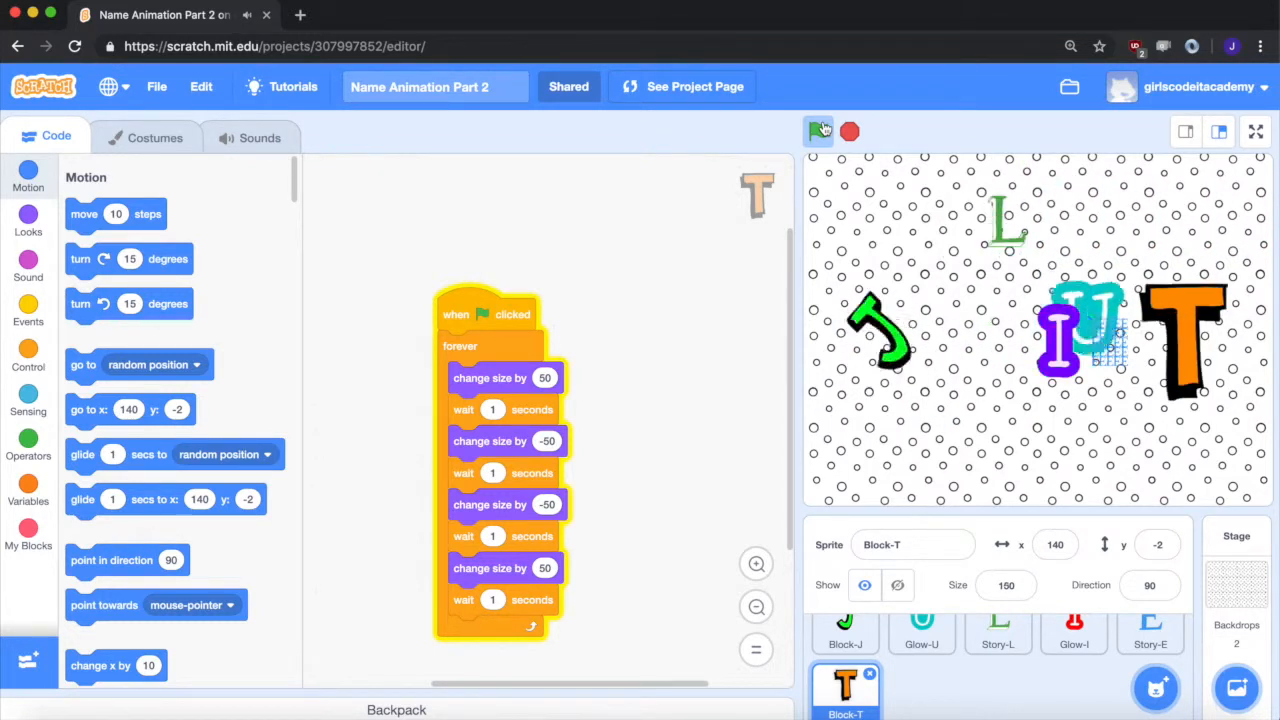
left_click(818, 132)
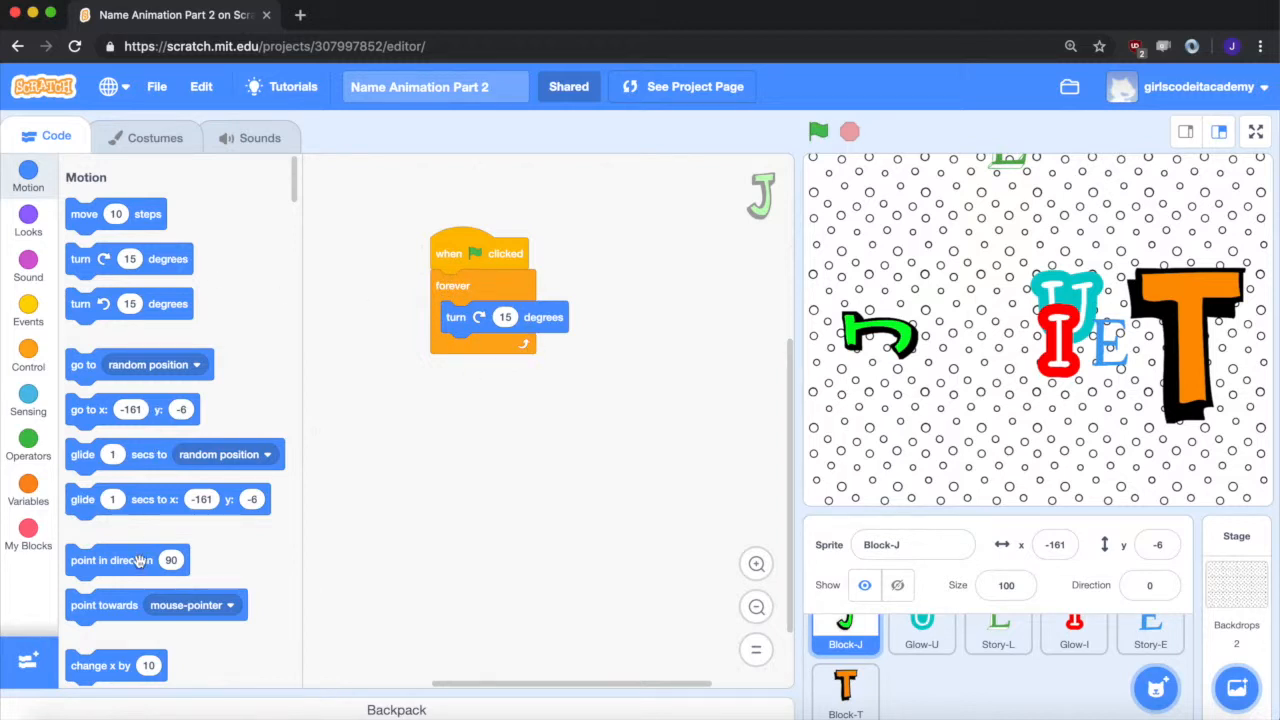
mouse_move(110, 560)
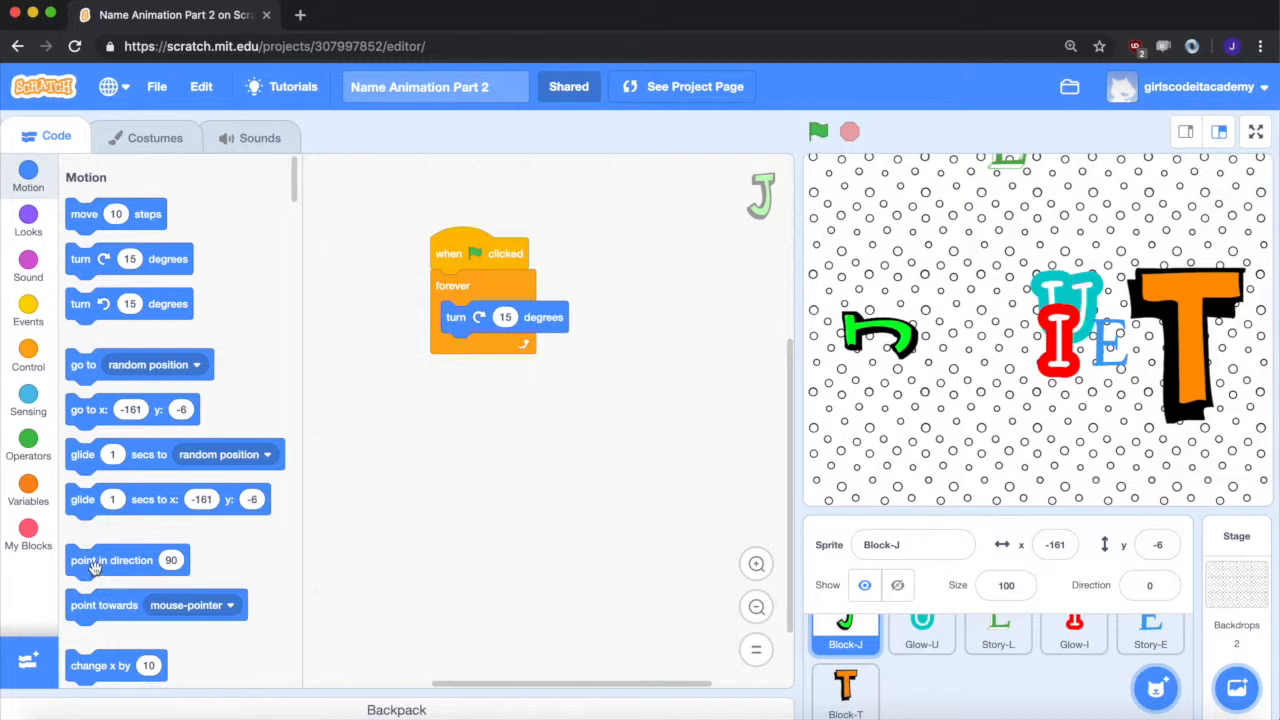
Add 'point in direction 90' at the top of J's flag script, then move to the U sprite.
left_click_drag(112, 560, 424, 420)
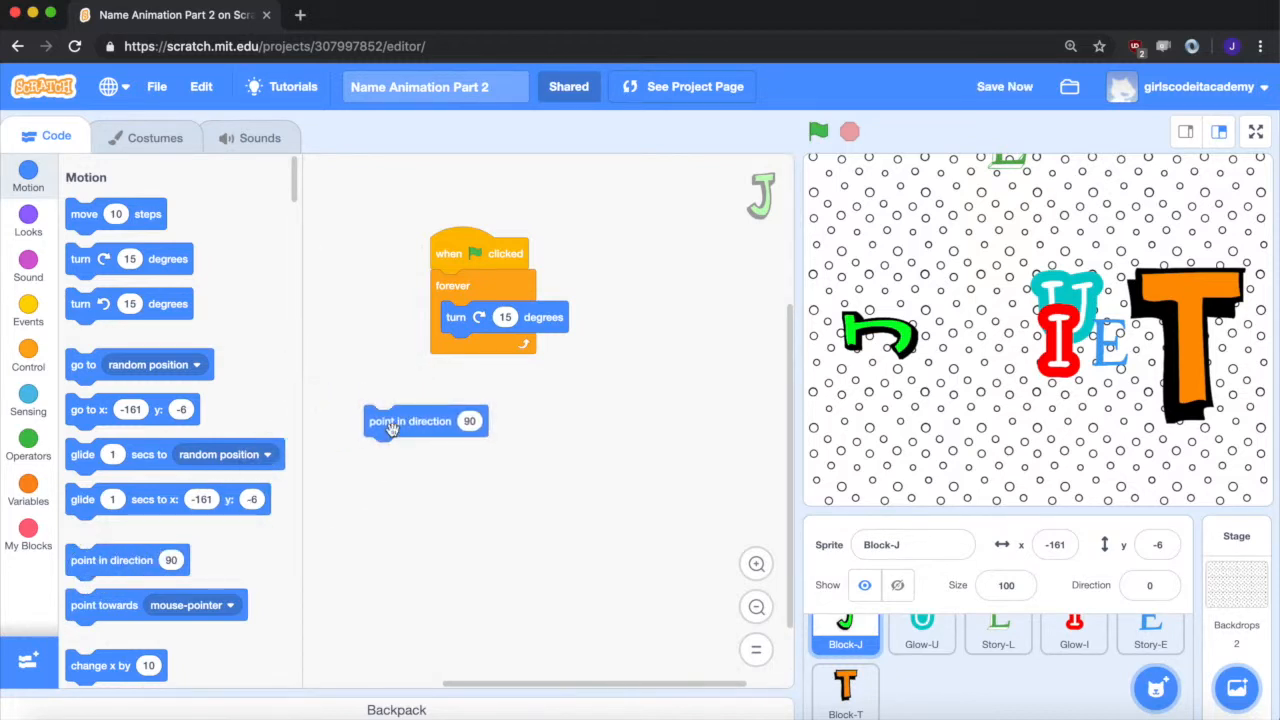
left_click_drag(410, 420, 412, 430)
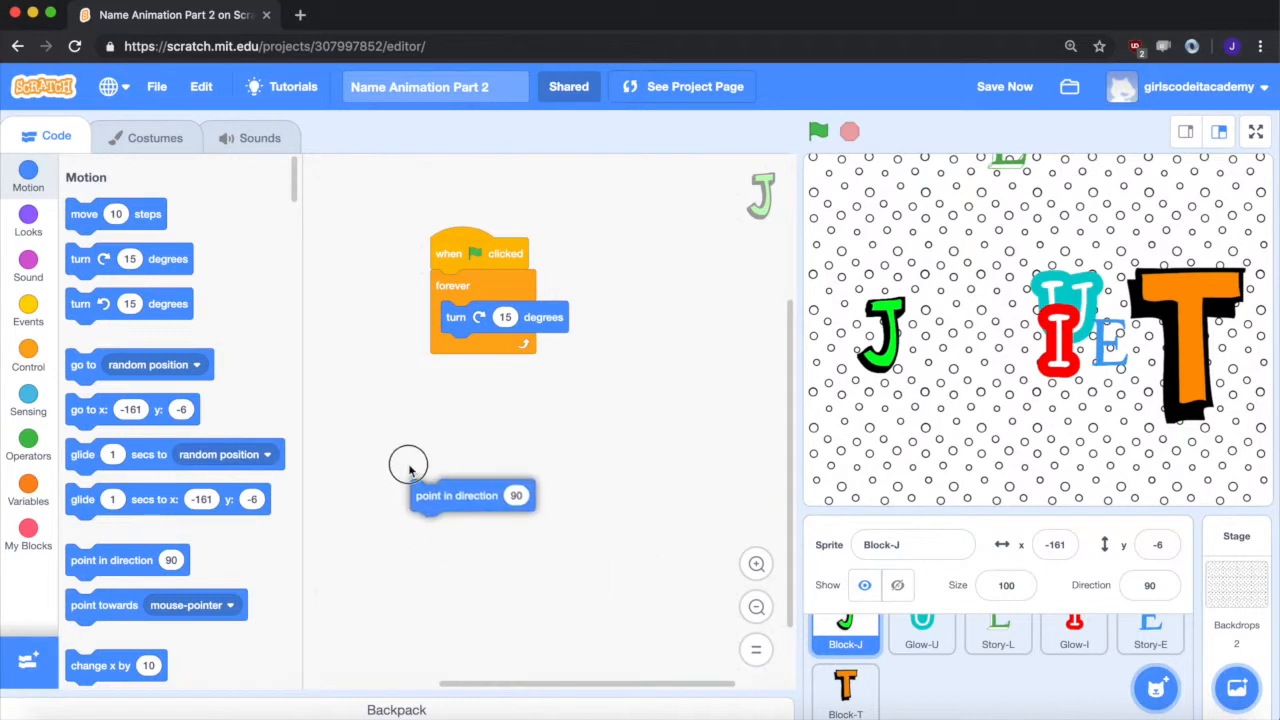
left_click_drag(470, 496, 490, 284)
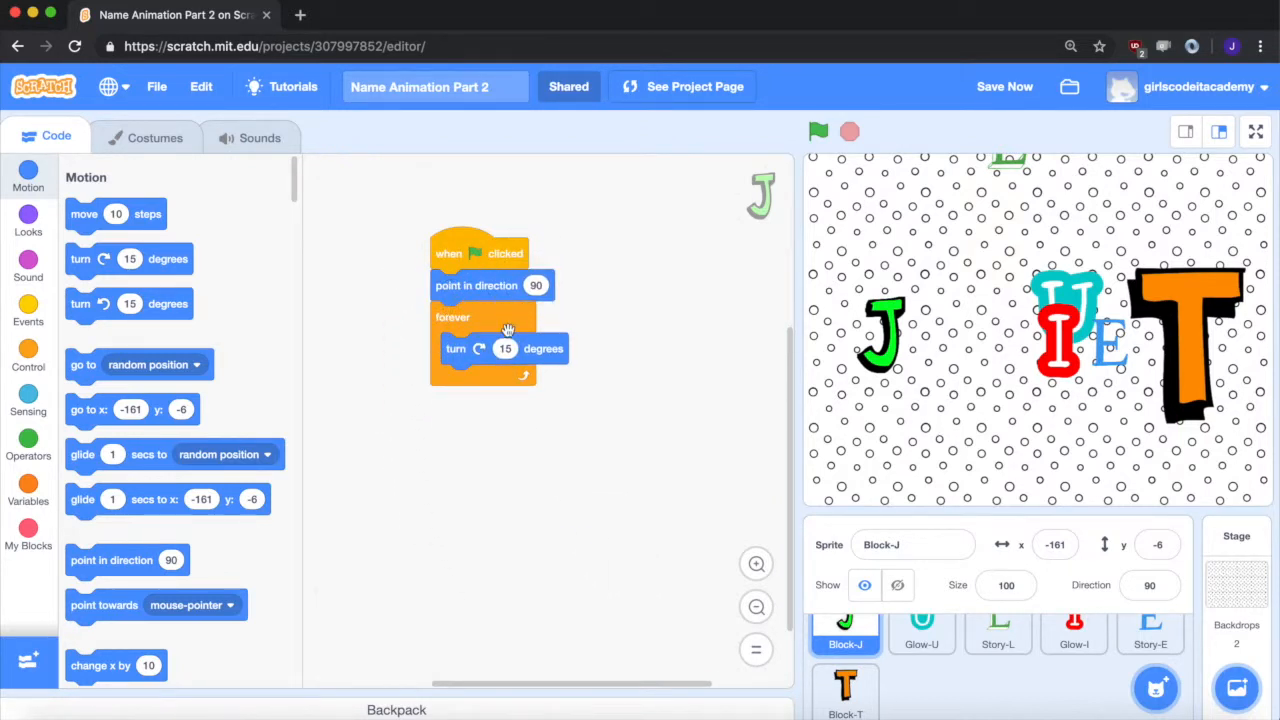
left_click(920, 624)
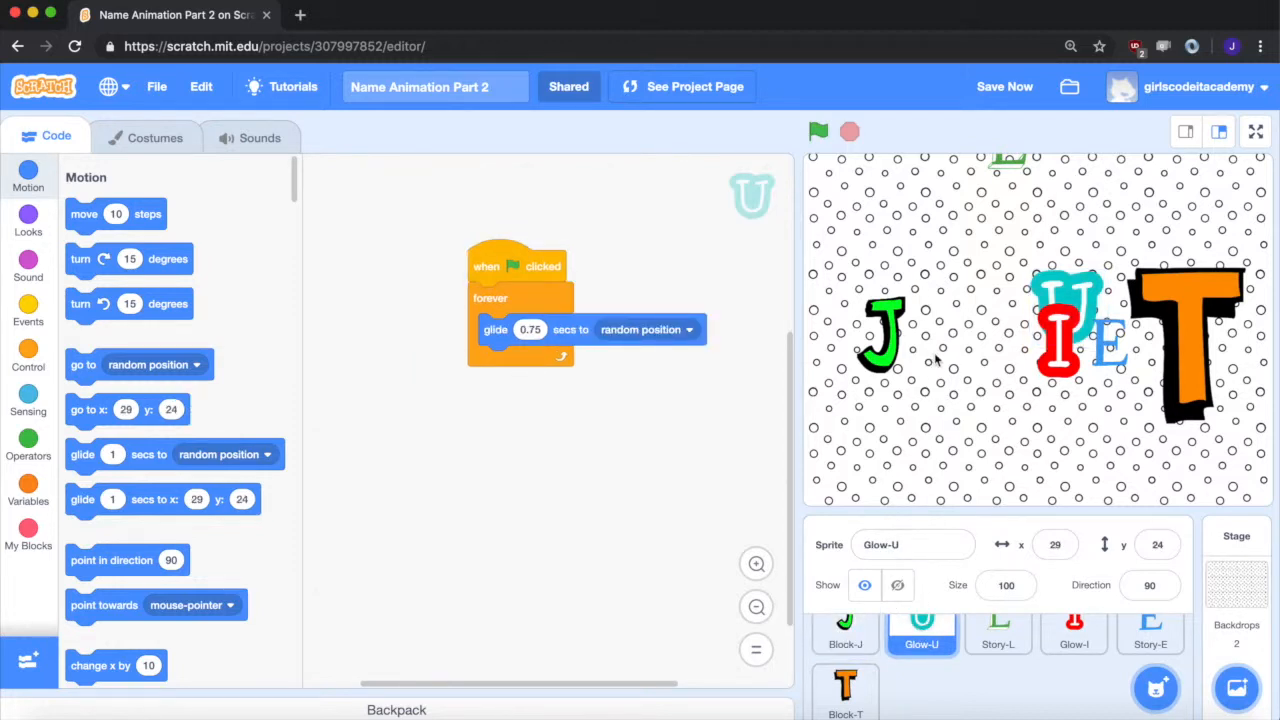
mouse_move(1030, 336)
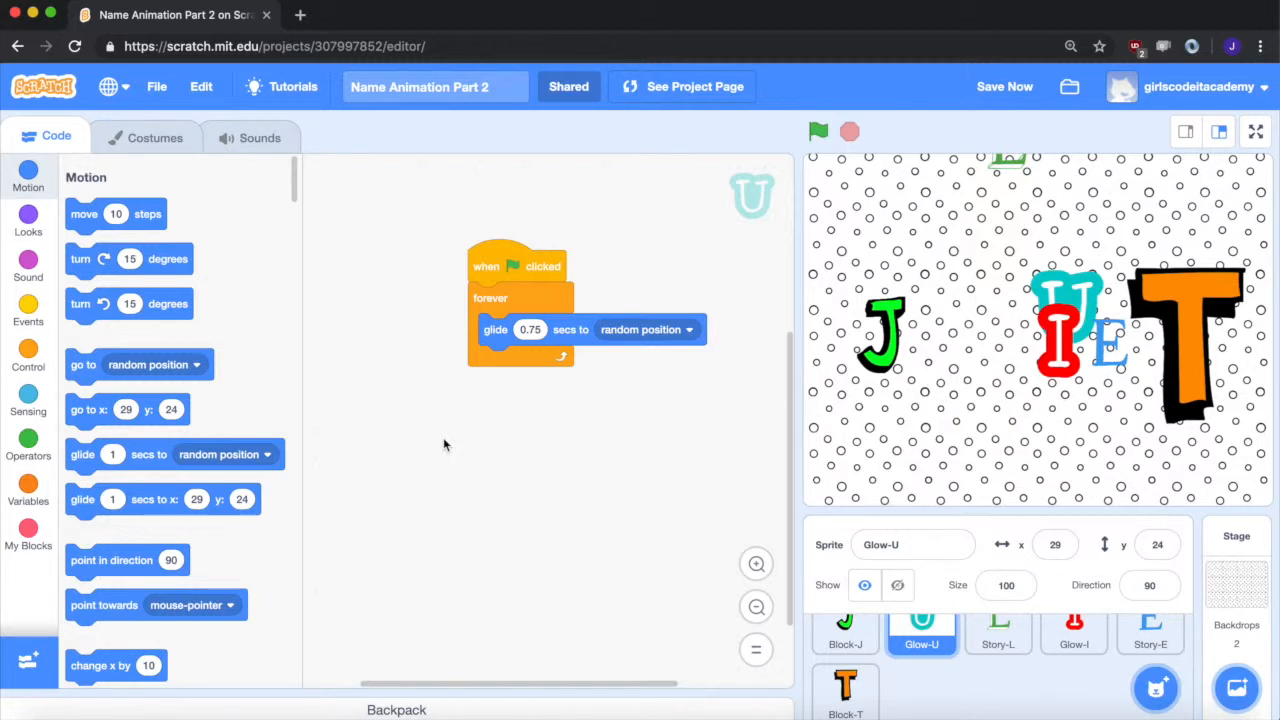
mouse_move(1022, 282)
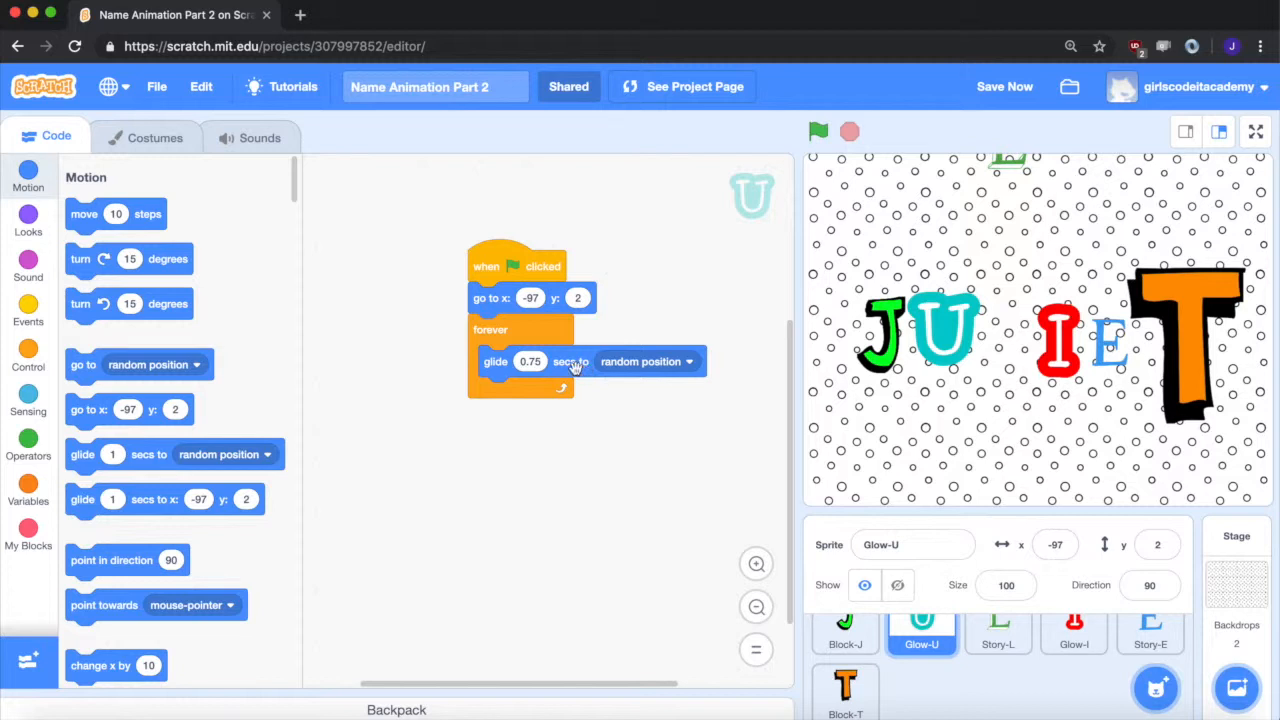
Run the animation to check U starts at x -97, y 2, then stop it.
left_click(818, 132)
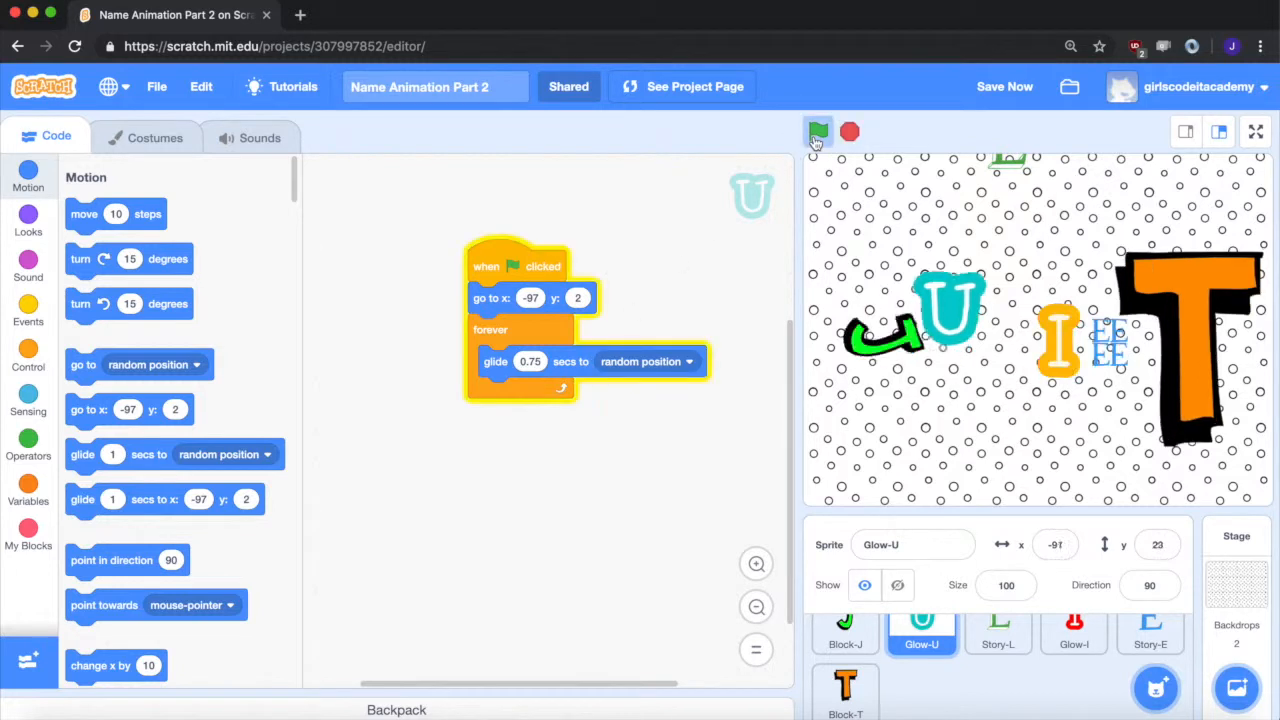
left_click(818, 132)
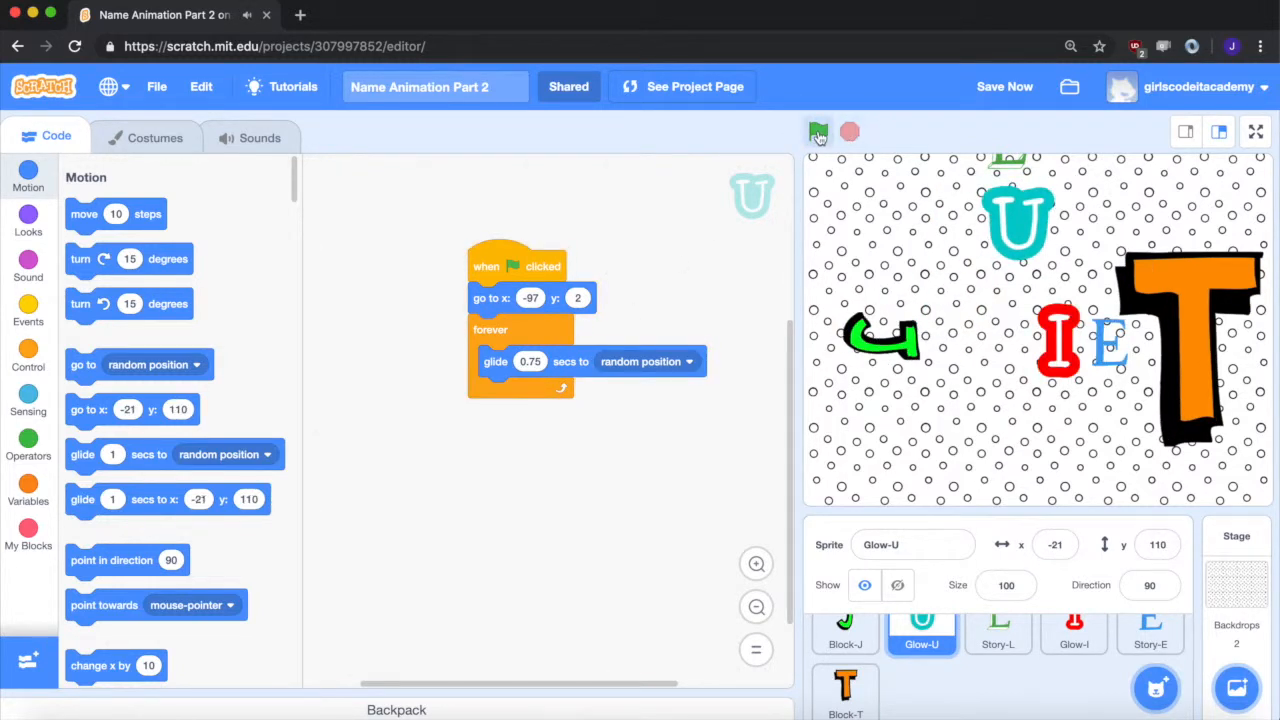
left_click(818, 132)
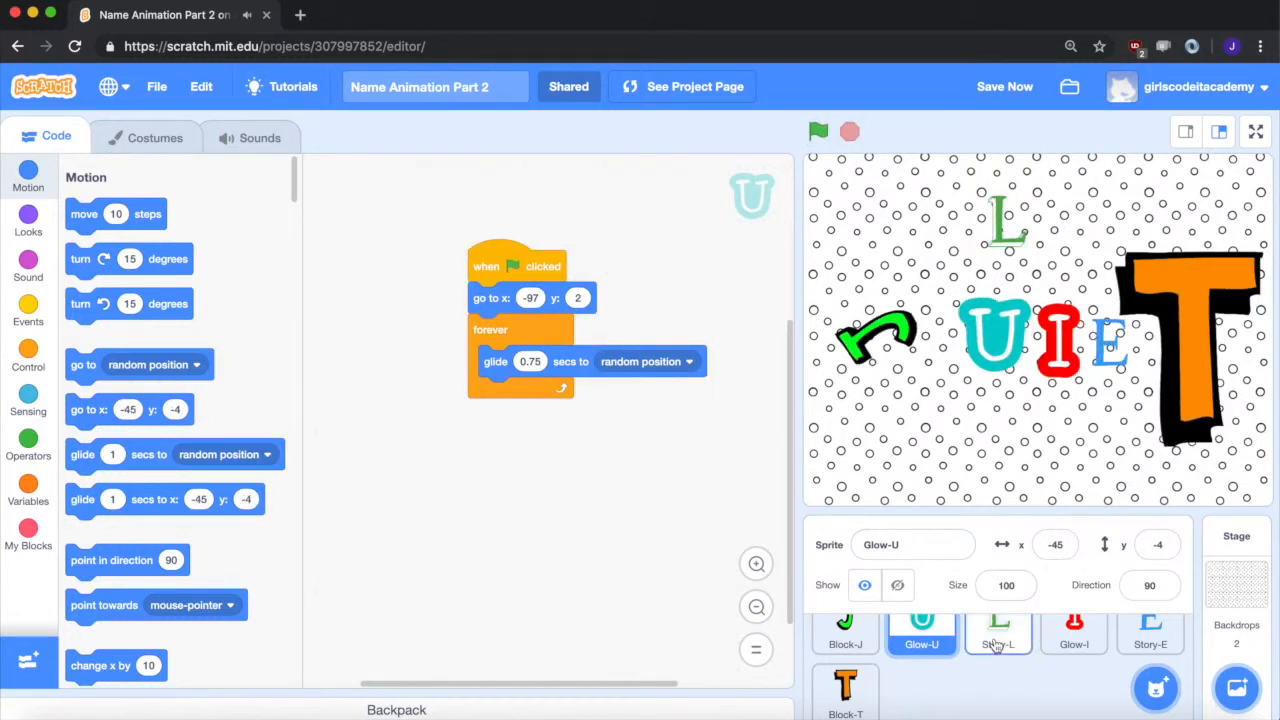
Switch between the L and U sprites, settling on L's script for its start position.
left_click(996, 630)
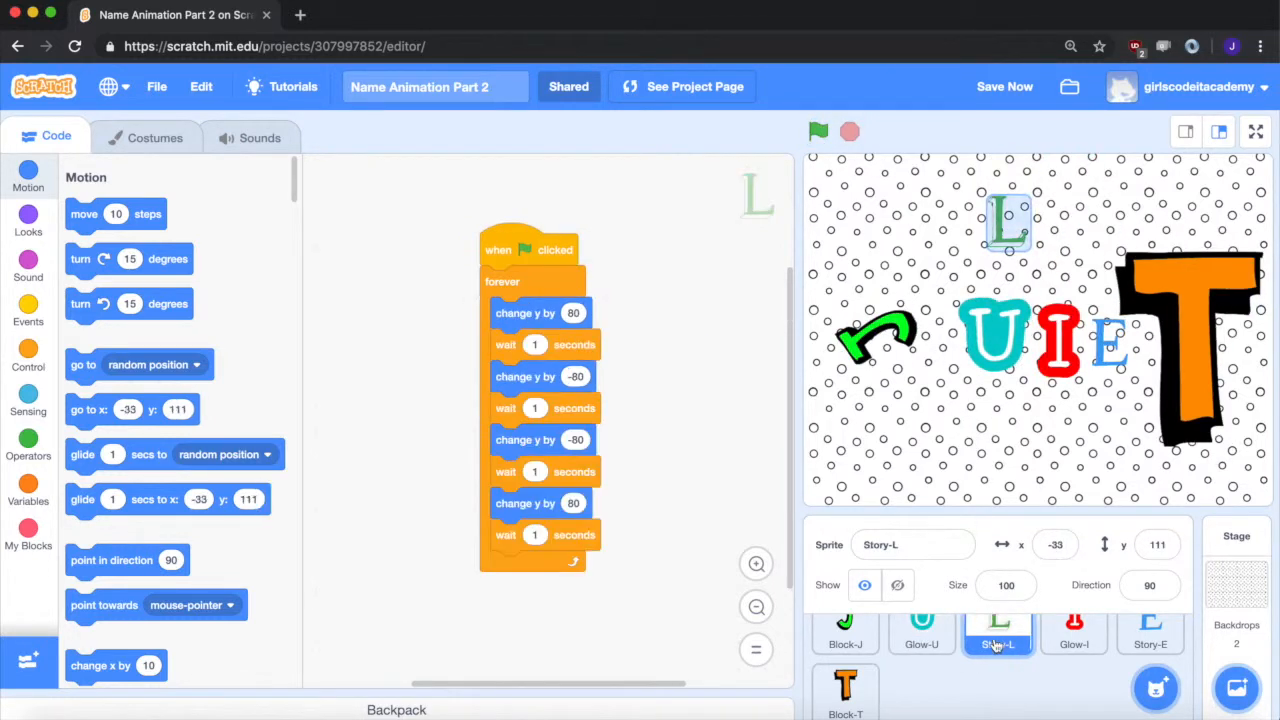
left_click(920, 624)
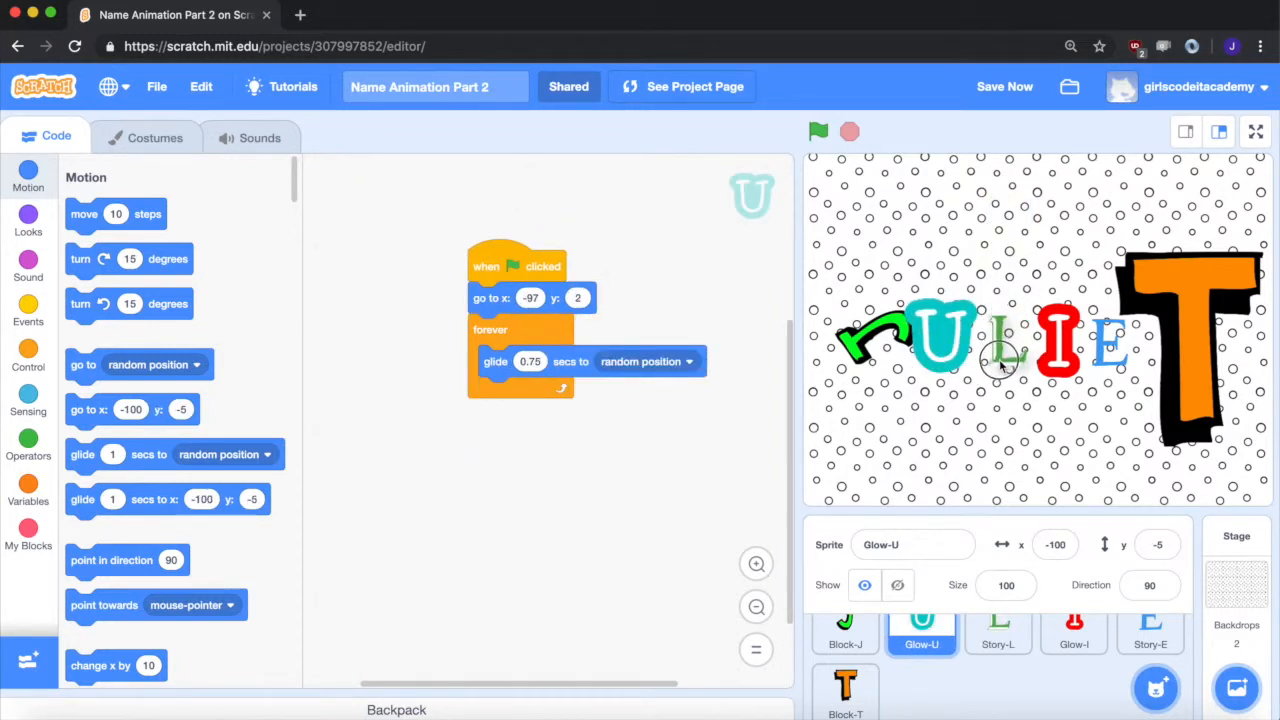
left_click(998, 630)
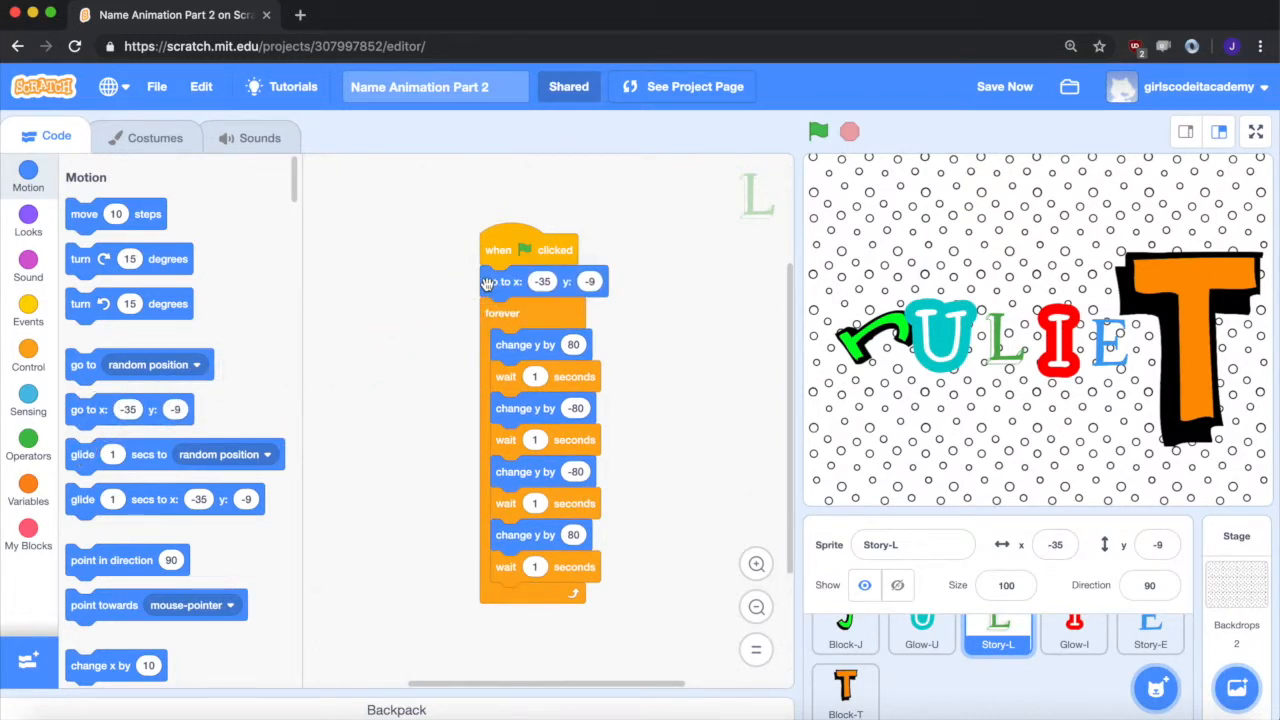
mouse_move(1074, 630)
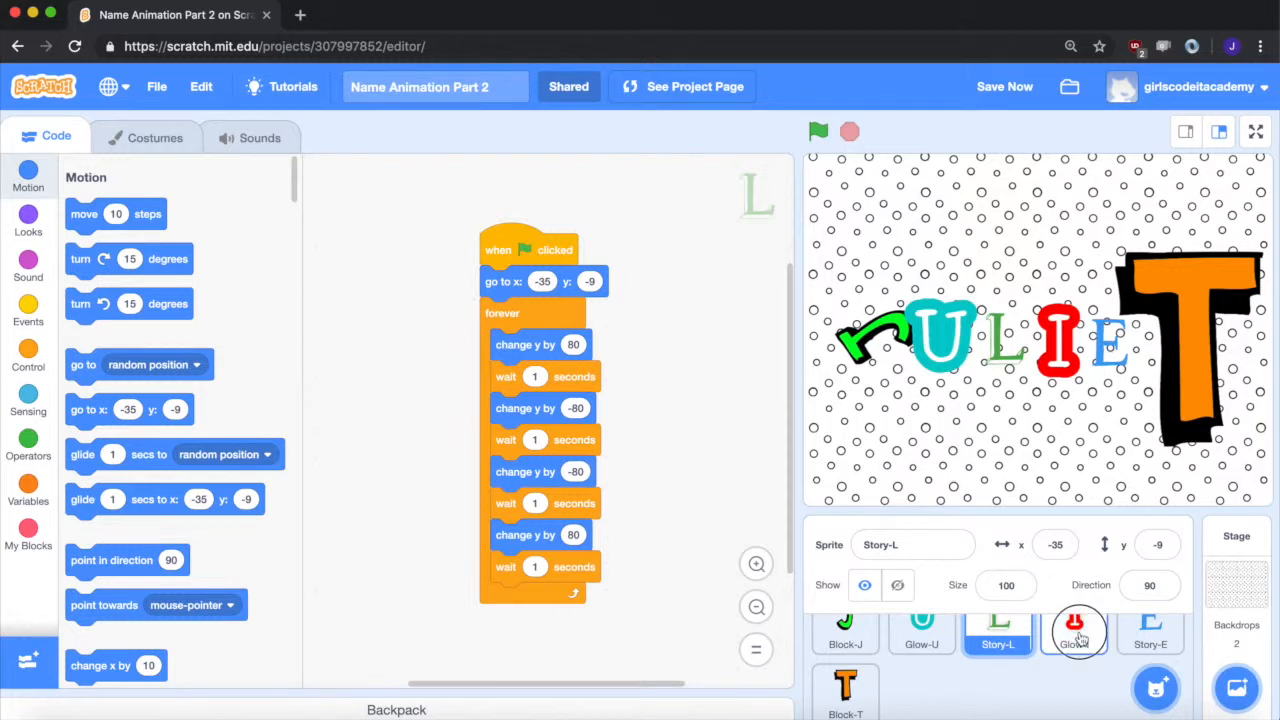
Add 'clear graphic effects' at the start of I's colour script, then move to the T sprite.
left_click(1074, 630)
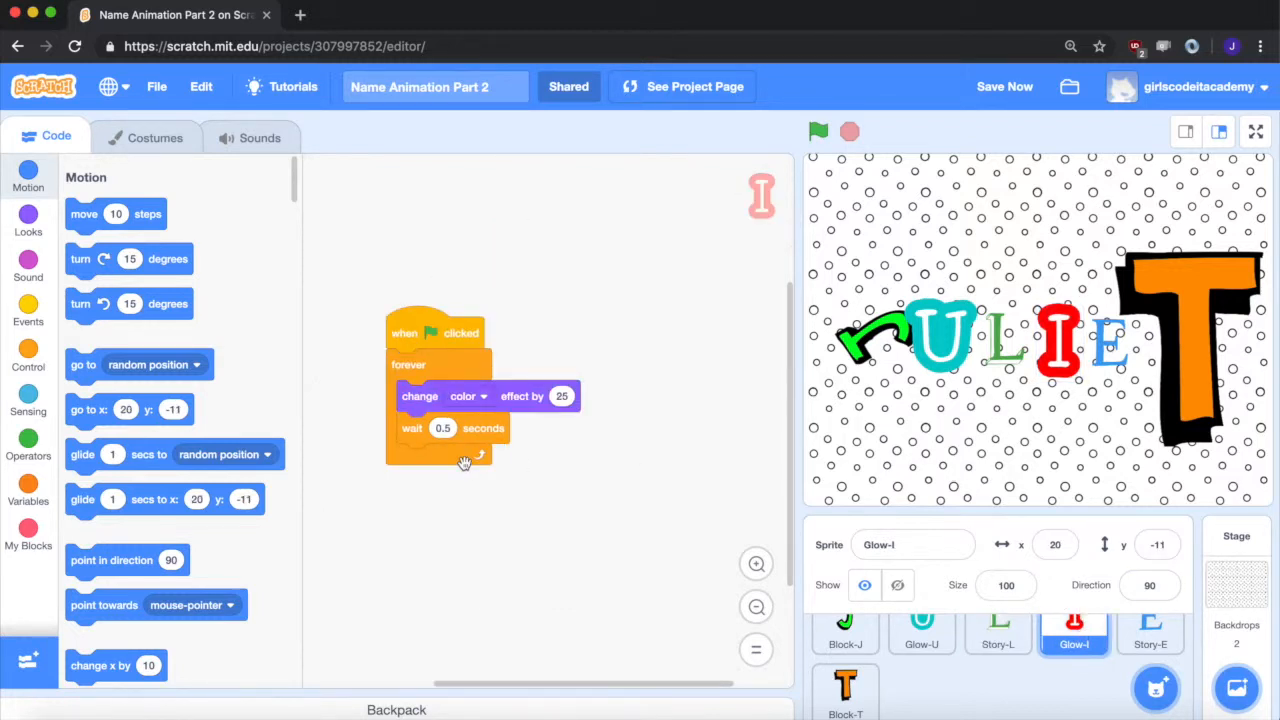
mouse_move(28, 276)
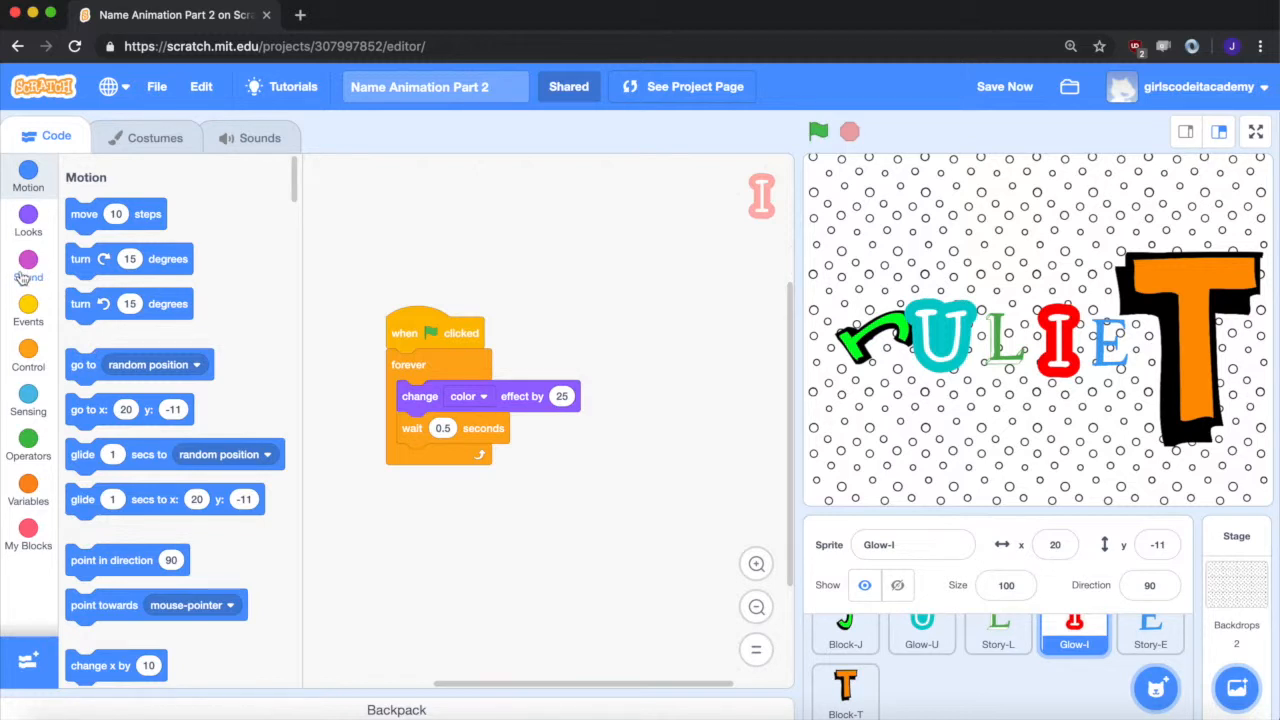
left_click(28, 218)
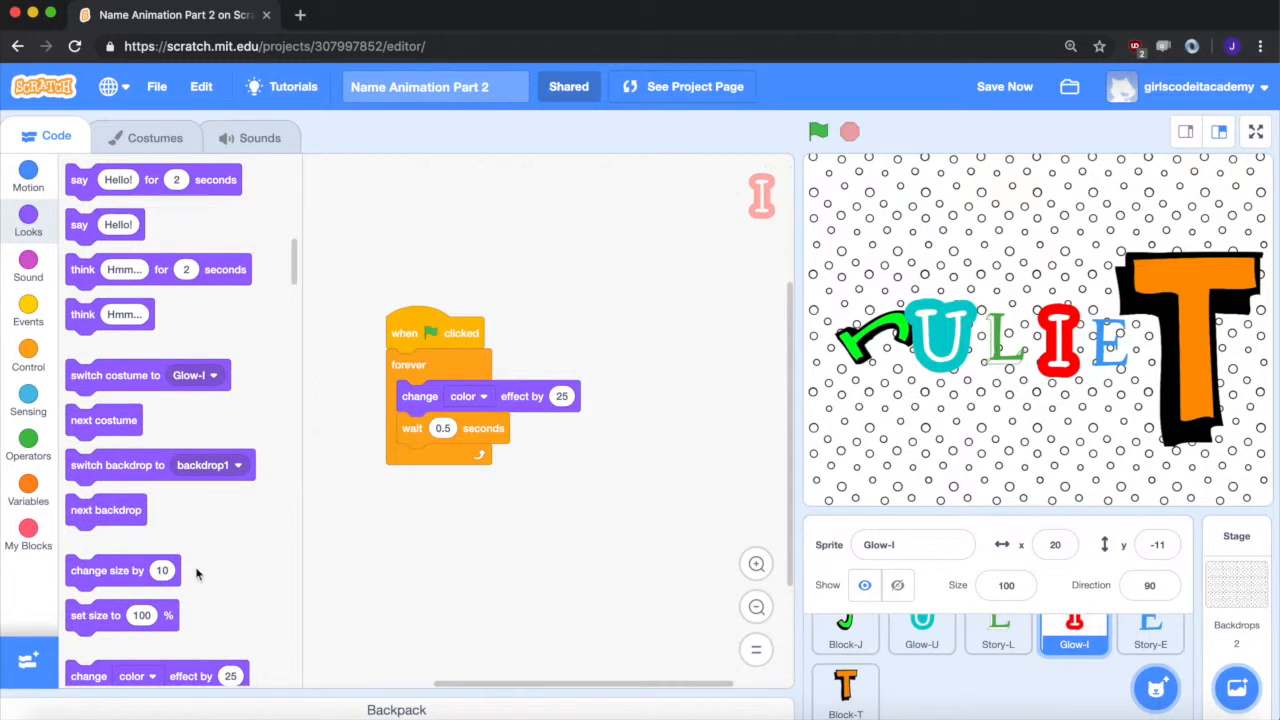
scroll("down", 3)
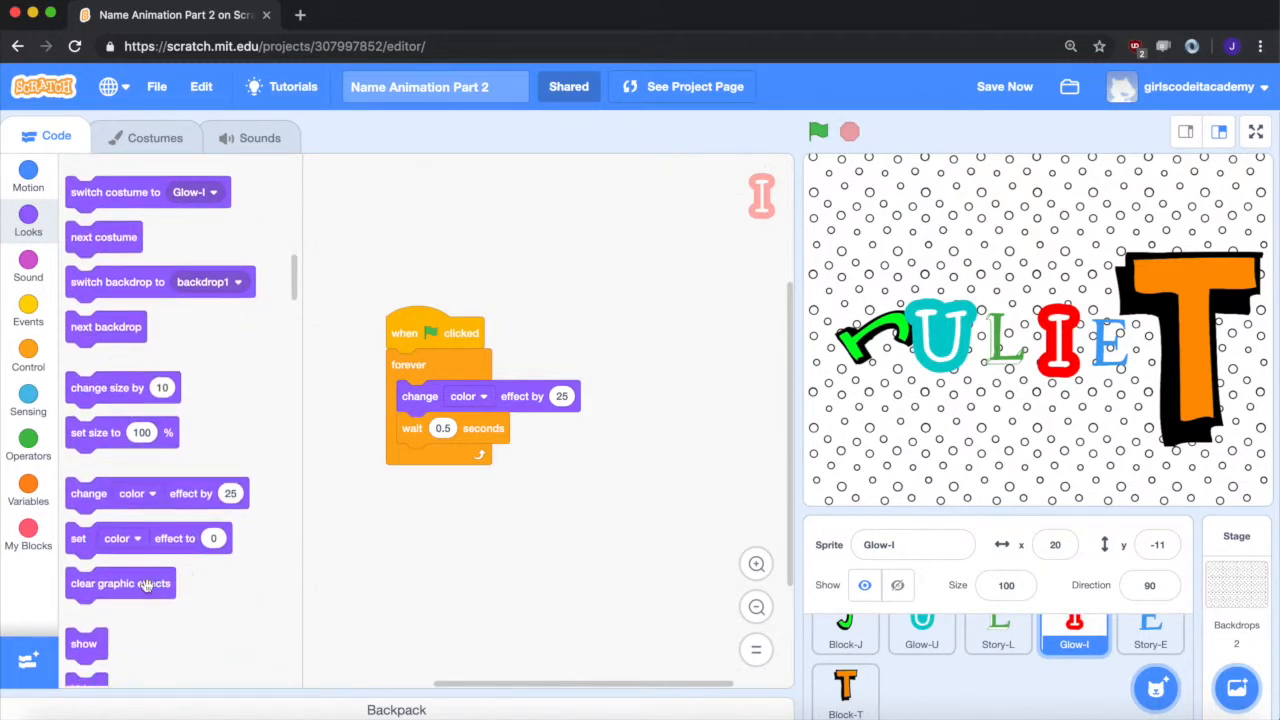
mouse_move(1150, 340)
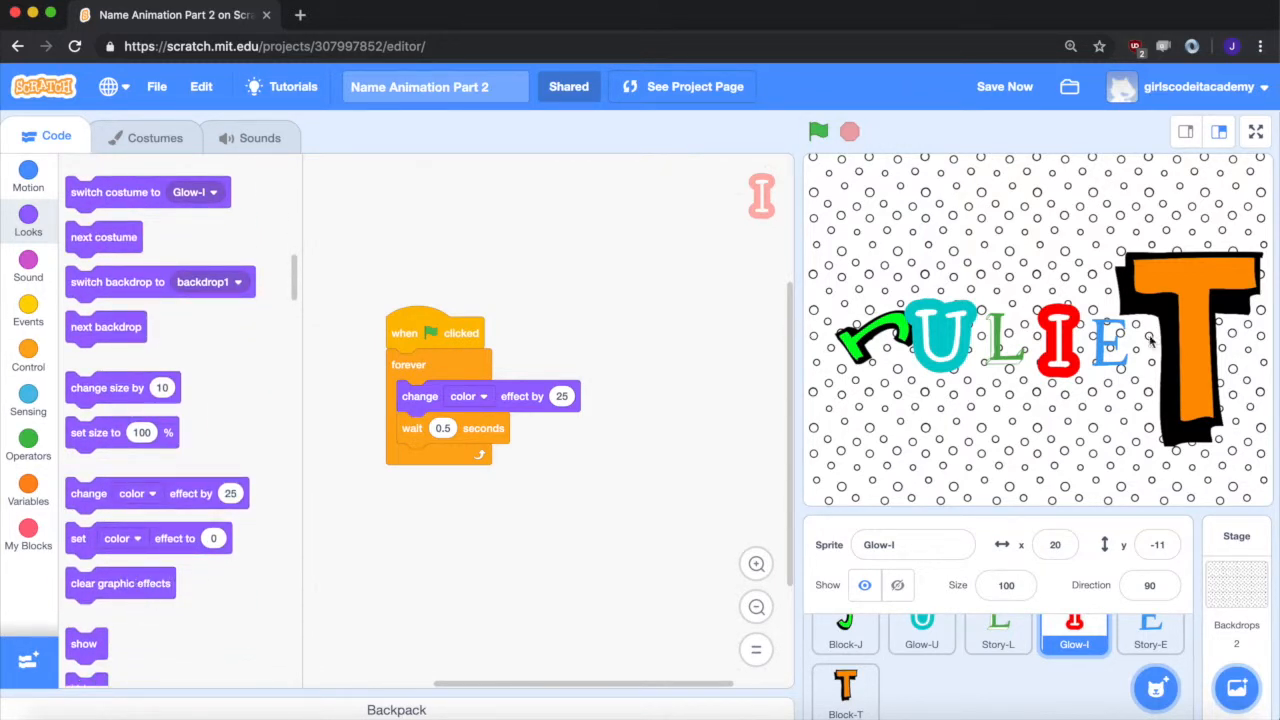
left_click_drag(120, 584, 448, 564)
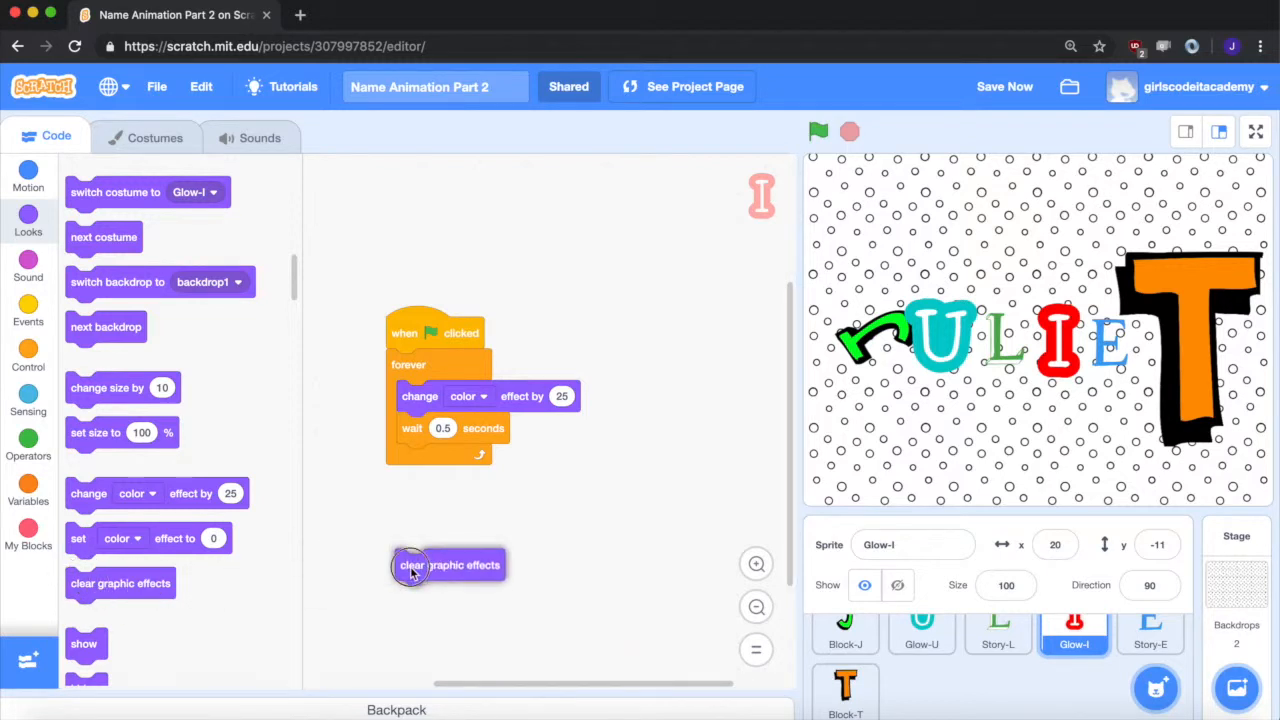
left_click_drag(448, 564, 440, 364)
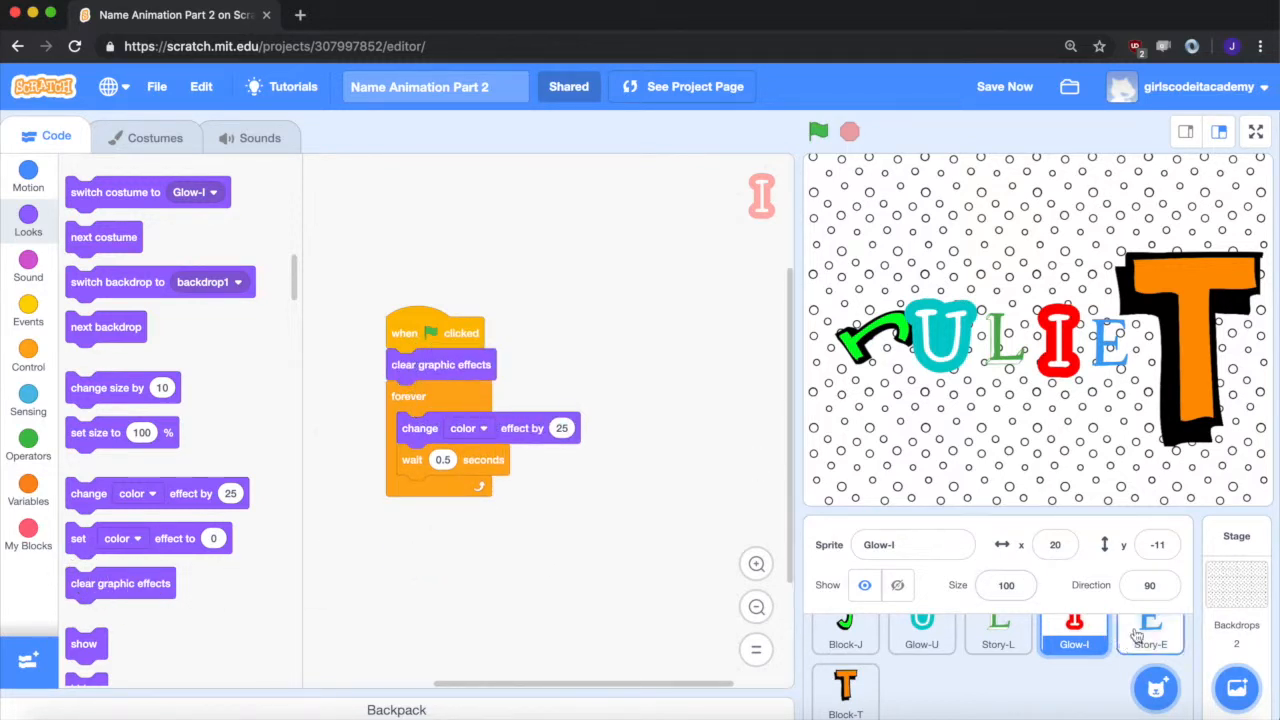
left_click(844, 690)
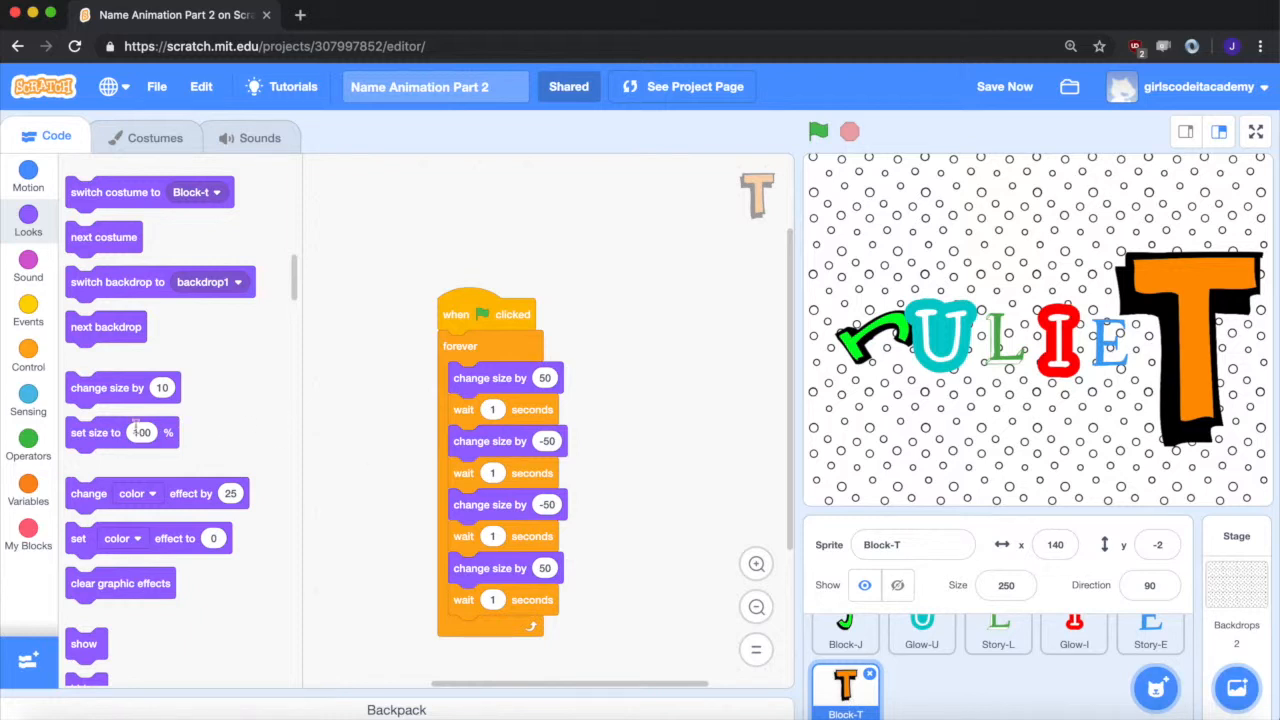
Insert 'set size to 100%' after T's flag hat, then run and stop the project.
left_click_drag(96, 432, 356, 370)
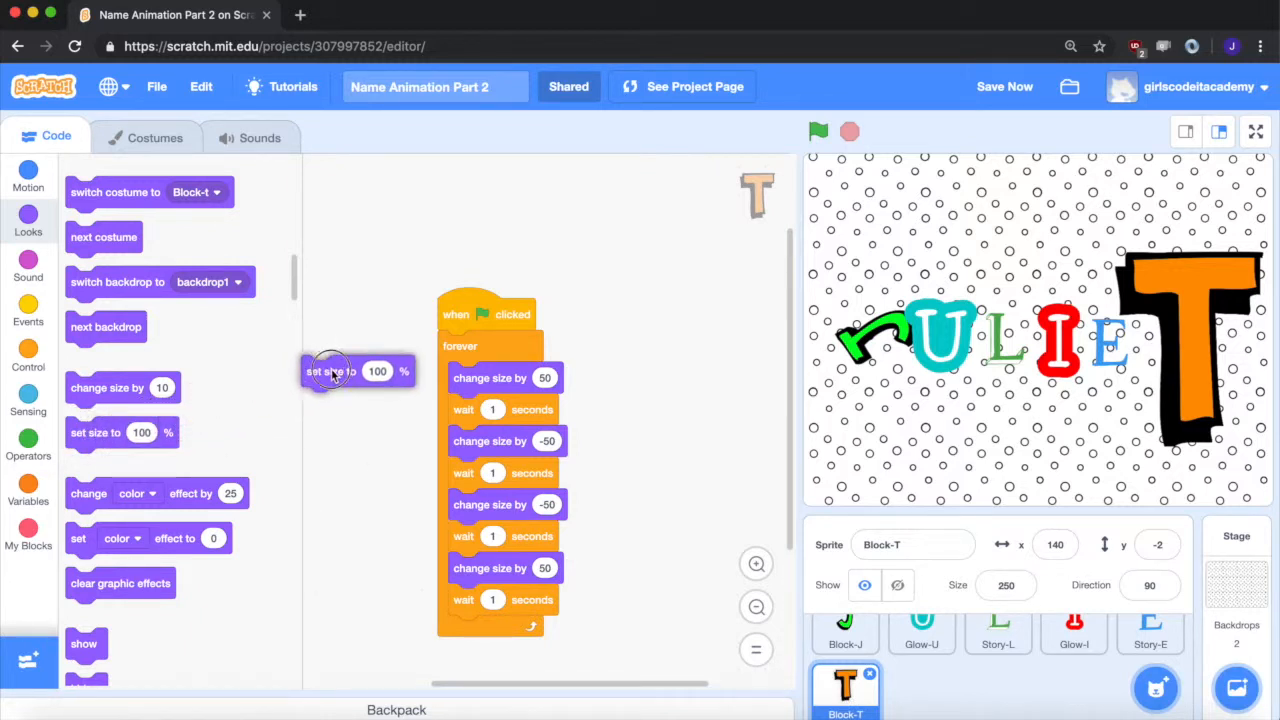
left_click_drag(356, 370, 490, 344)
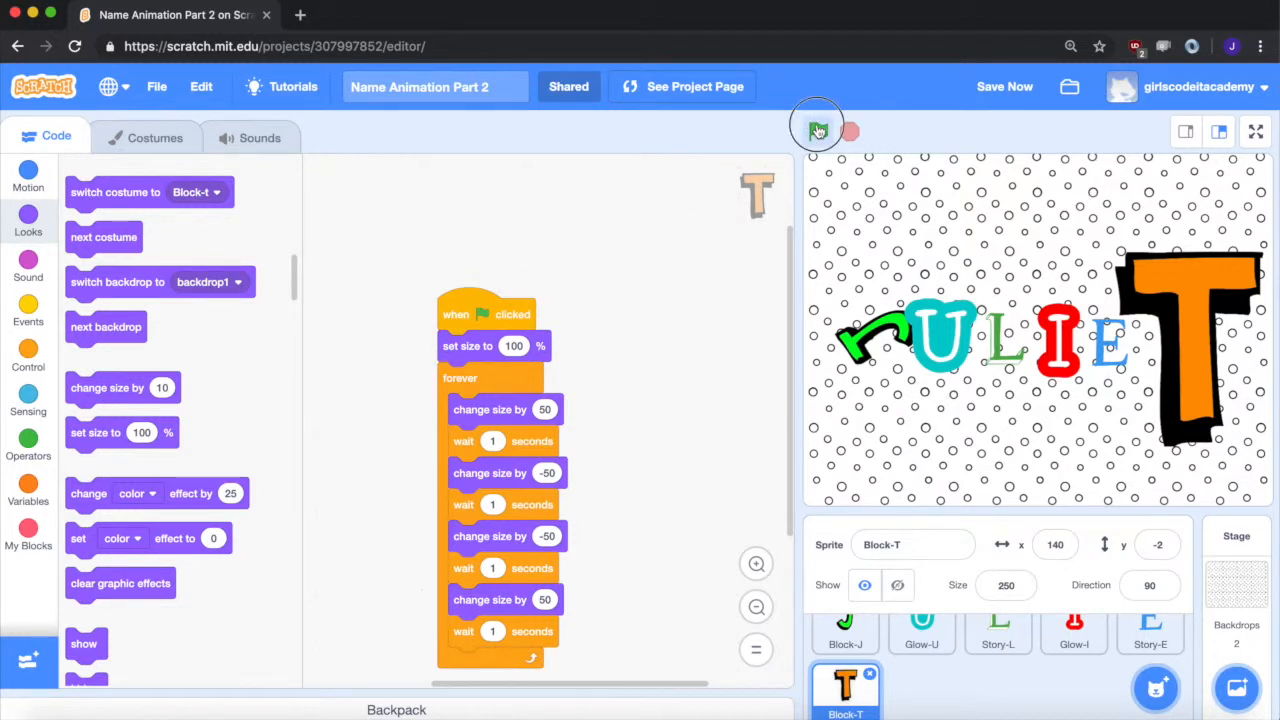
left_click(818, 132)
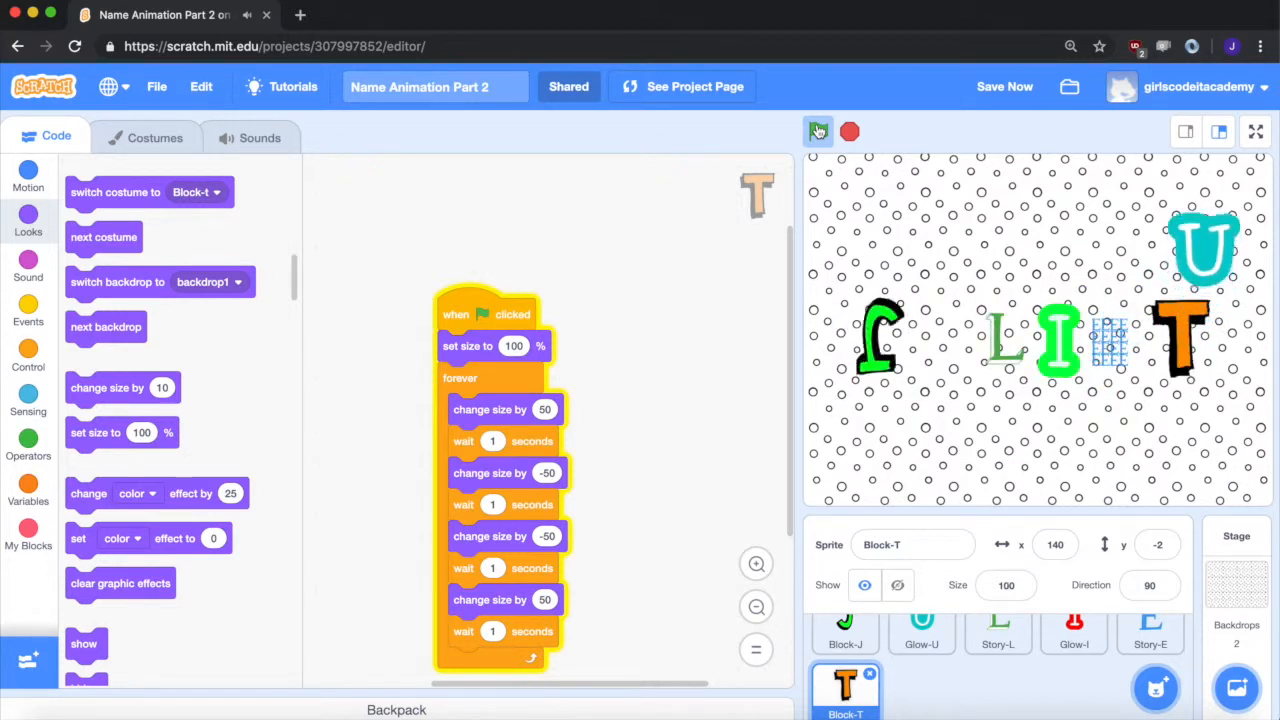
left_click(818, 132)
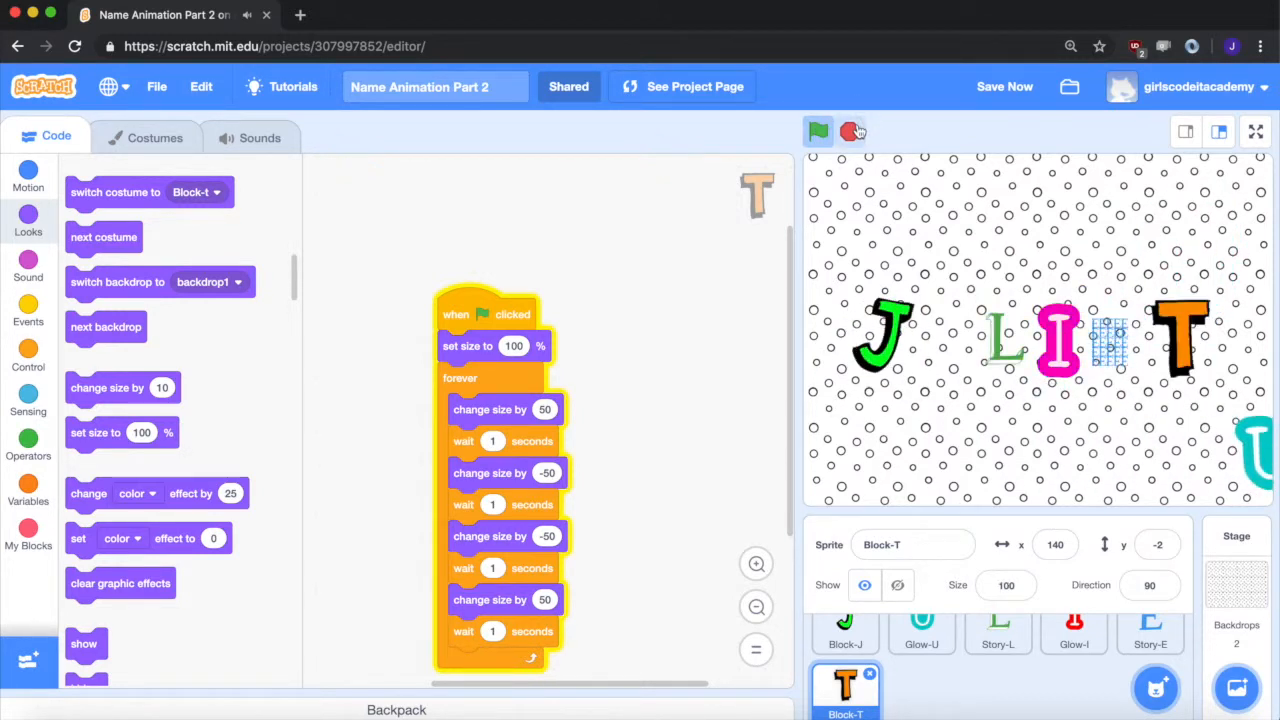
left_click(818, 132)
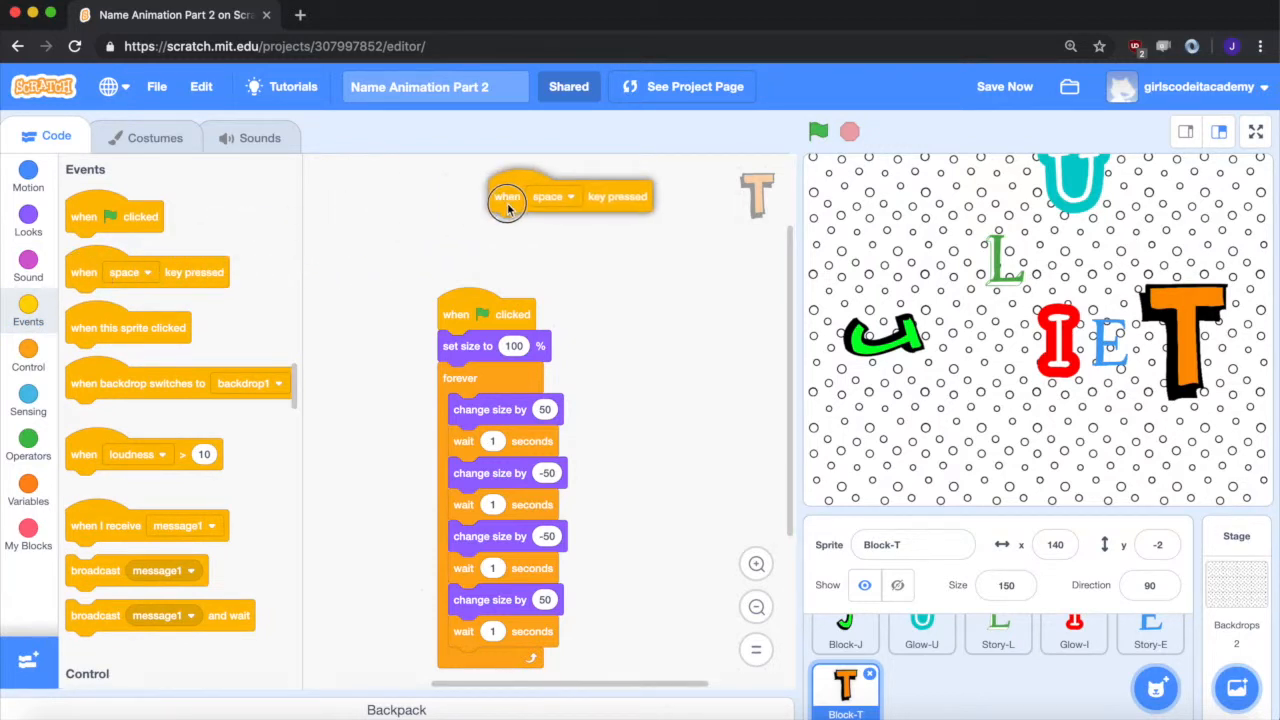
Set the new key-press hat to the t key and move T's size-reset script aside.
left_click(562, 196)
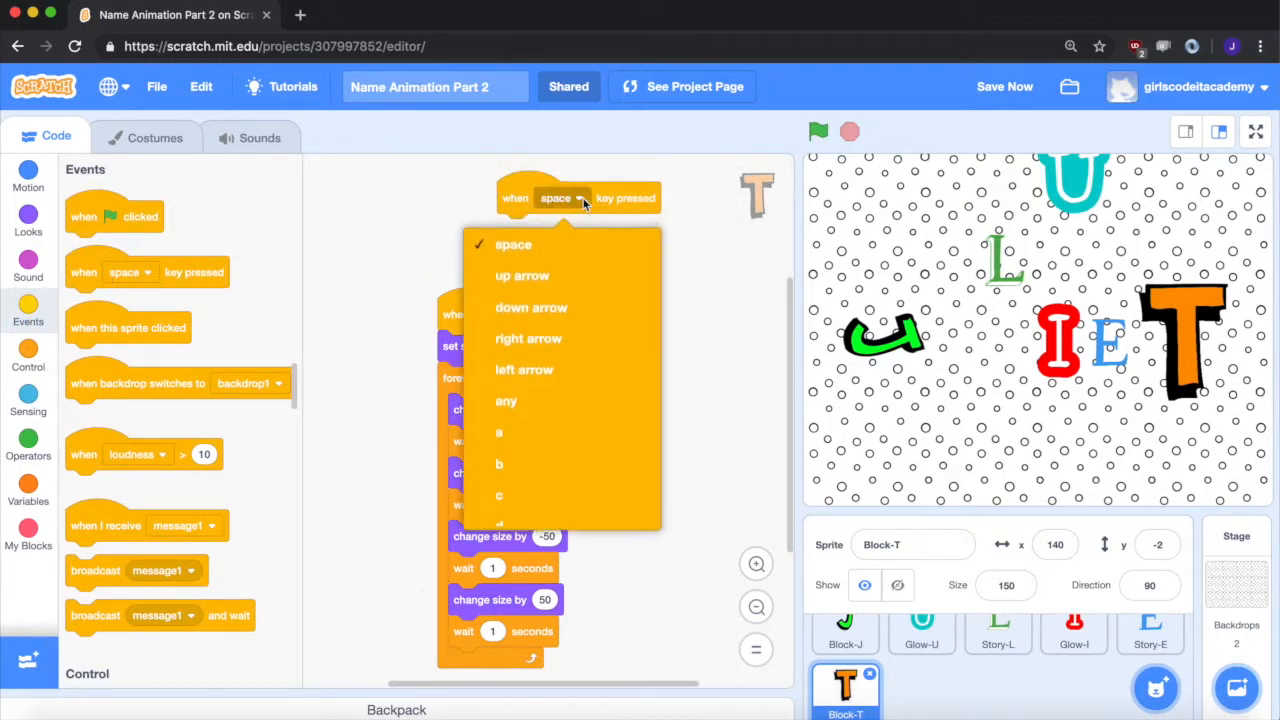
scroll("down", 3)
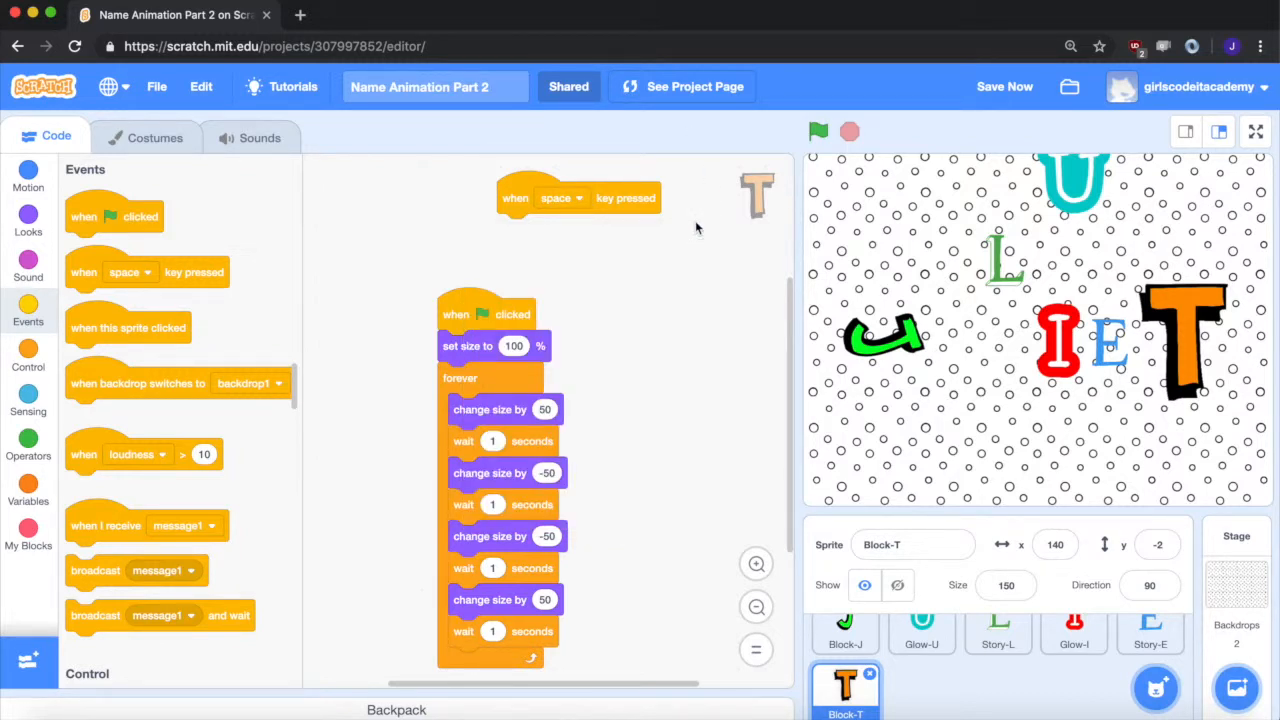
left_click(1004, 86)
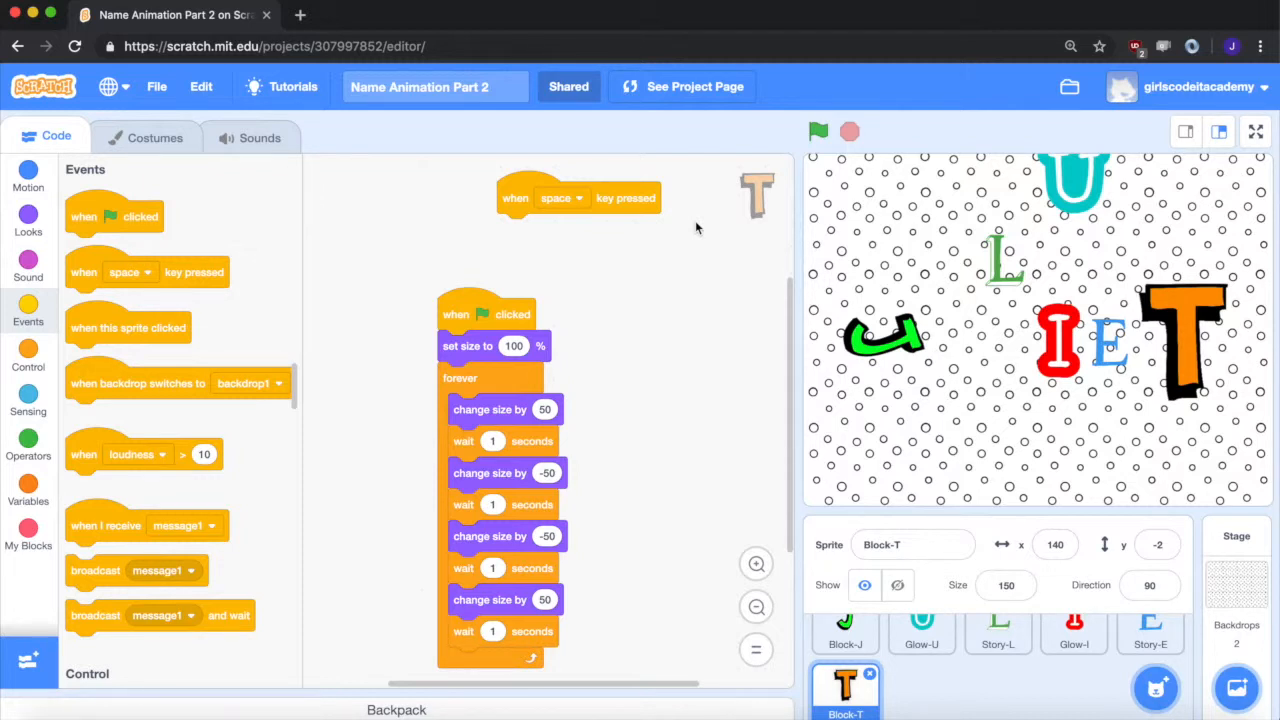
mouse_move(760, 504)
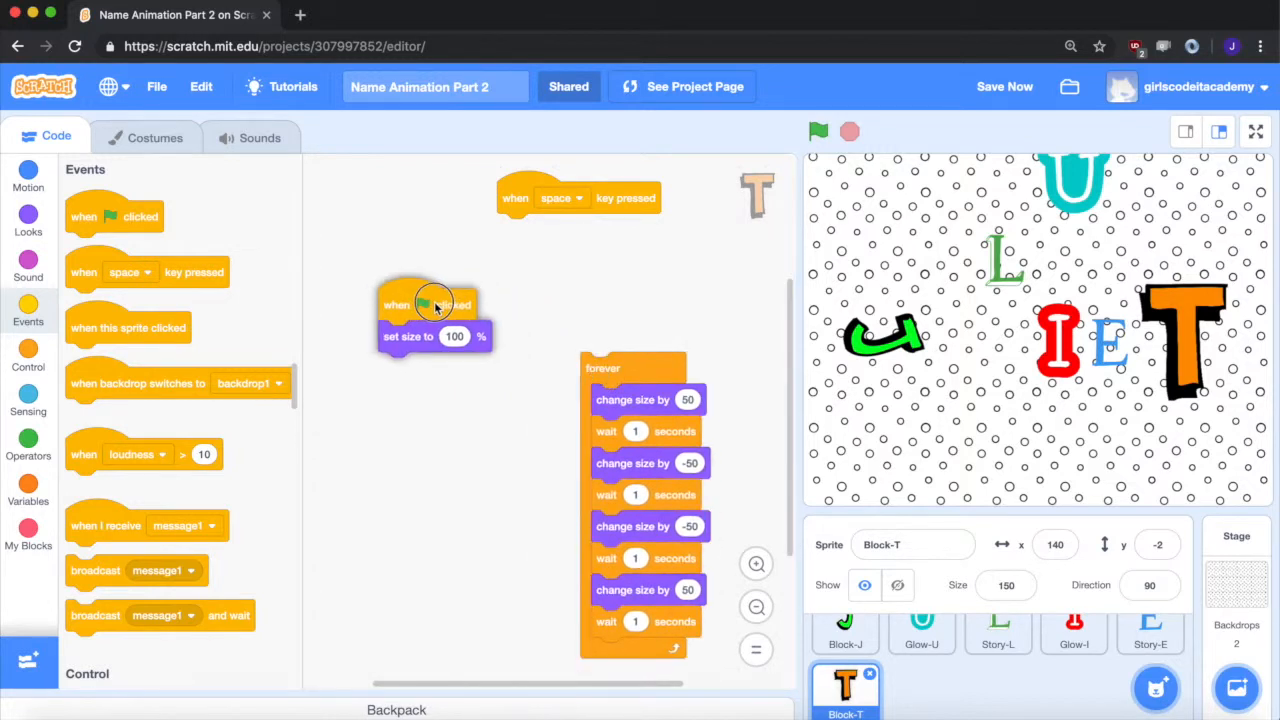
left_click_drag(578, 198, 668, 316)
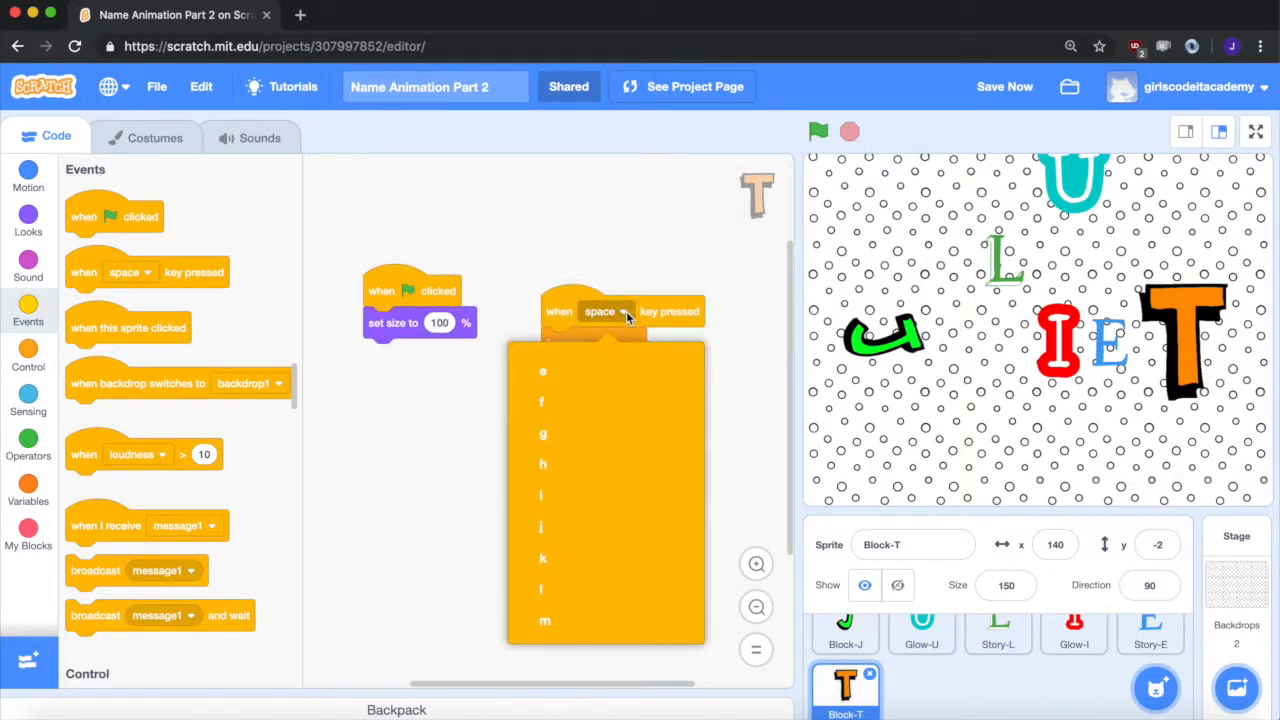
scroll("down", 3)
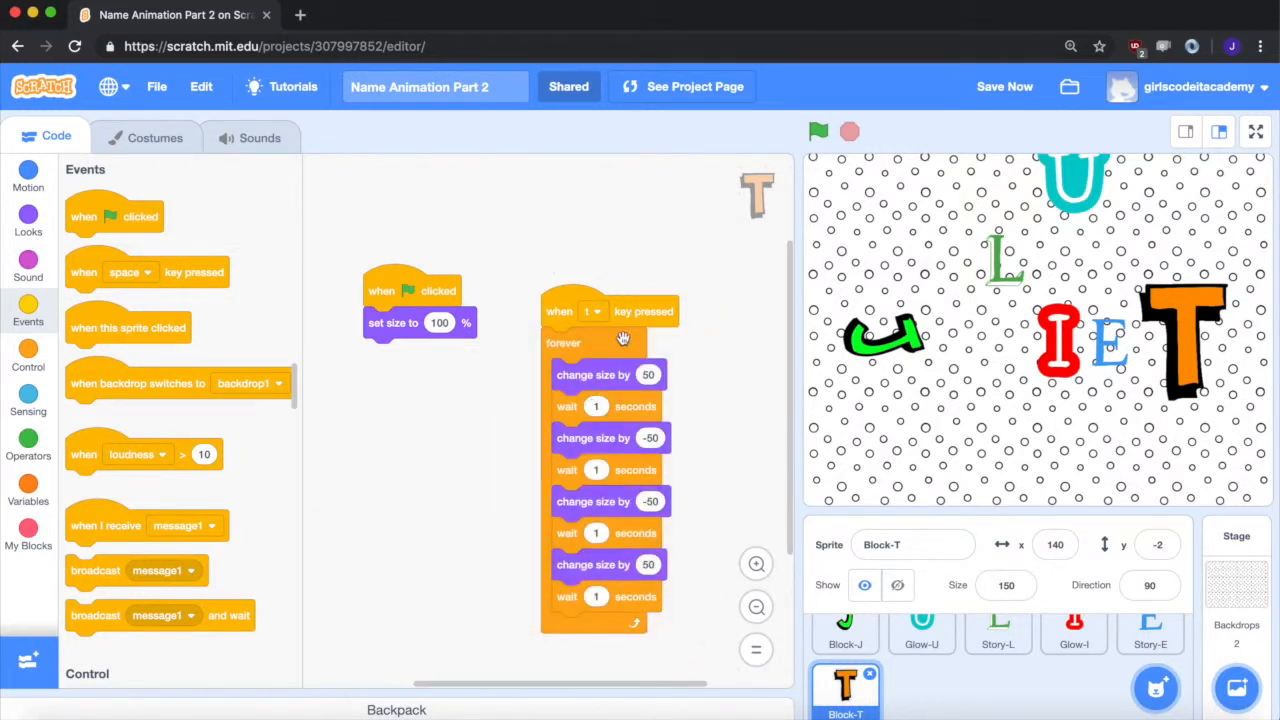
mouse_move(656, 344)
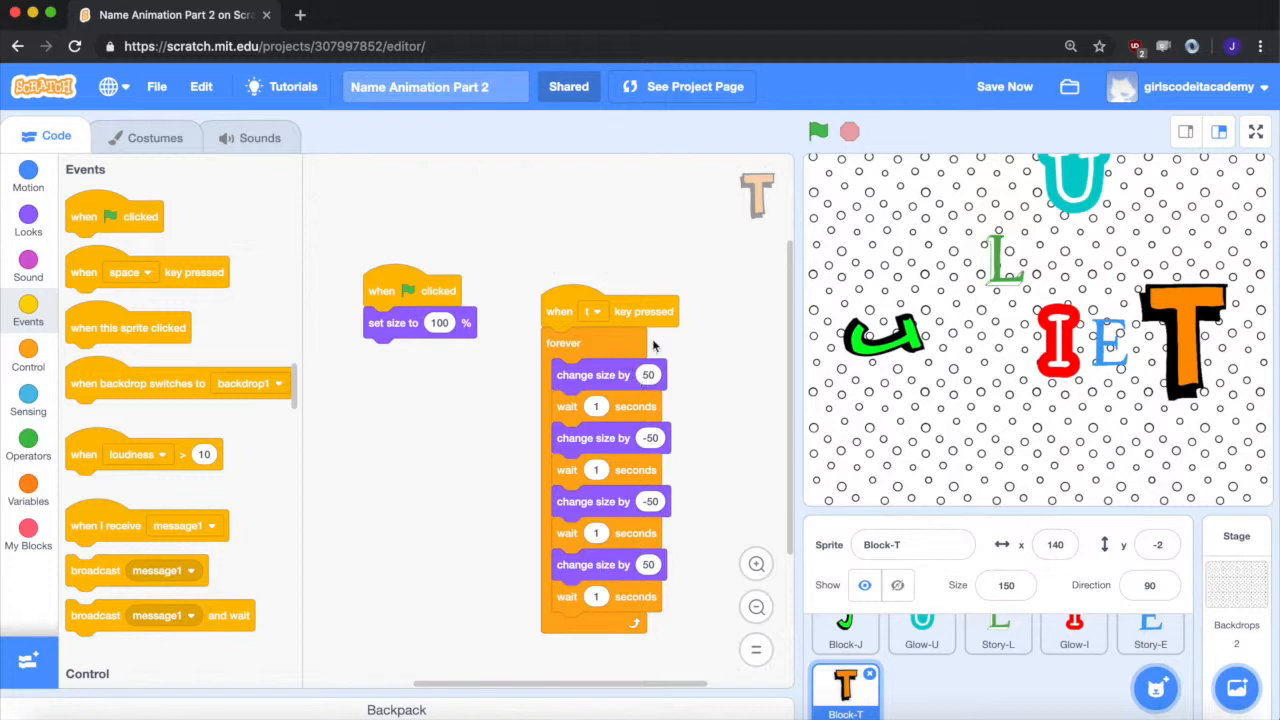
mouse_move(704, 240)
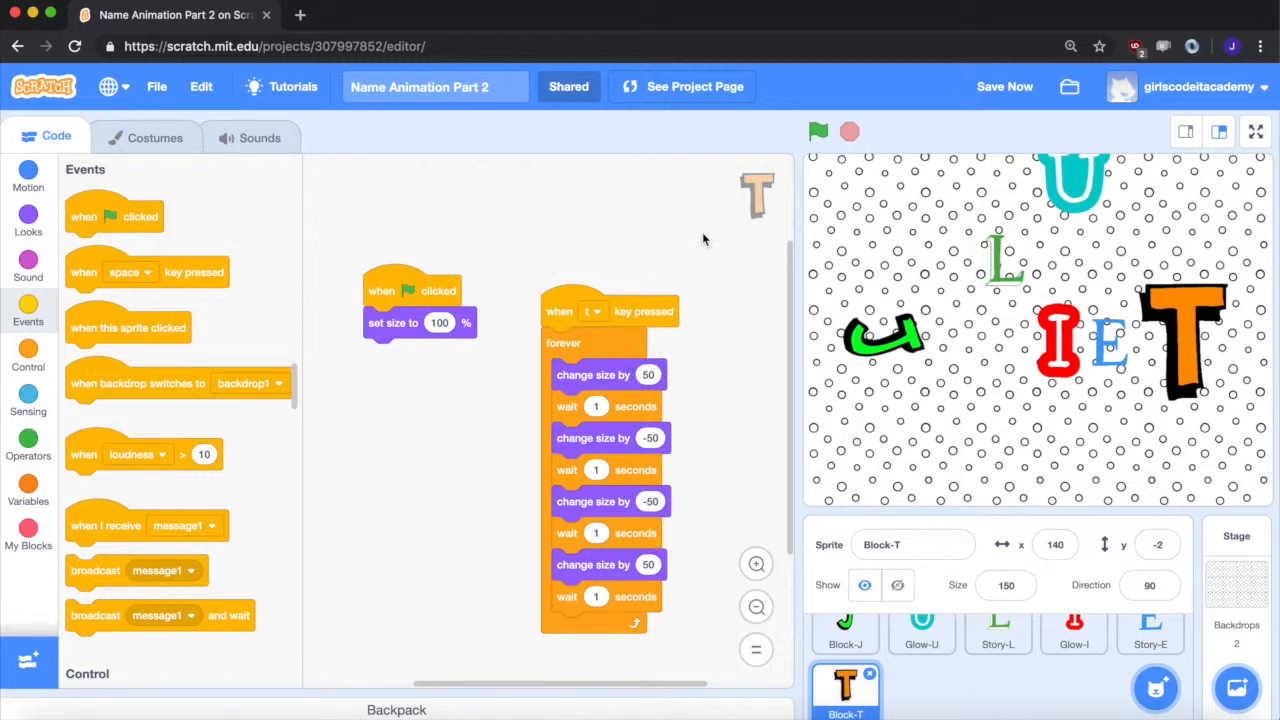
left_click(818, 132)
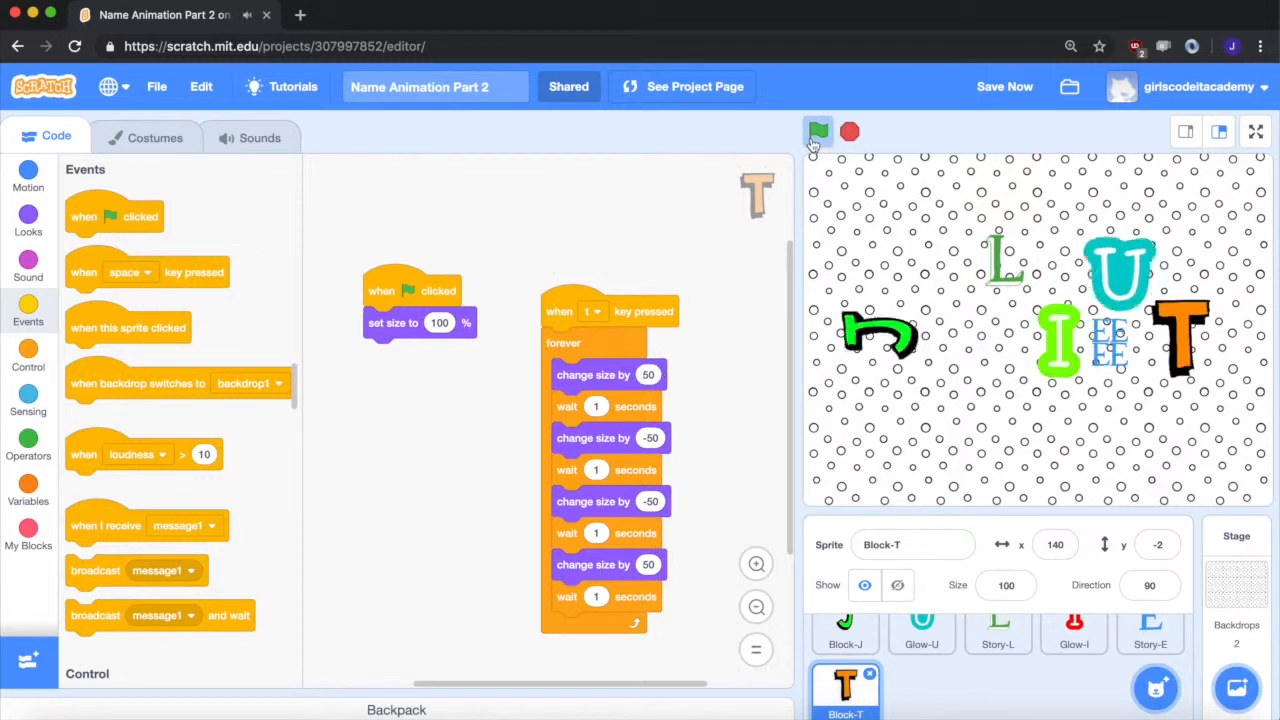
left_click(818, 132)
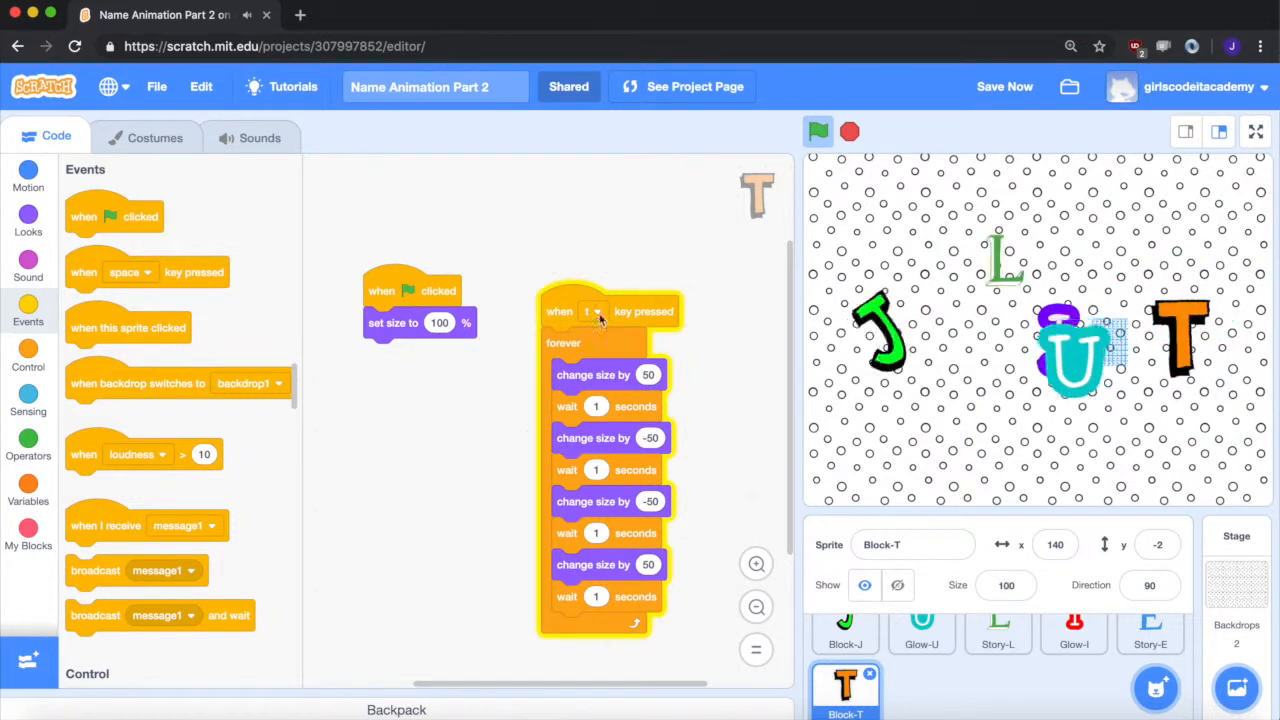
left_click(816, 132)
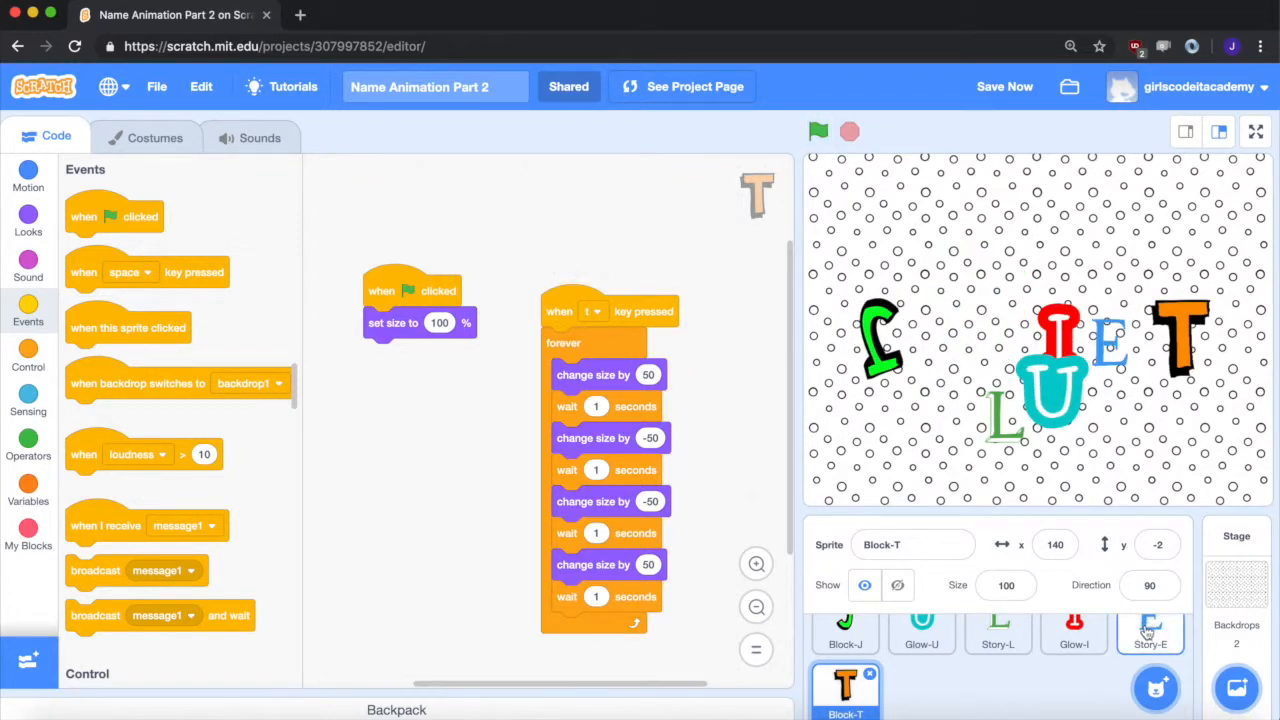
Move E's mosaic forever loop under a key-press hat set to the e key.
left_click(1150, 636)
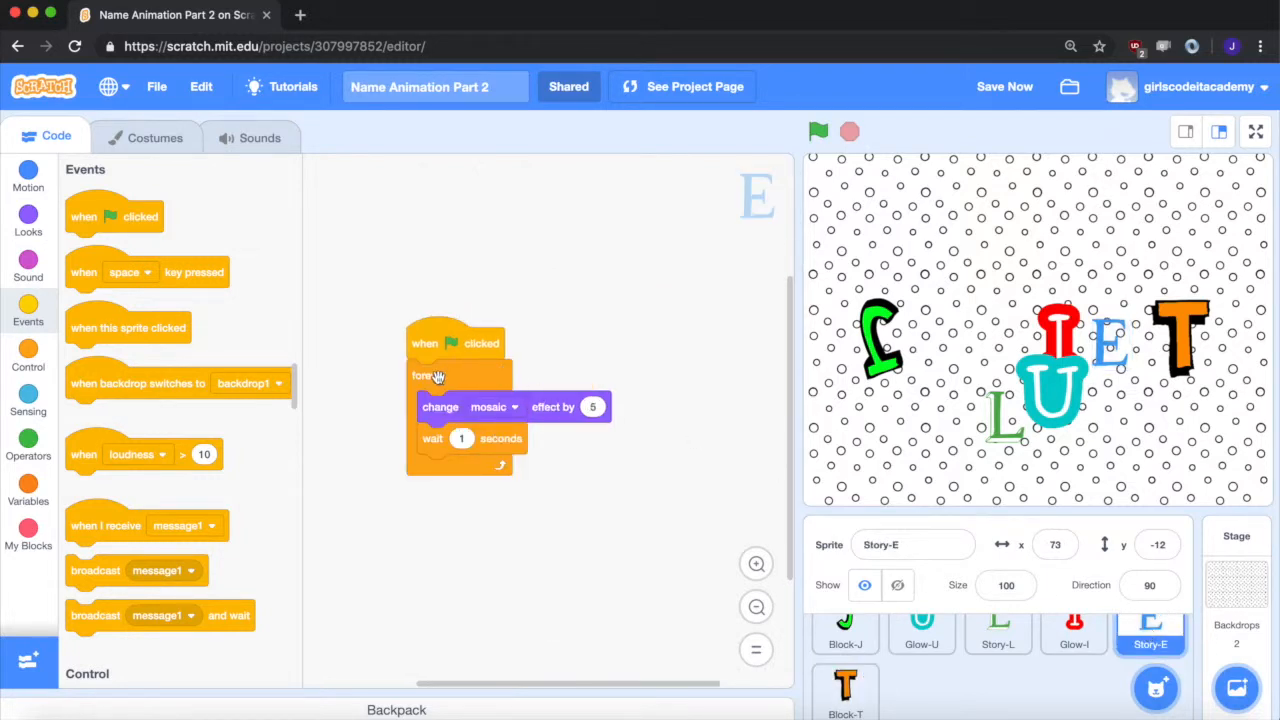
left_click_drag(422, 376, 536, 388)
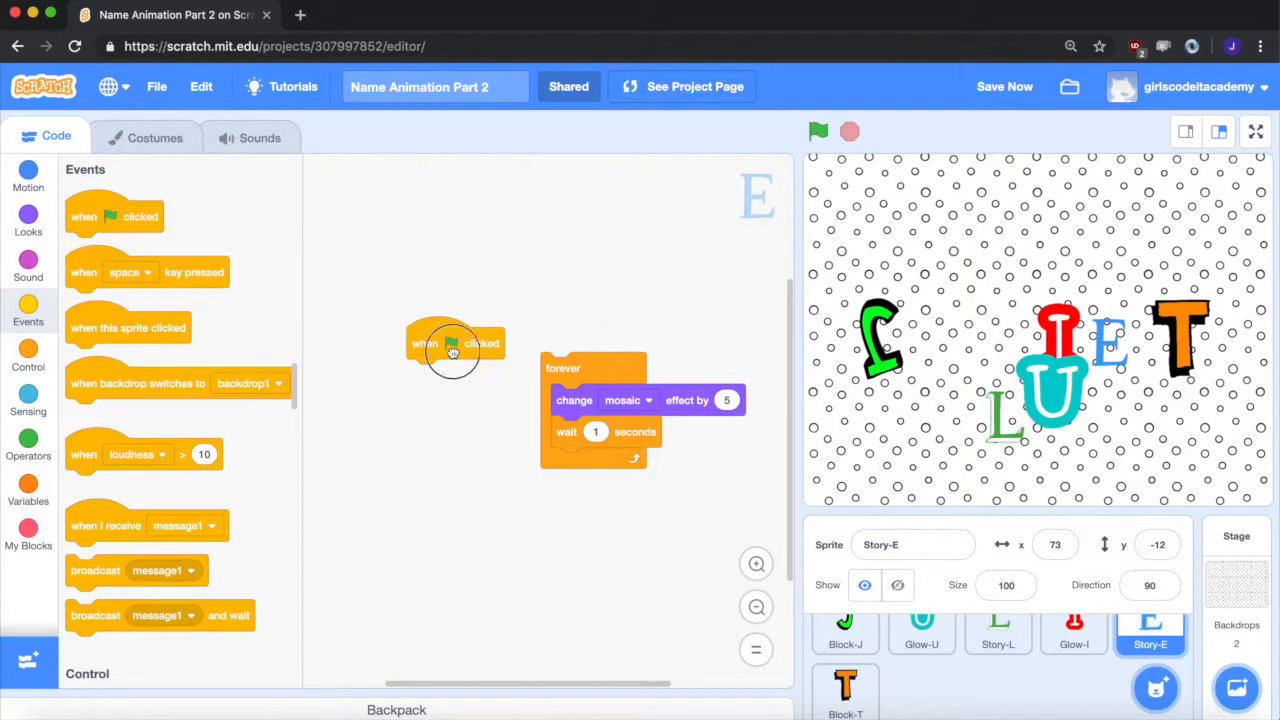
left_click_drag(456, 344, 408, 332)
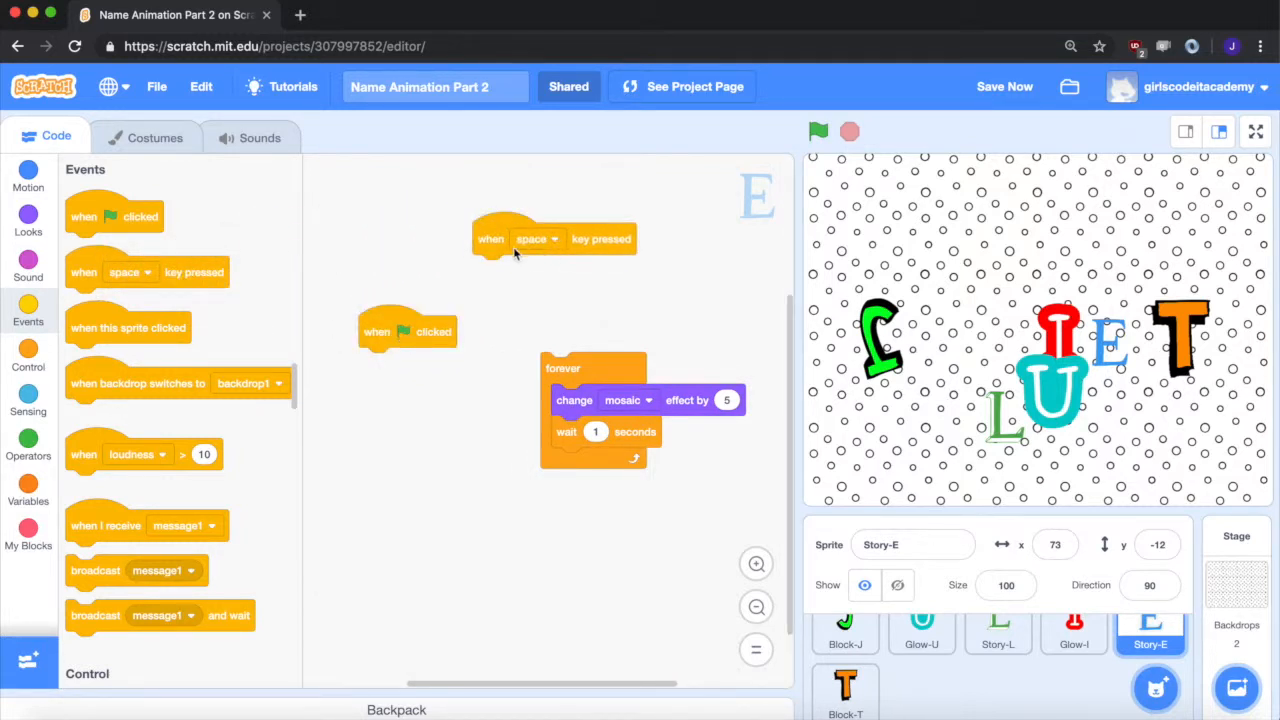
left_click(536, 238)
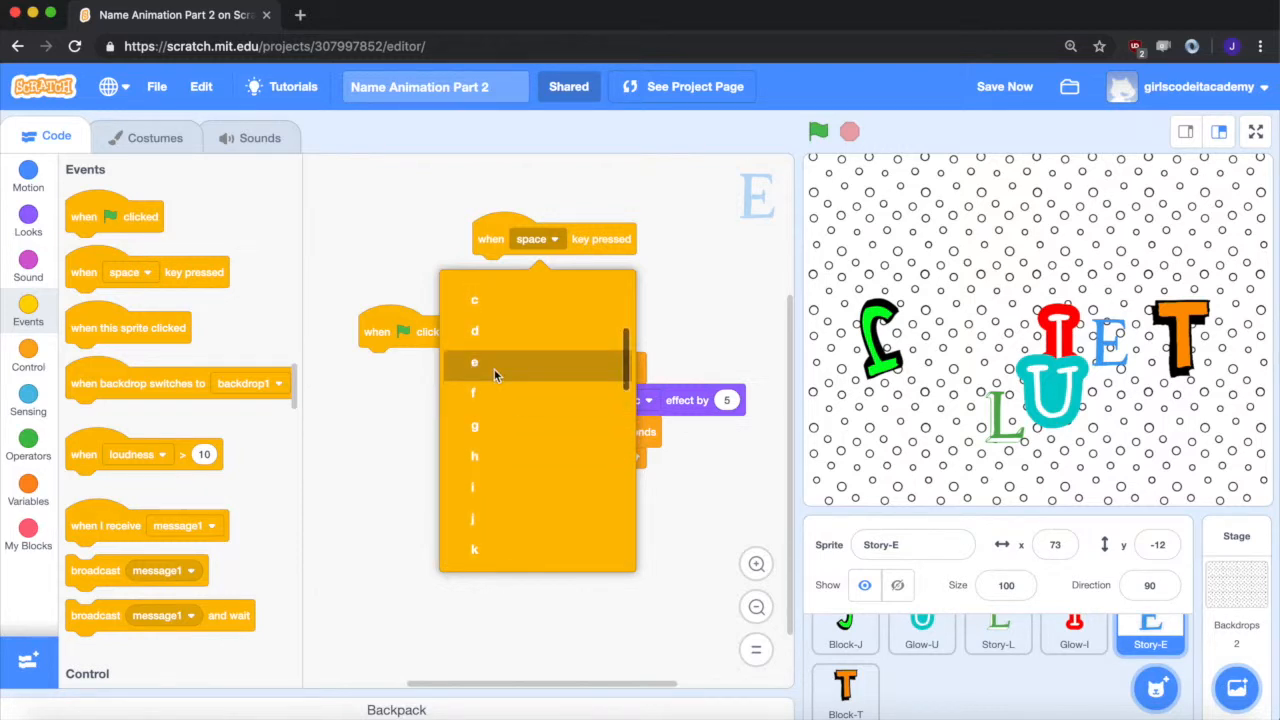
left_click(474, 362)
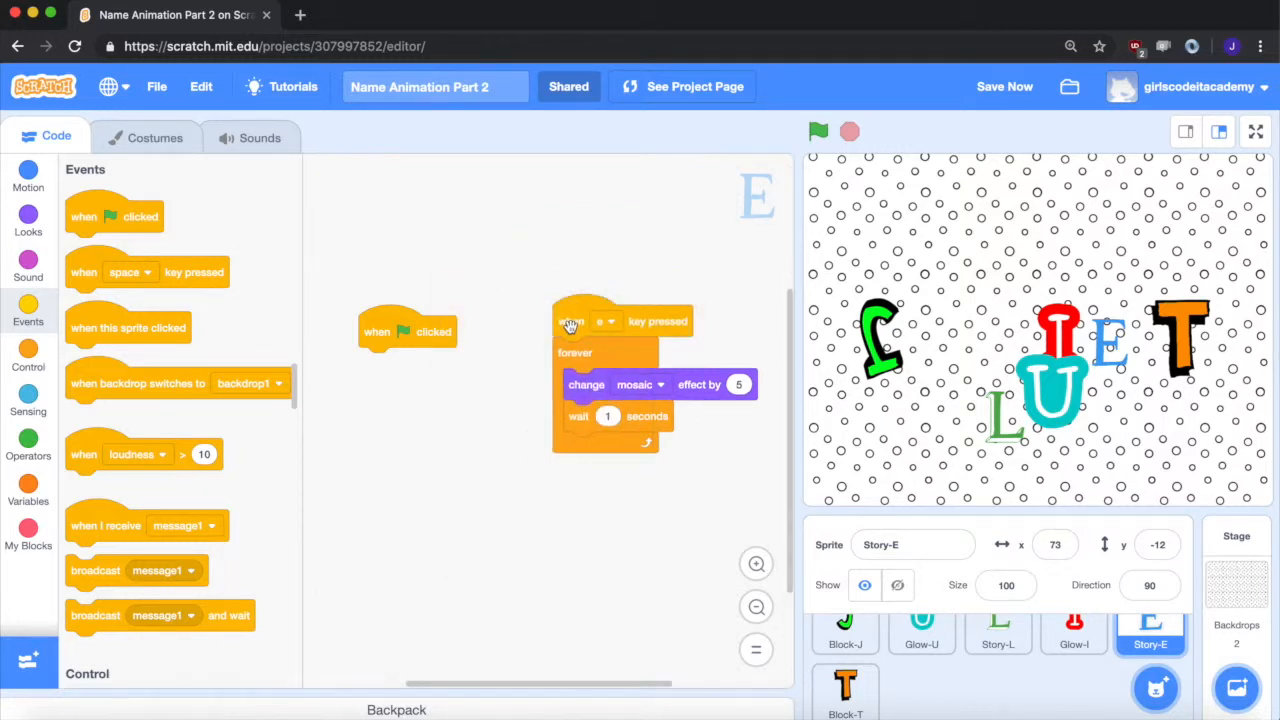
Run the project repeatedly to test the e key trigger.
left_click(818, 132)
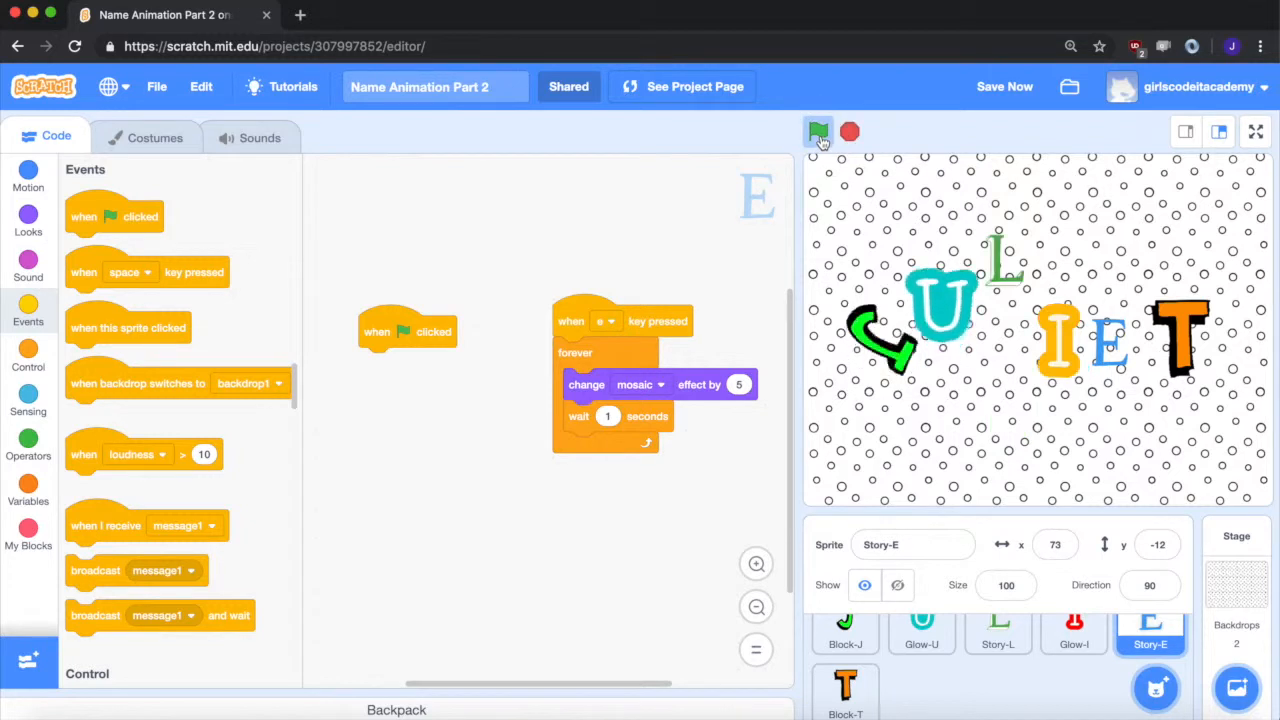
left_click(820, 132)
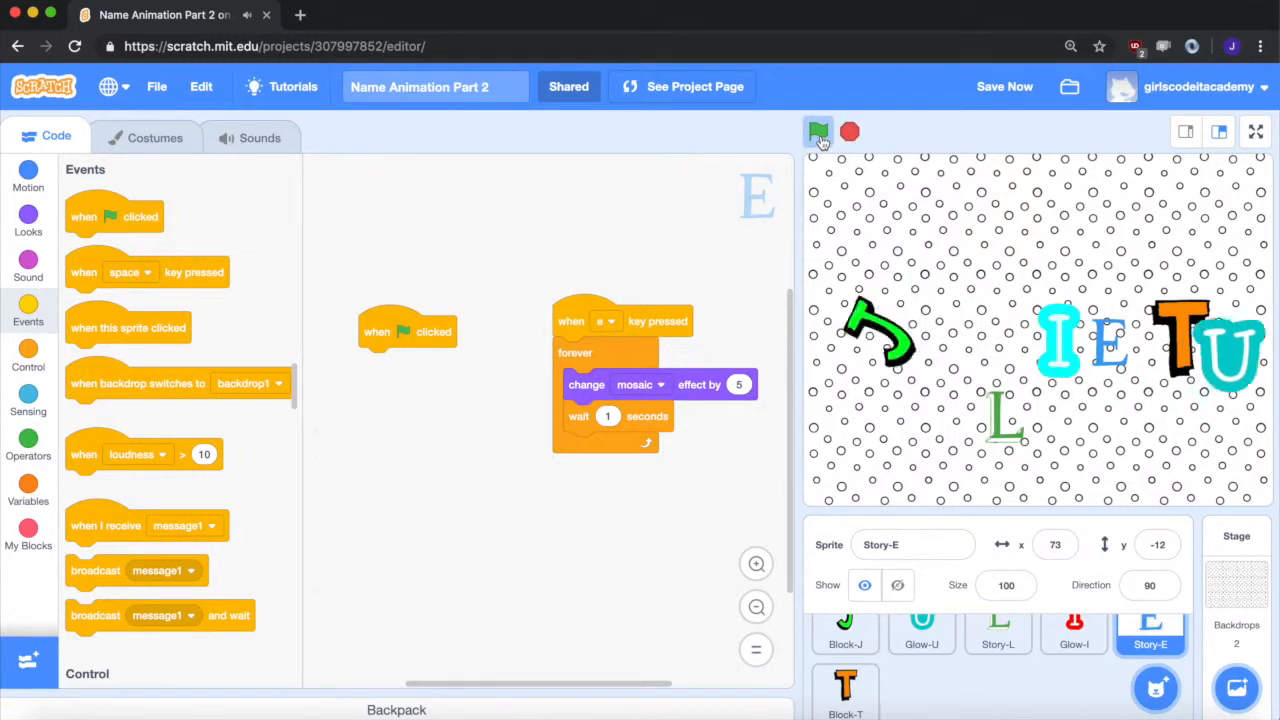
left_click(820, 132)
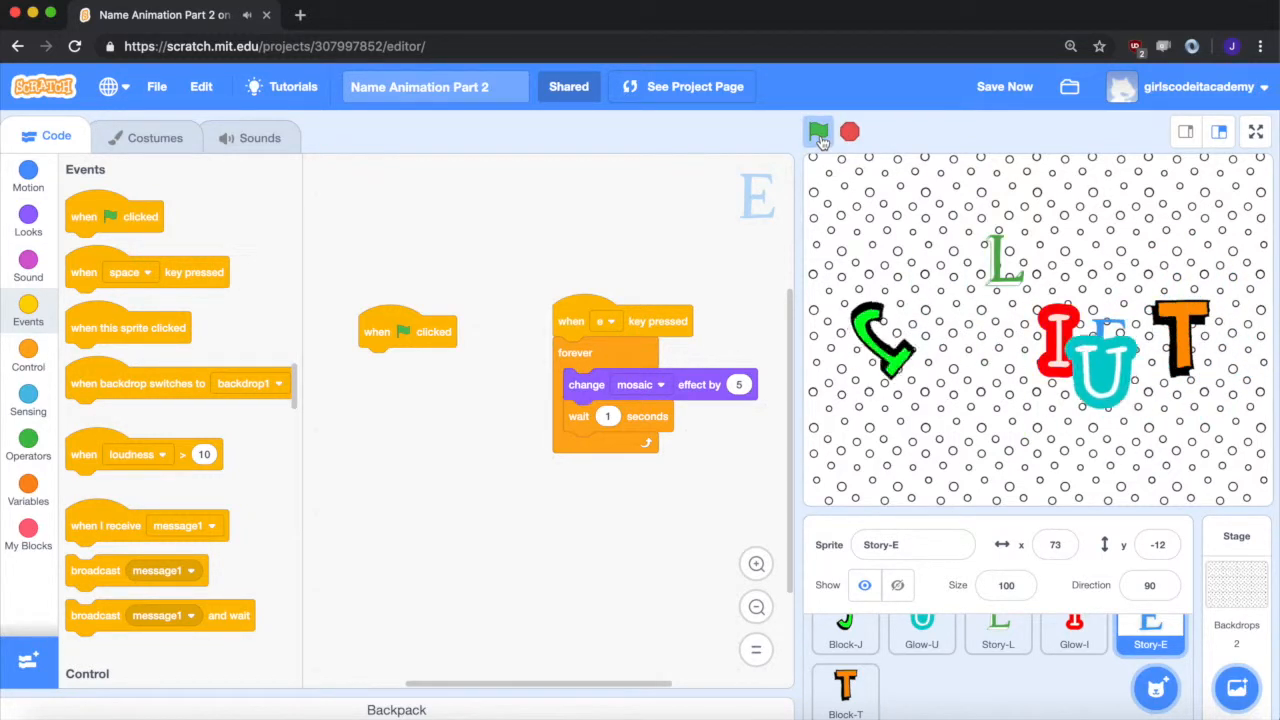
left_click(818, 132)
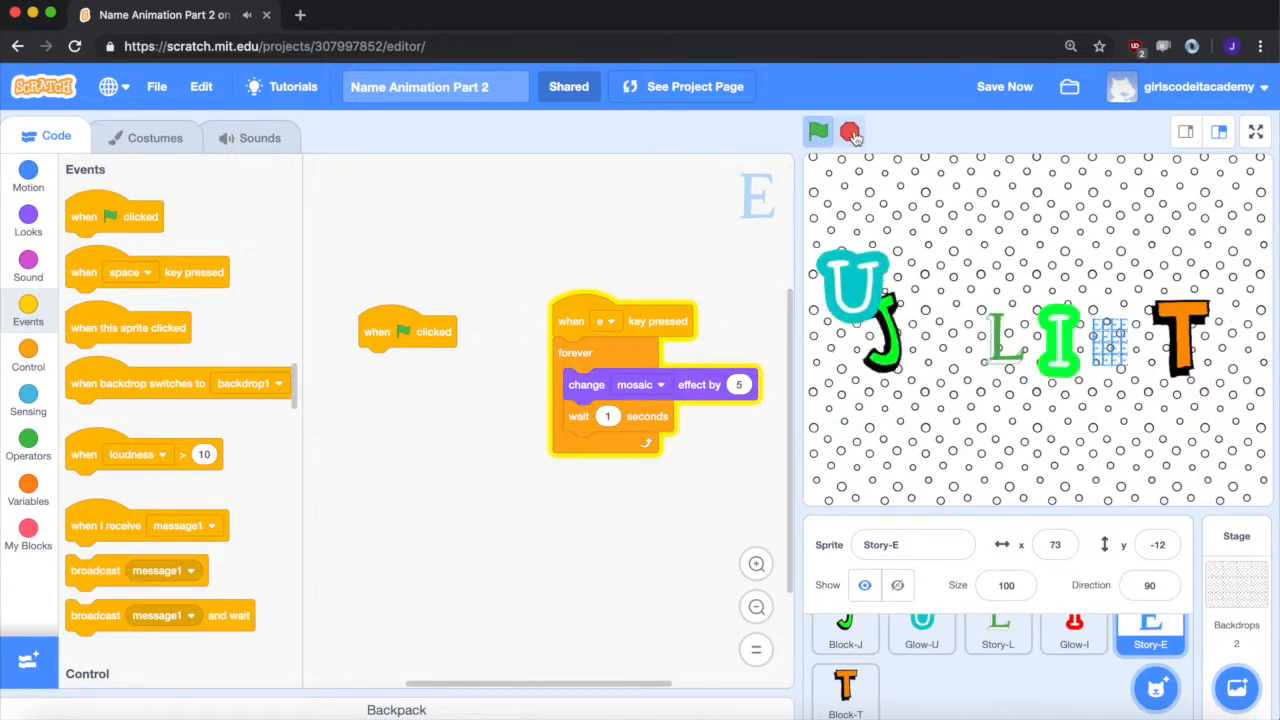
Move I's colour loop under a key-press hat, then move to the Story-L sprite.
left_click(1074, 630)
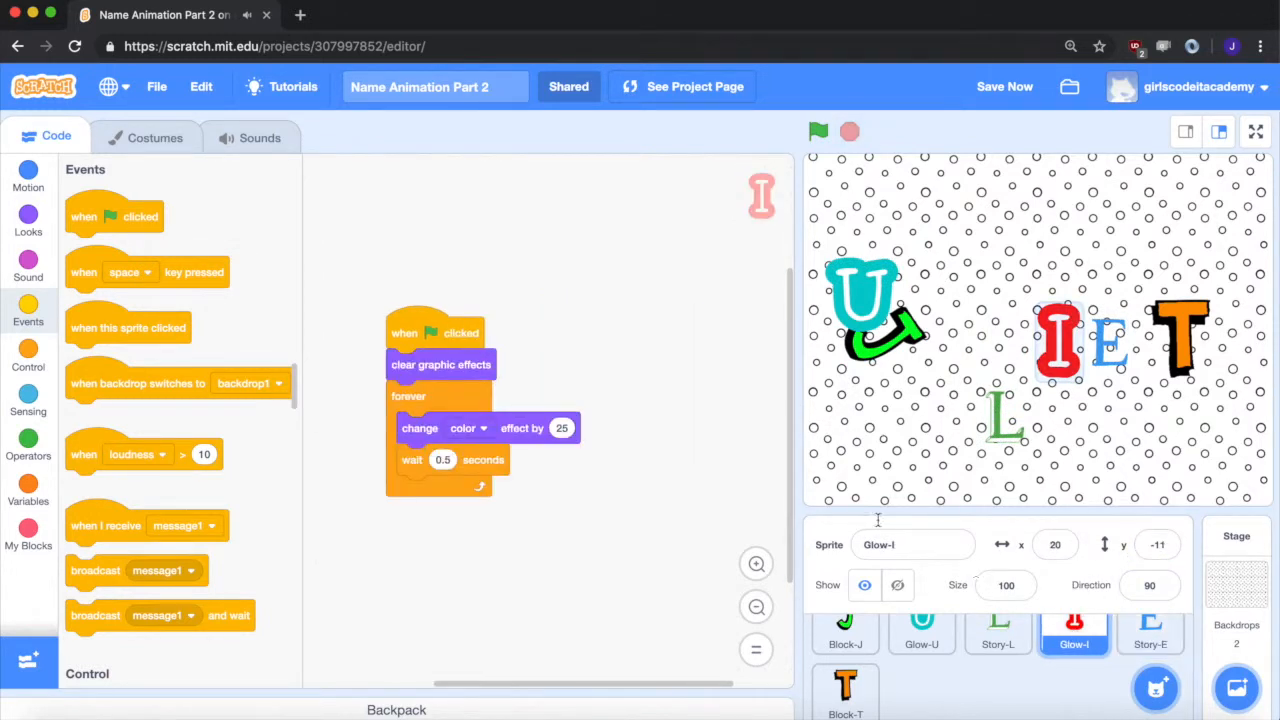
left_click_drag(408, 396, 564, 396)
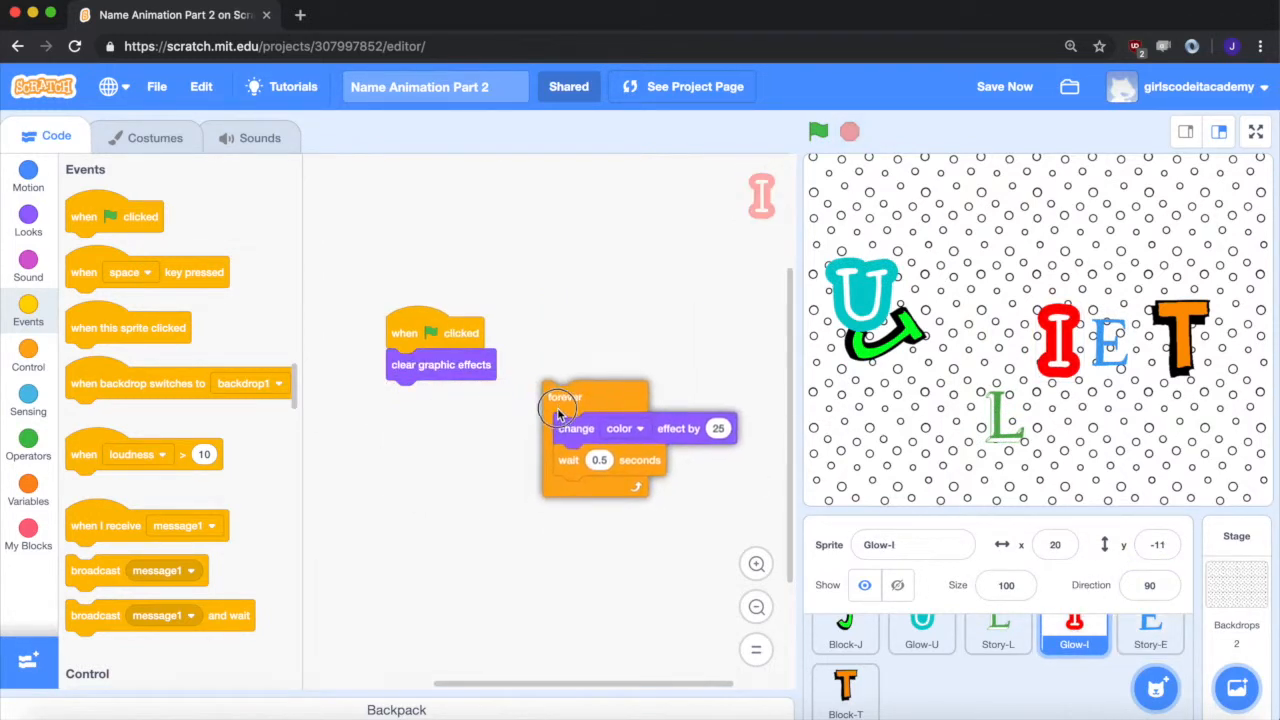
left_click_drag(560, 414, 560, 398)
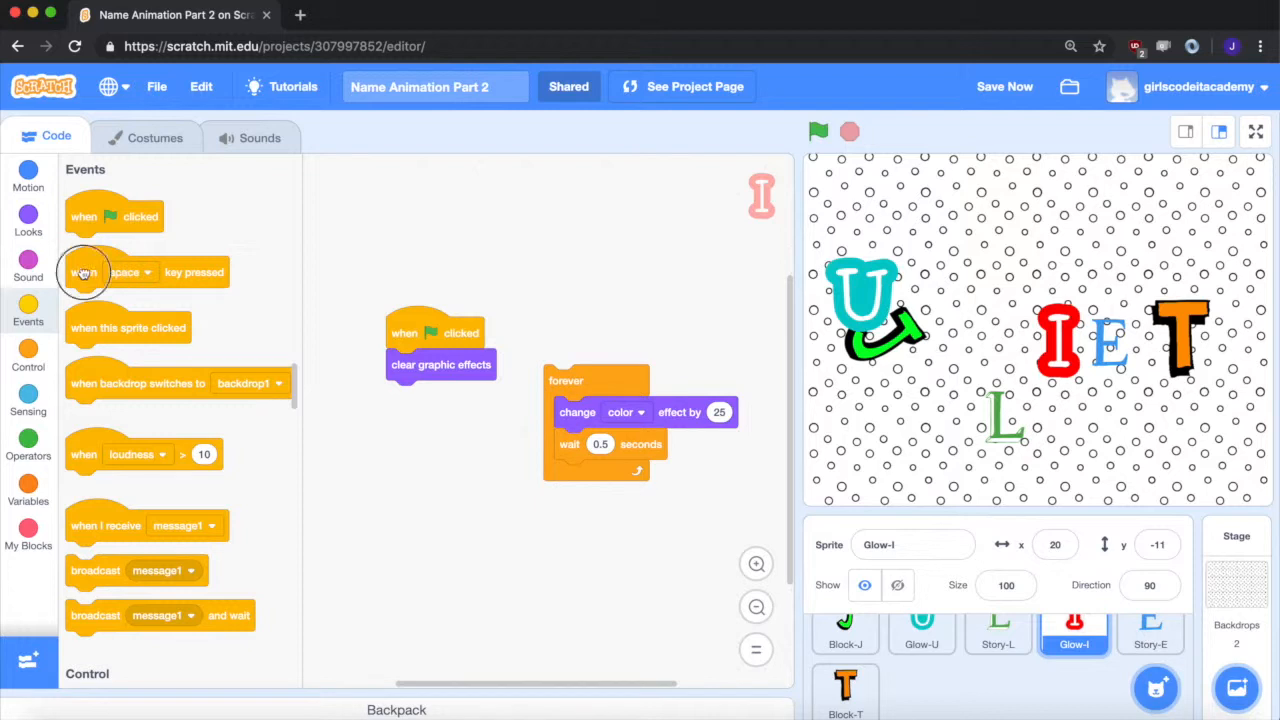
left_click_drag(112, 272, 664, 268)
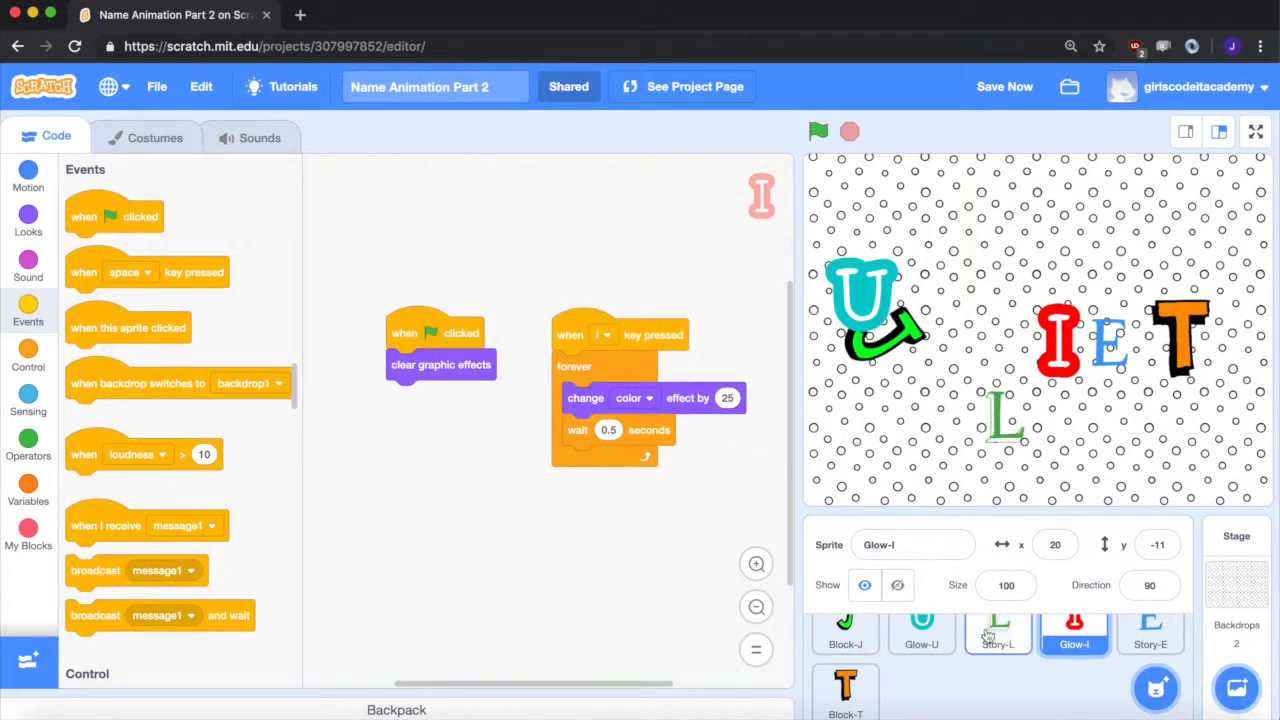
left_click(996, 630)
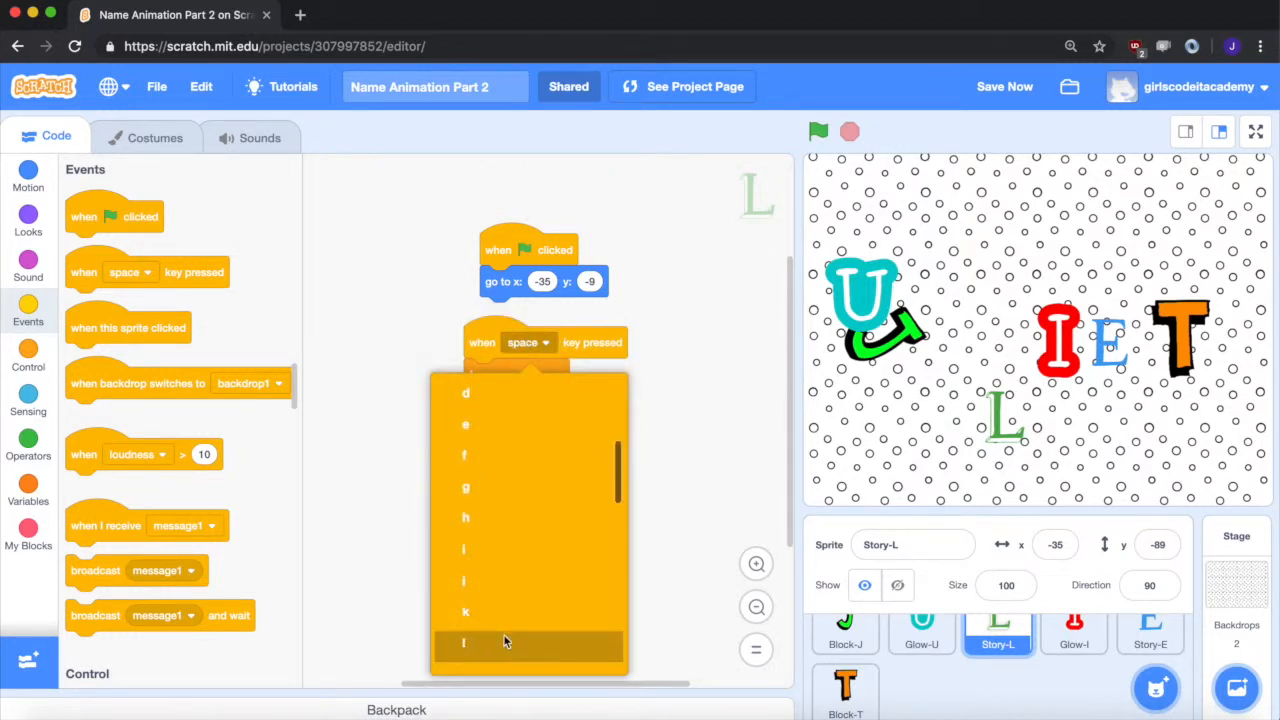
Detach the U letter's forever glide loop and trigger it with a 'when u key pressed' hat.
left_click(920, 630)
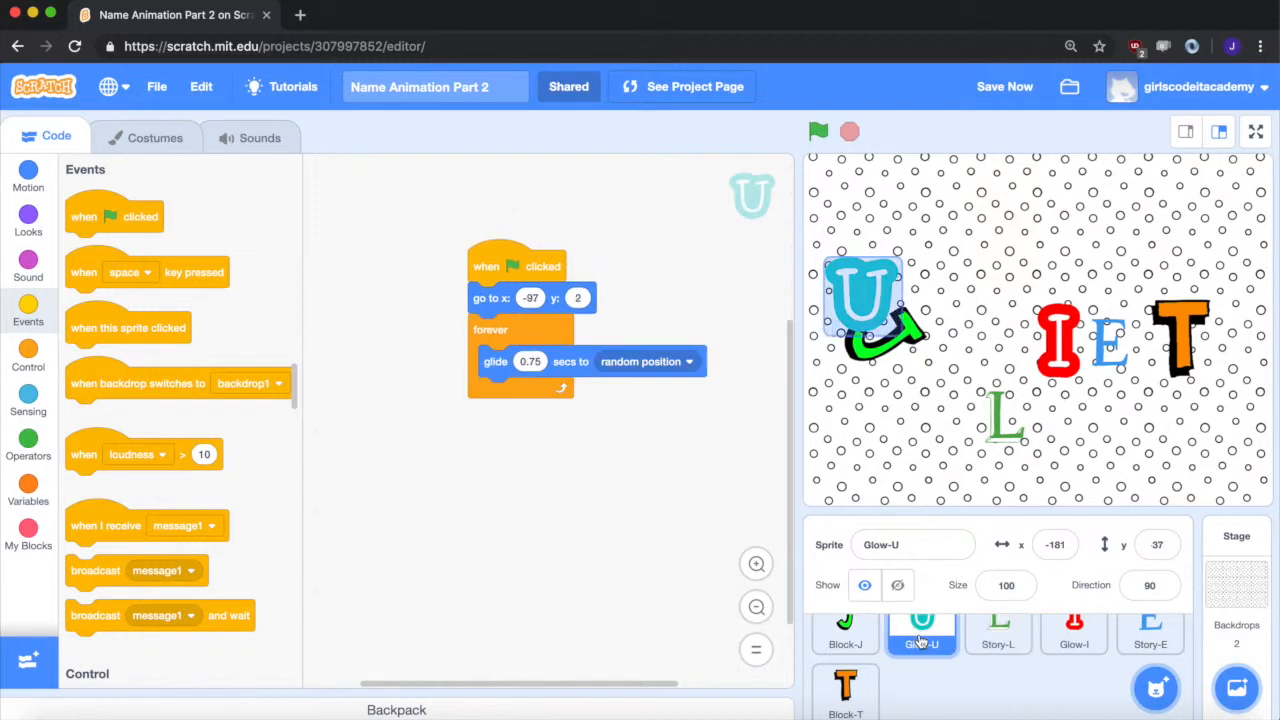
left_click_drag(490, 328, 468, 424)
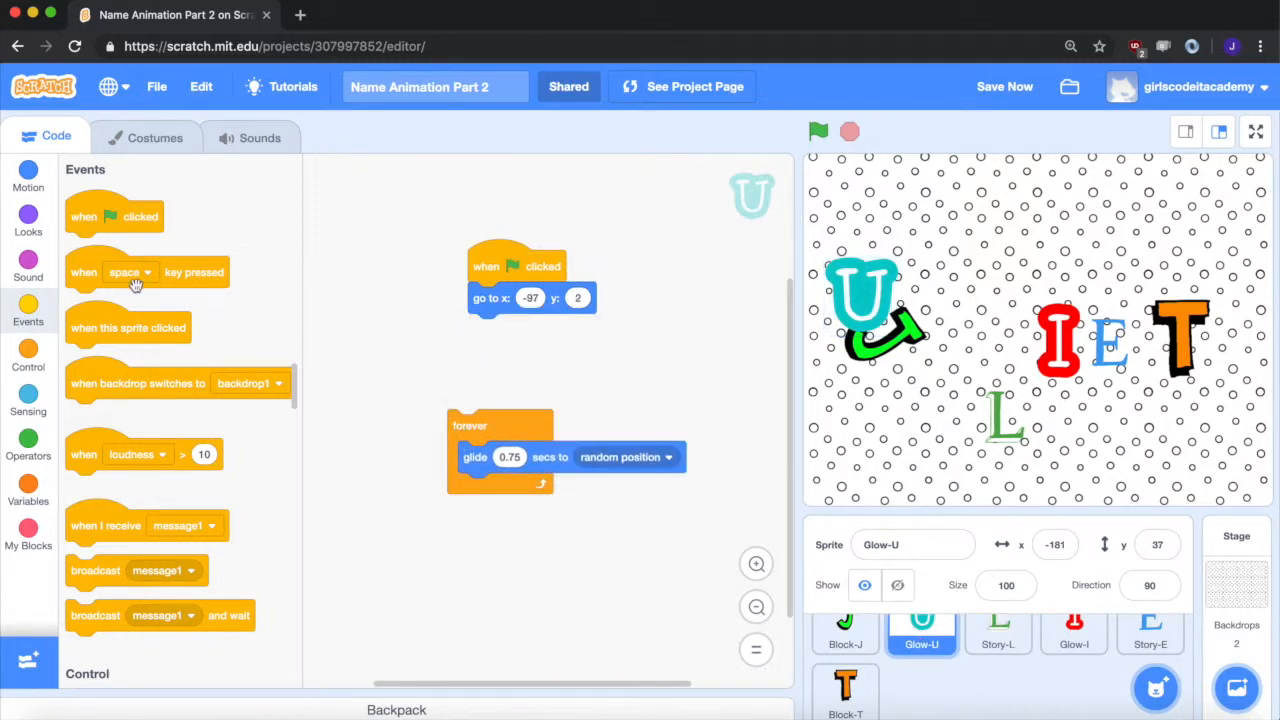
left_click_drag(116, 272, 496, 378)
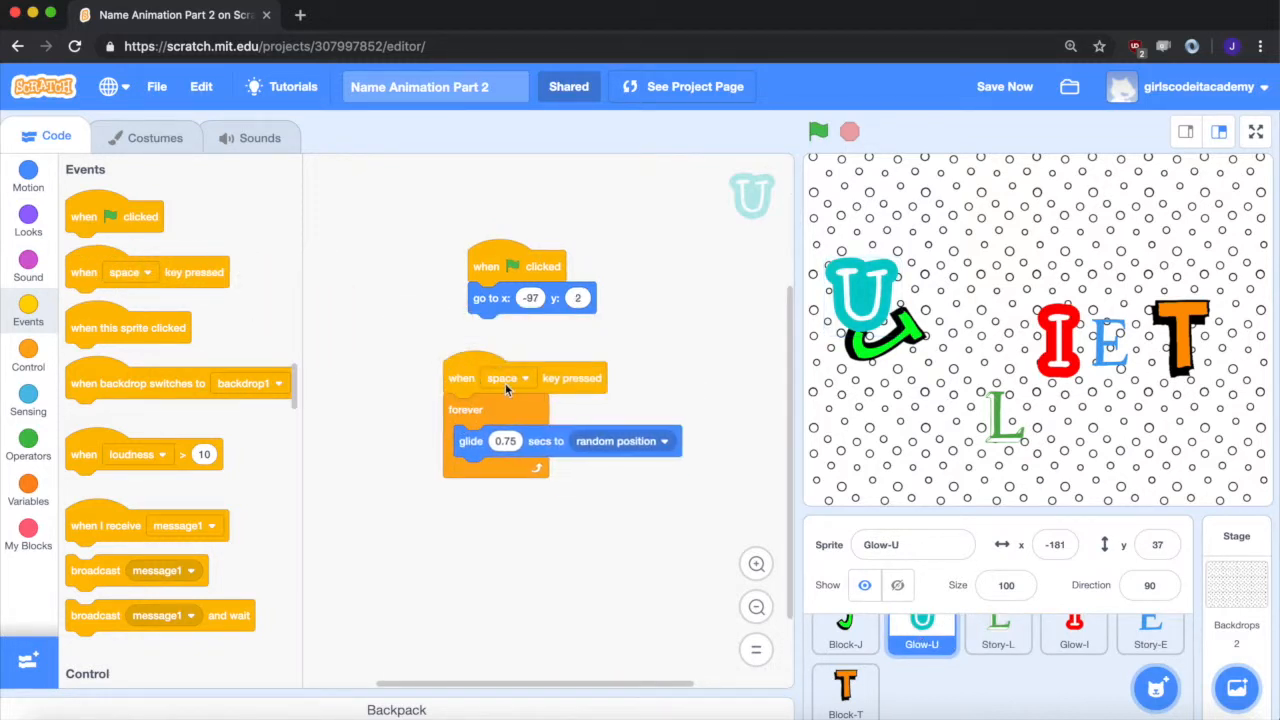
left_click(508, 376)
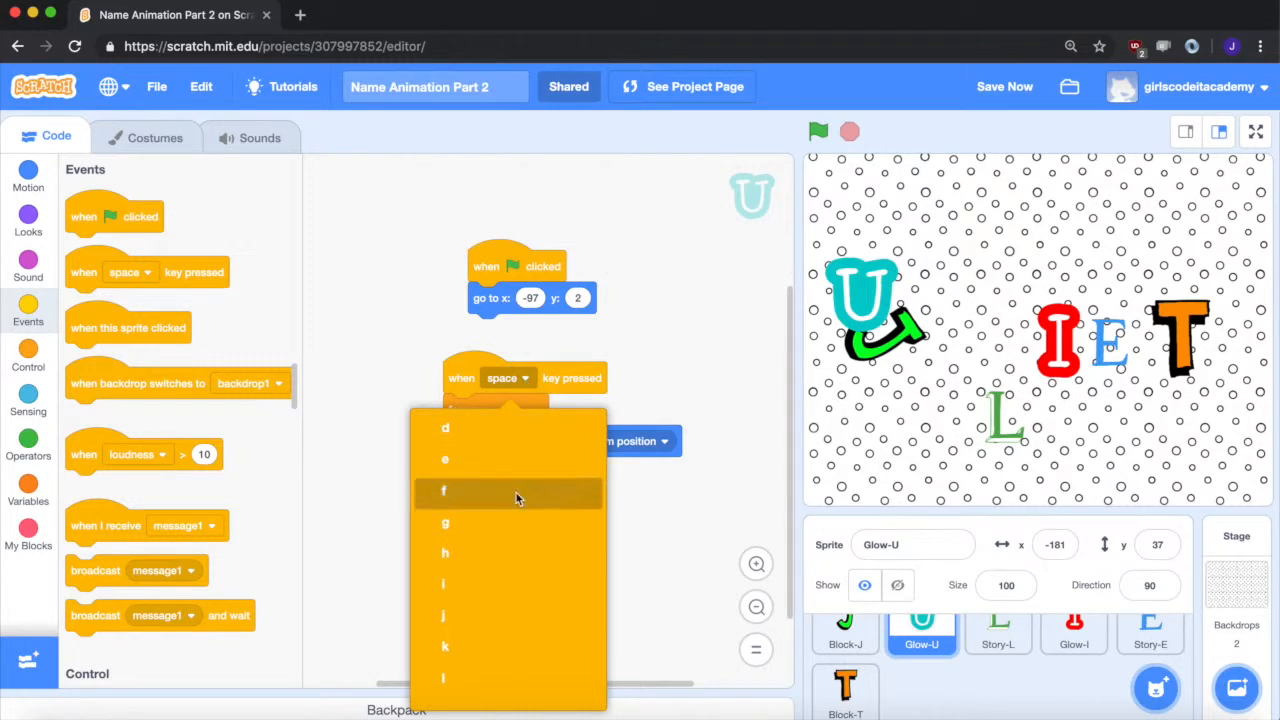
scroll("down", 3)
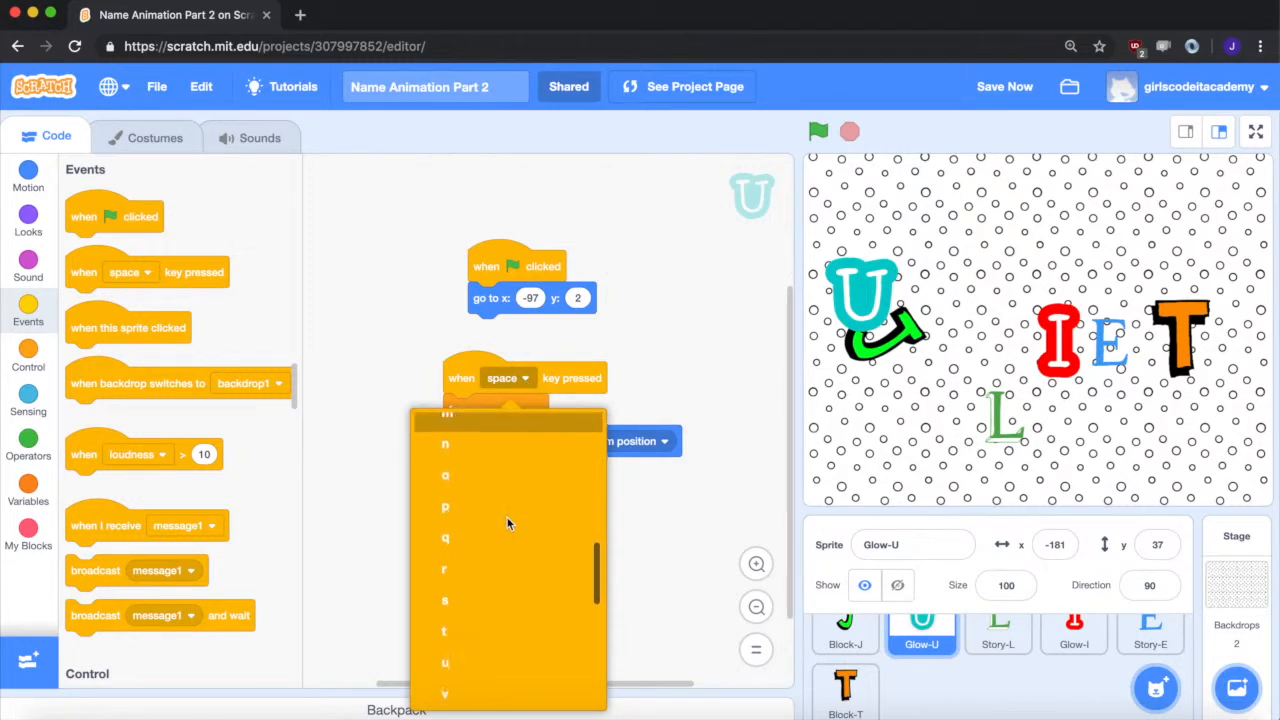
left_click(444, 662)
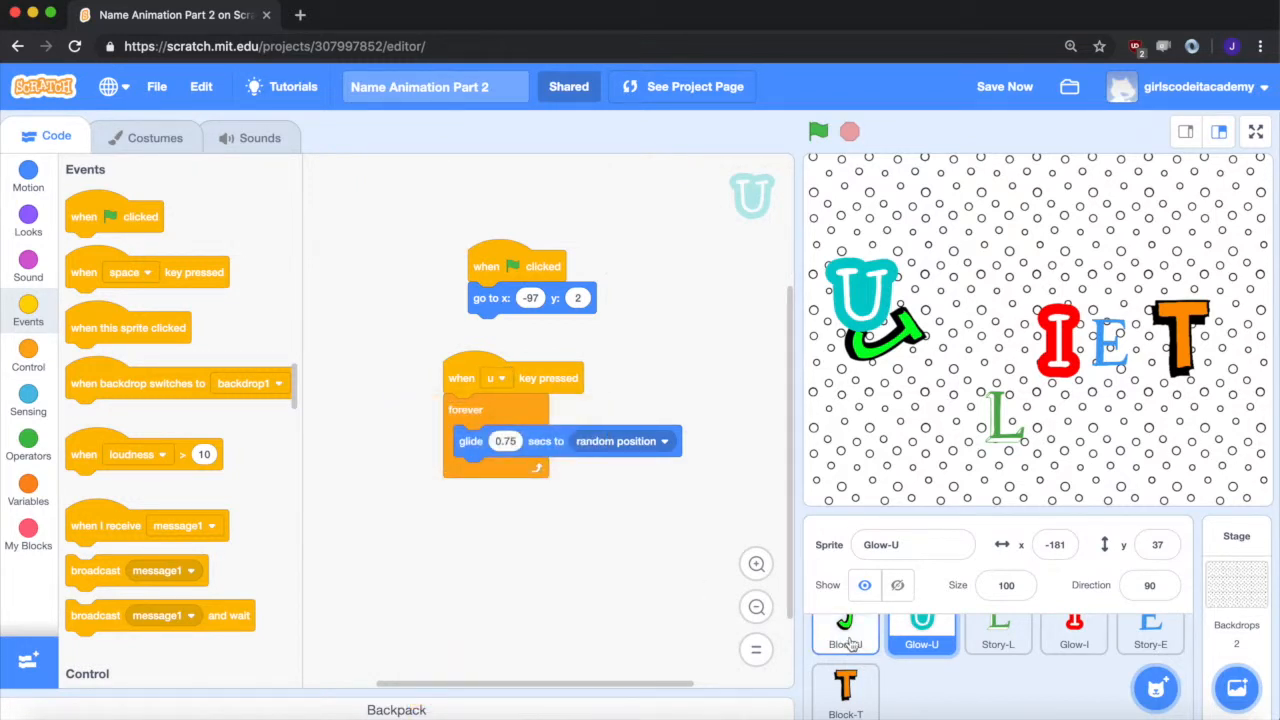
left_click(846, 630)
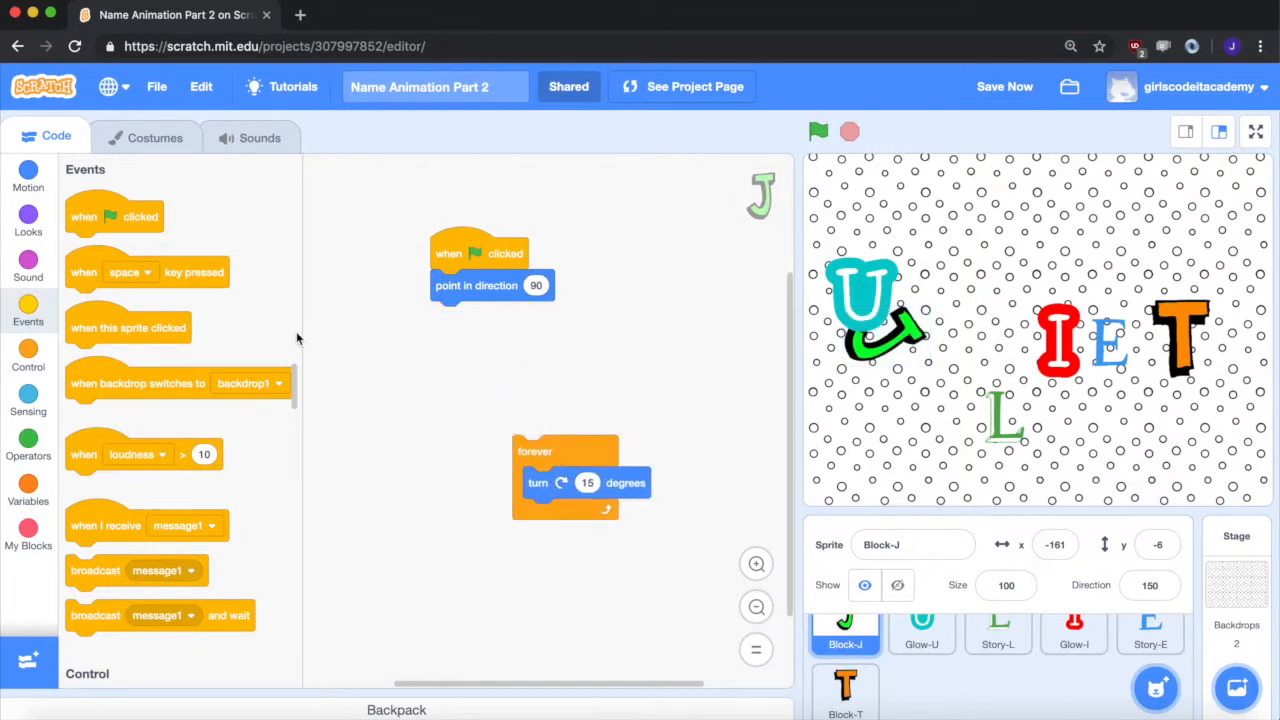
Attach a 'when j key pressed' hat to J's forever turn loop and save the project.
left_click_drag(140, 270, 550, 404)
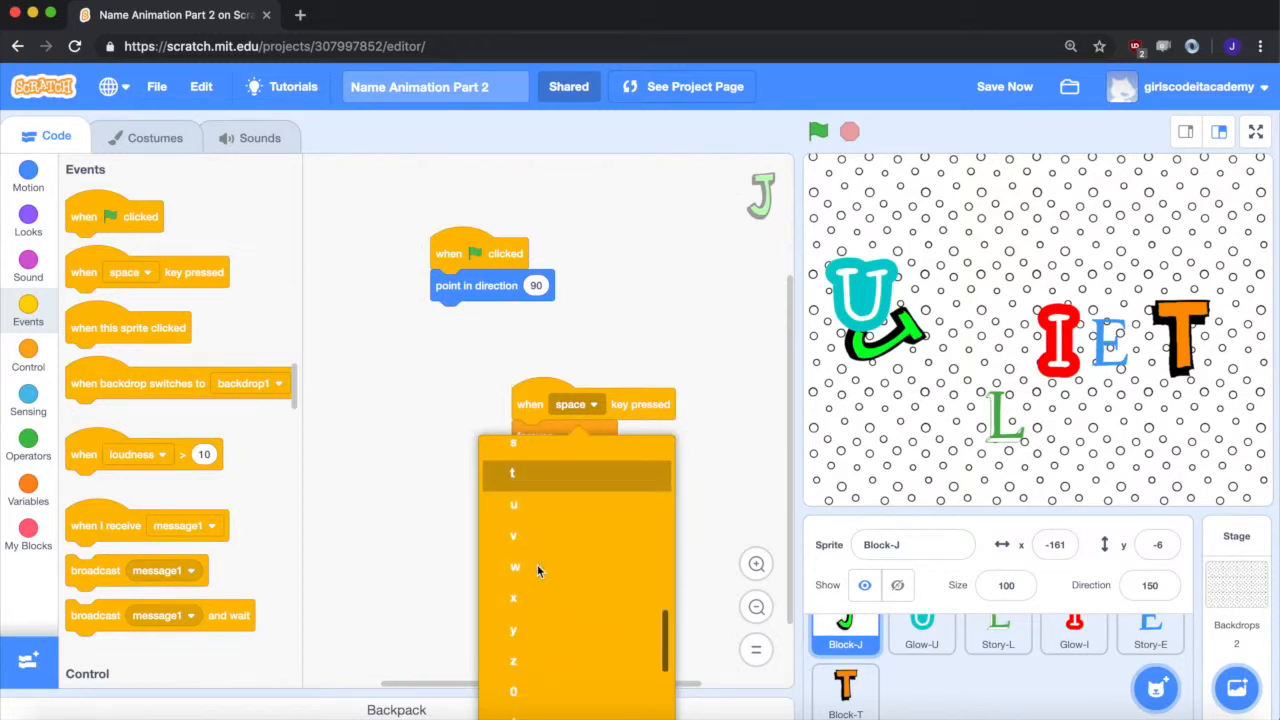
left_click(512, 502)
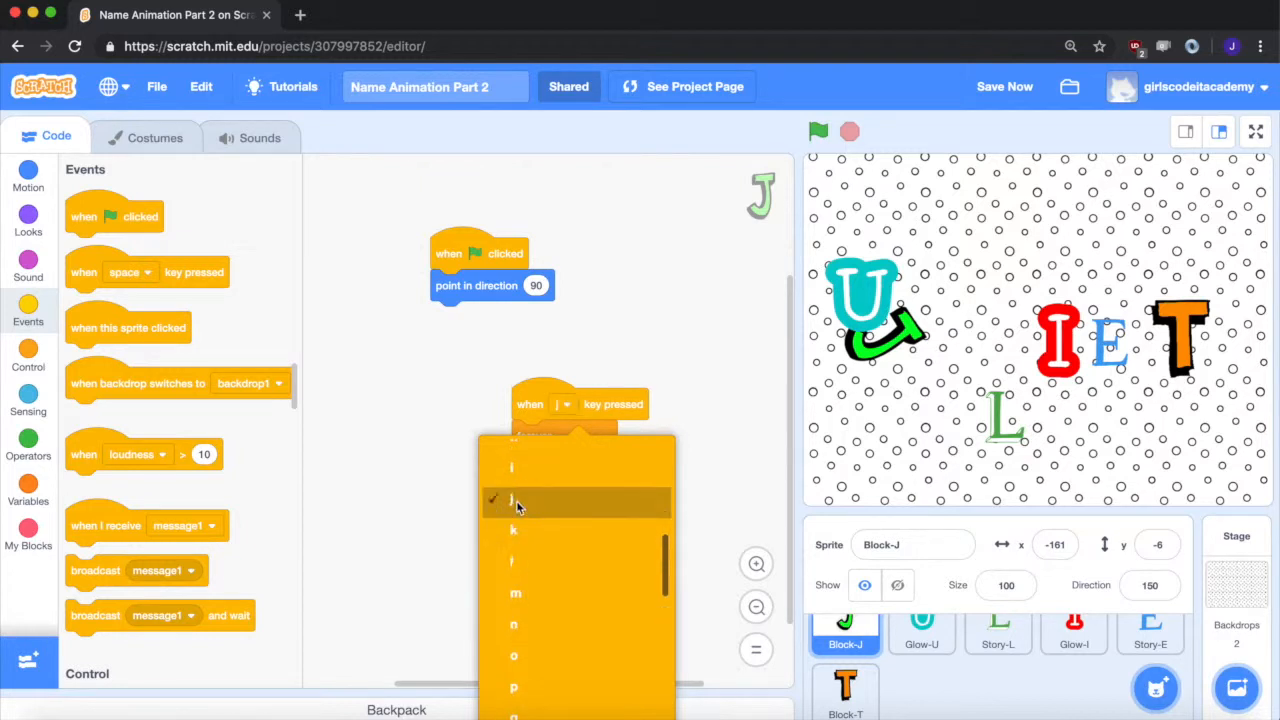
left_click(514, 500)
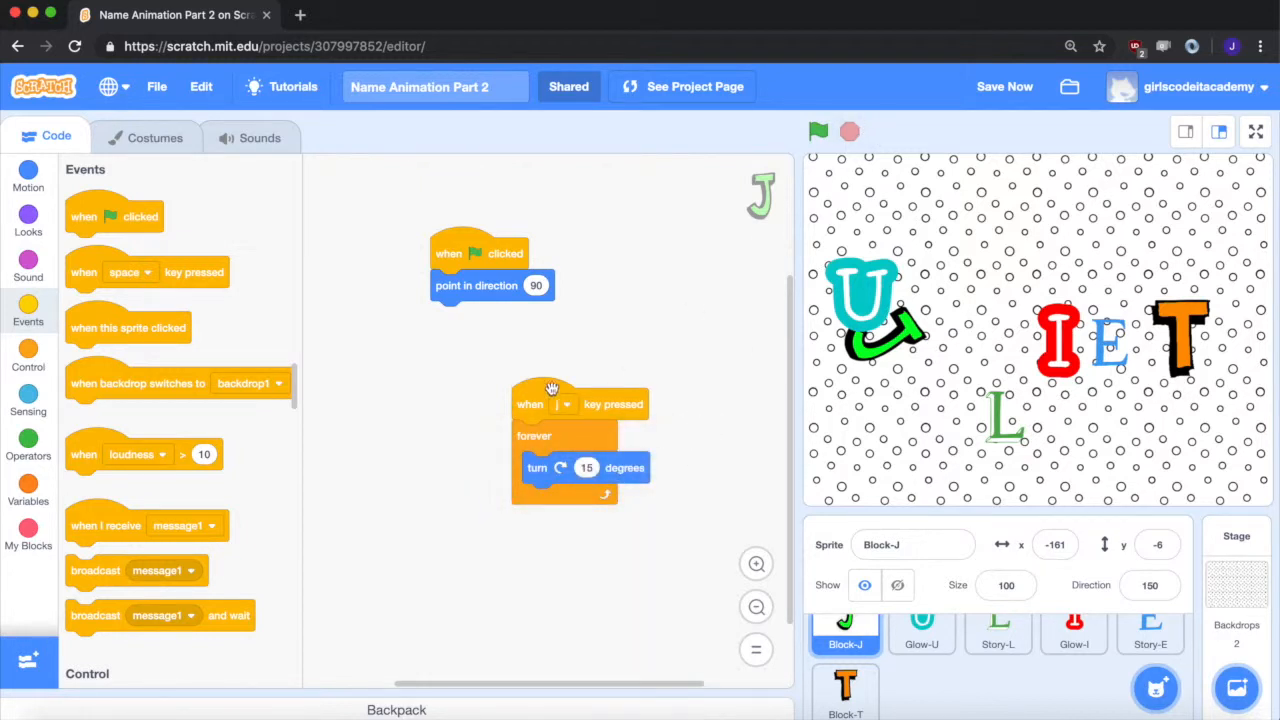
left_click(1004, 86)
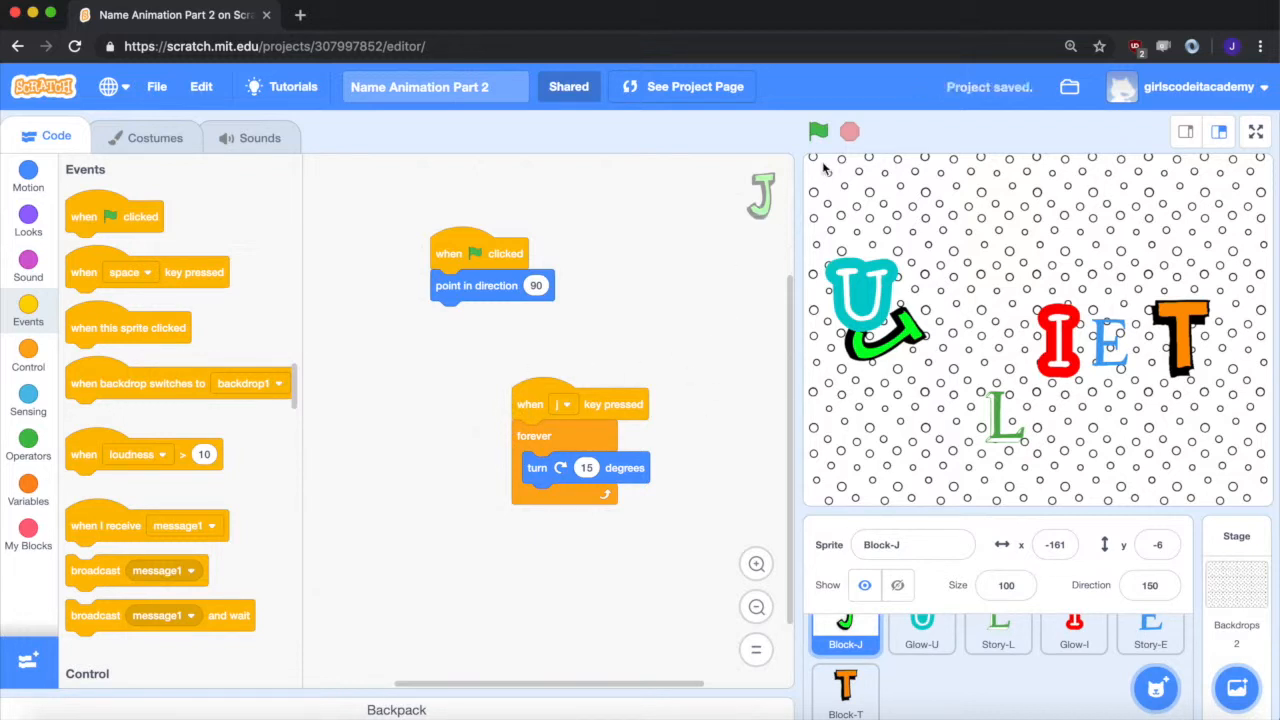
Run the project, focus the stage for key presses, and review the U and L letters' scripts.
left_click(818, 132)
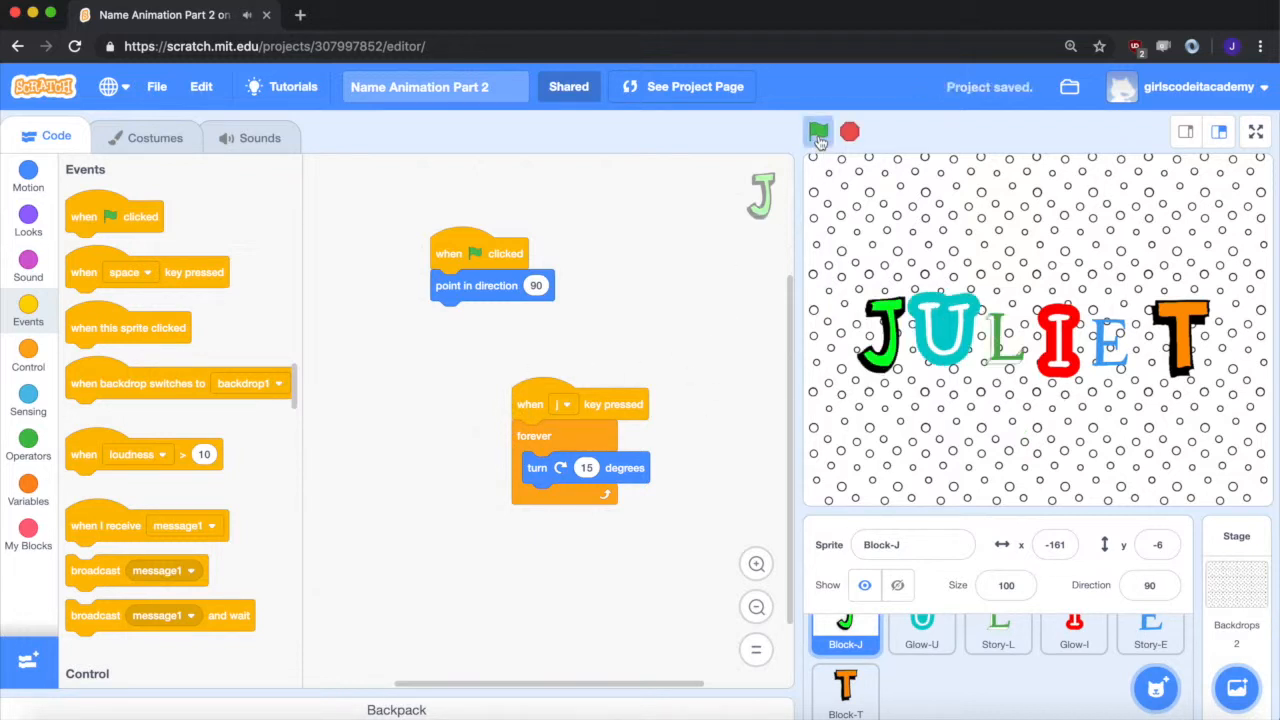
left_click(818, 132)
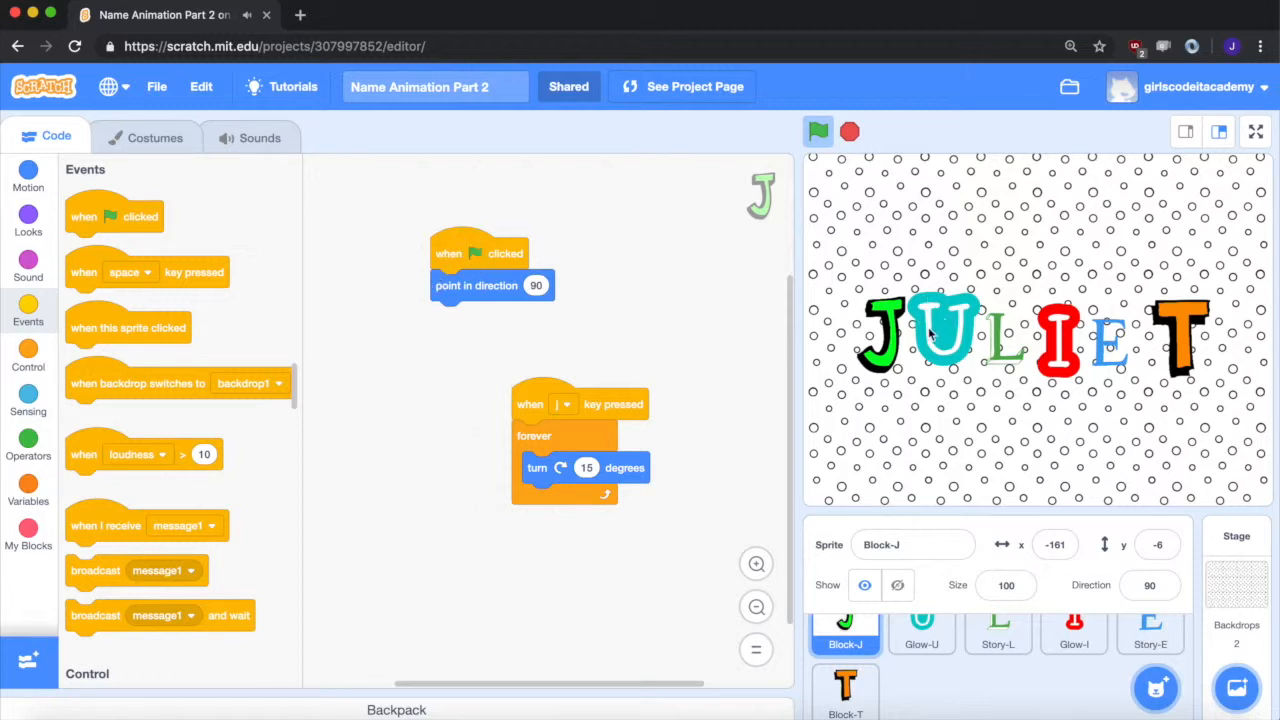
mouse_move(1150, 352)
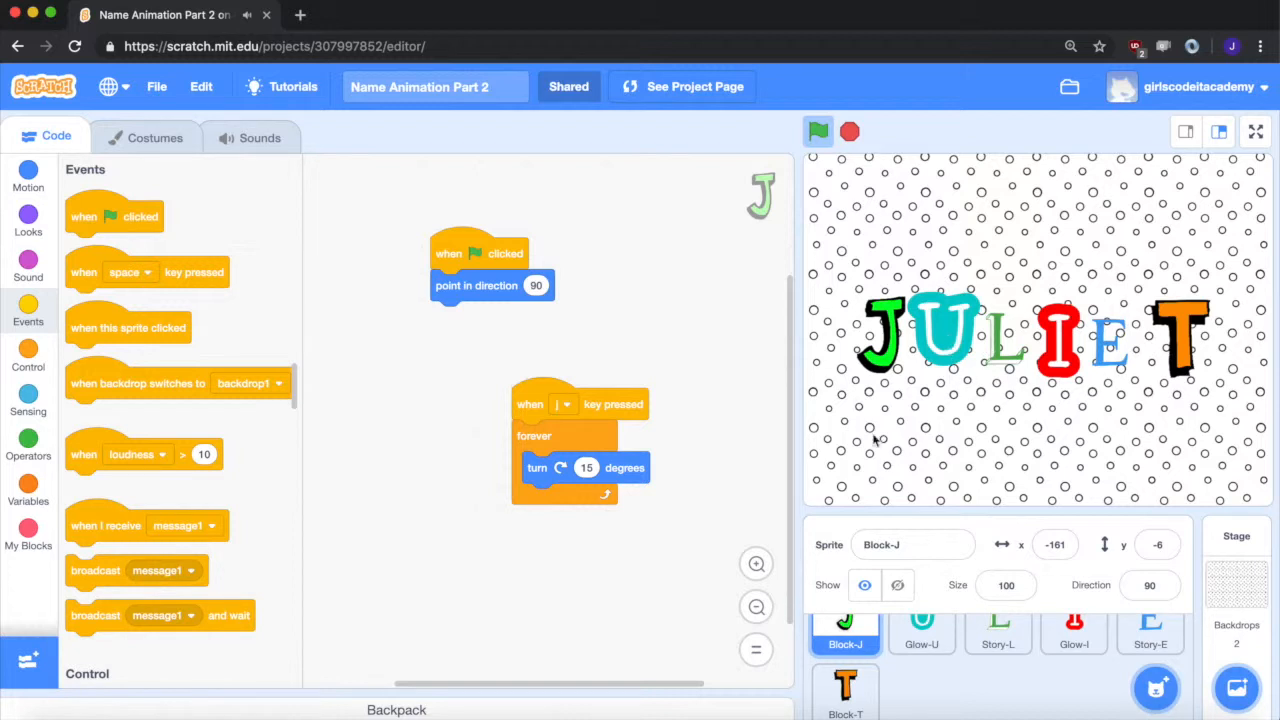
left_click(564, 468)
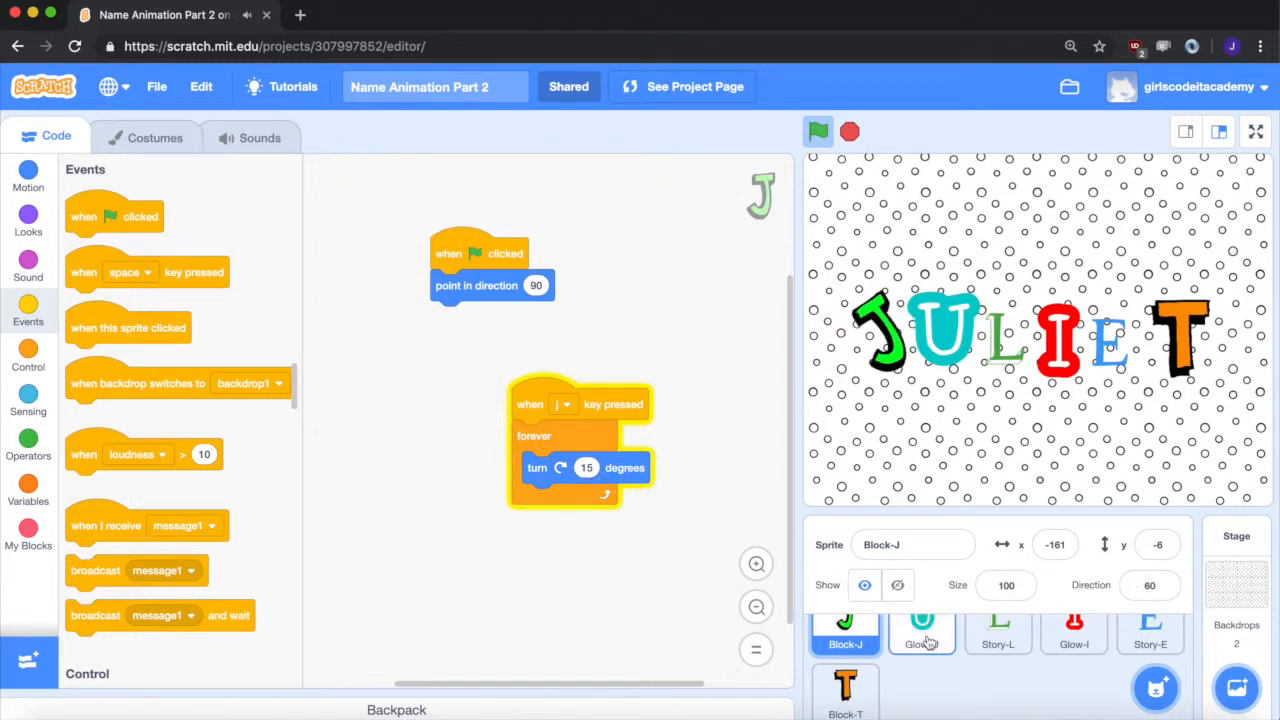
left_click(920, 624)
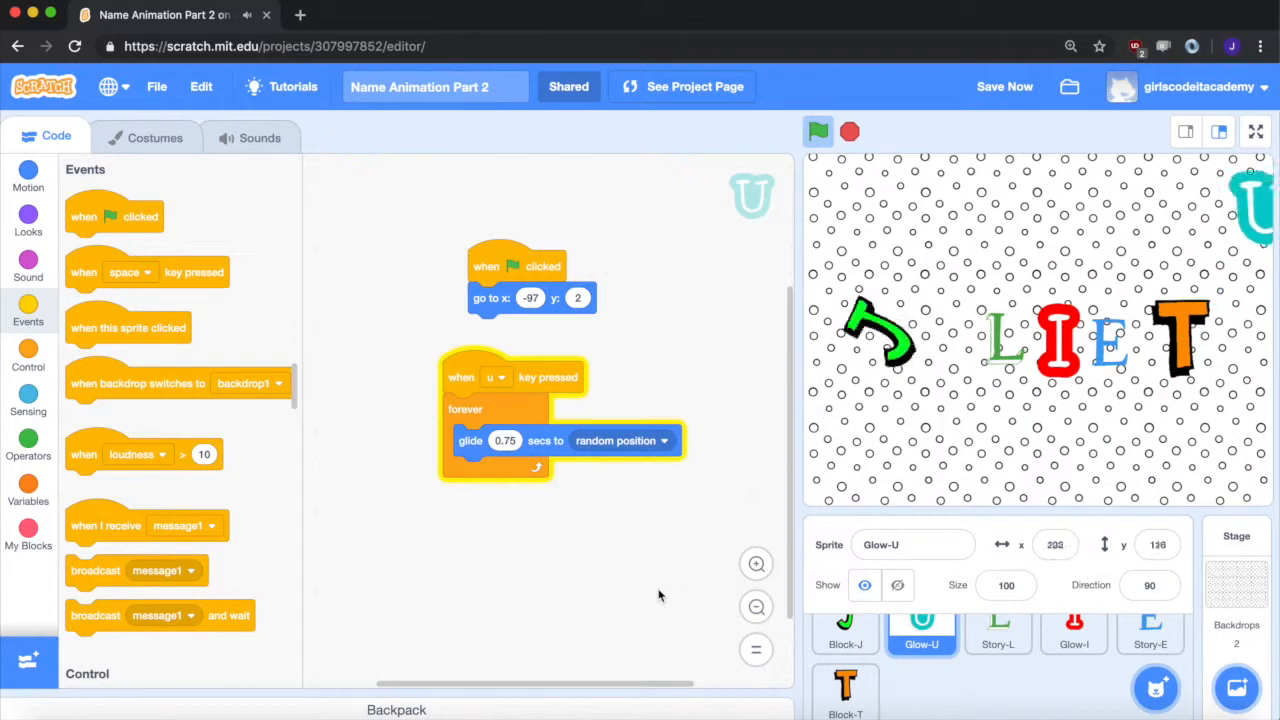
left_click(996, 630)
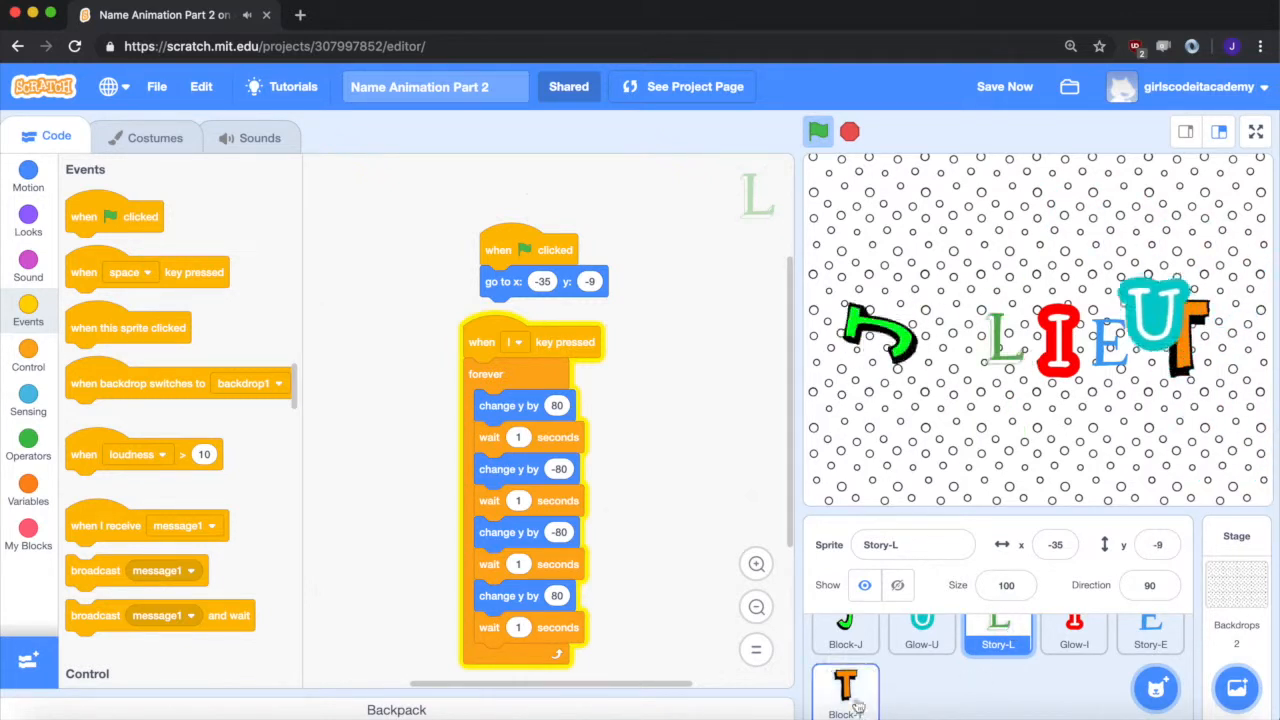
Review the T and E letters' scripts, then stop and reset the letters to their line.
left_click(844, 690)
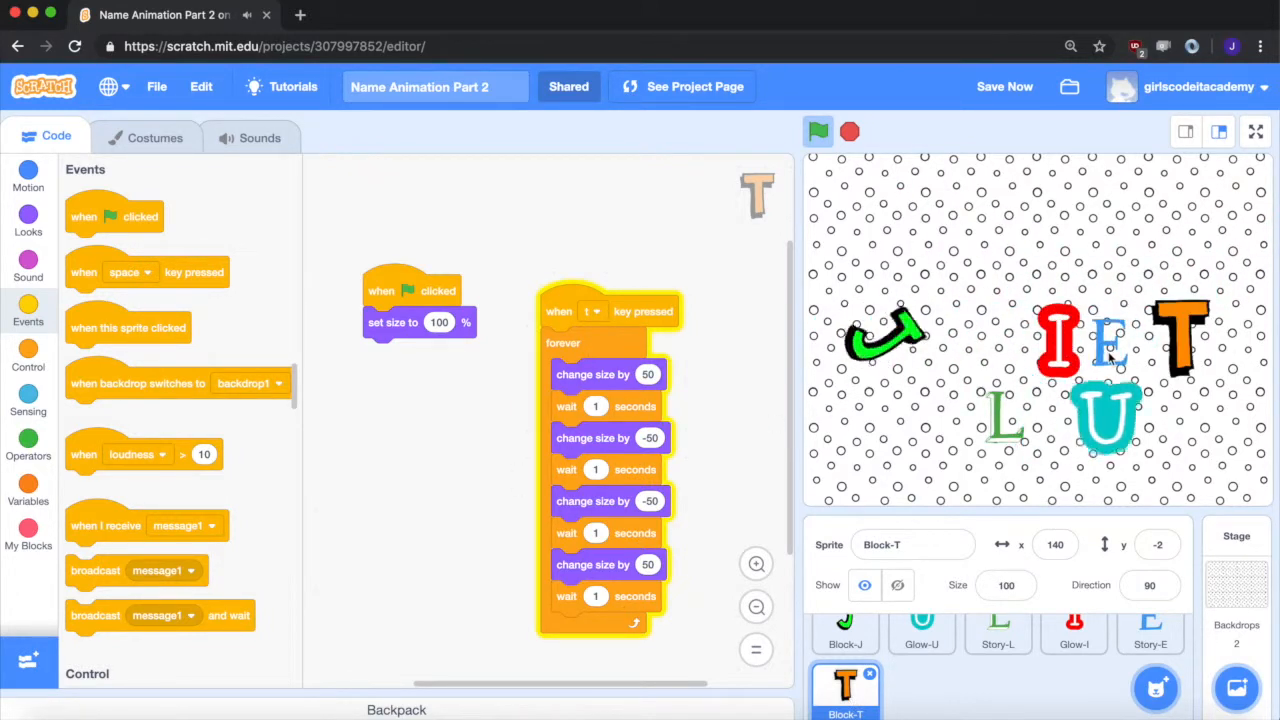
left_click(1072, 630)
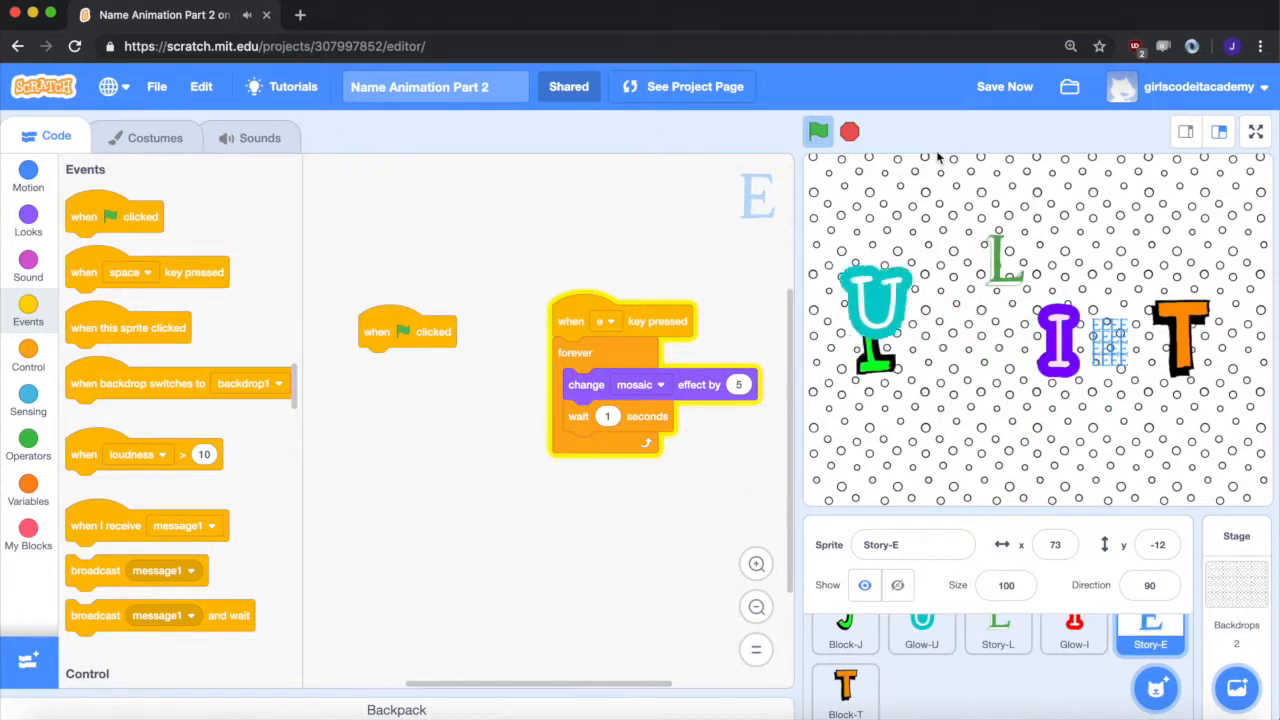
left_click(818, 132)
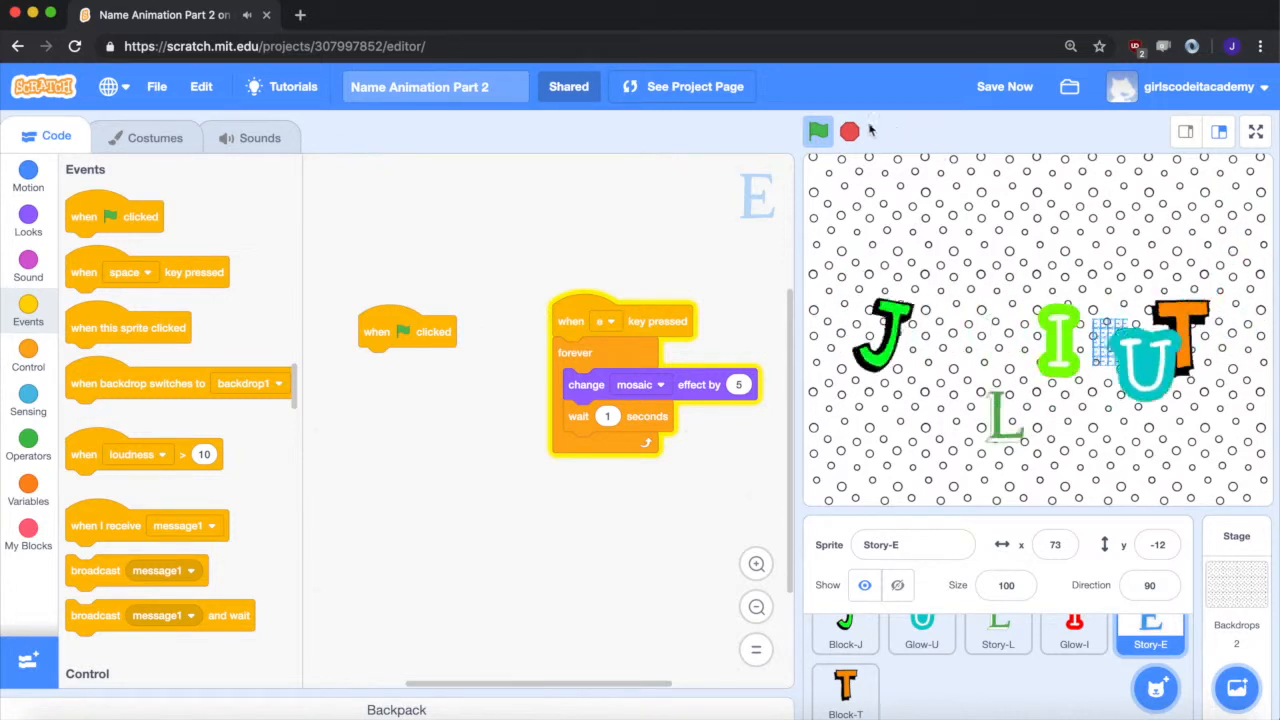
left_click(818, 132)
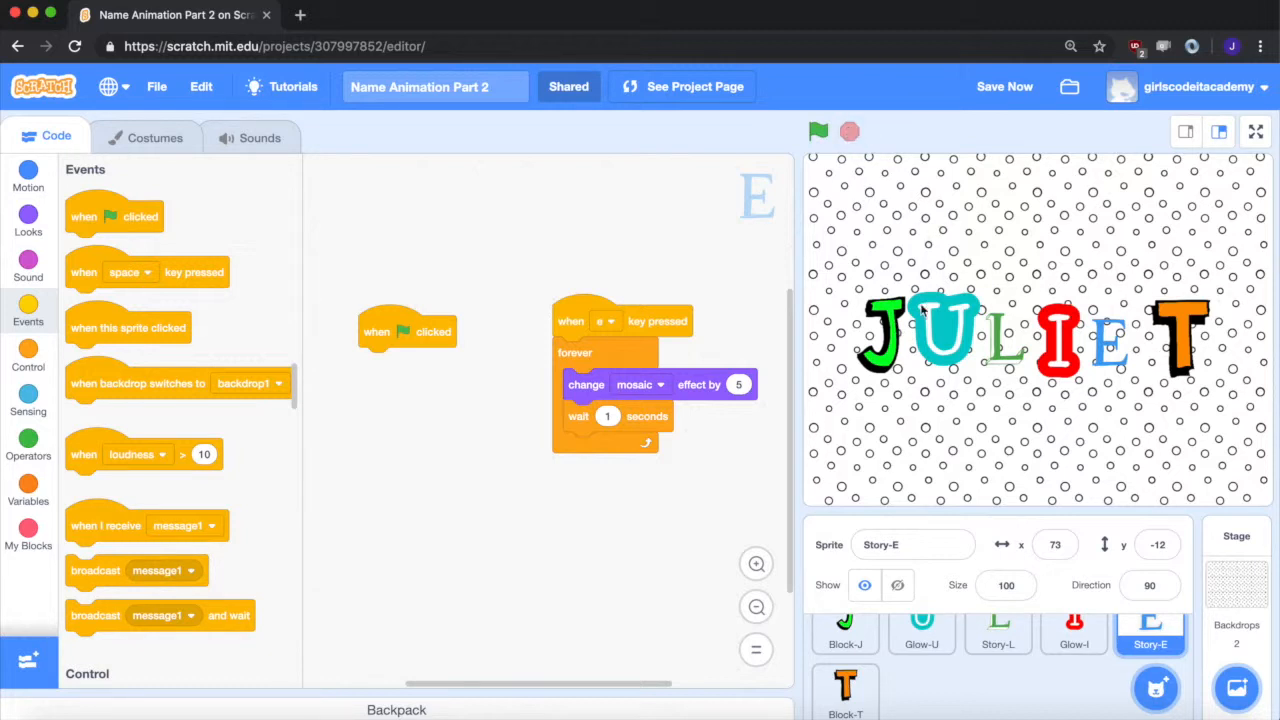
mouse_move(900, 432)
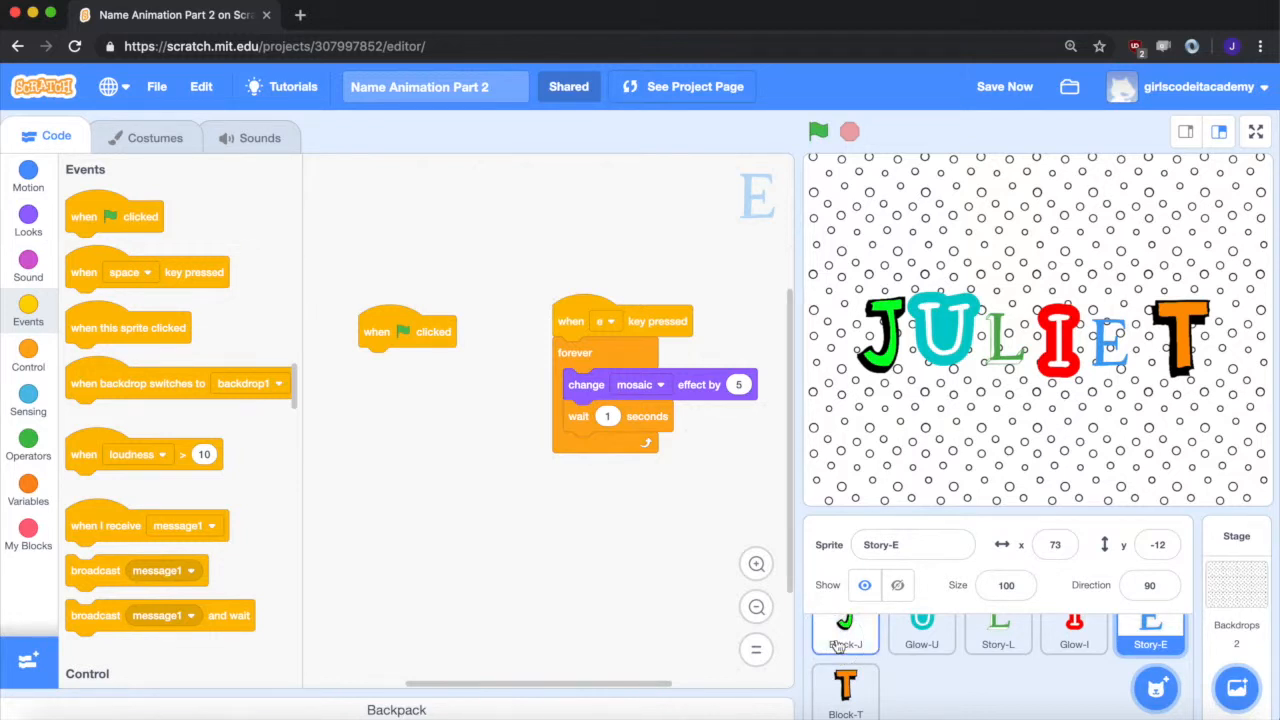
Add the Moo sound from the Animals library to the Block-J sprite.
left_click(844, 630)
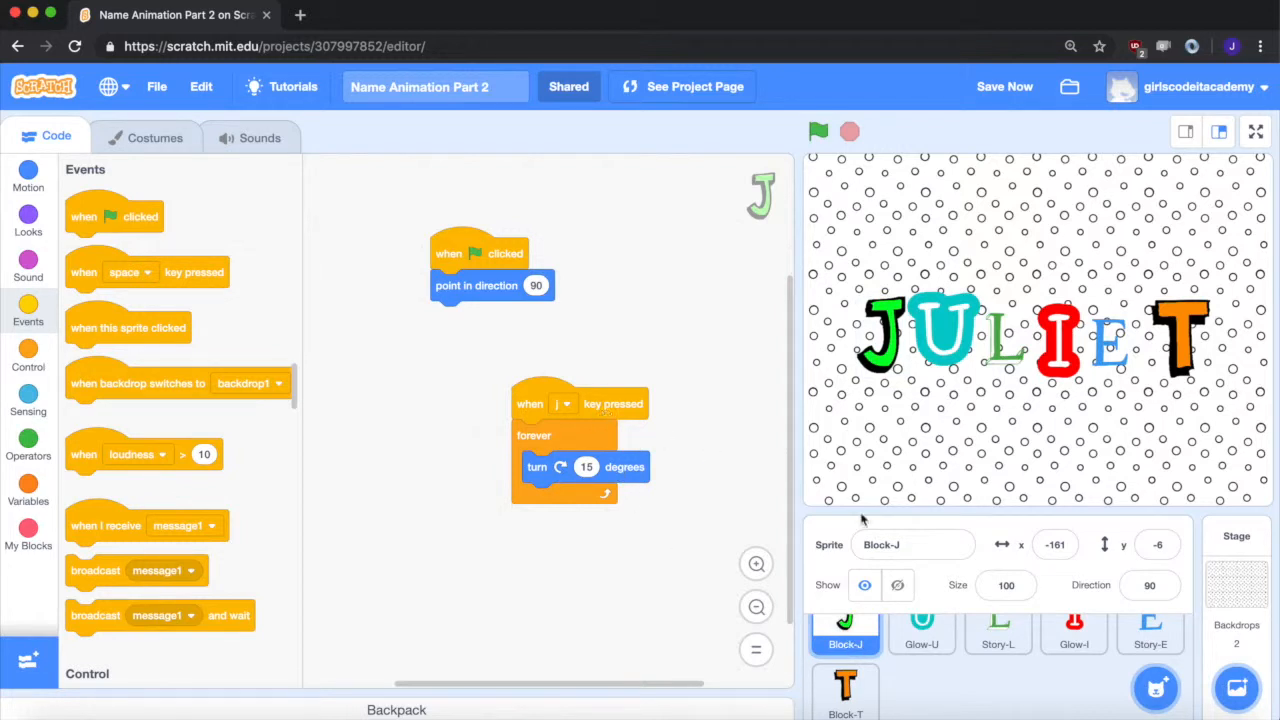
mouse_move(420, 378)
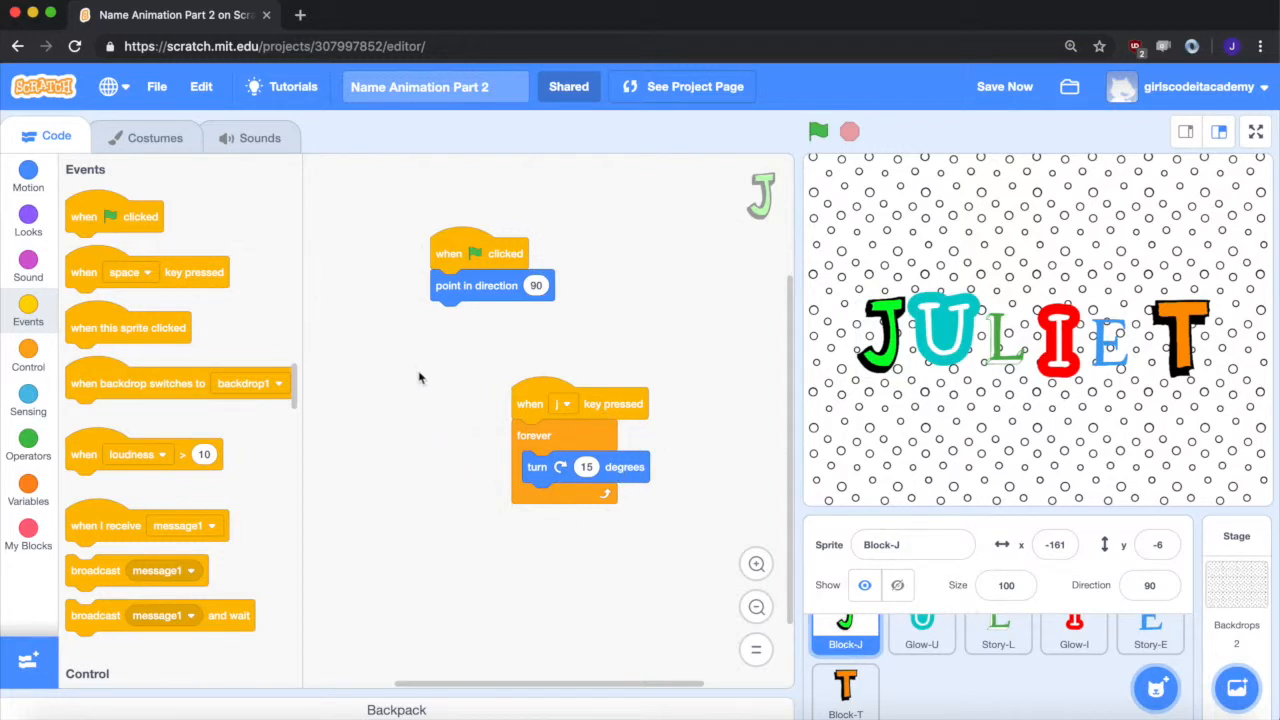
left_click(260, 136)
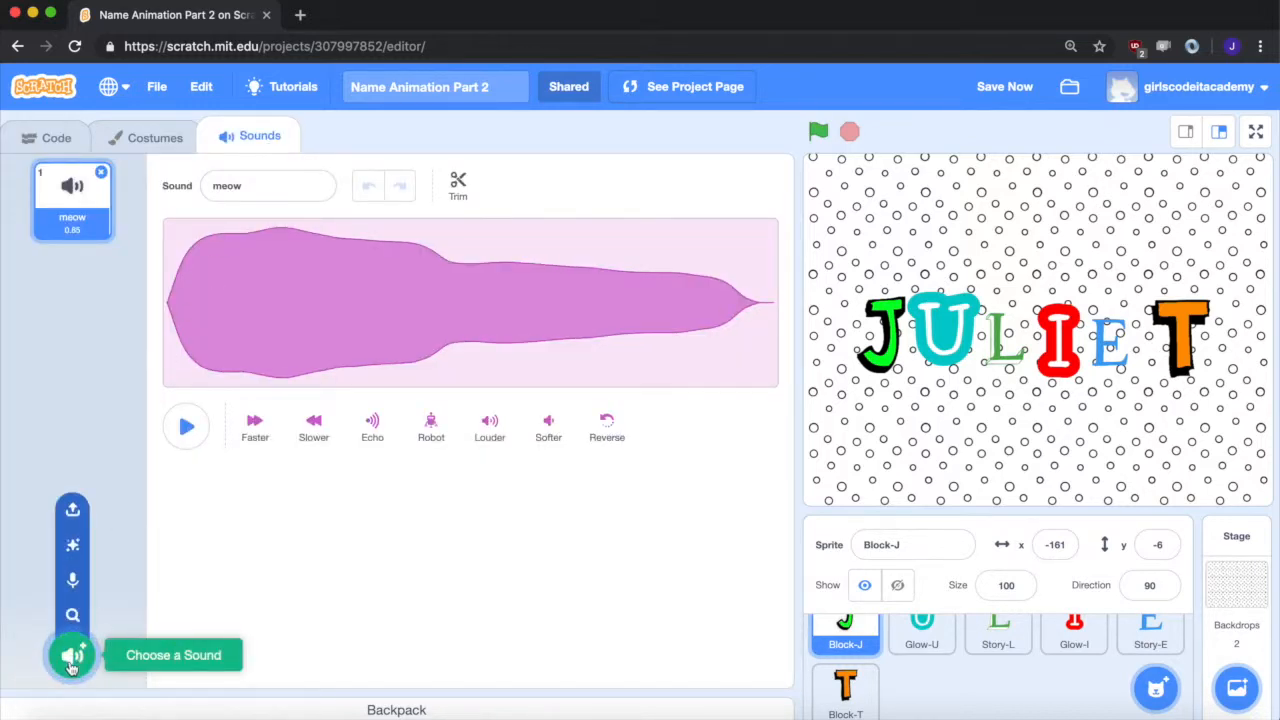
left_click(72, 656)
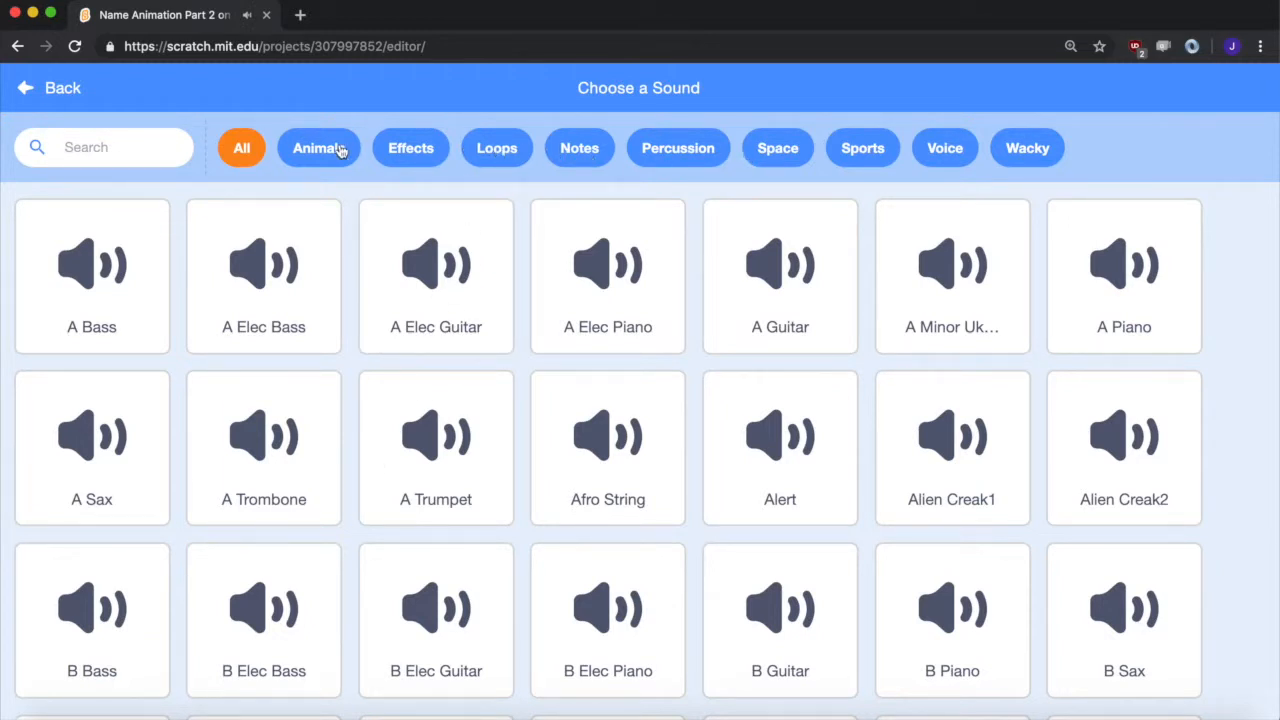
left_click(320, 148)
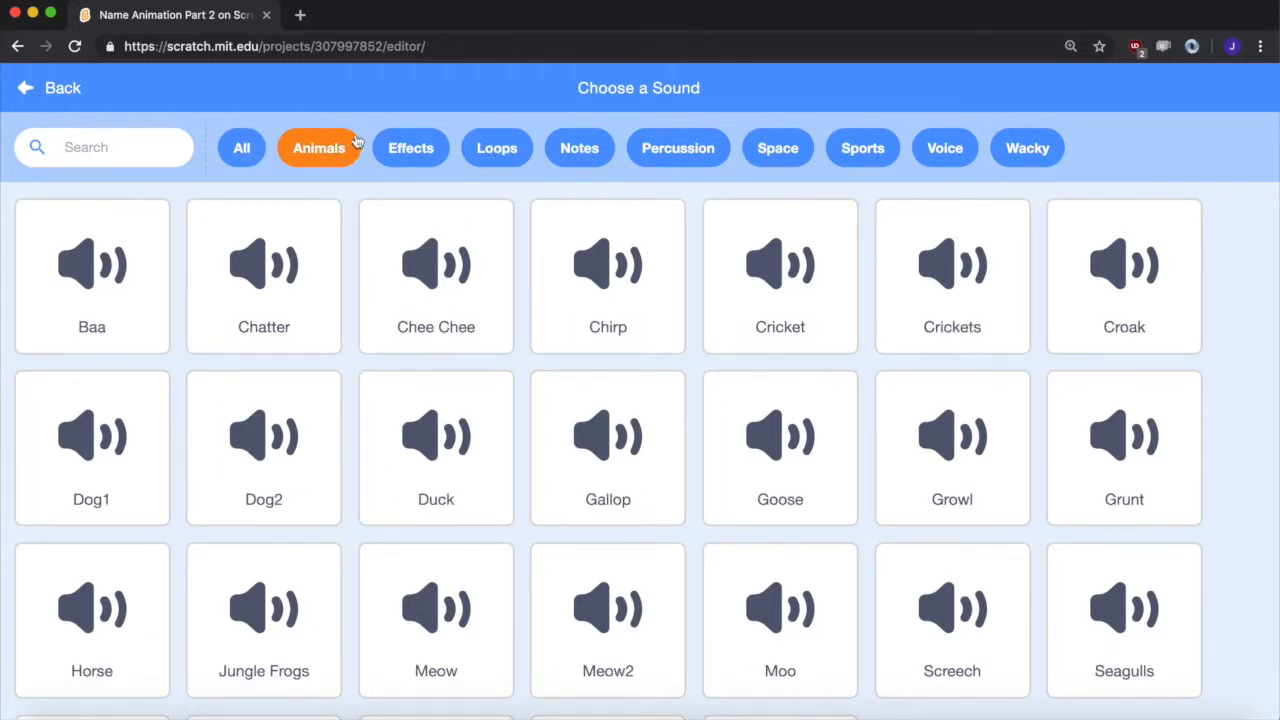
left_click(780, 620)
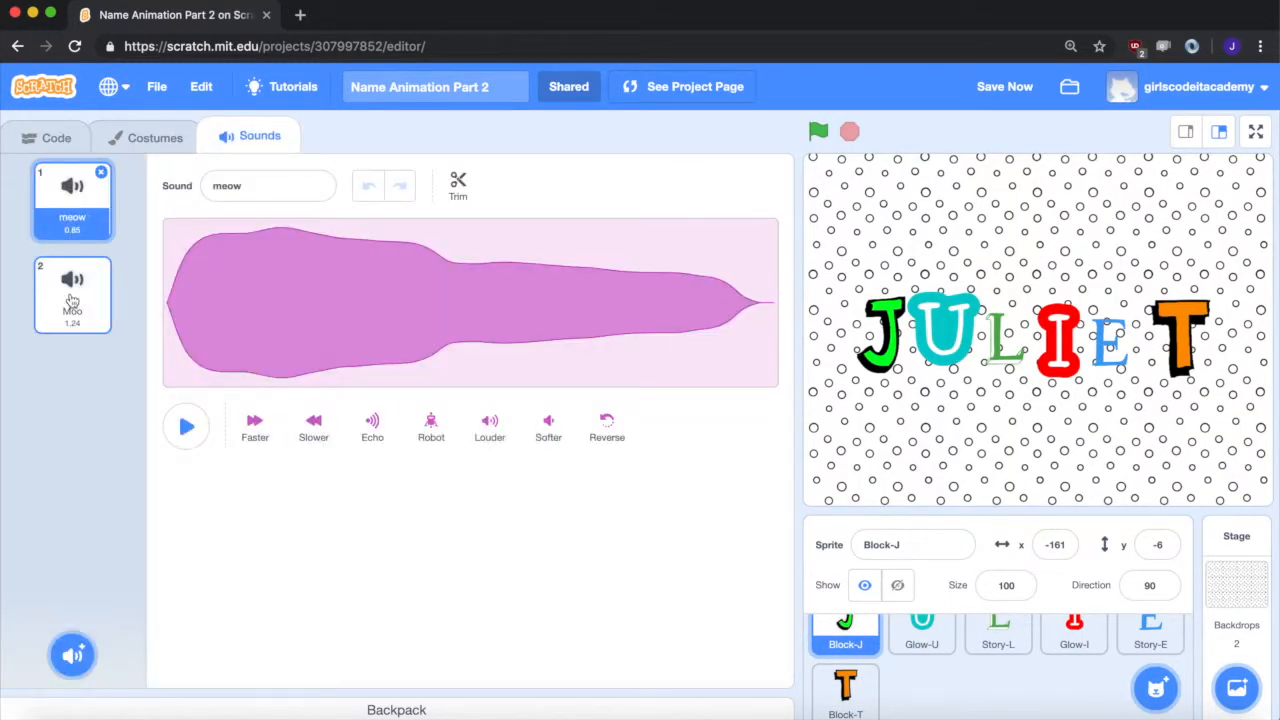
Insert 'play sound Moo until done' under J's j key hat and test-run the project.
left_click(56, 136)
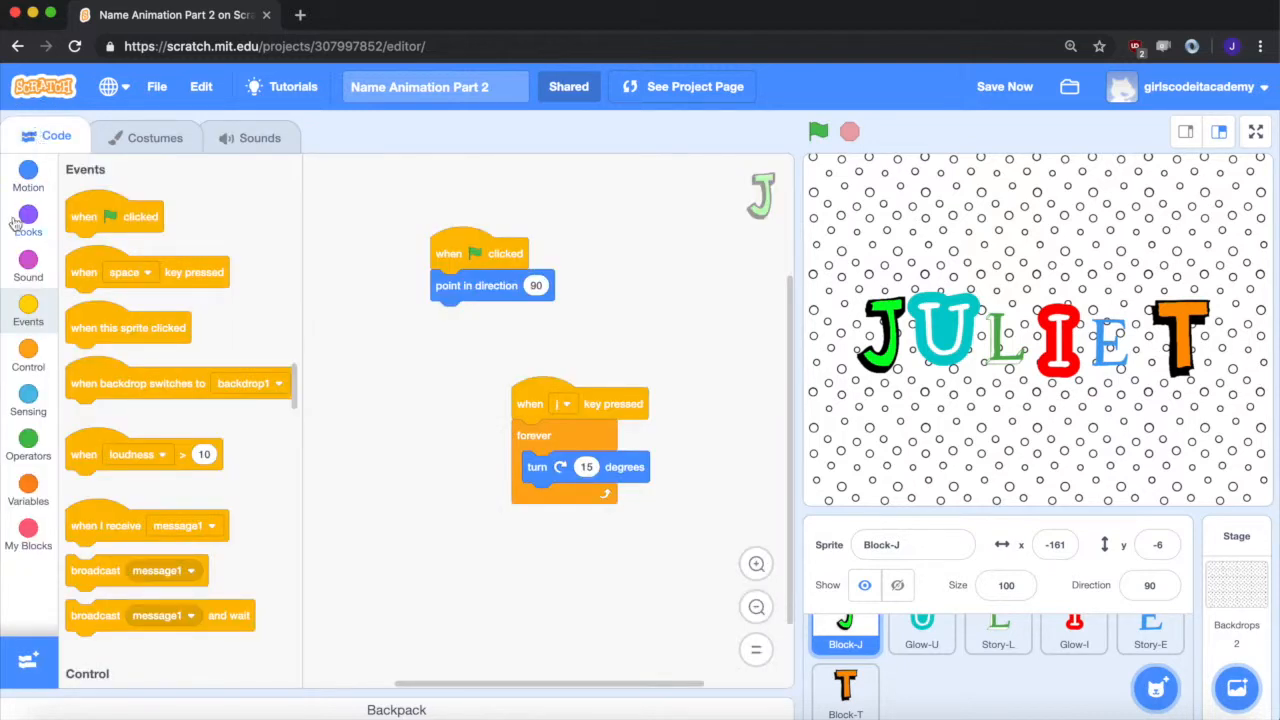
left_click(28, 264)
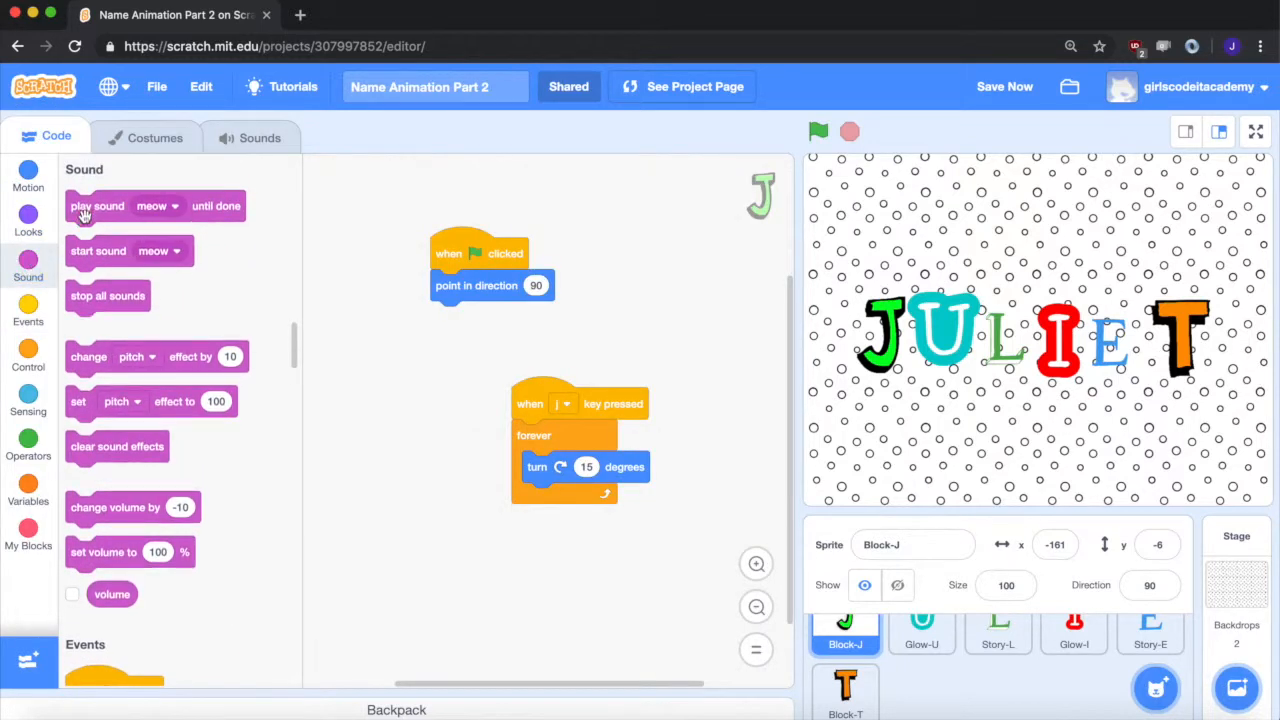
left_click_drag(98, 206, 328, 344)
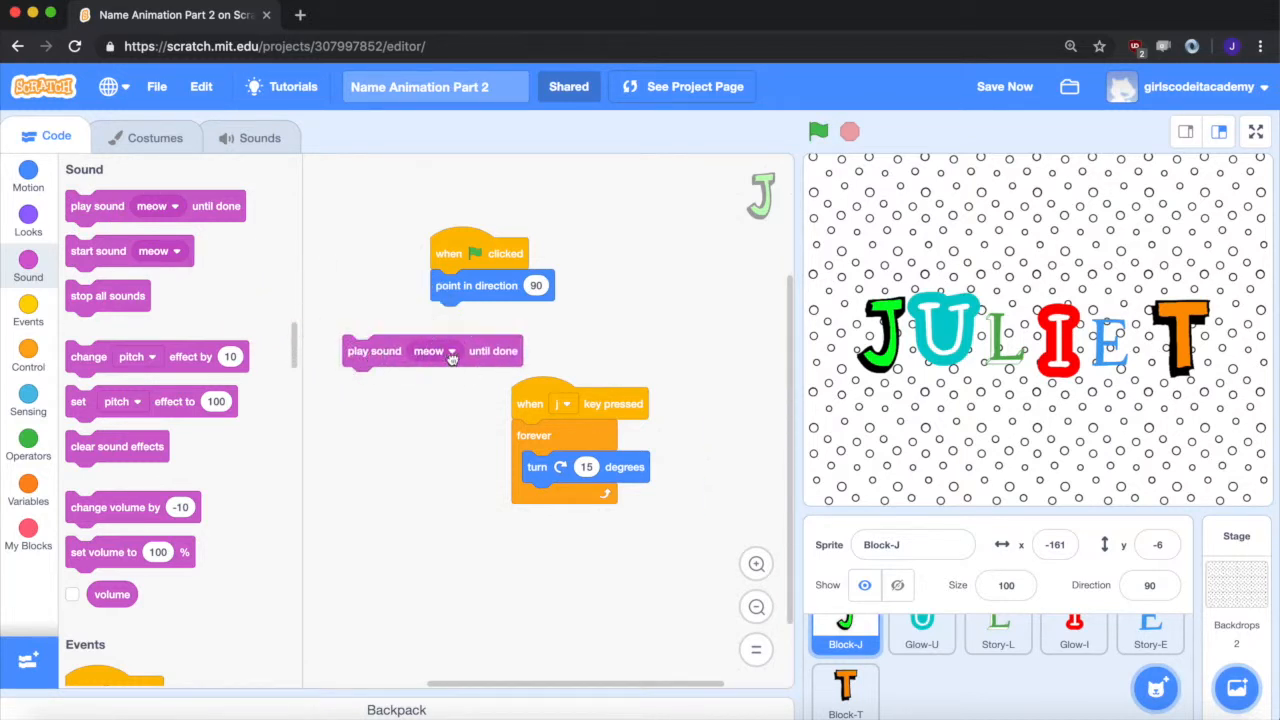
left_click(434, 350)
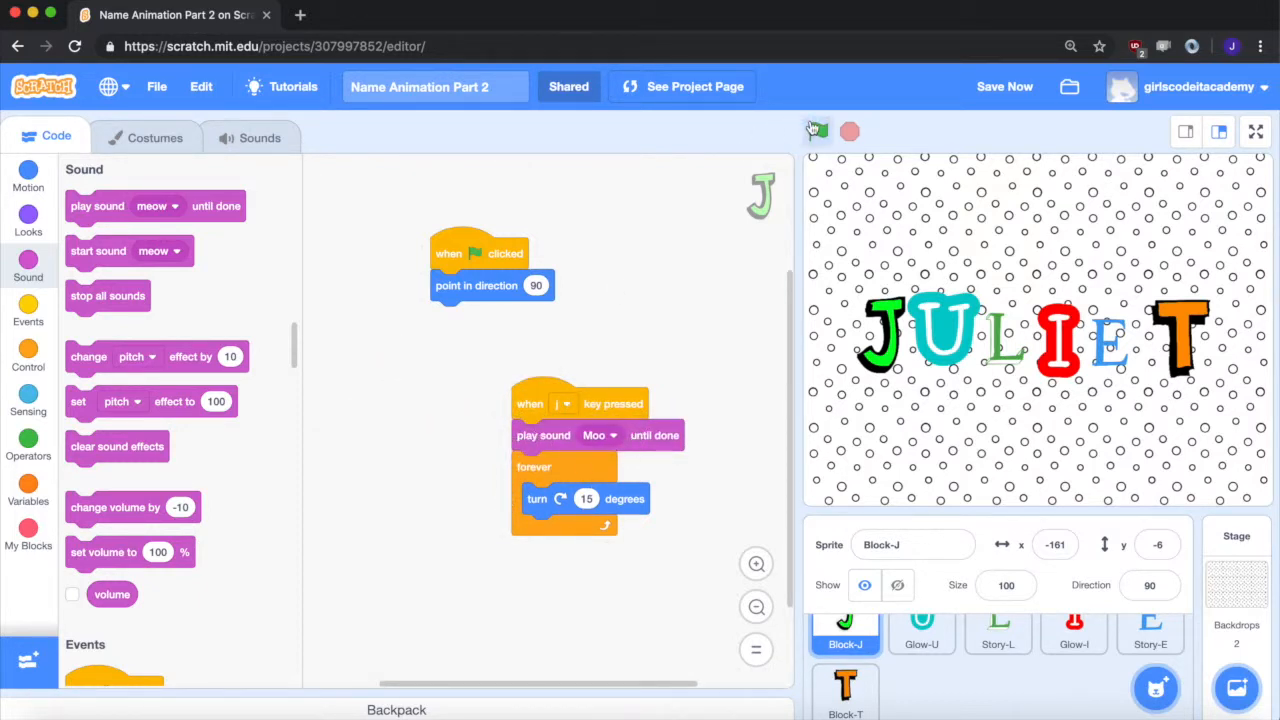
left_click(818, 132)
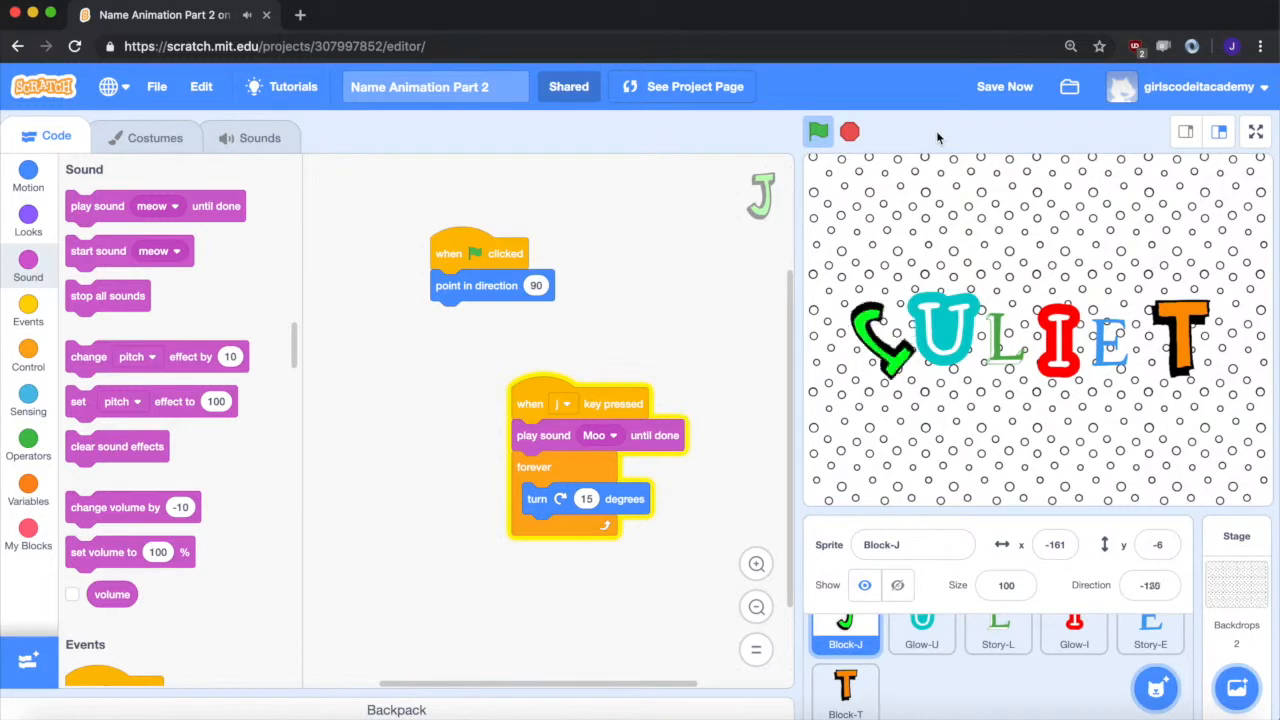
left_click(816, 132)
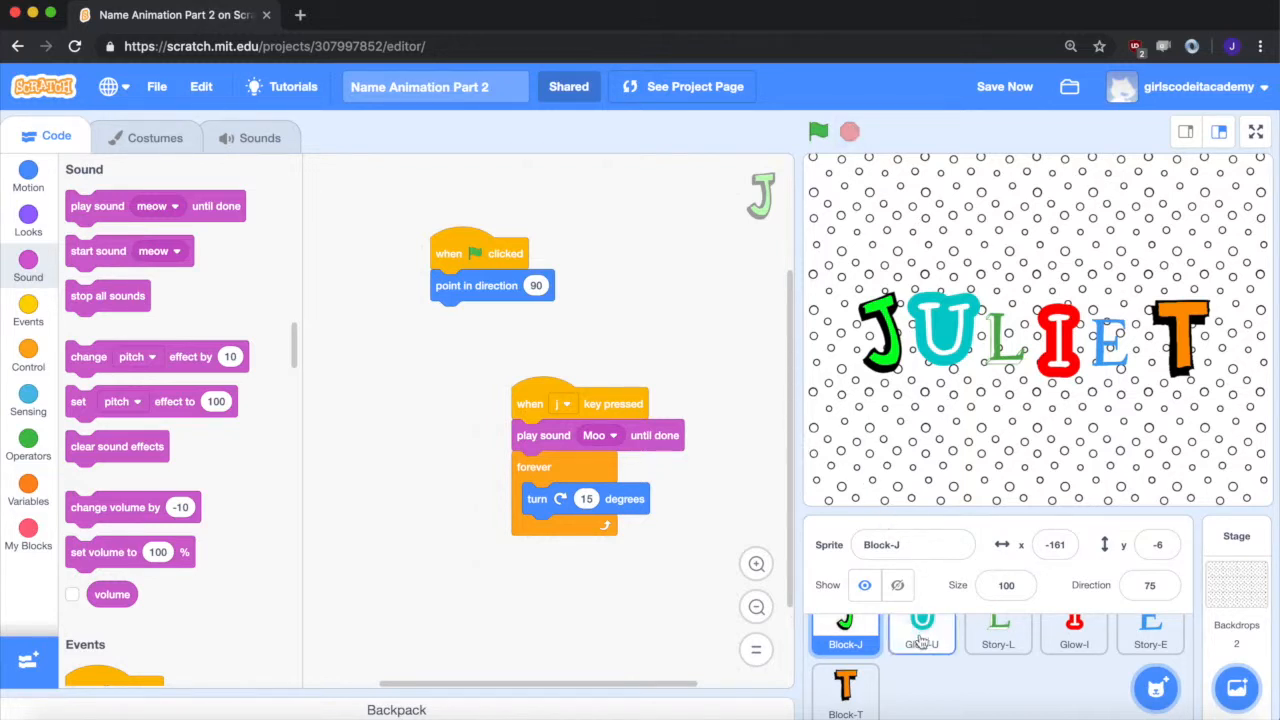
Add the Zoop sound from the Space library to the Glow-U sprite.
left_click(920, 630)
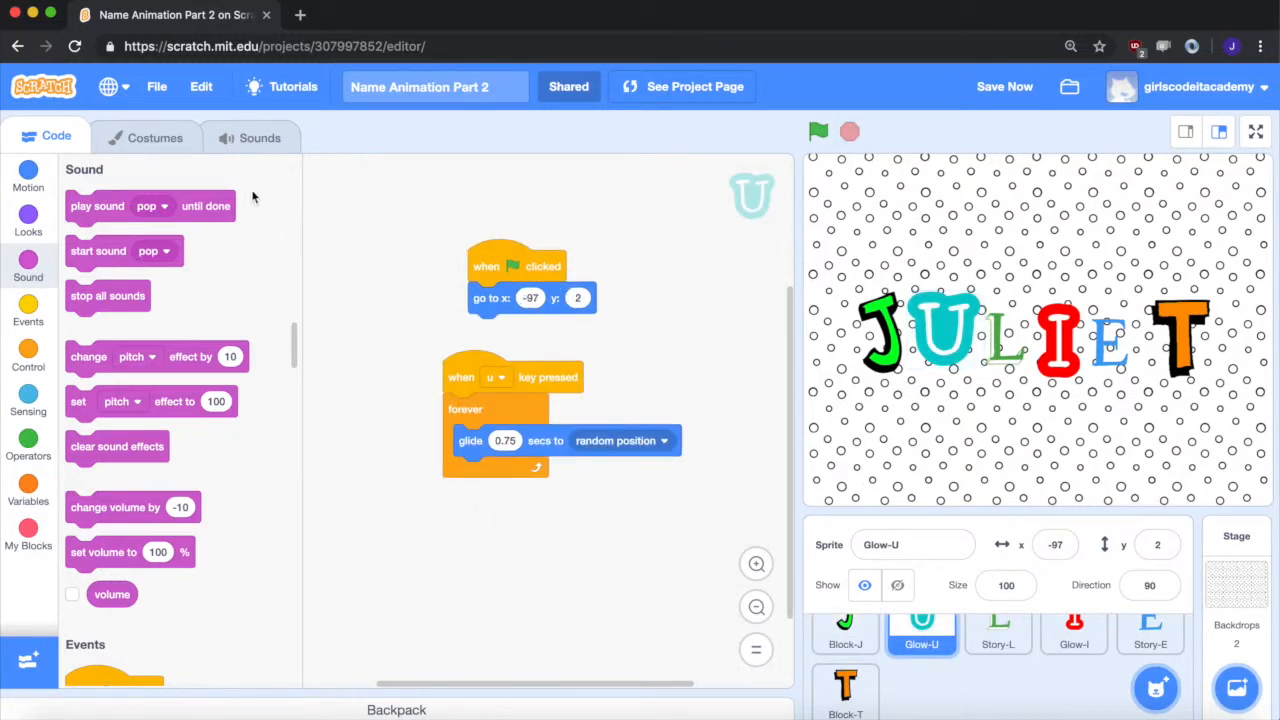
left_click(260, 136)
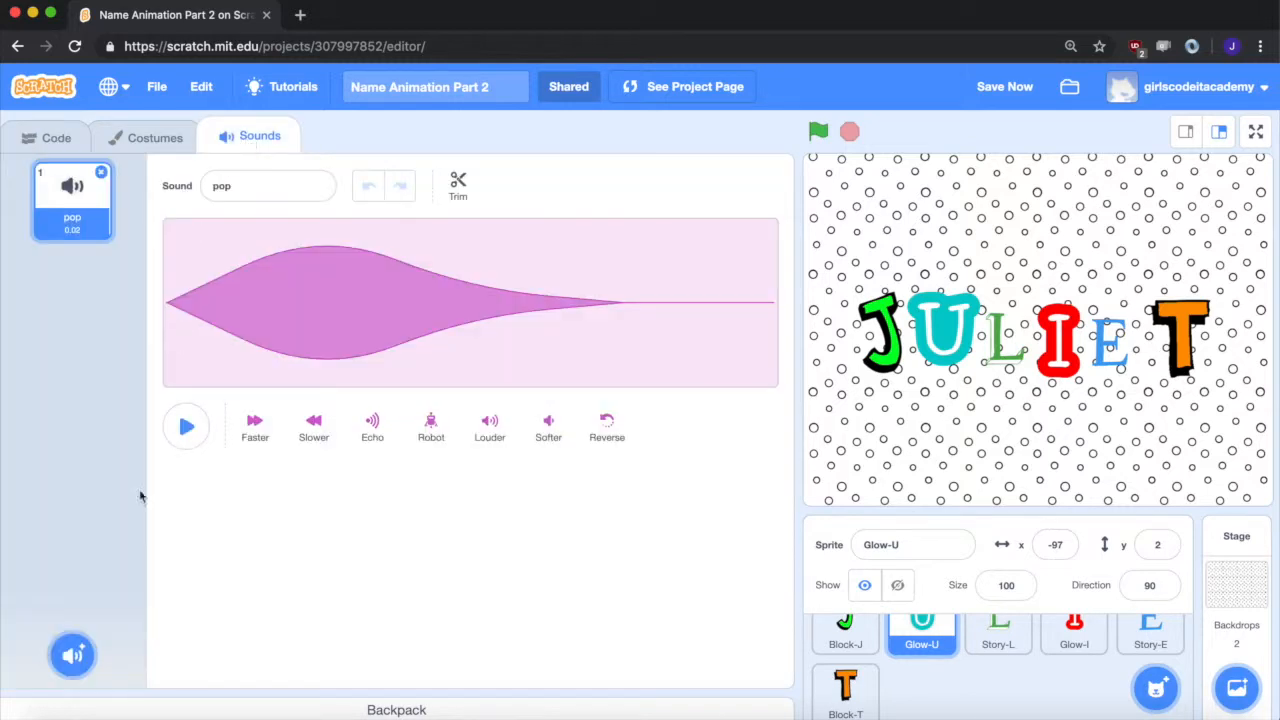
left_click(72, 656)
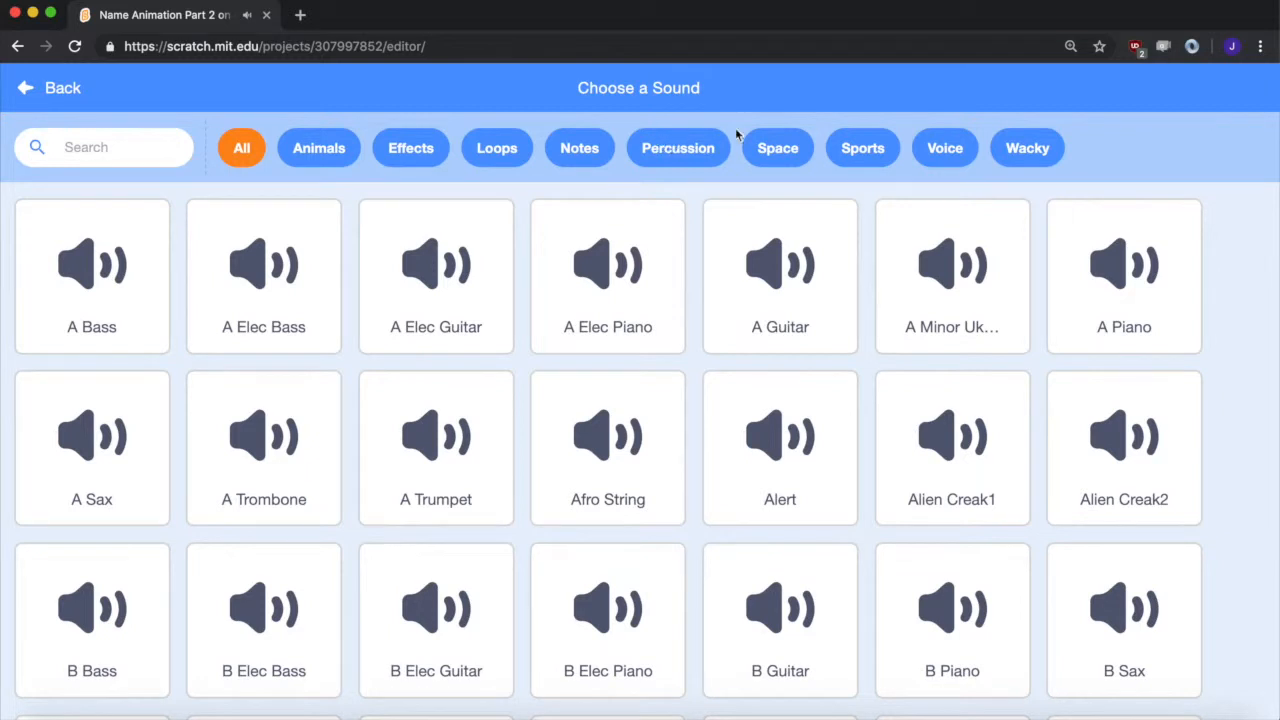
left_click(778, 148)
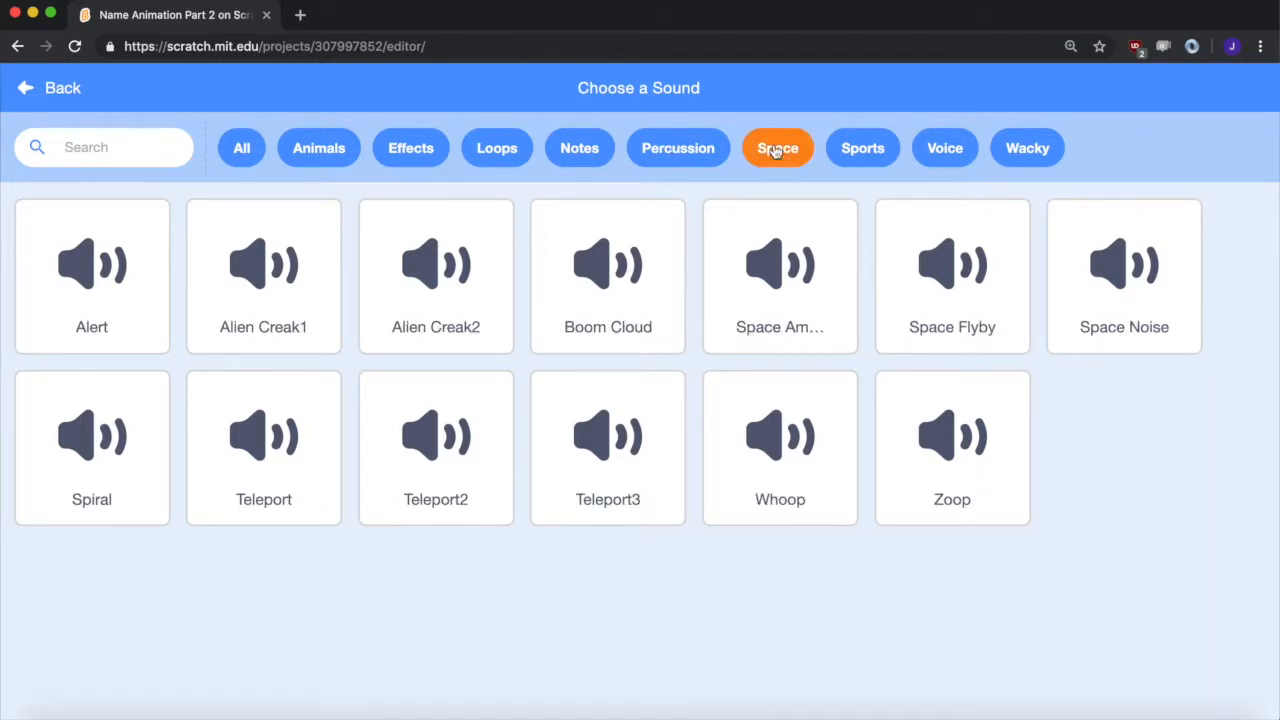
left_click(952, 448)
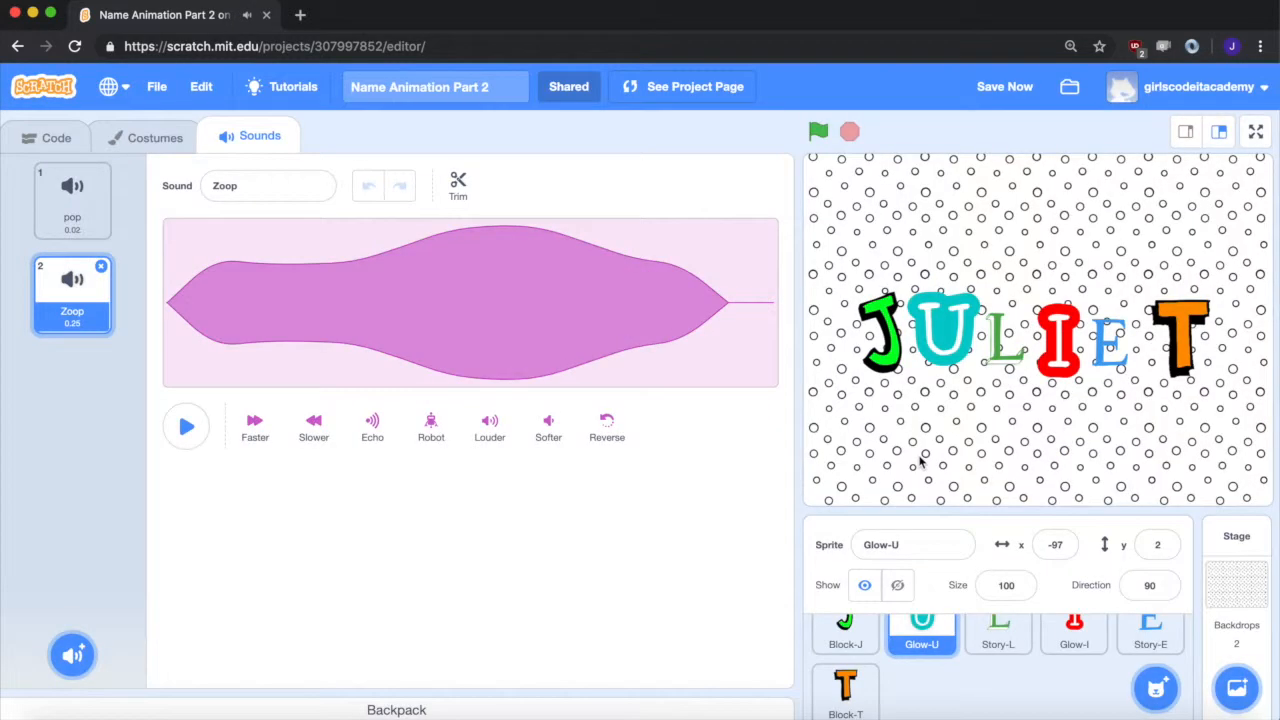
mouse_move(56, 136)
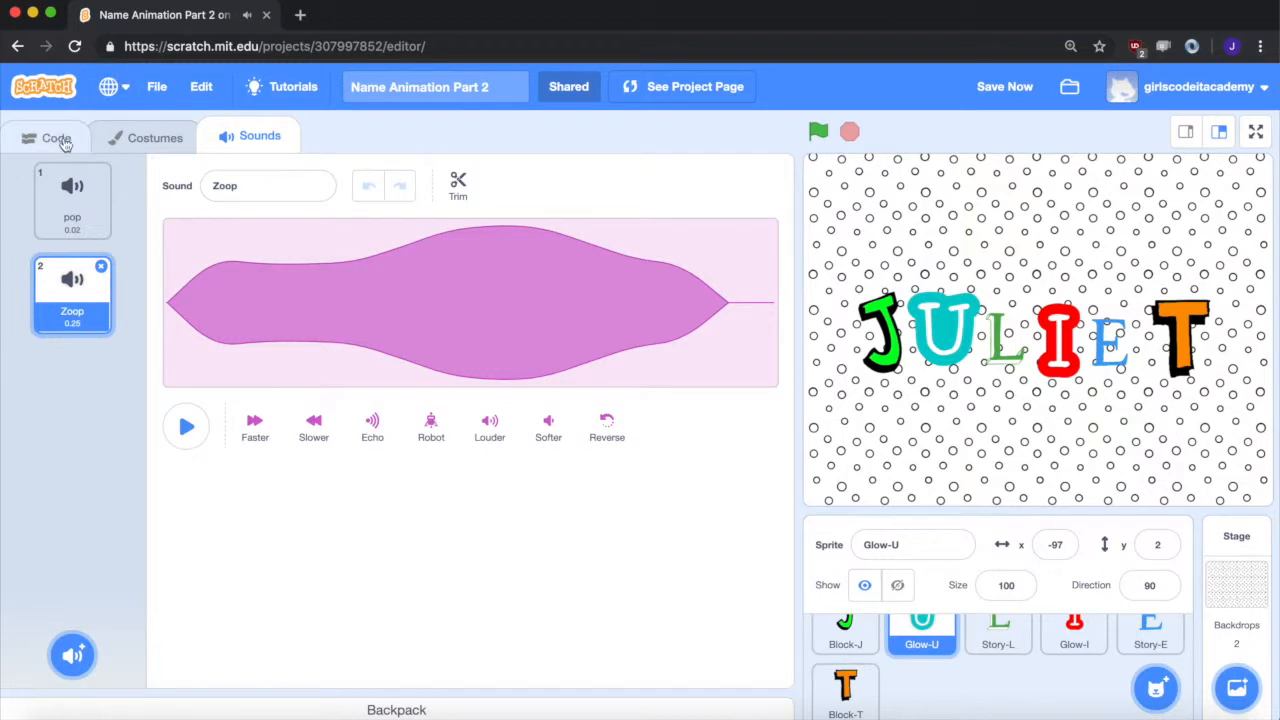
Set U's play-sound-until-done step under the u key hat to Zoop.
left_click(56, 136)
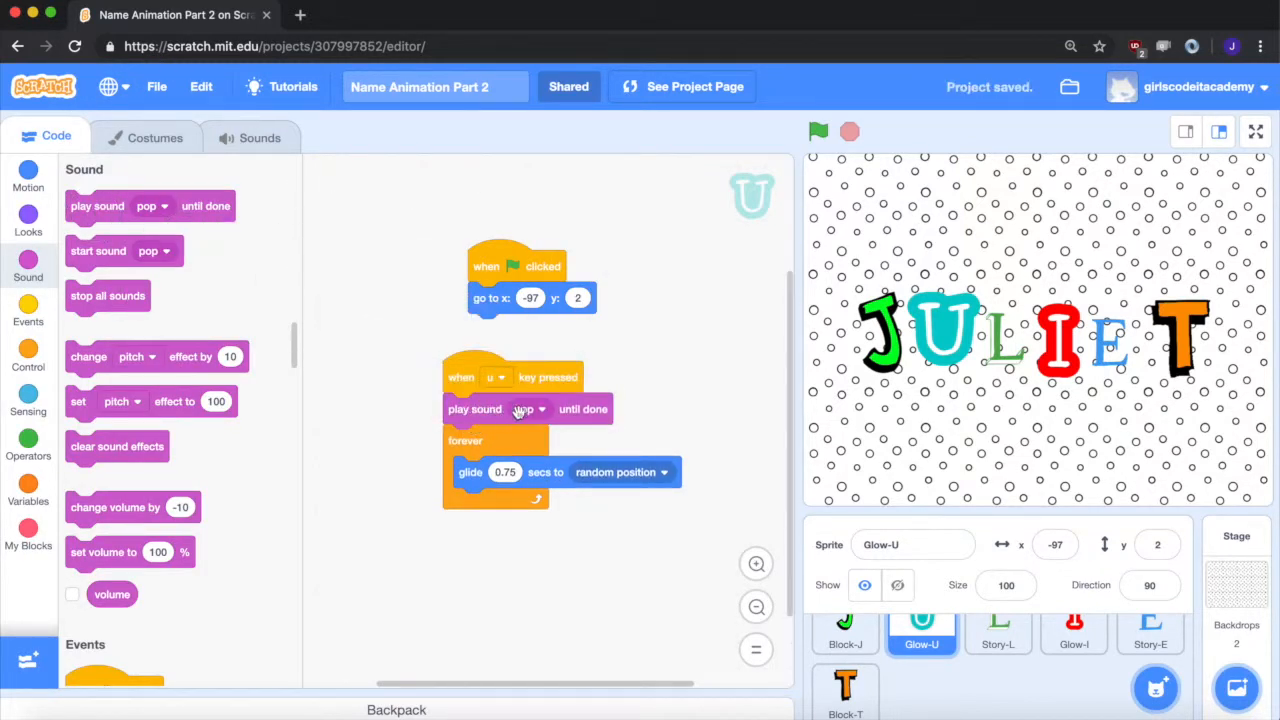
left_click(530, 408)
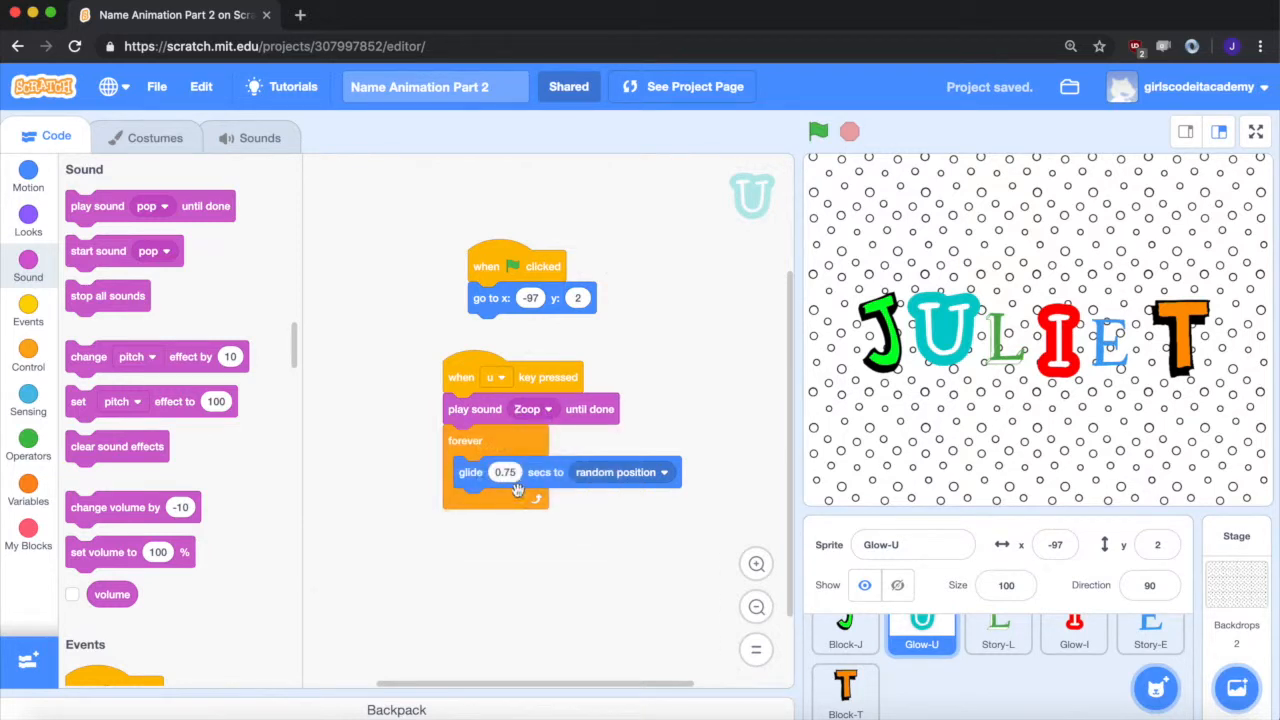
left_click(996, 624)
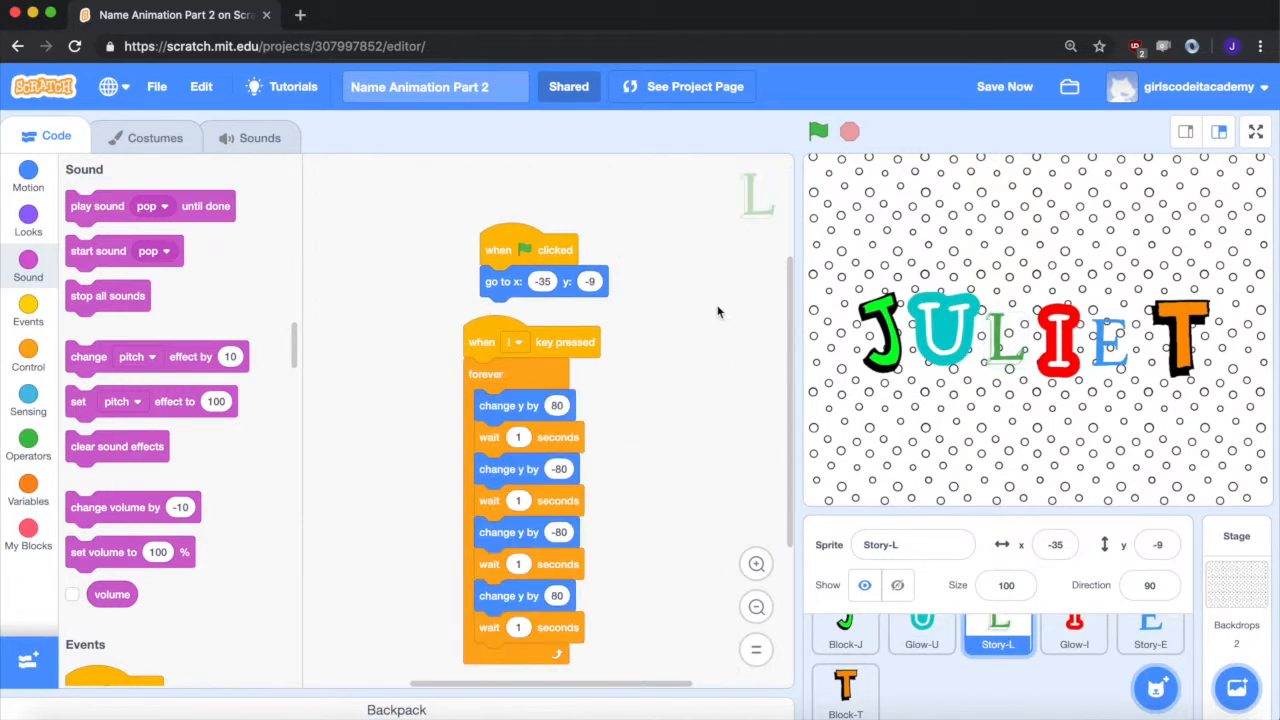
Add 'play sound pop until done' under Story-L's 'when l key pressed' hat.
left_click(260, 136)
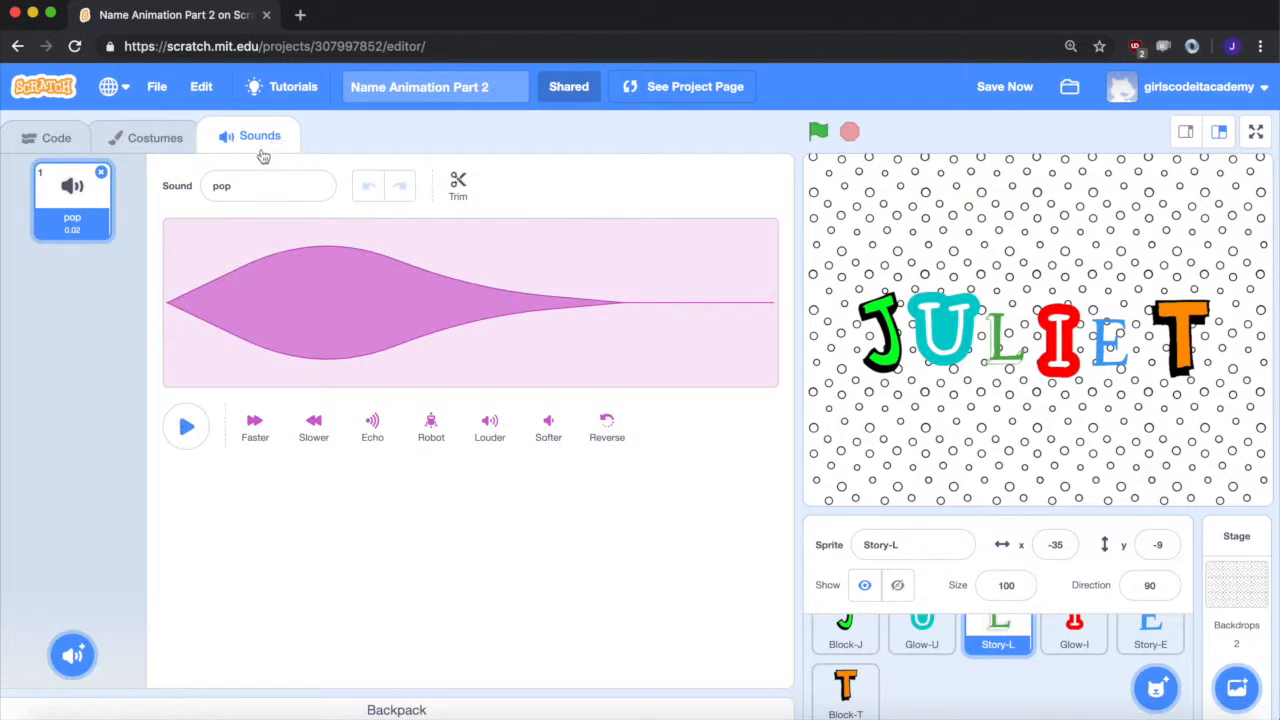
mouse_move(224, 388)
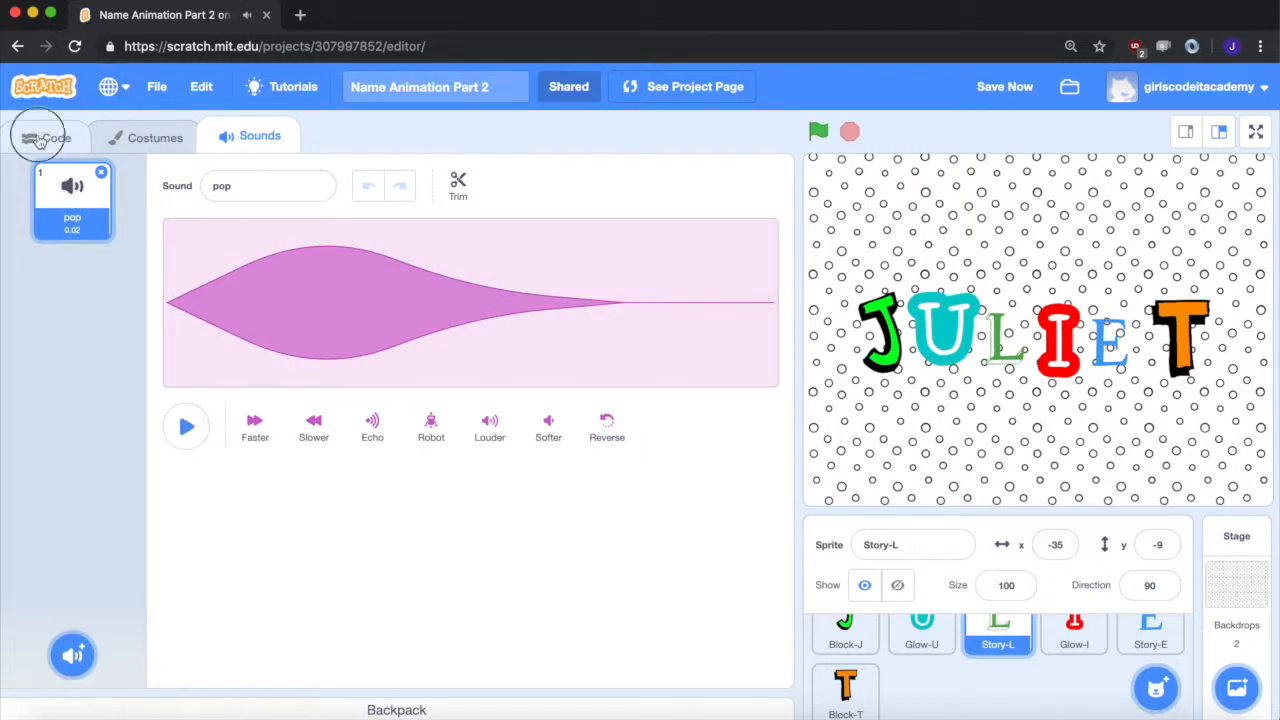
left_click(46, 136)
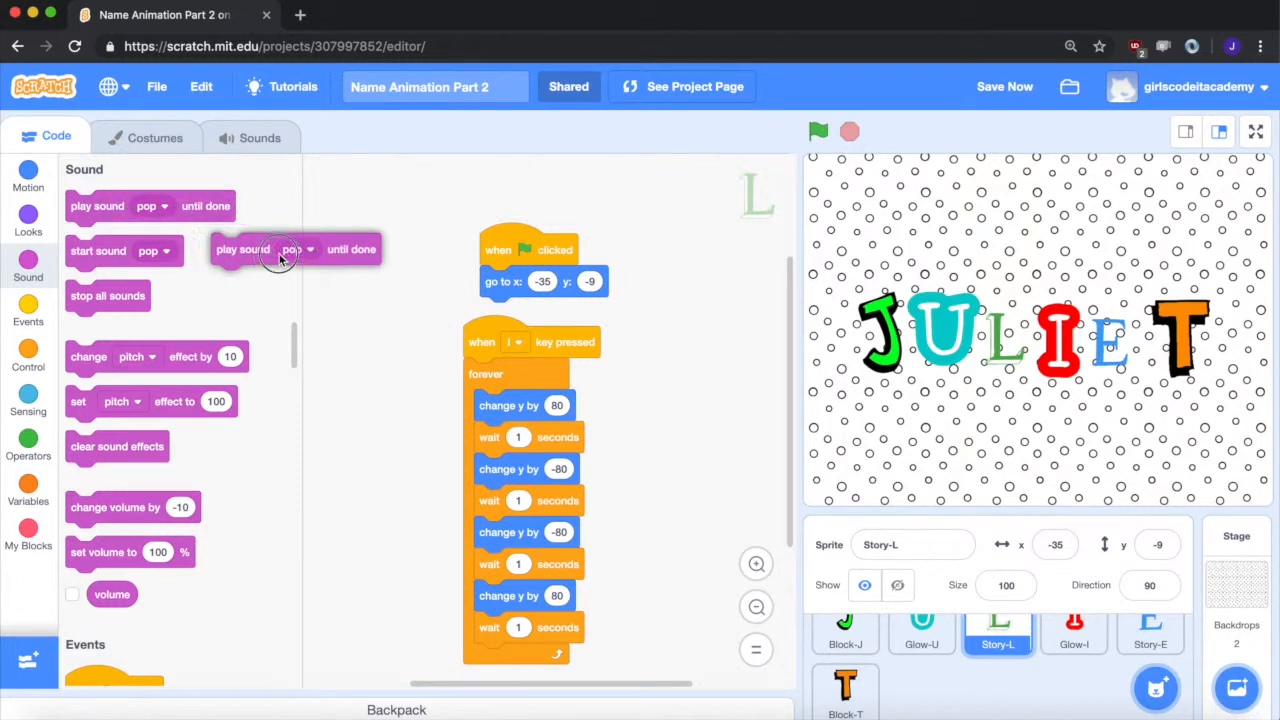
left_click_drag(244, 248, 496, 374)
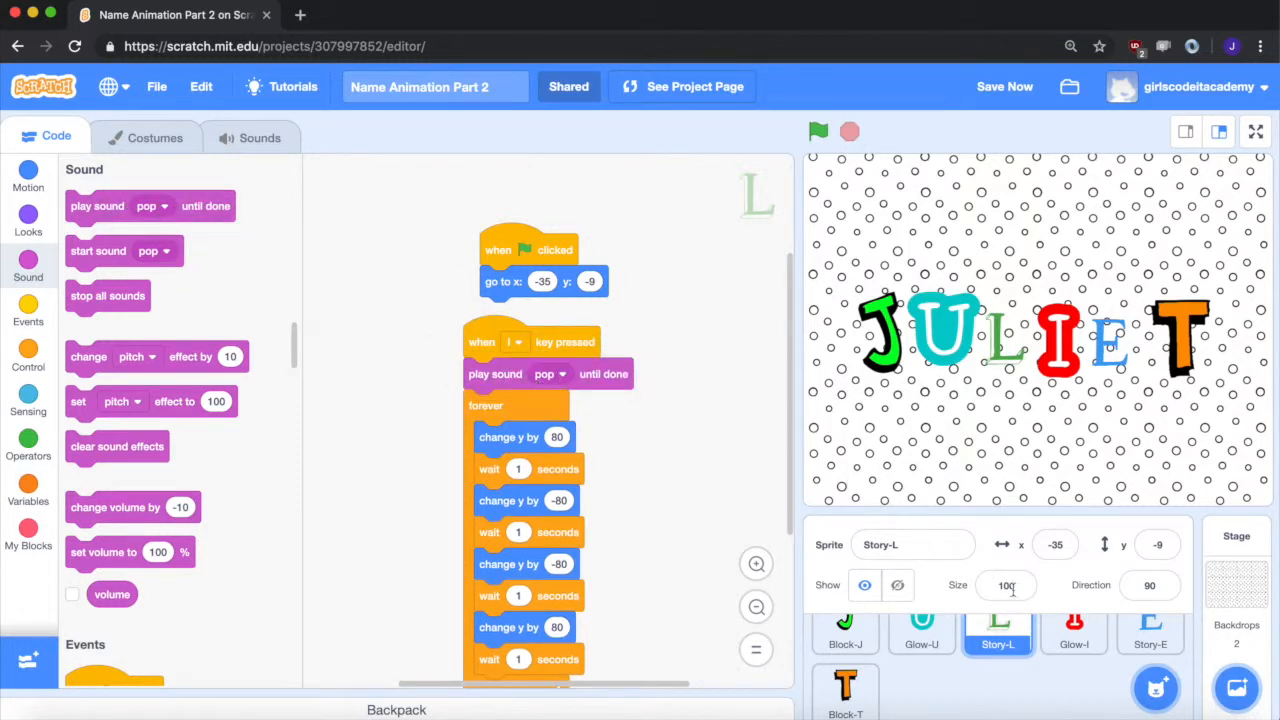
left_click(1074, 628)
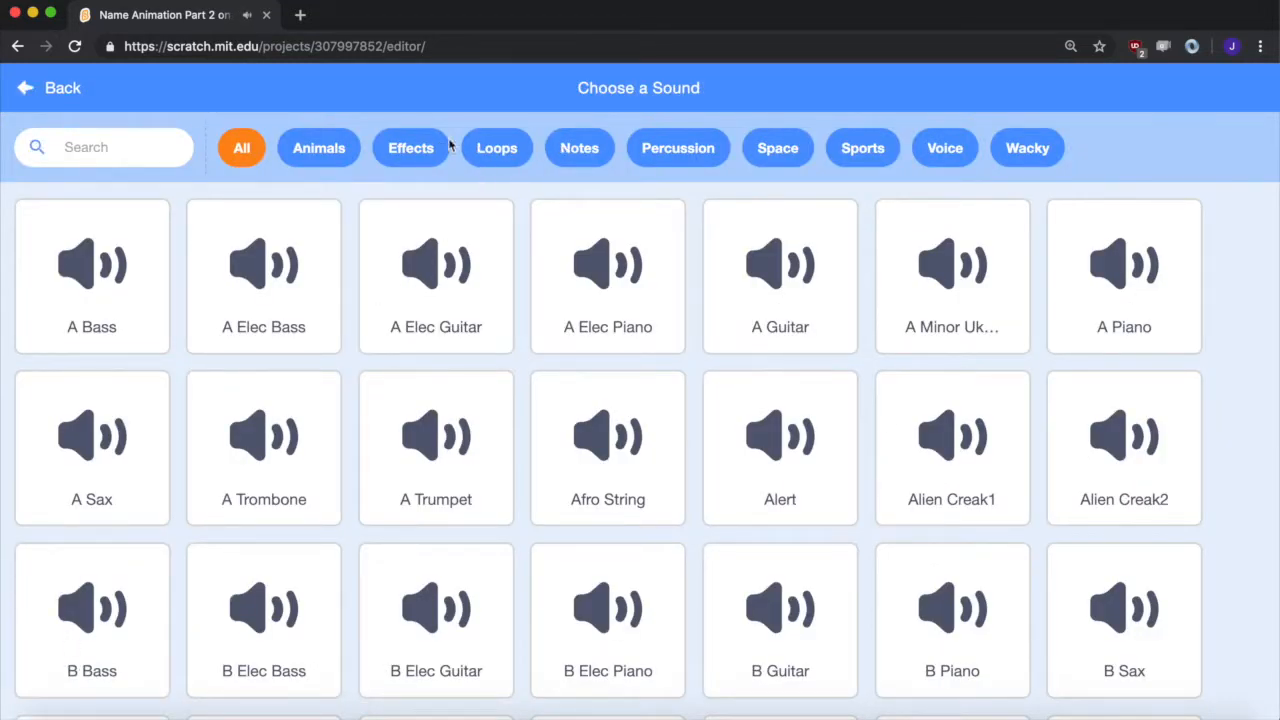
Add the Boing sound to Glow-I and play it until done under the i key hat.
left_click(410, 148)
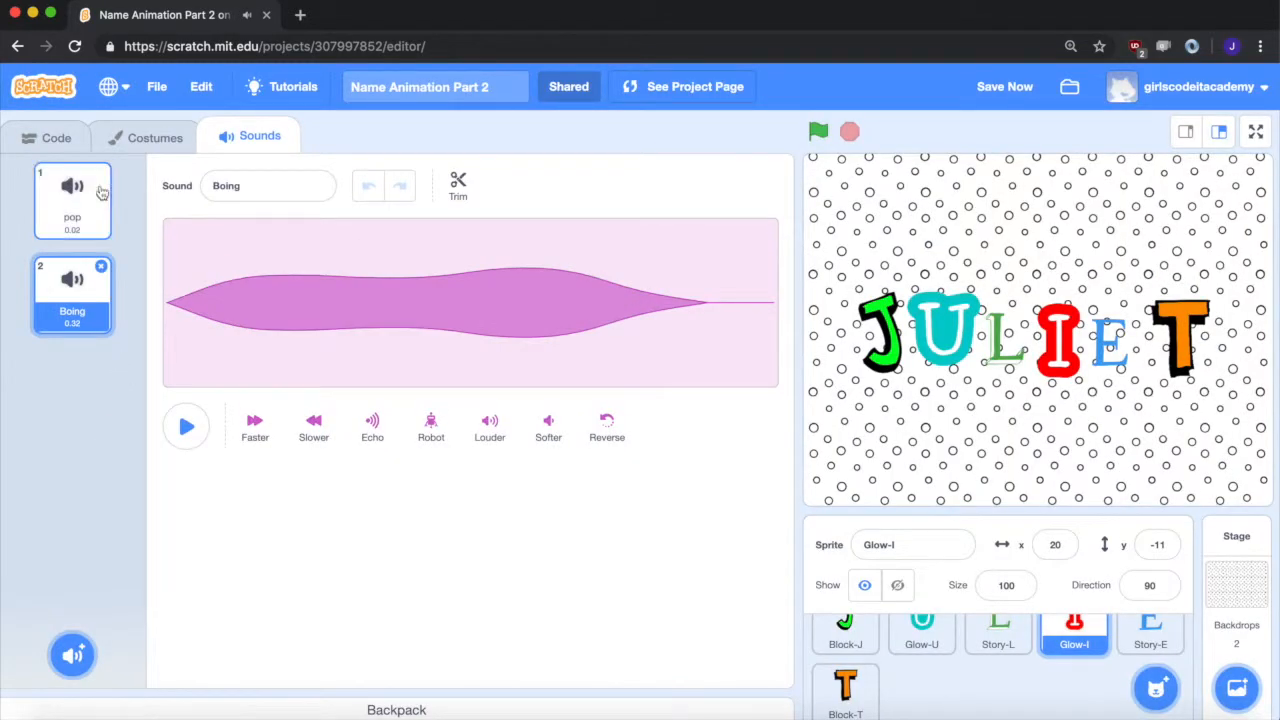
left_click(56, 136)
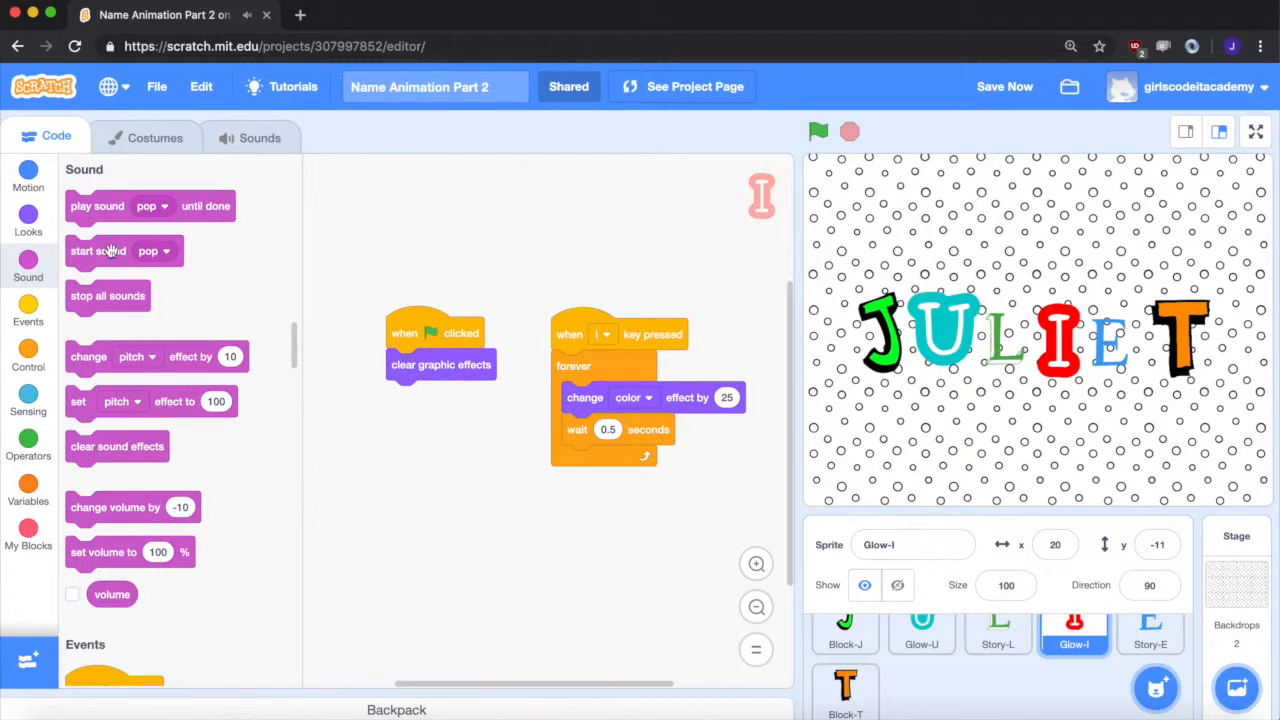
left_click_drag(96, 206, 584, 366)
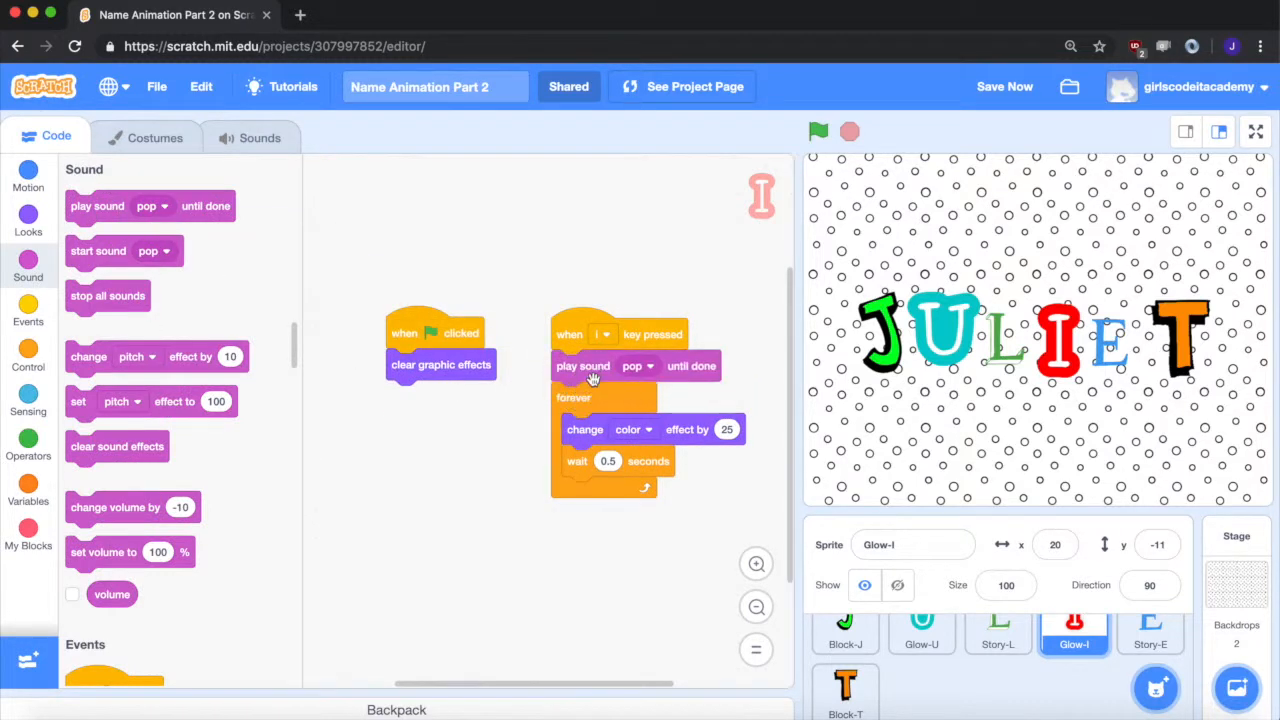
left_click(638, 366)
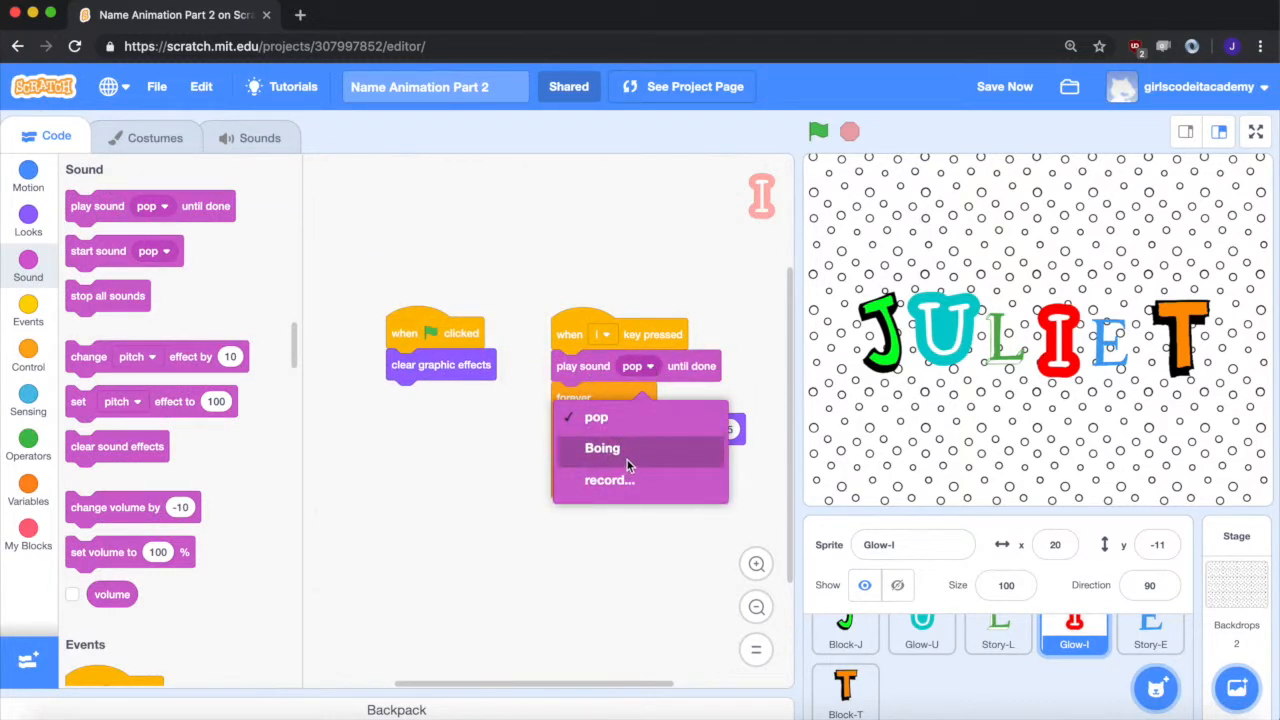
left_click(1150, 630)
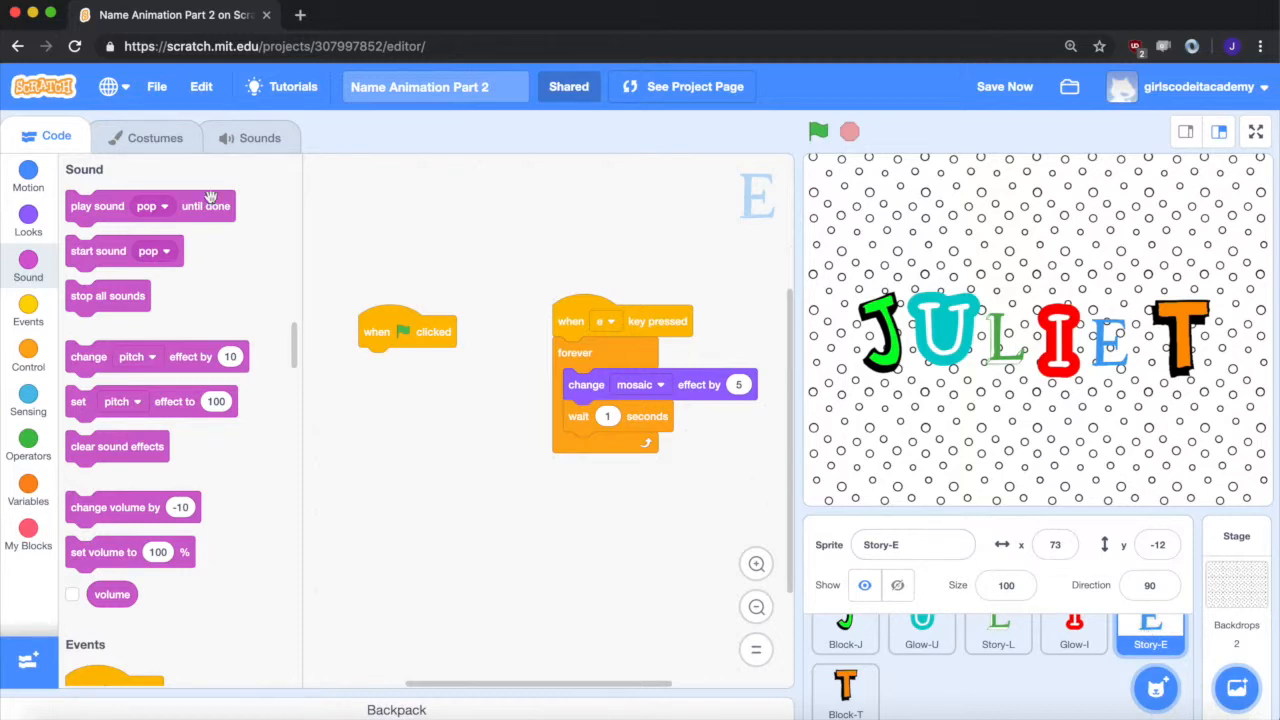
Add and preview the Alert sound from the Space library for Story-E, then use it in the e key script.
left_click(260, 136)
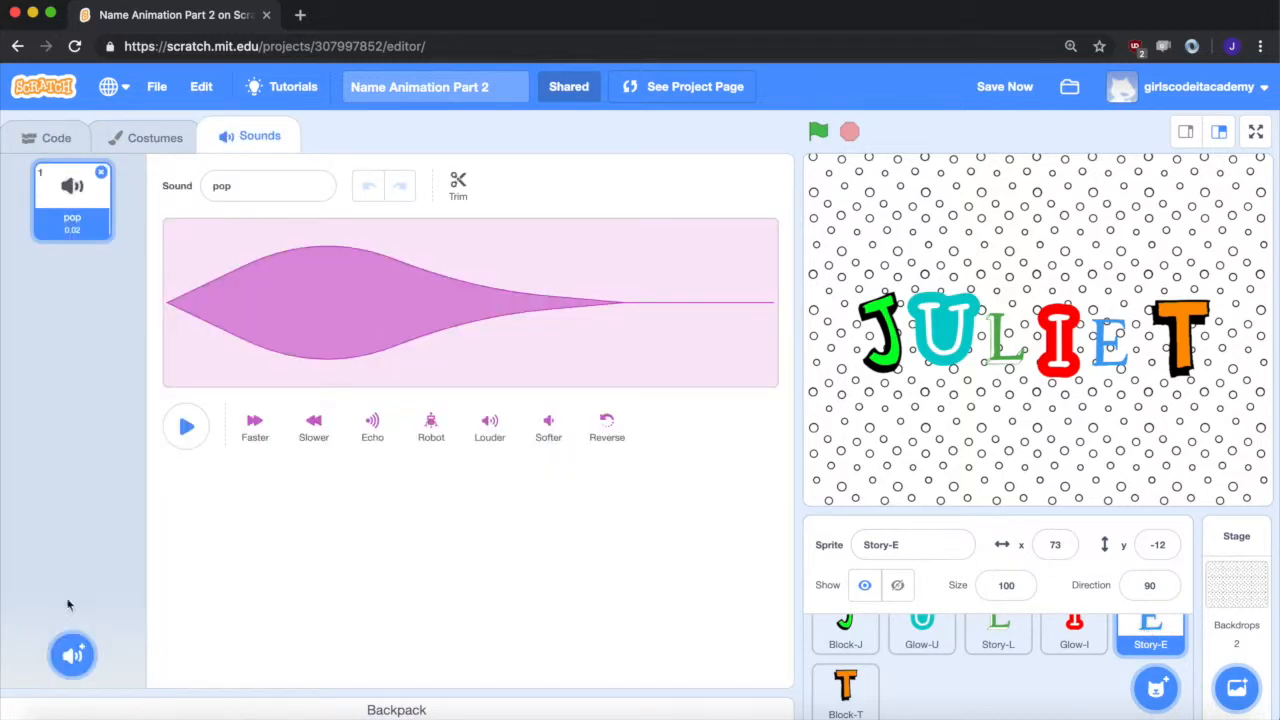
left_click(72, 656)
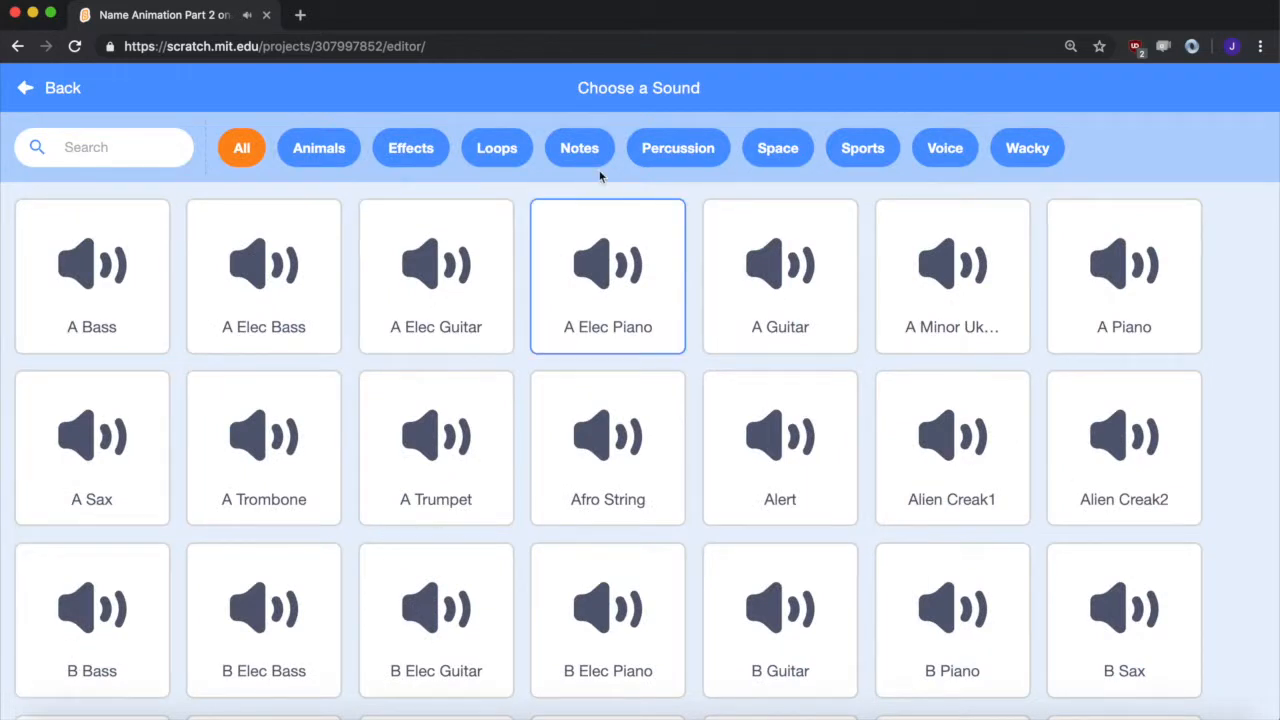
left_click(580, 148)
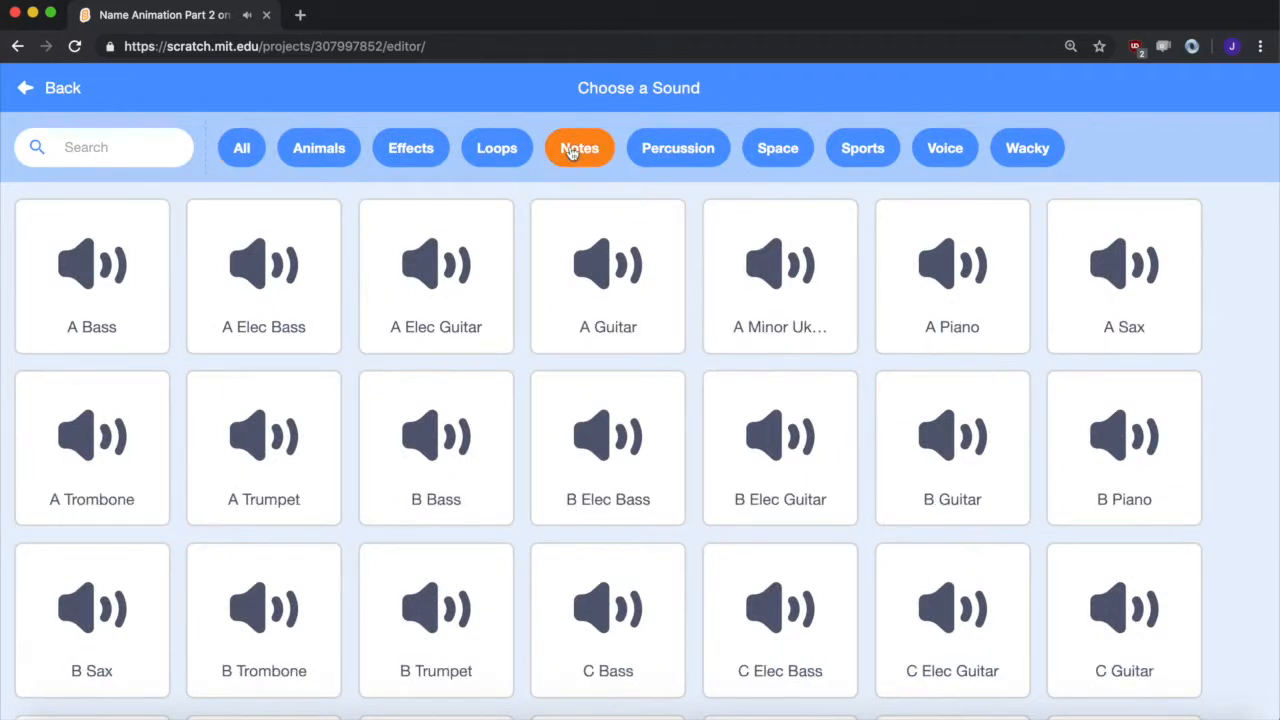
left_click(678, 148)
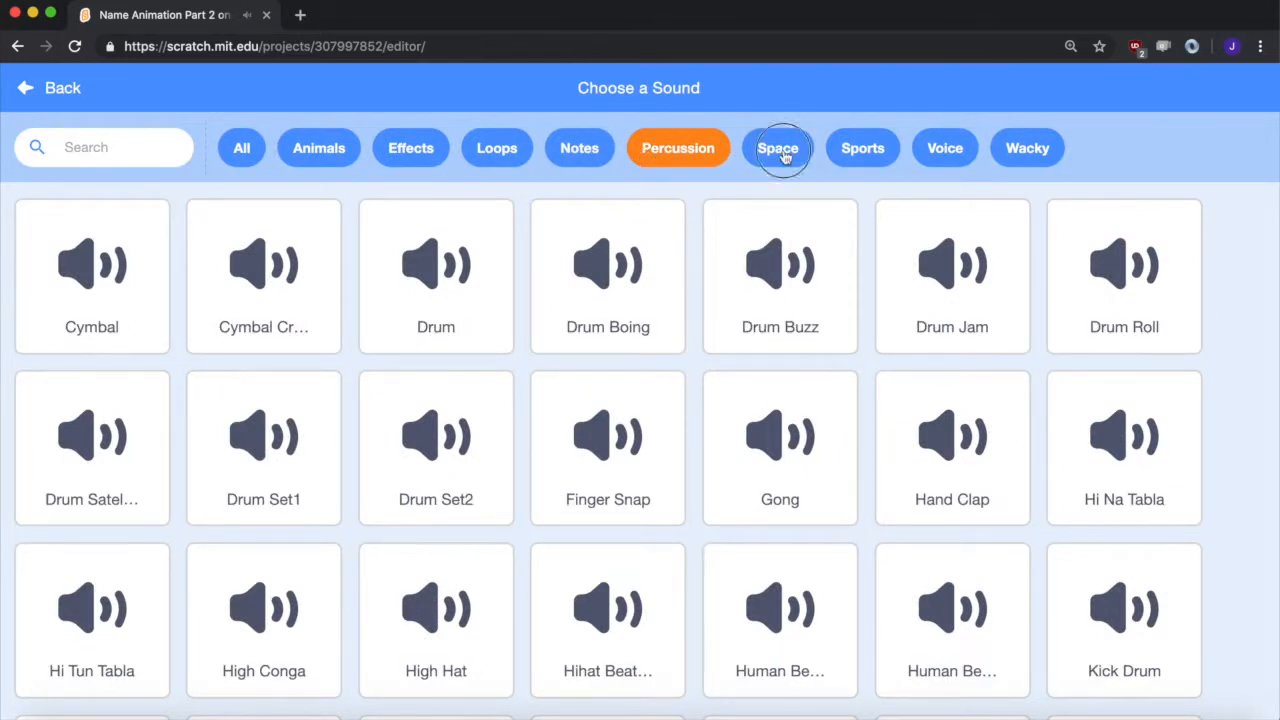
left_click(778, 148)
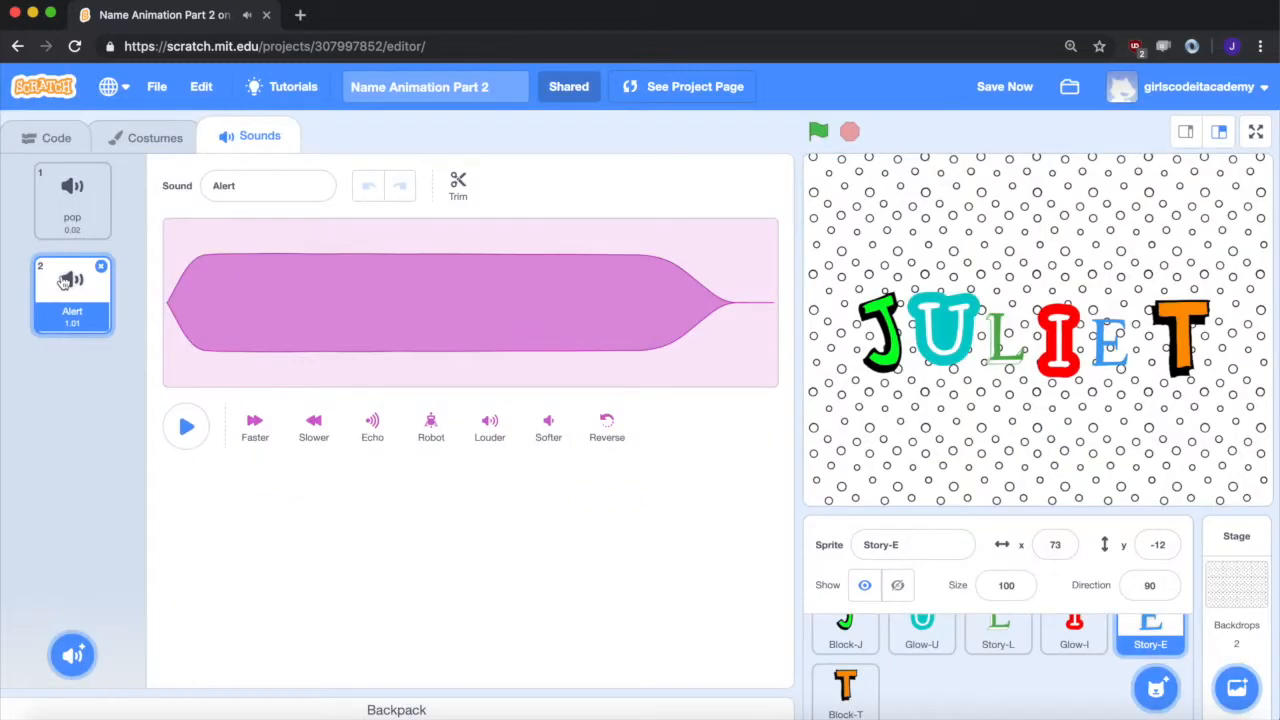
left_click(184, 426)
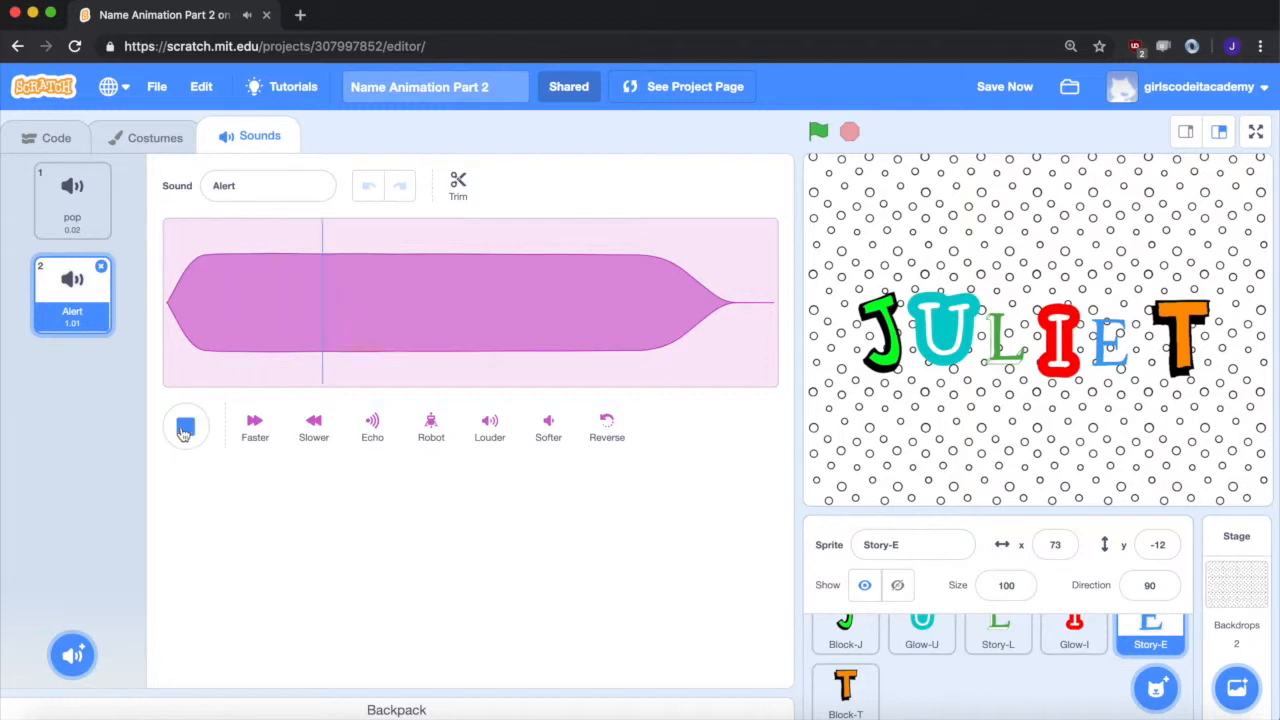
left_click(44, 136)
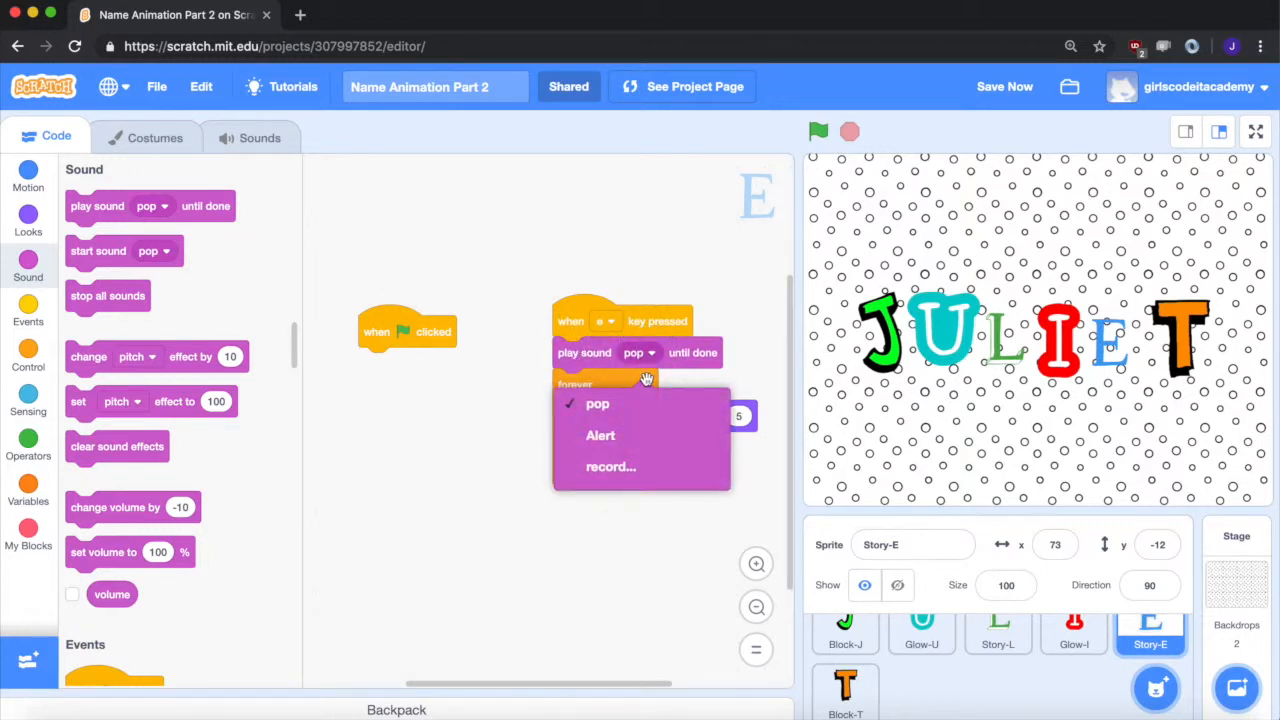
left_click(844, 690)
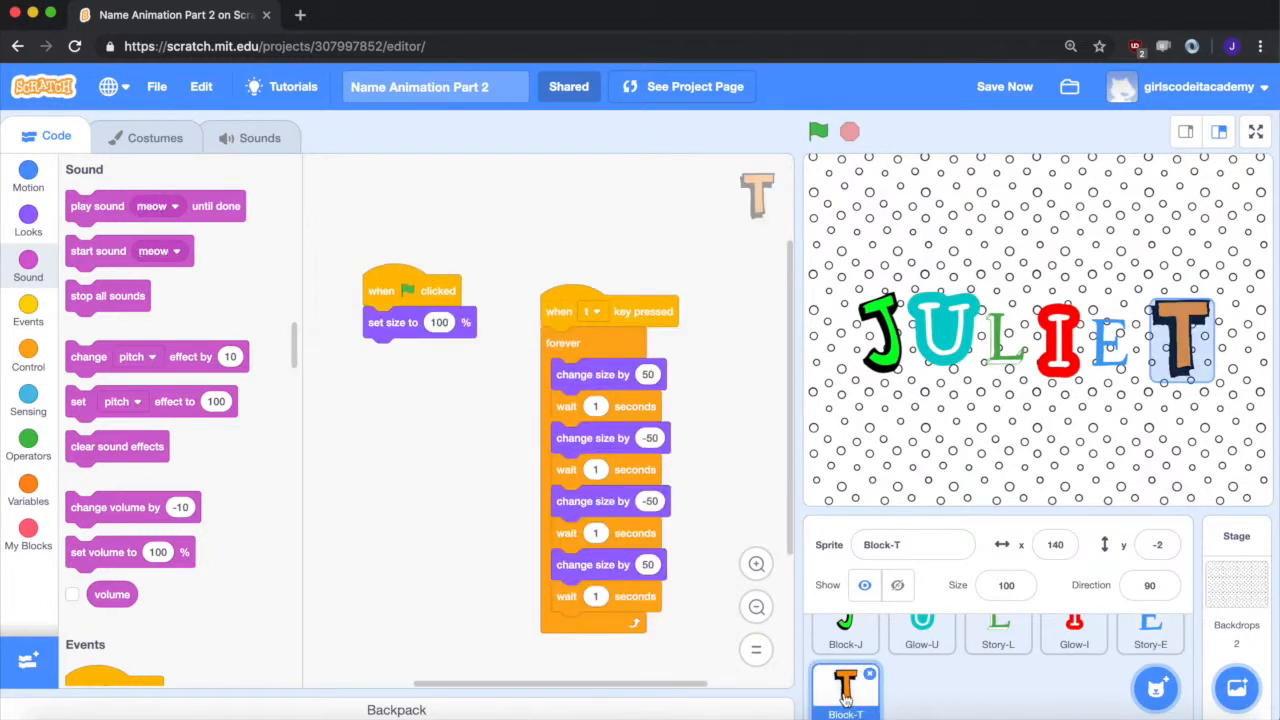
Add a new sound to Block-T and choose Bass in its t key play-sound-until-done step.
left_click(260, 136)
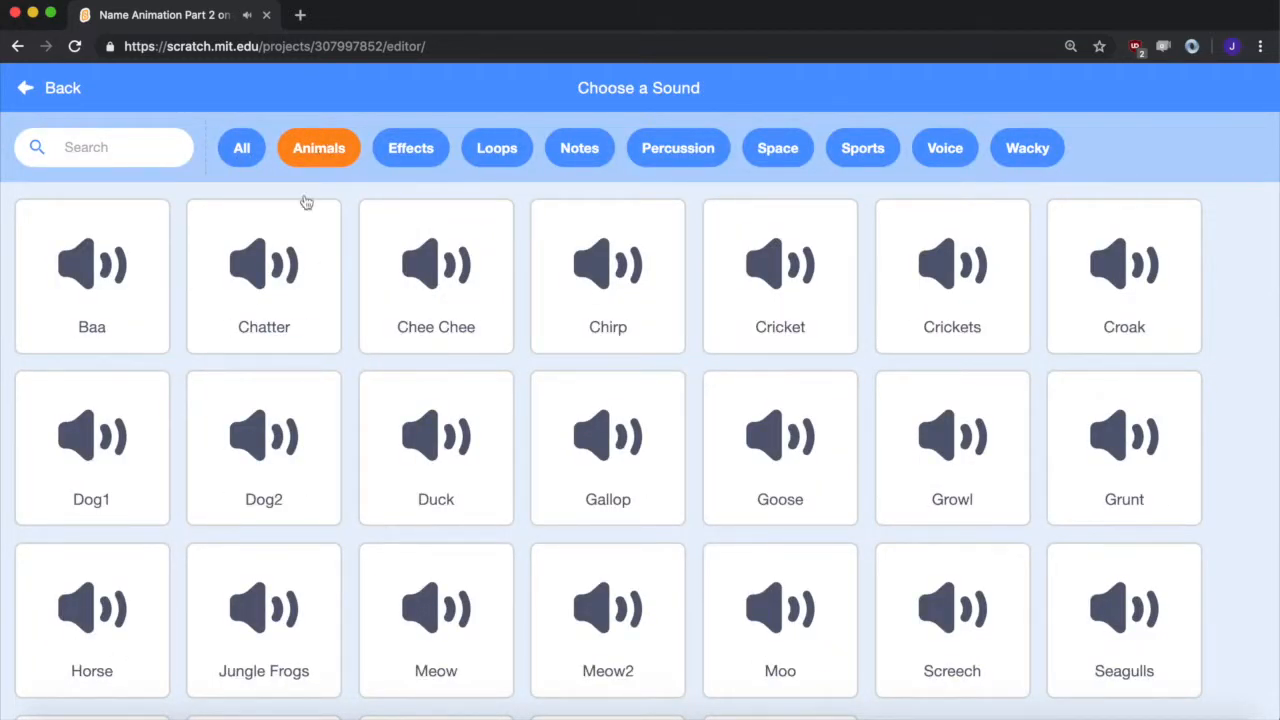
left_click(264, 620)
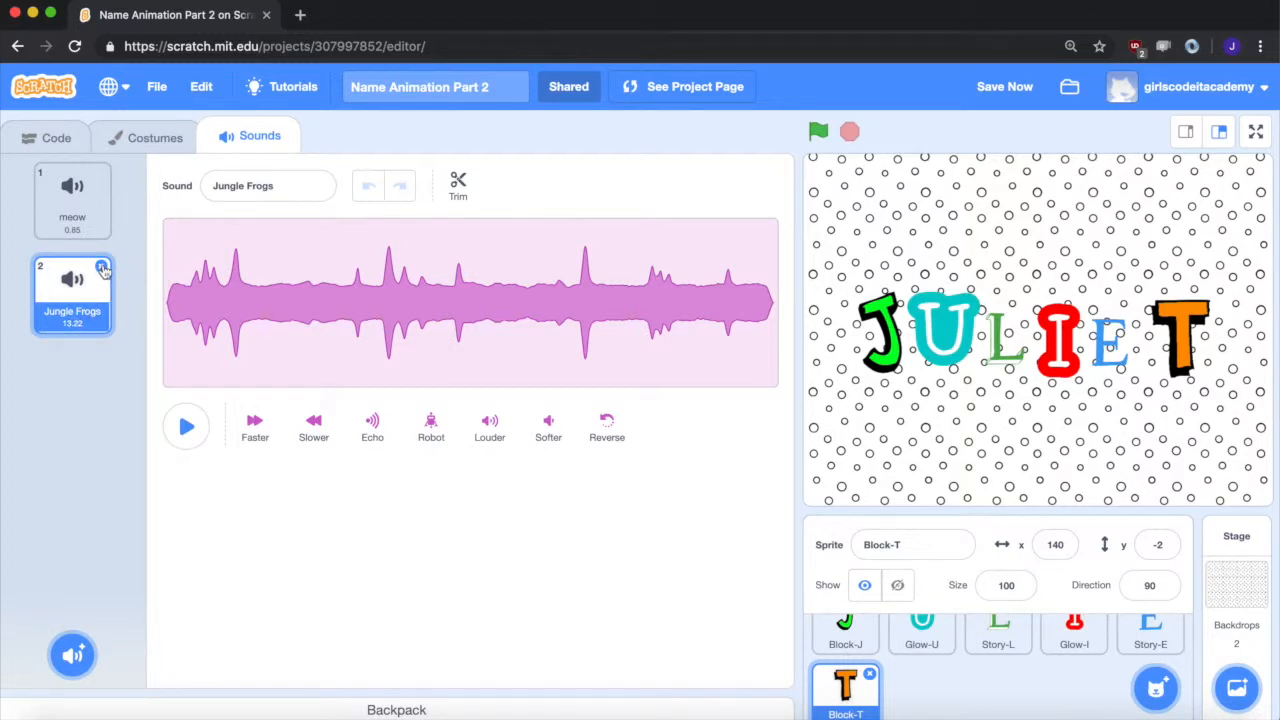
left_click(72, 656)
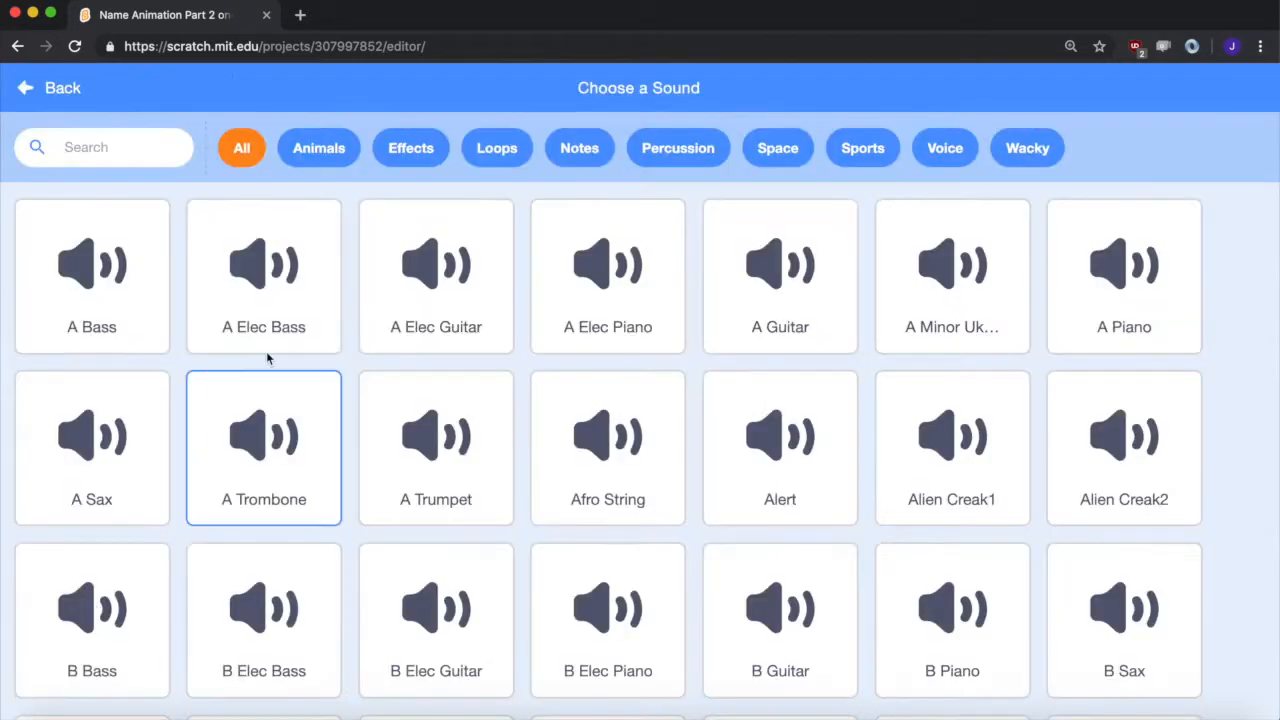
left_click(320, 148)
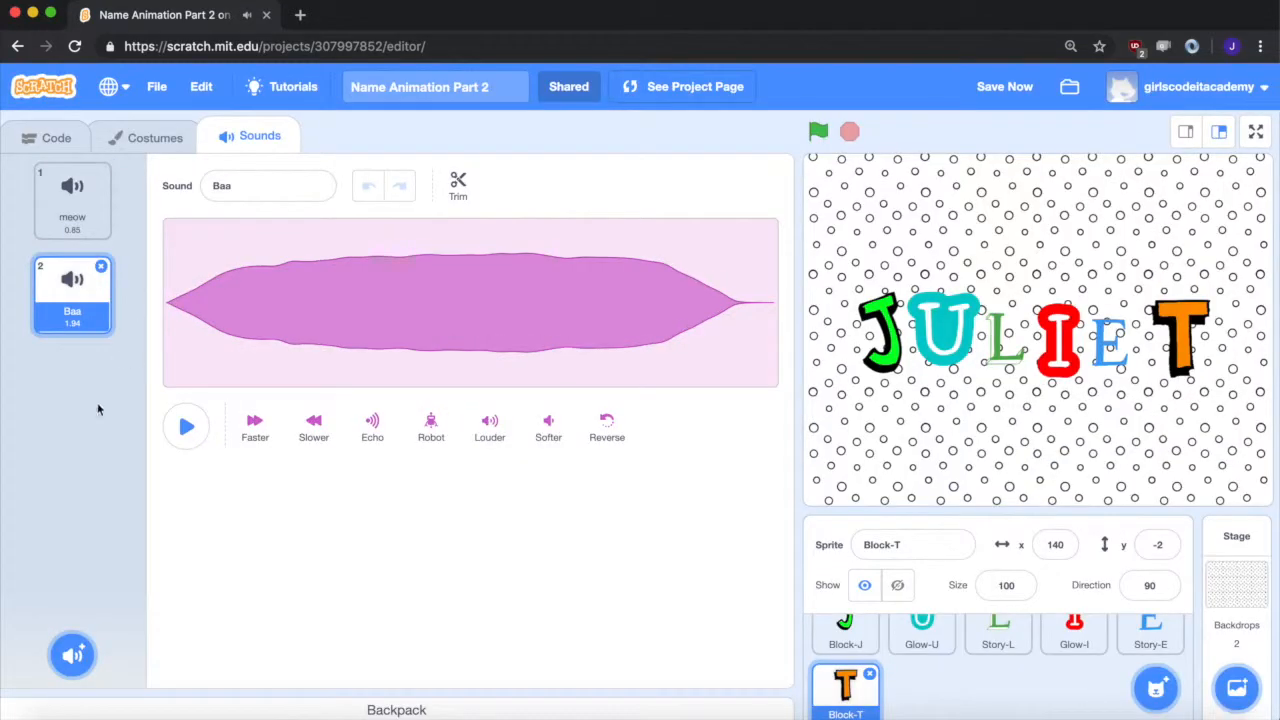
left_click(56, 136)
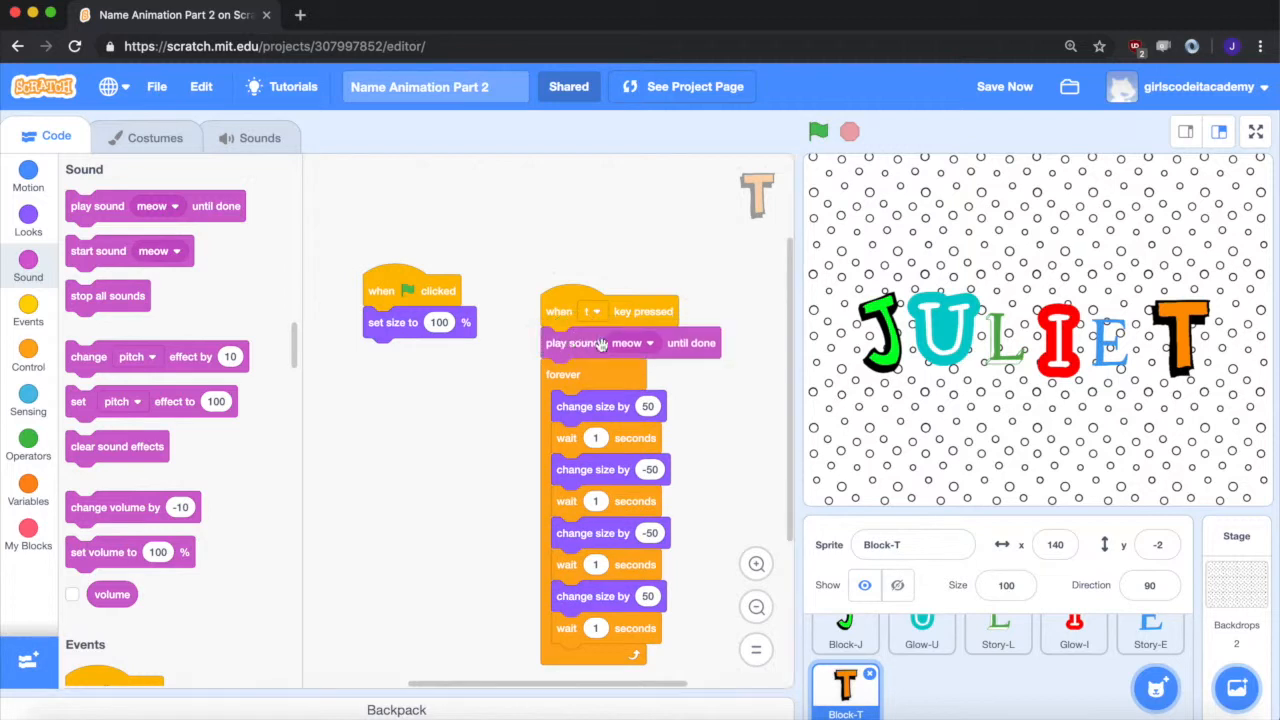
left_click(624, 342)
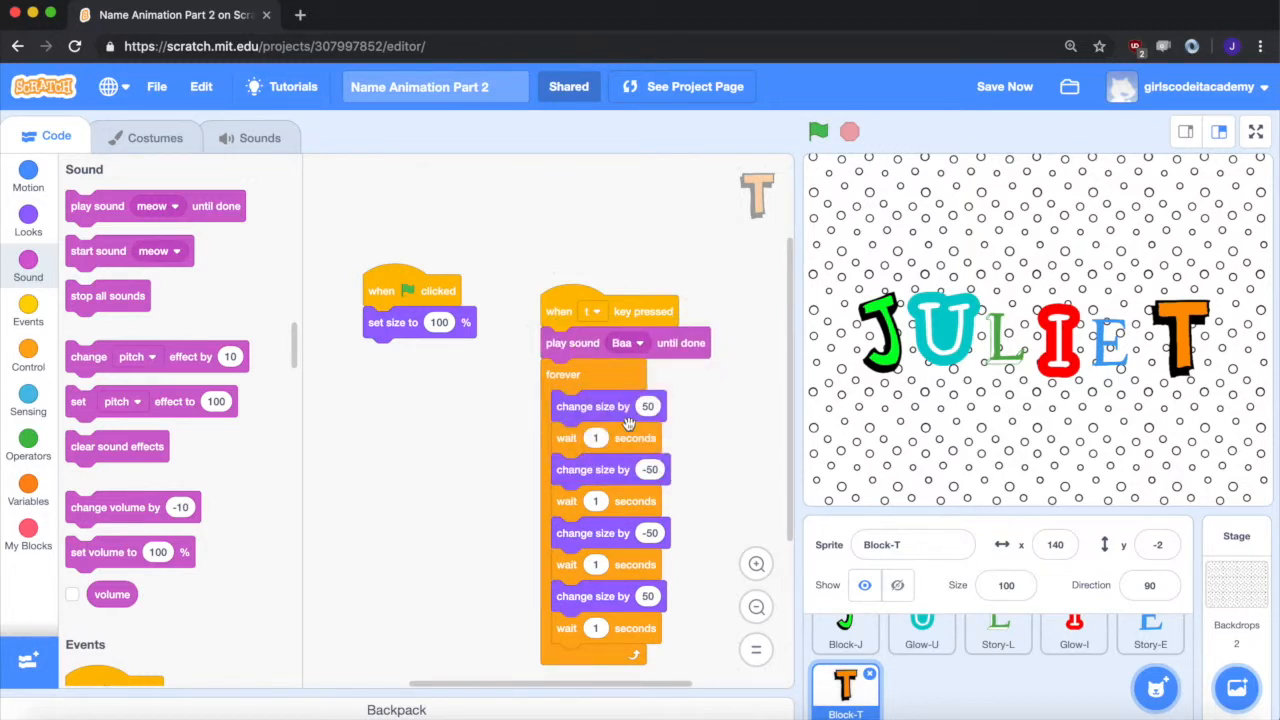
mouse_move(810, 68)
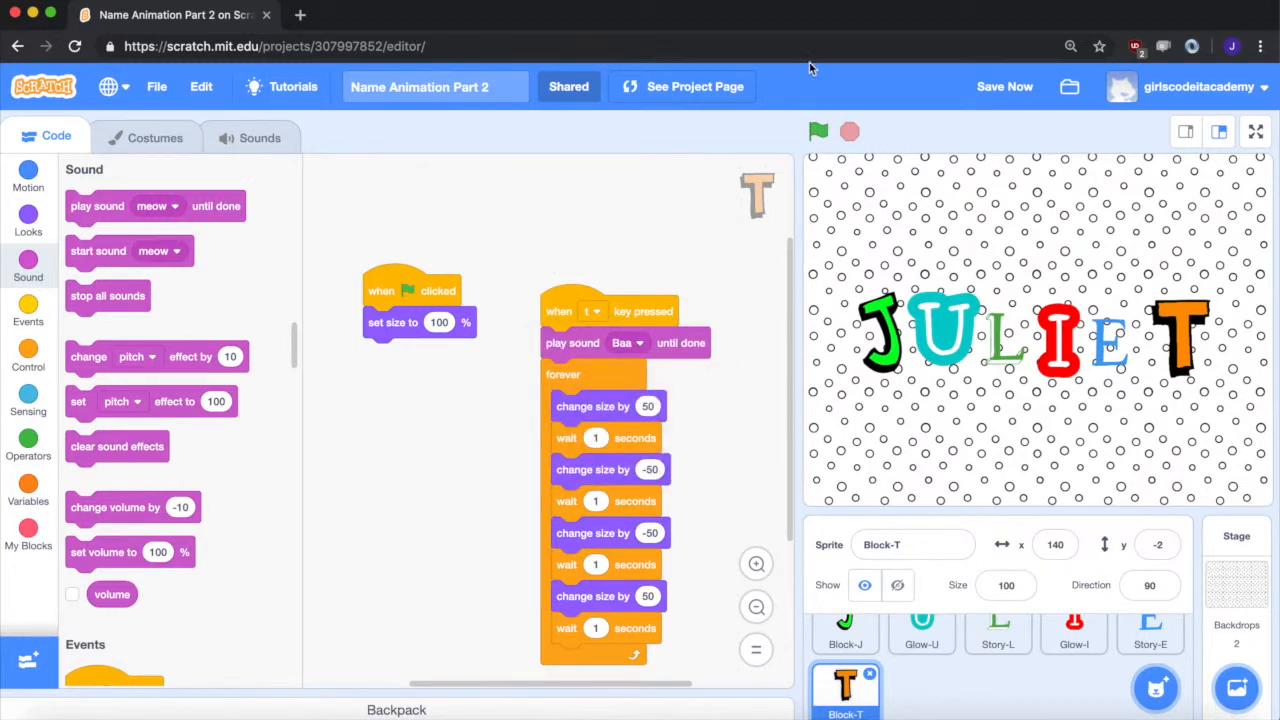
left_click(818, 132)
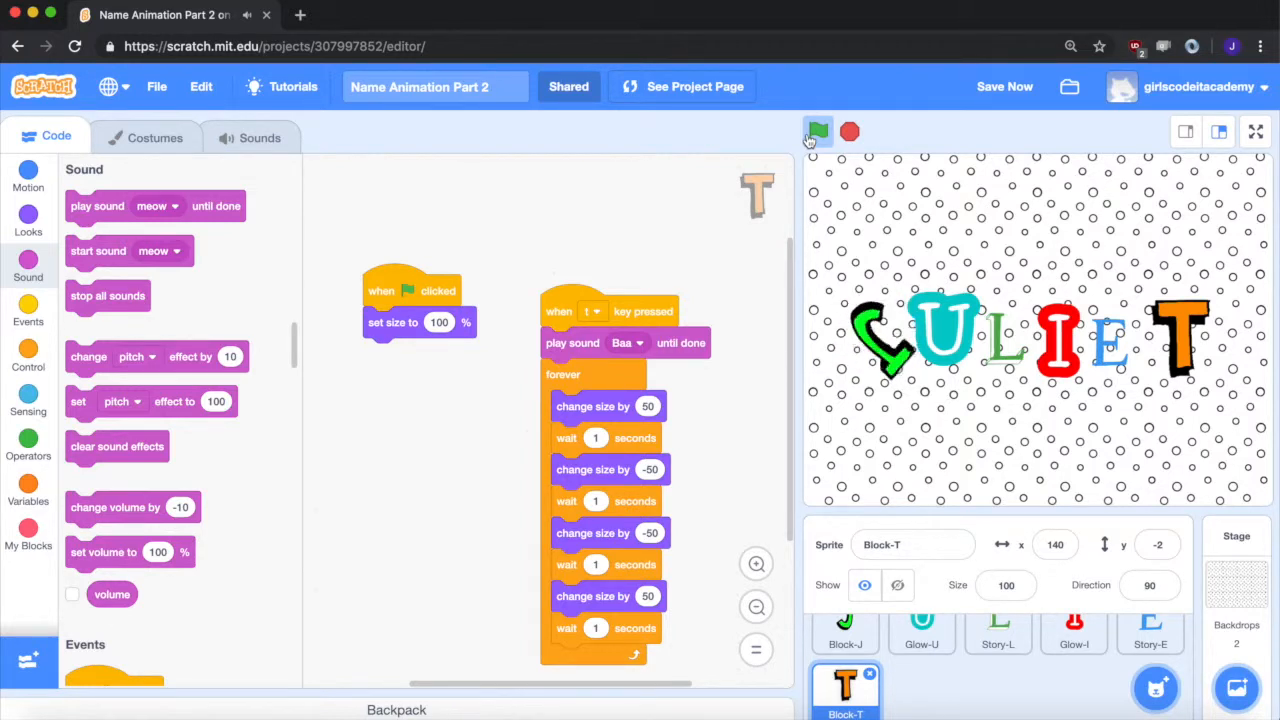
left_click(816, 132)
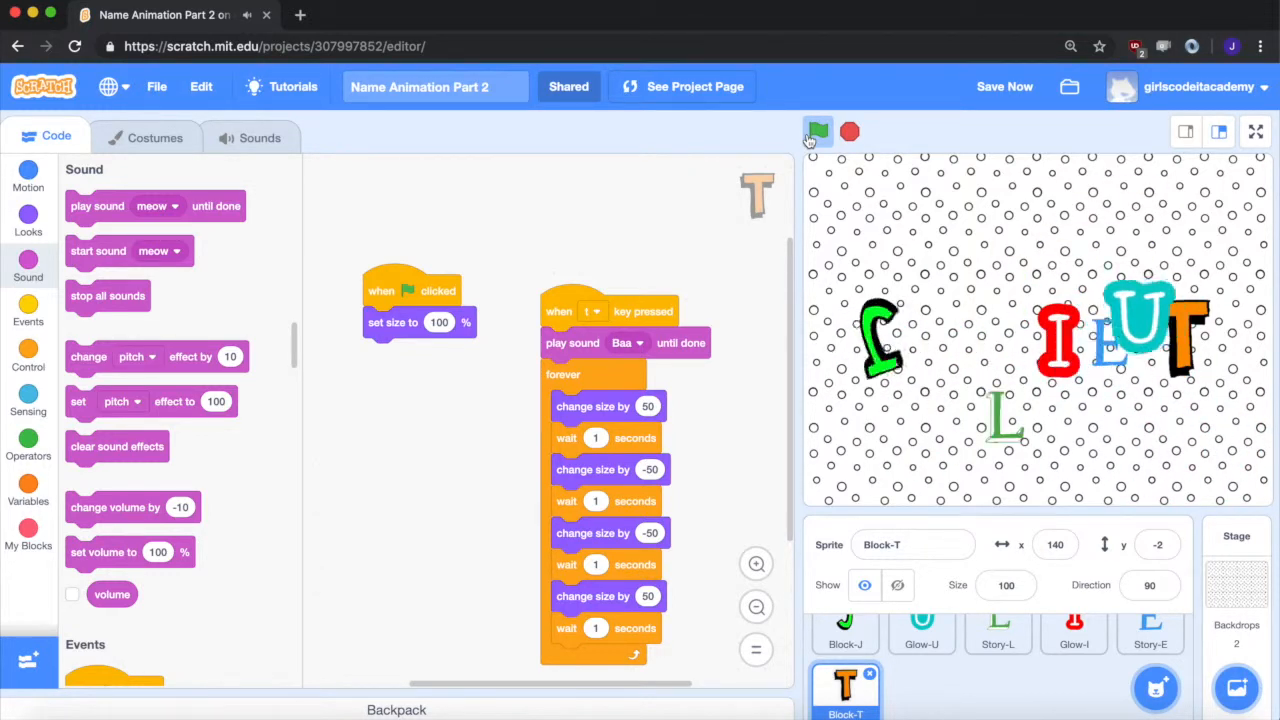
left_click(816, 132)
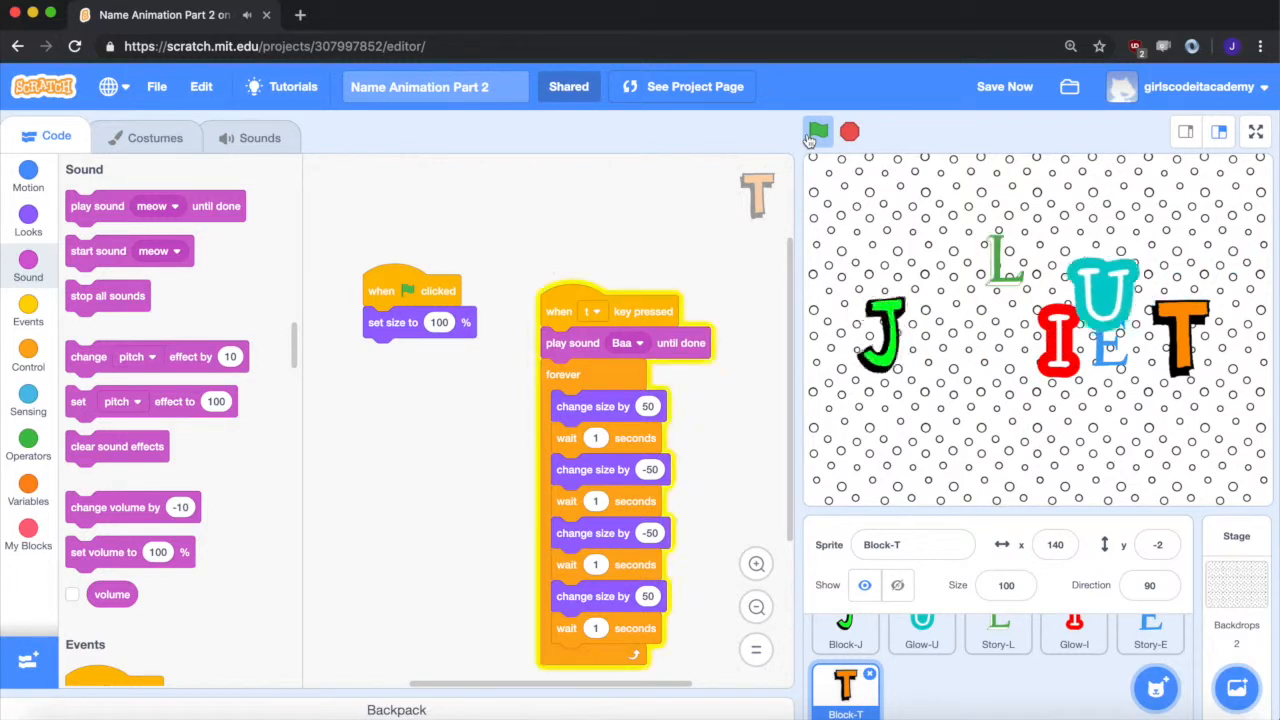
left_click(816, 132)
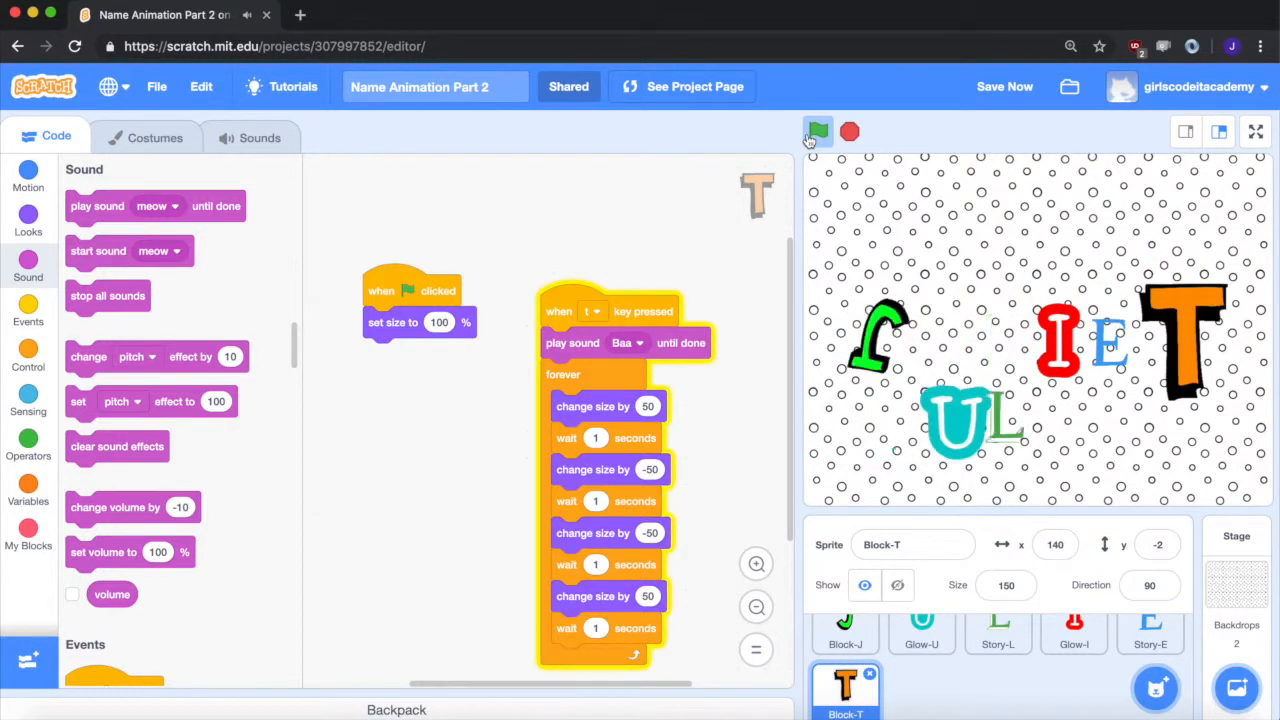
left_click(816, 132)
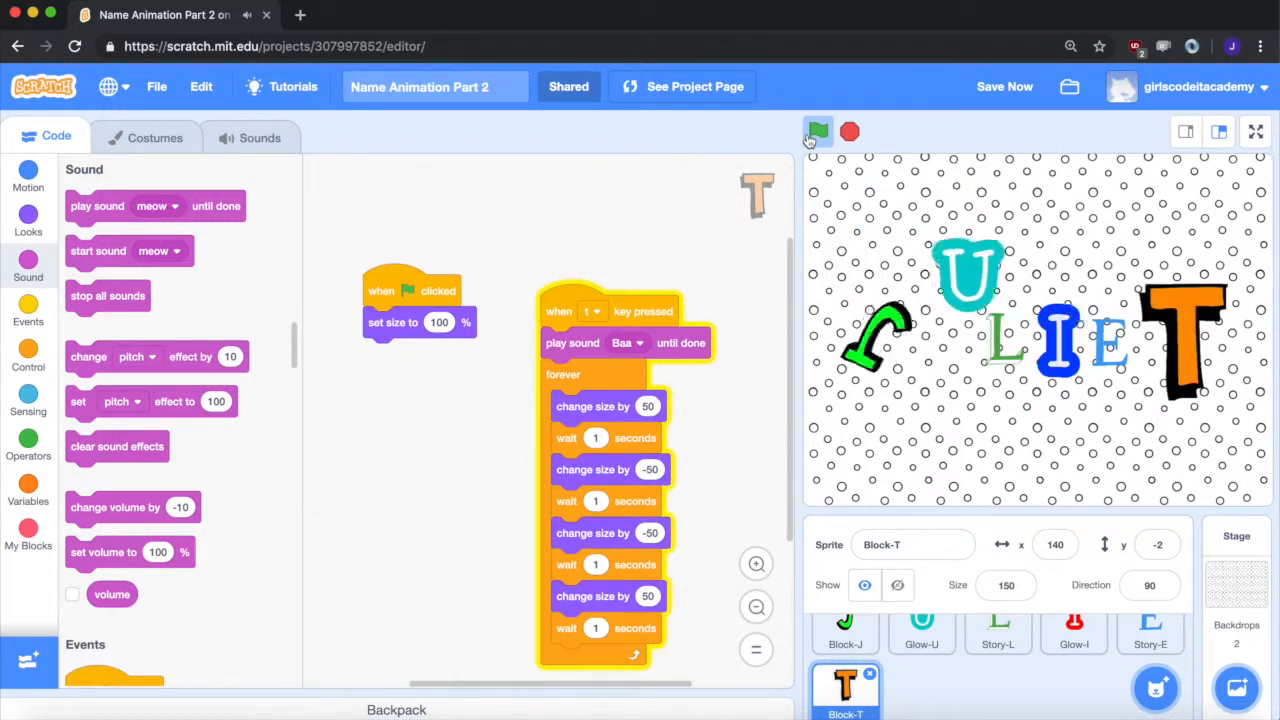
left_click(818, 132)
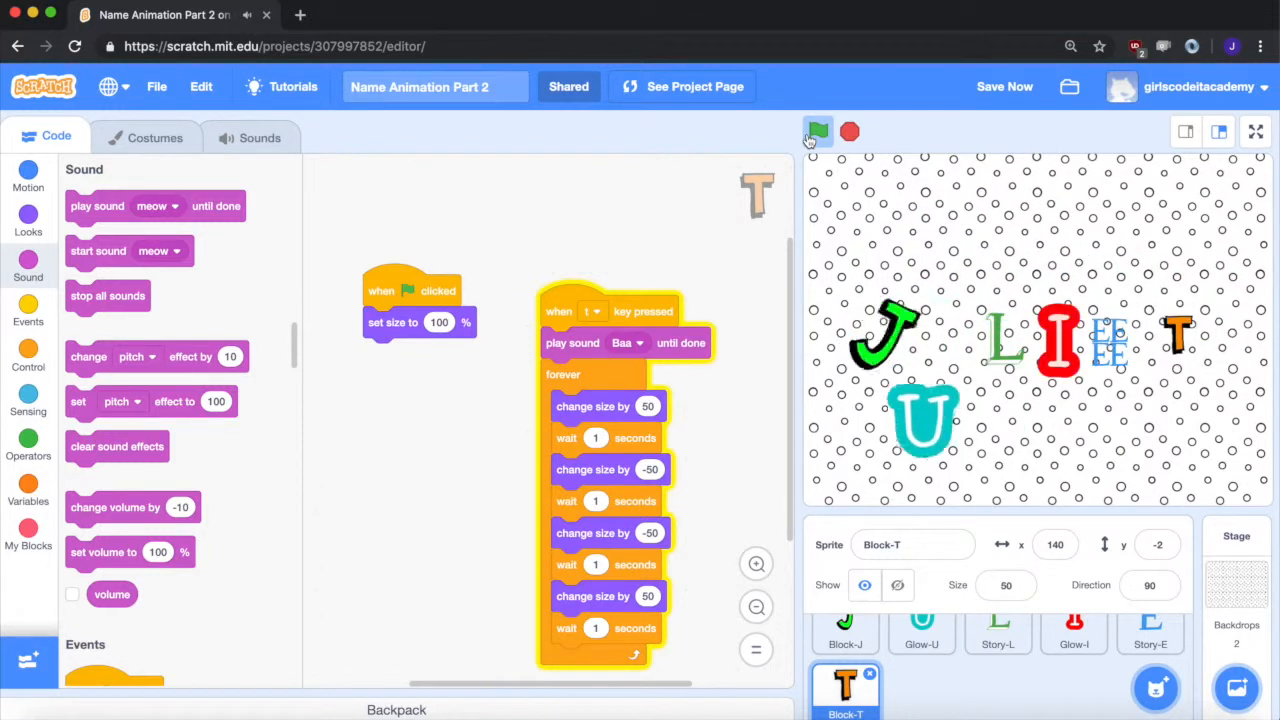
left_click(818, 132)
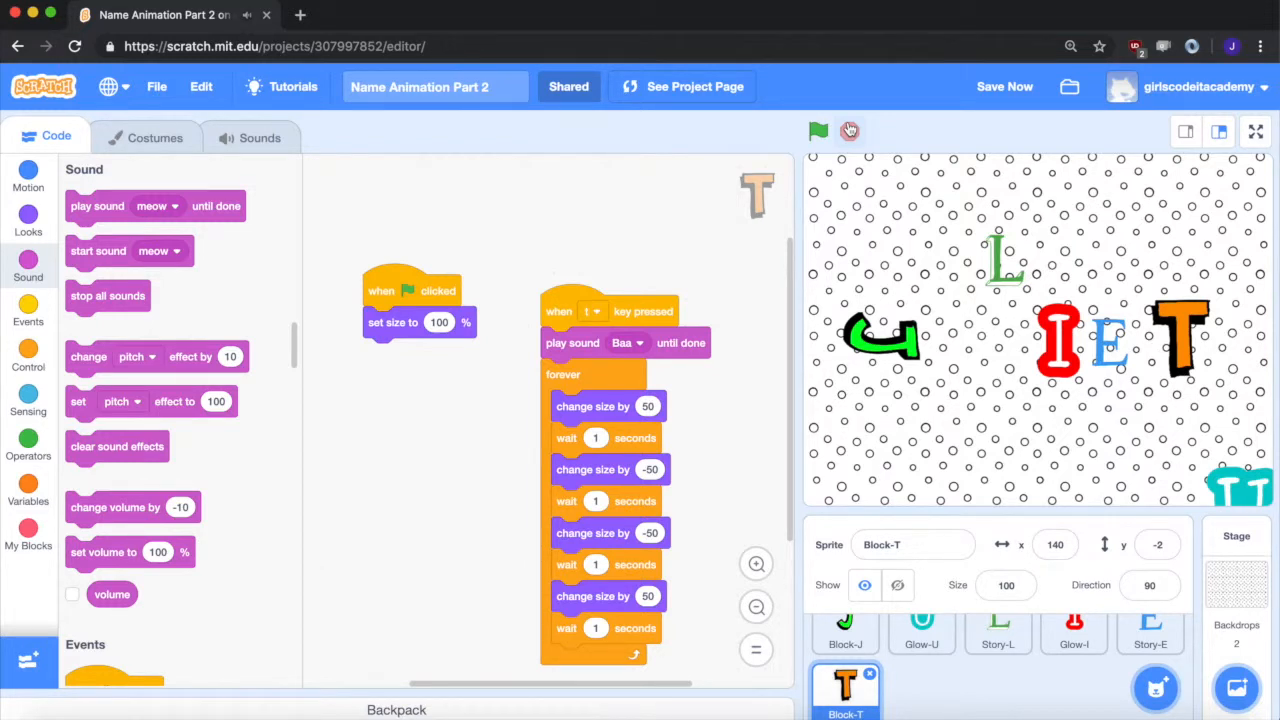
left_click(1004, 86)
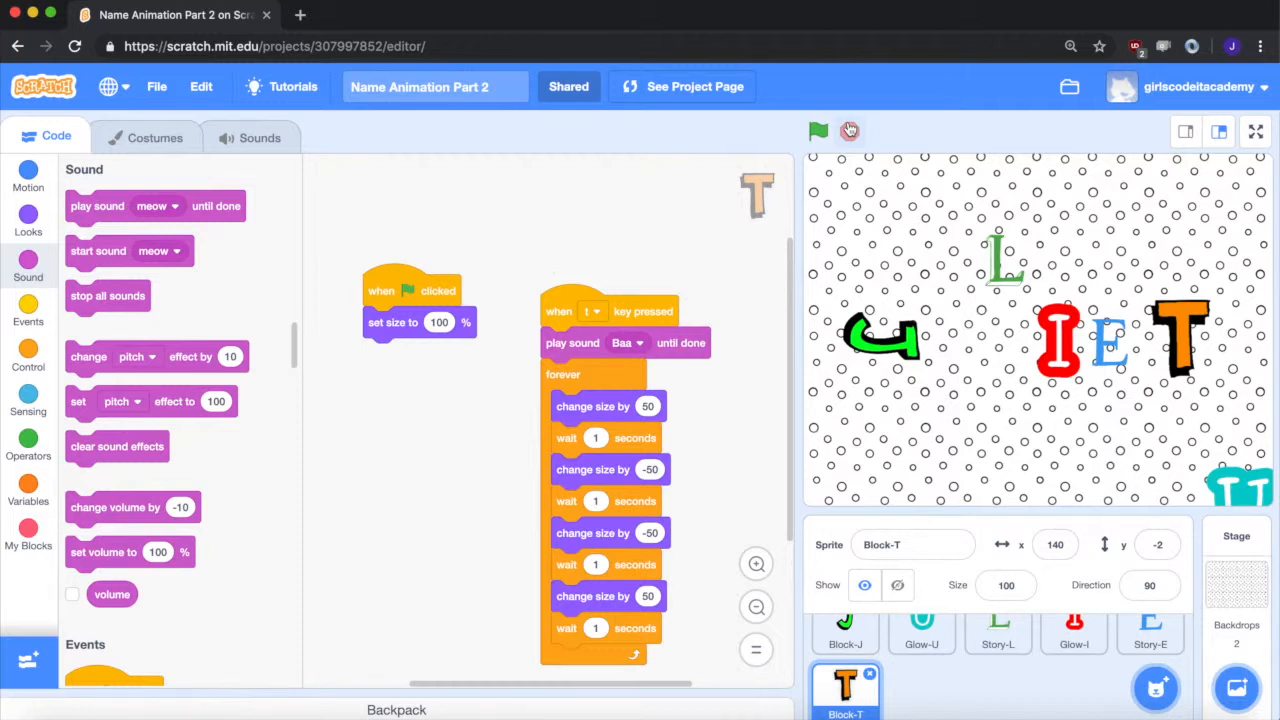
left_click(818, 132)
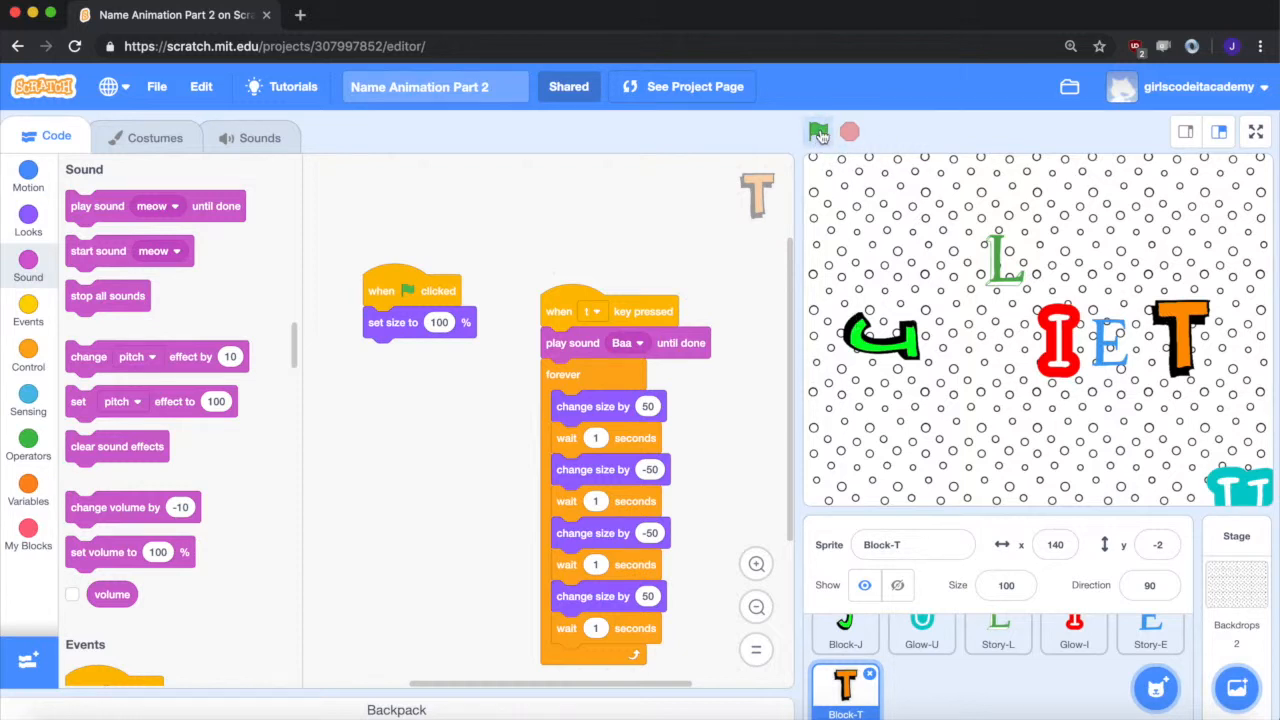
left_click(818, 132)
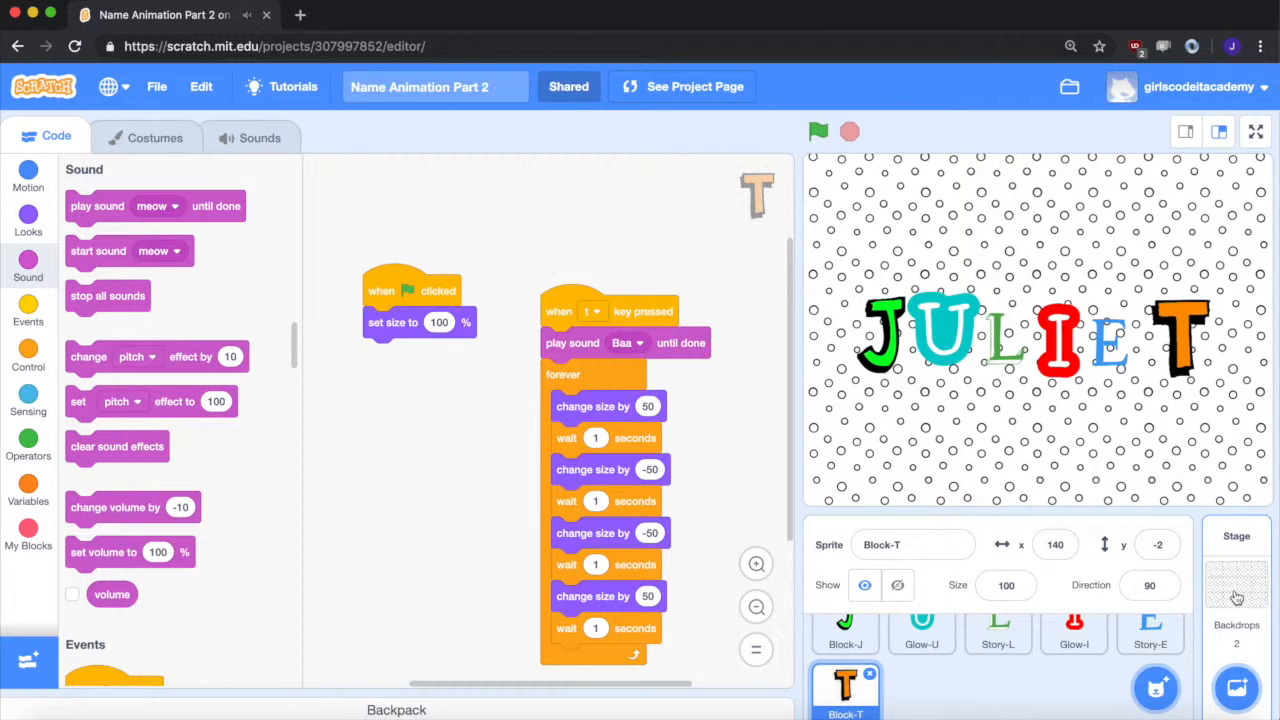
Bring change-effect-by-25 blocks from Looks into the Stage's scripts, one set to whirl.
left_click(1236, 564)
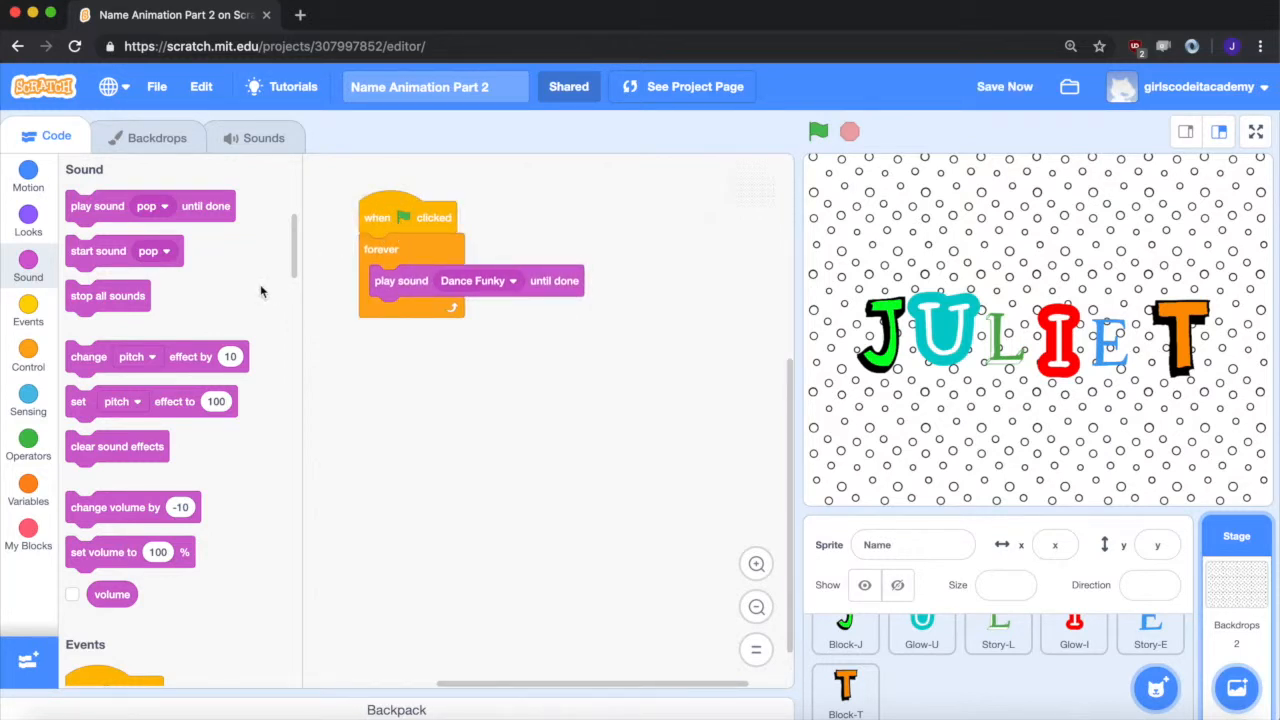
left_click(28, 314)
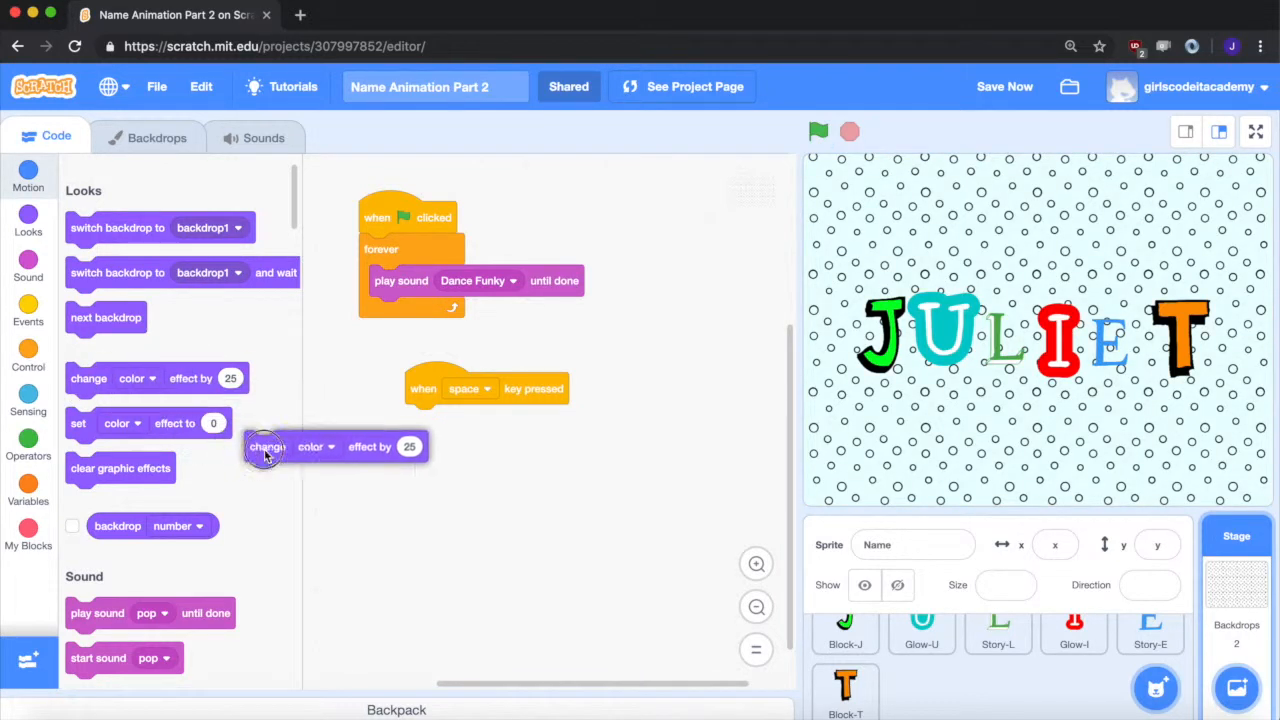
left_click_drag(264, 448, 364, 500)
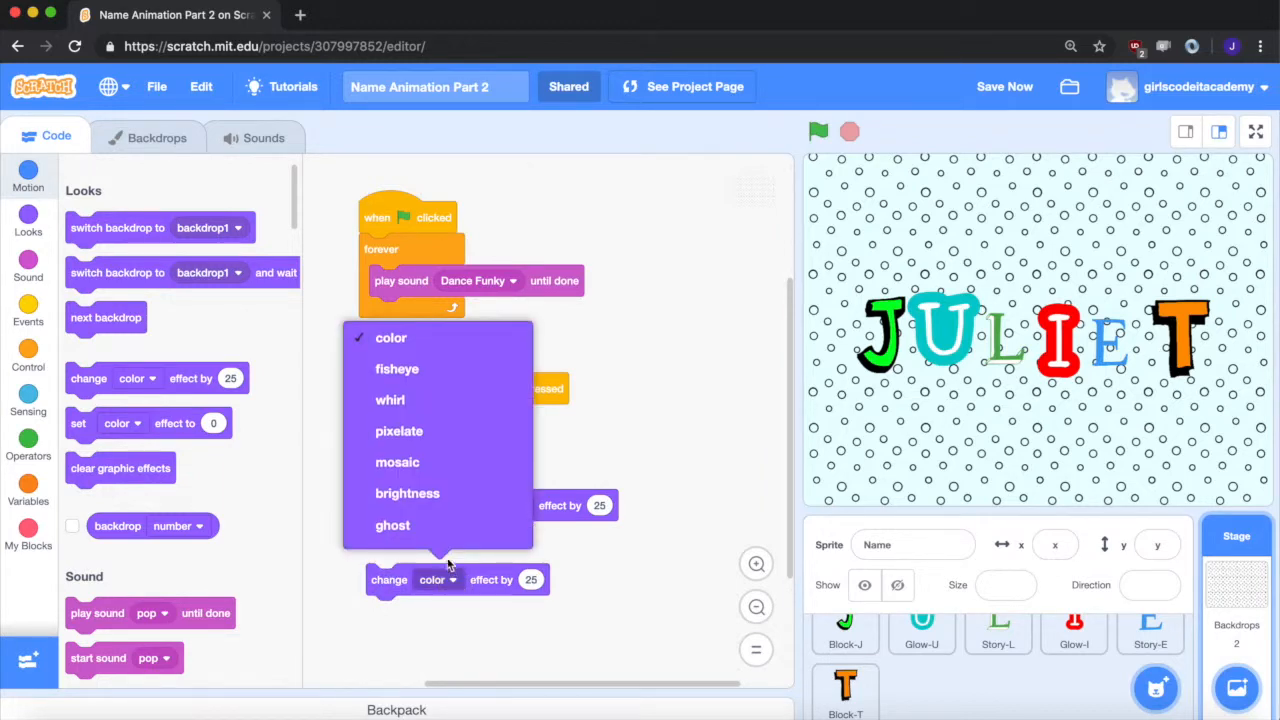
left_click(390, 400)
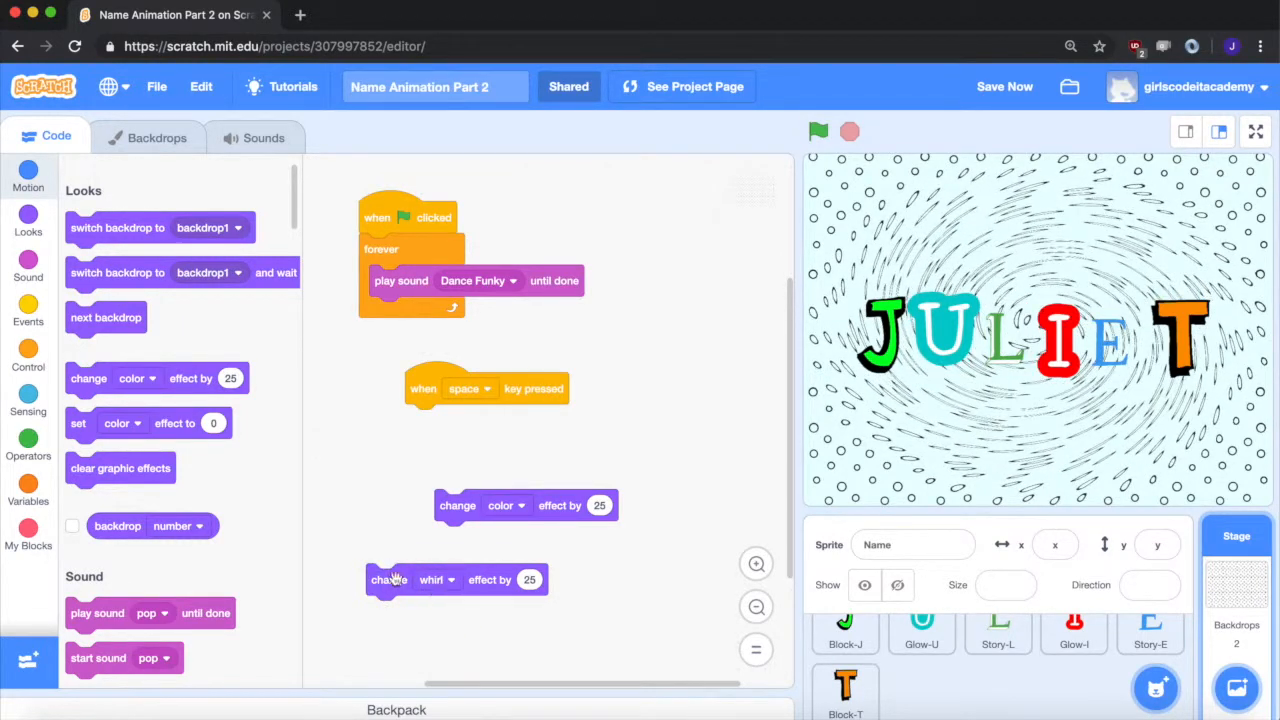
Attach the color and whirl effect blocks under the space-key hat and run the project.
left_click_drag(390, 580, 450, 504)
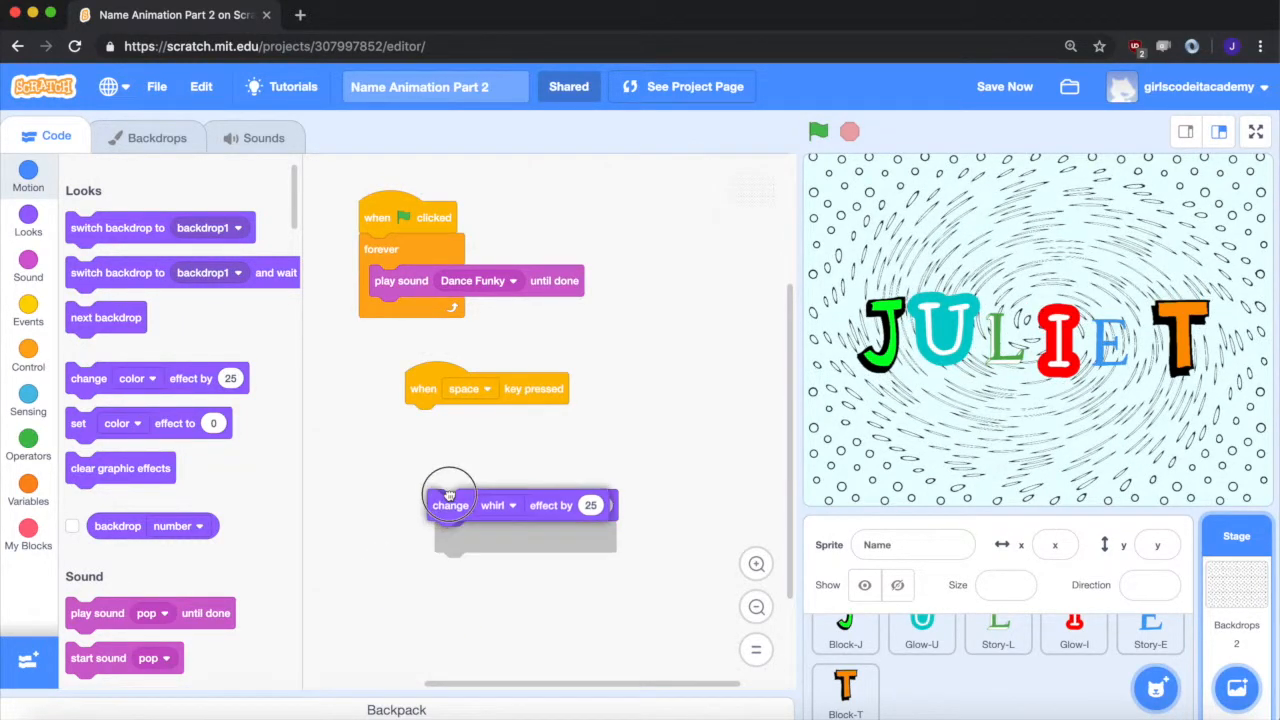
left_click_drag(450, 504, 430, 452)
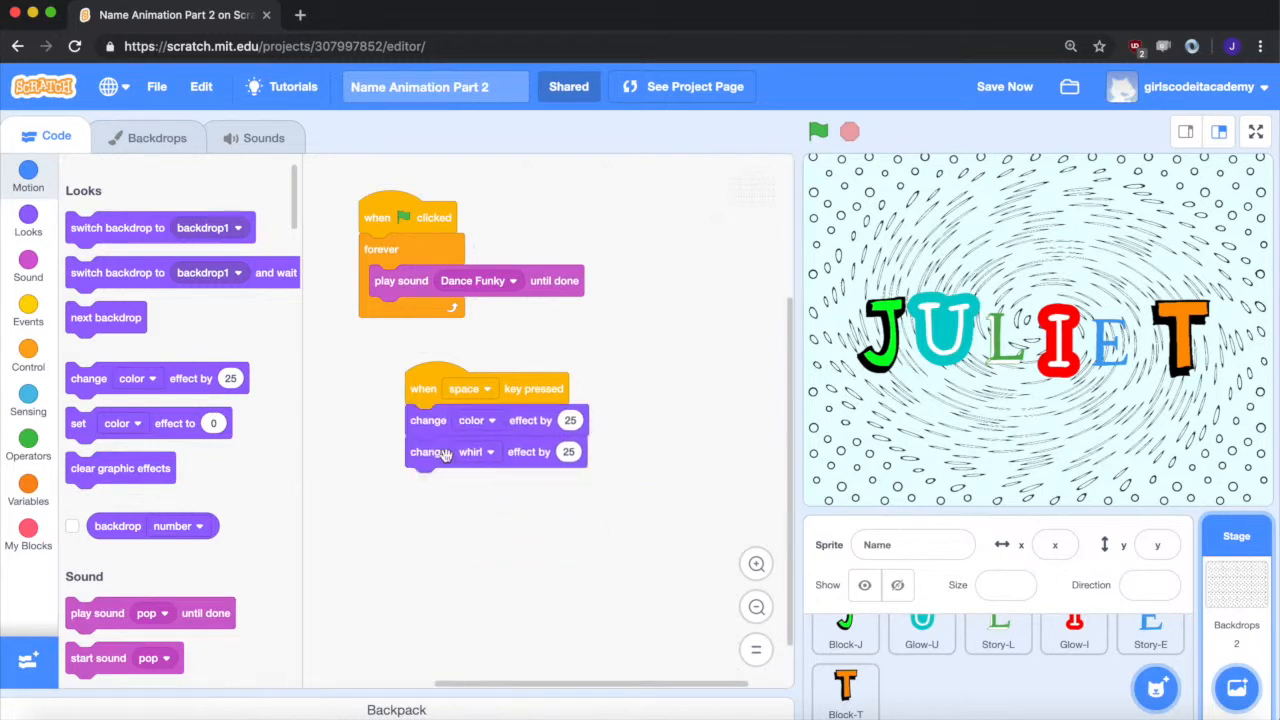
left_click(818, 132)
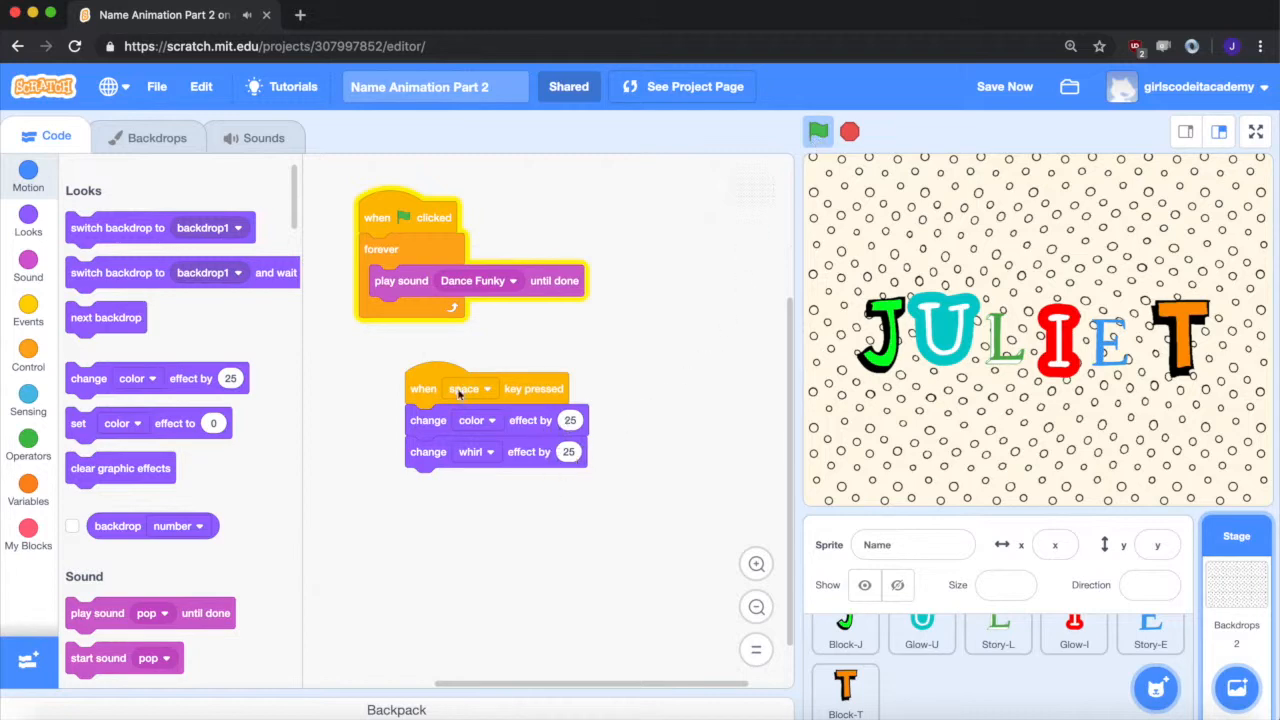
Wrap the stage's color and whirl effect blocks in a forever loop.
left_click(28, 350)
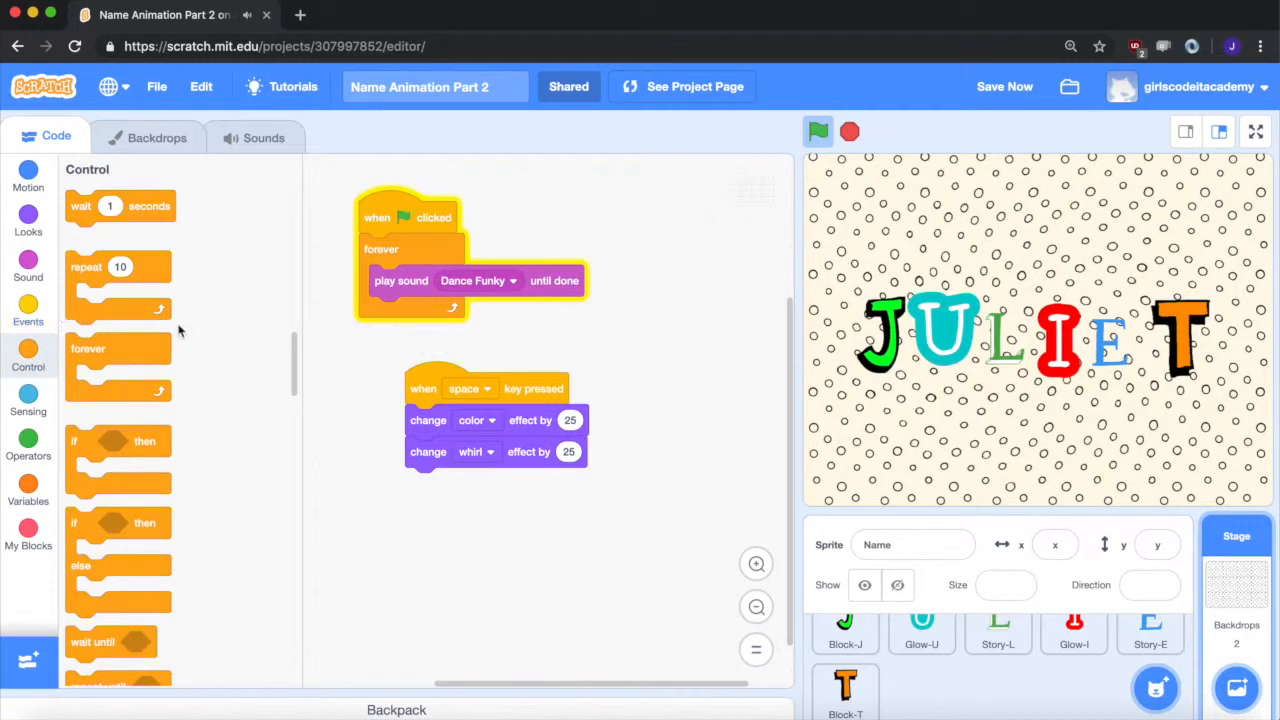
left_click_drag(88, 348, 428, 396)
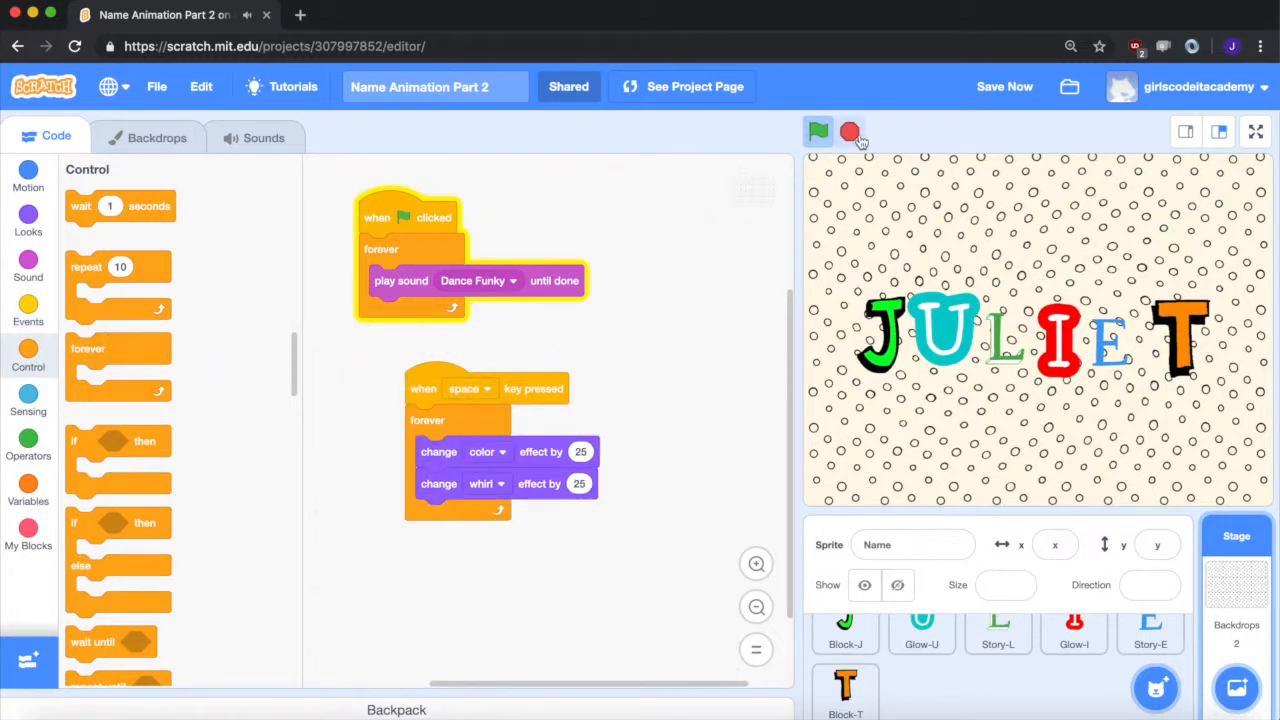
Test the whirling backdrop, set the loop's wait to 0.2 seconds, then stop the project.
left_click(818, 132)
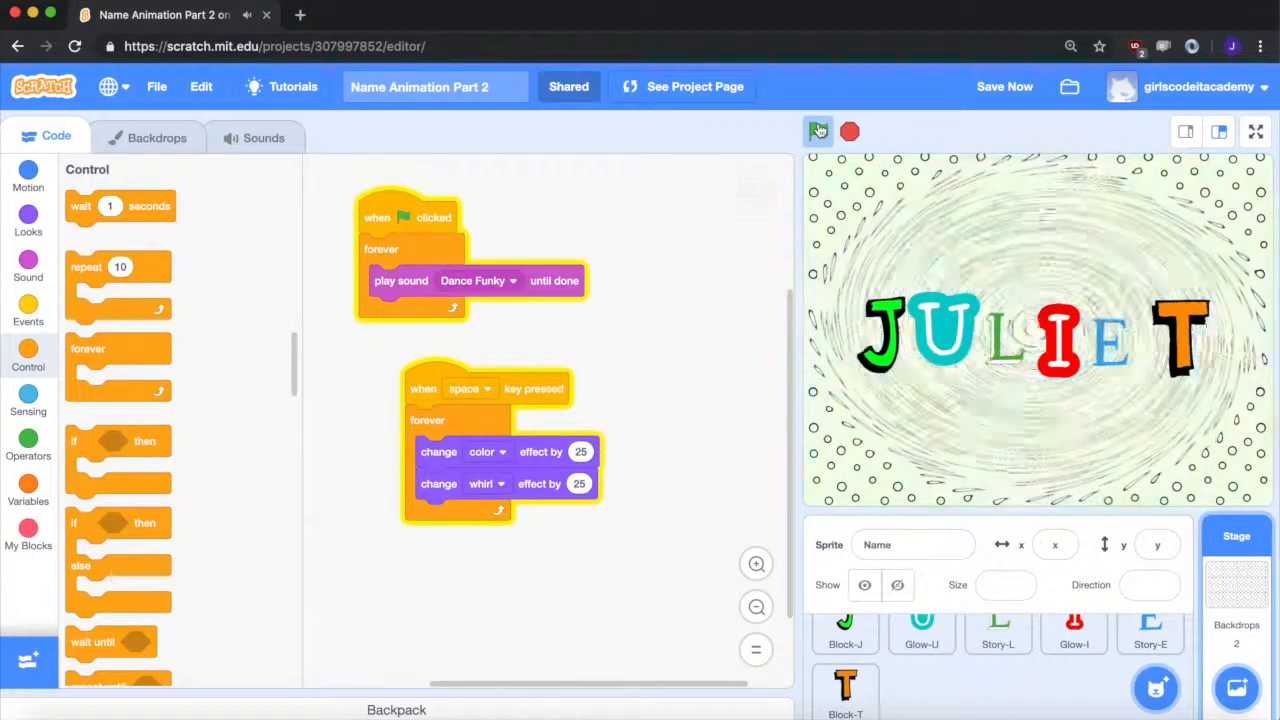
left_click(818, 132)
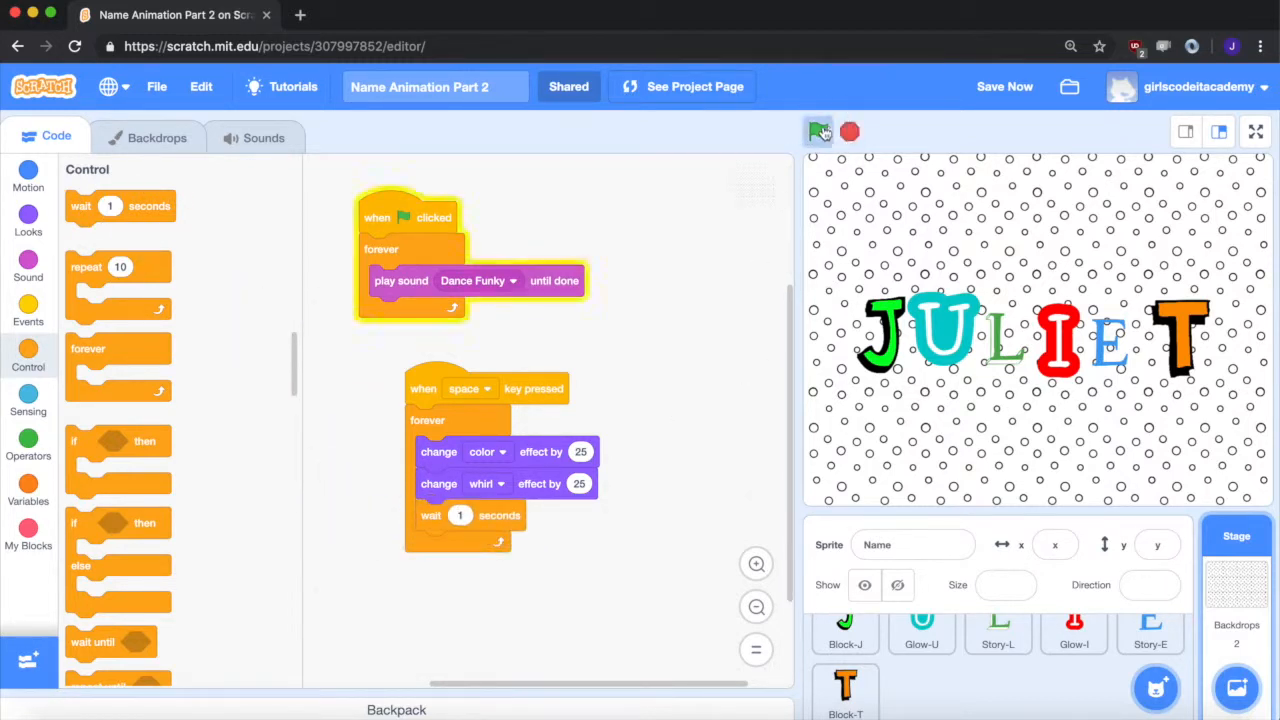
left_click(818, 132)
type("0.2")
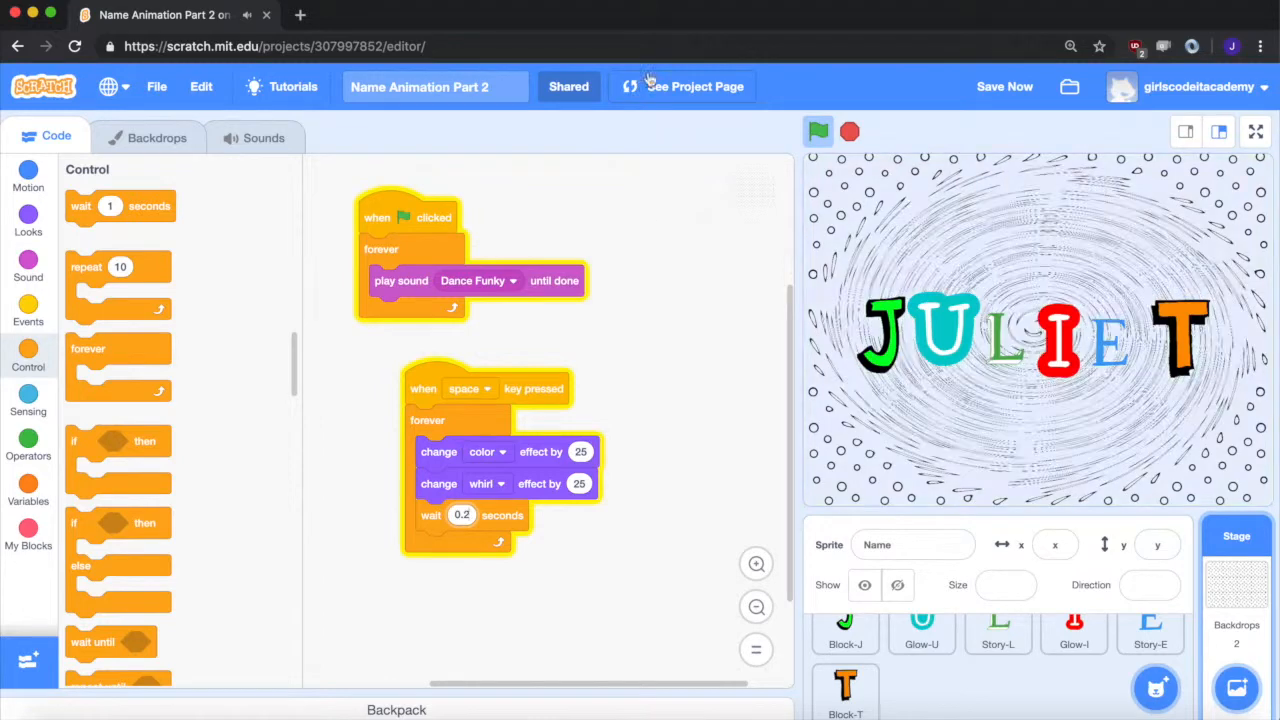
left_click(848, 132)
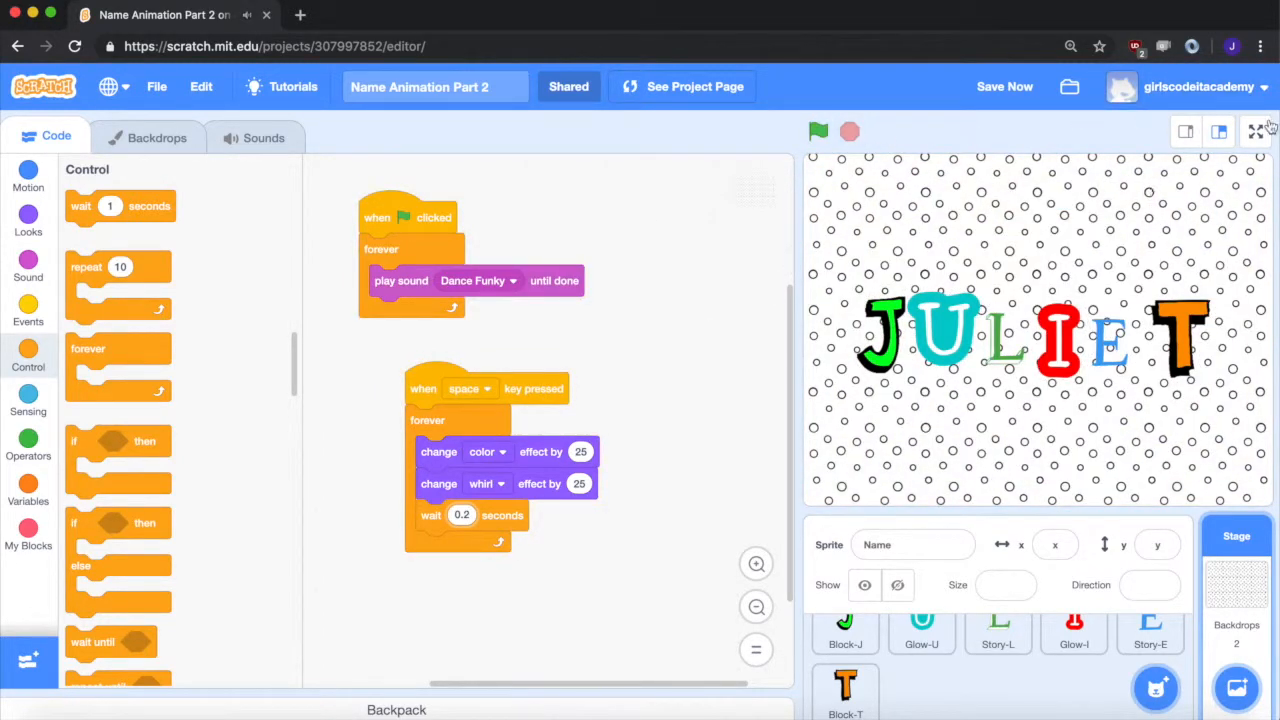
Switch the stage to full screen and start the JULIET project with the green flag.
left_click(1256, 132)
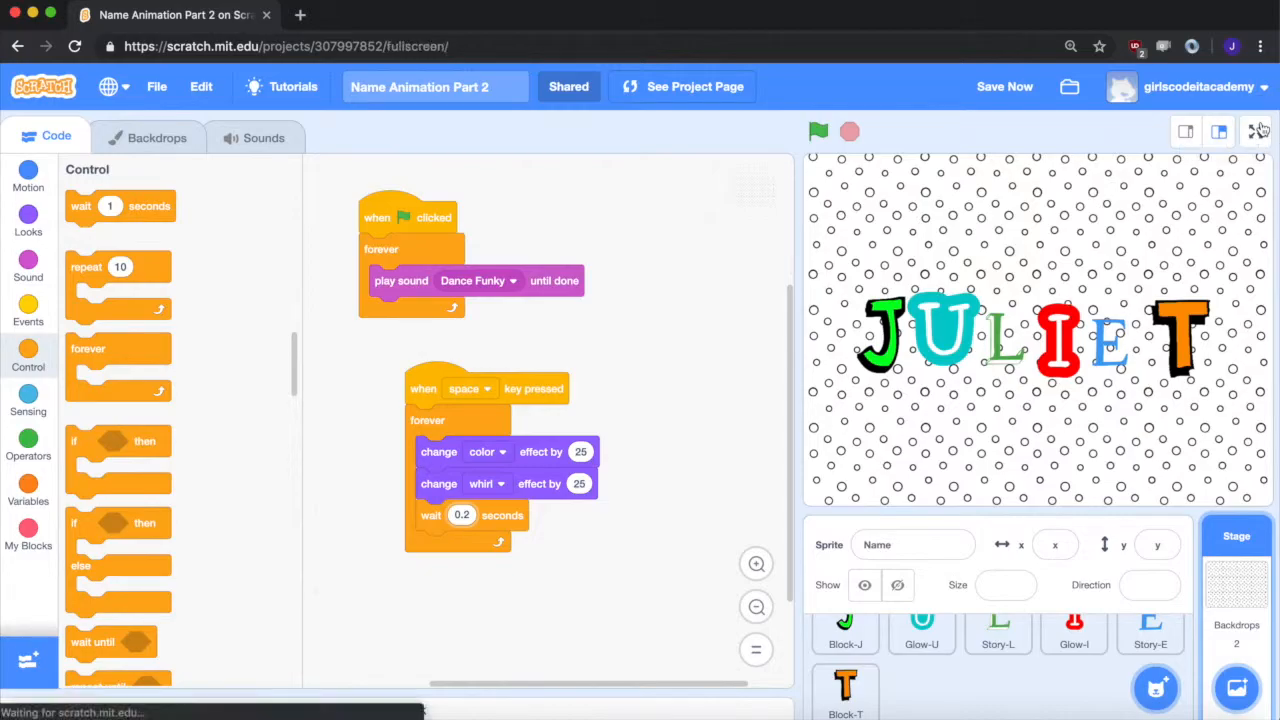
left_click(1256, 132)
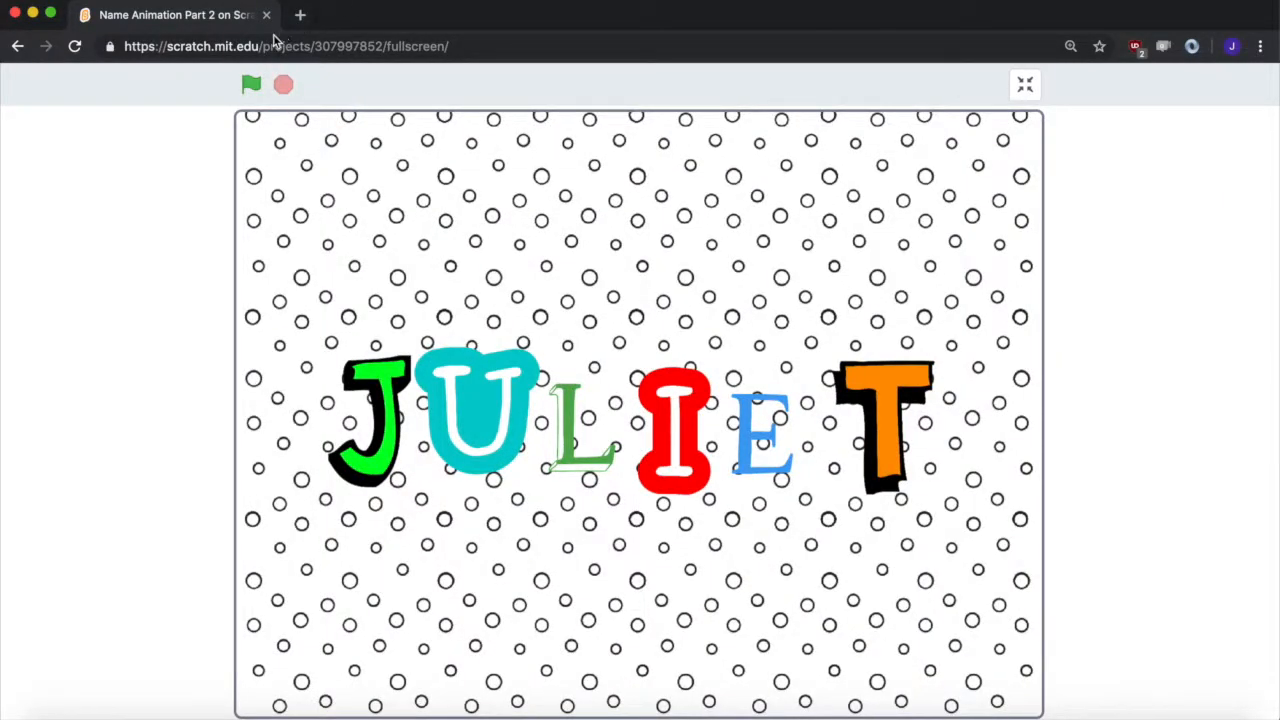
left_click(252, 84)
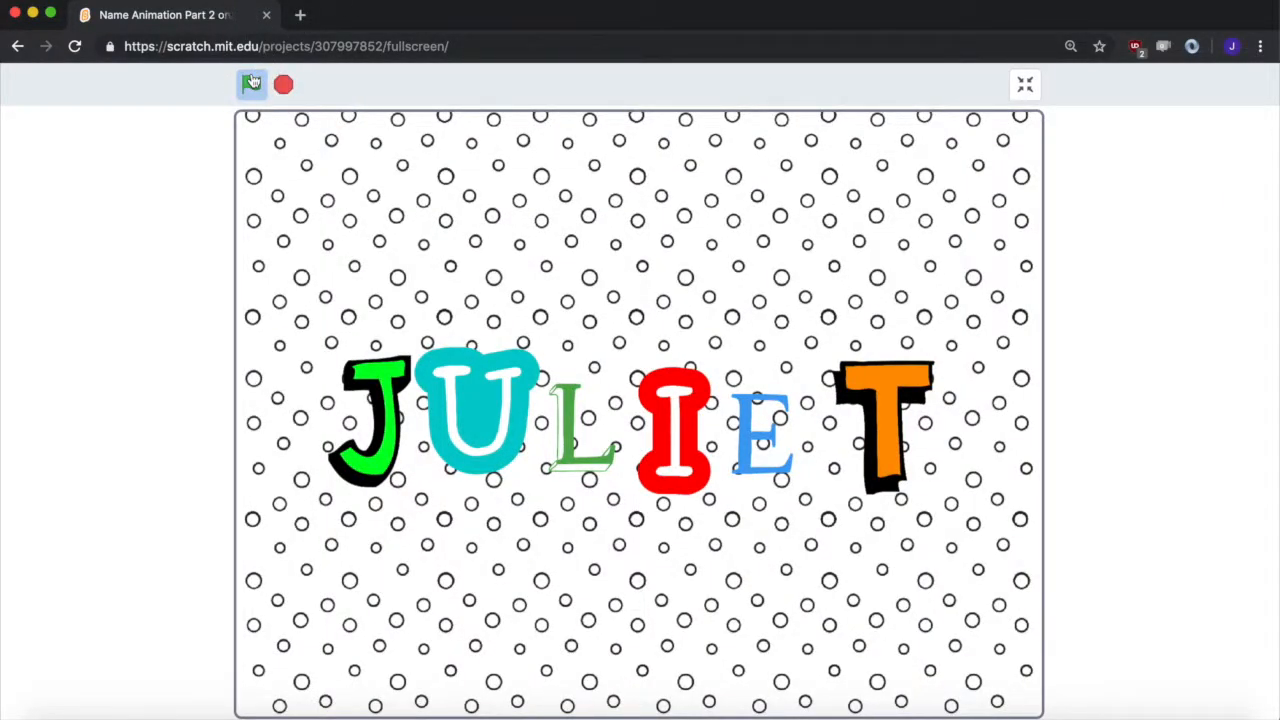